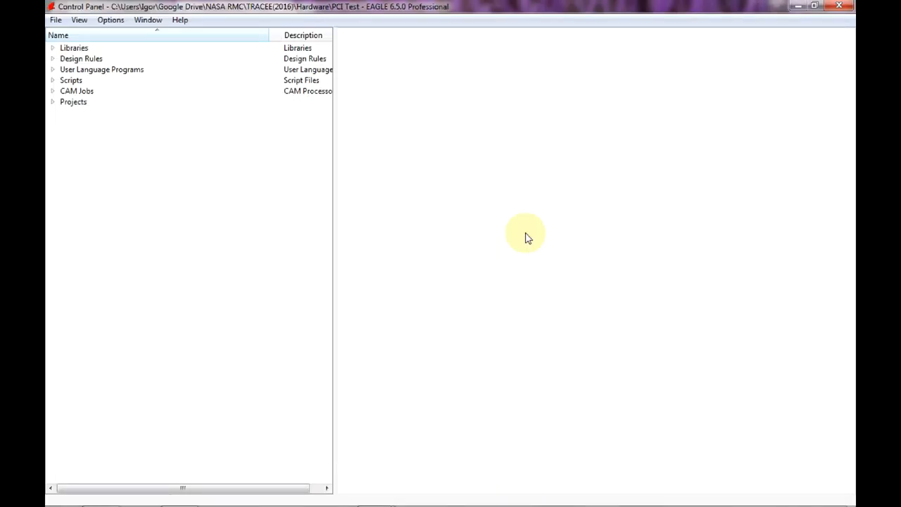
mouse_move(516, 214)
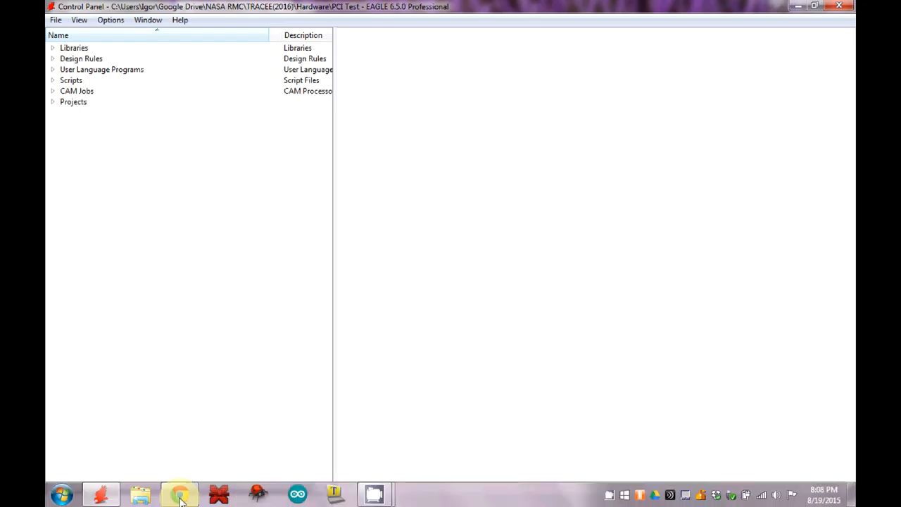
Open the 74xx-us library in the Library editor and maximize it.
left_click(177, 493)
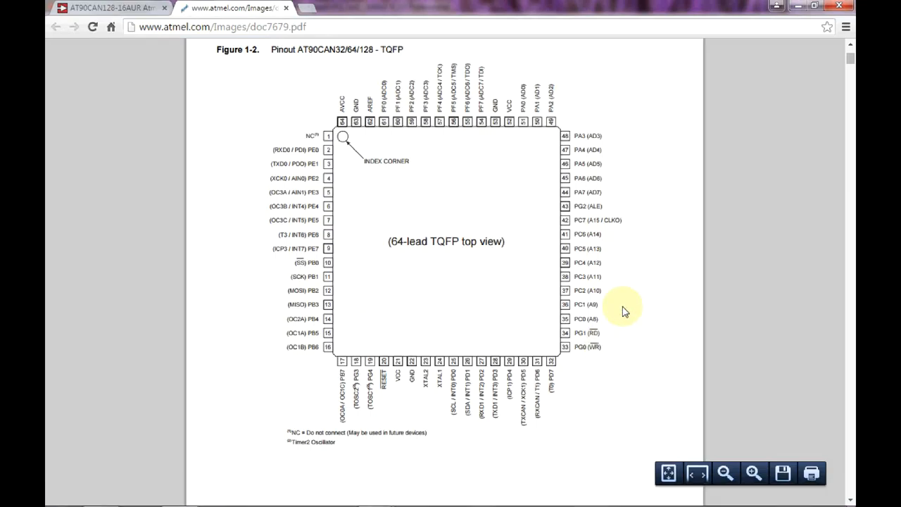
mouse_move(378, 132)
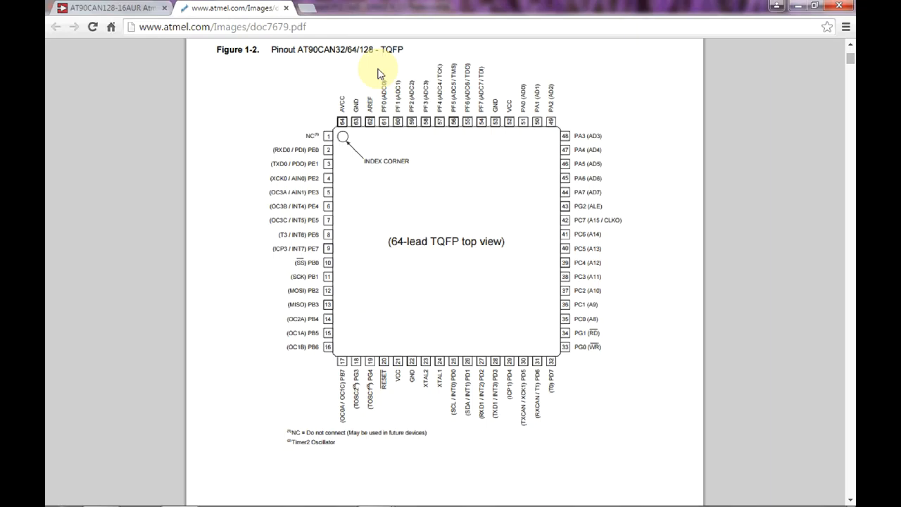
mouse_move(533, 347)
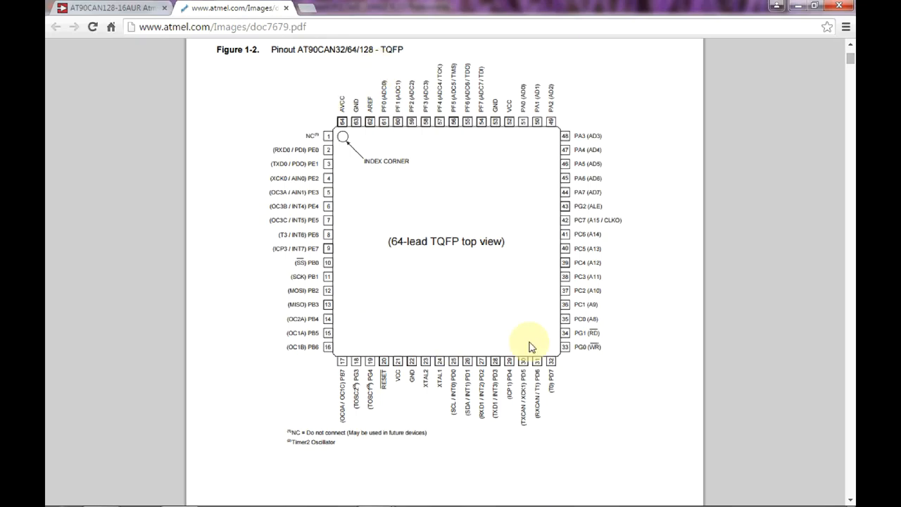
mouse_move(392, 59)
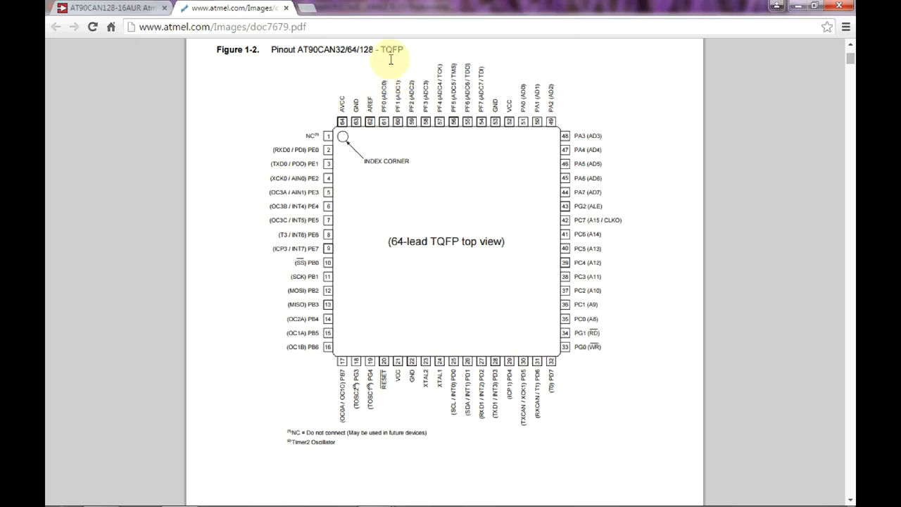
mouse_move(491, 253)
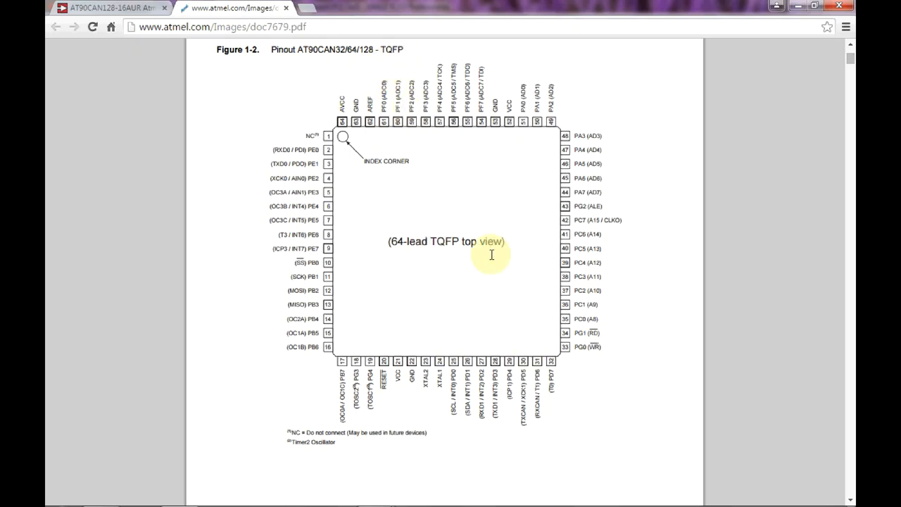
mouse_move(405, 69)
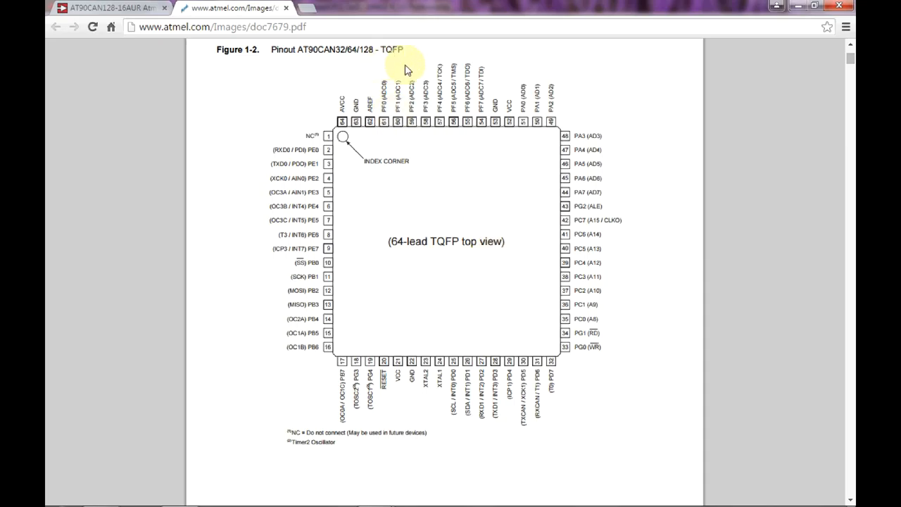
mouse_move(541, 305)
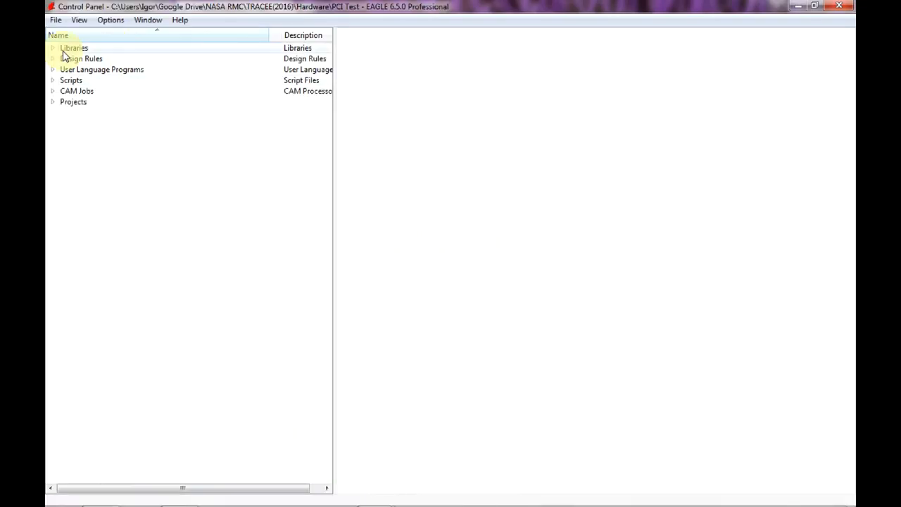
left_click(54, 48)
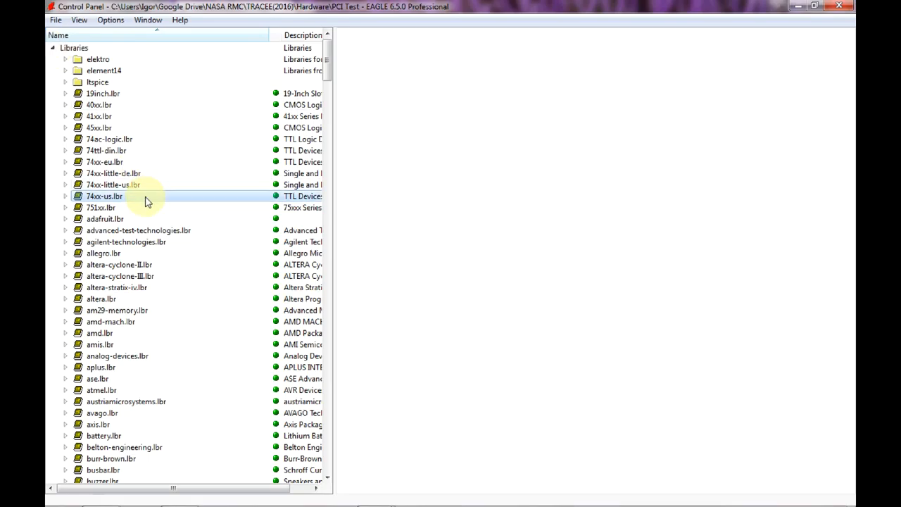
double_click(104, 195)
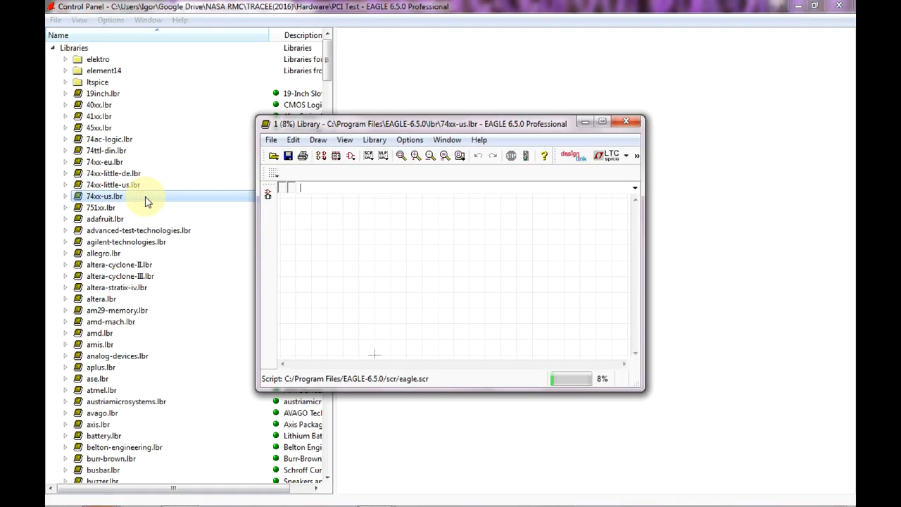
left_click(602, 121)
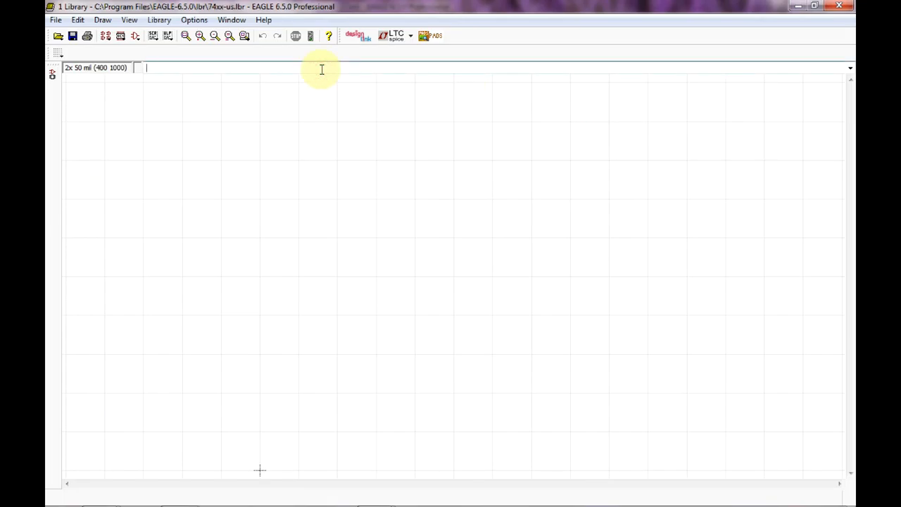
Bring up the Run ULP file list and scroll down toward make_symbol.ulp.
type("r")
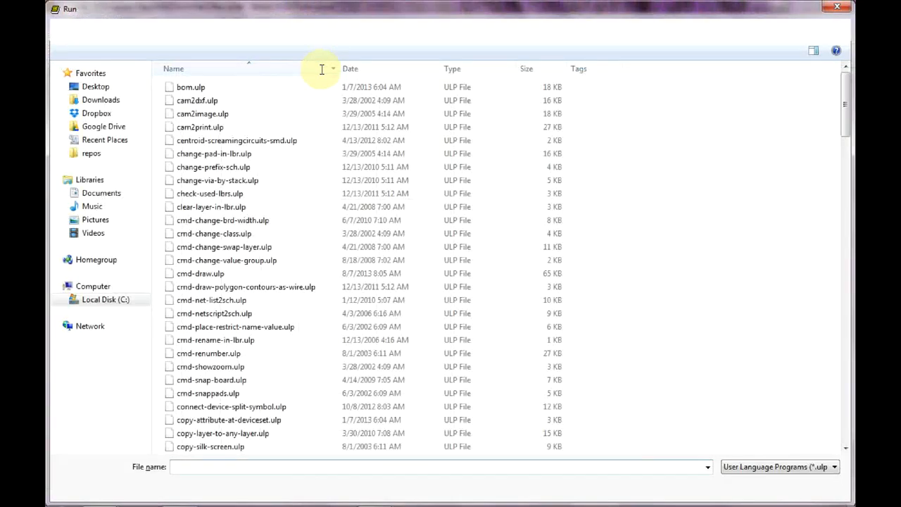
left_click(200, 274)
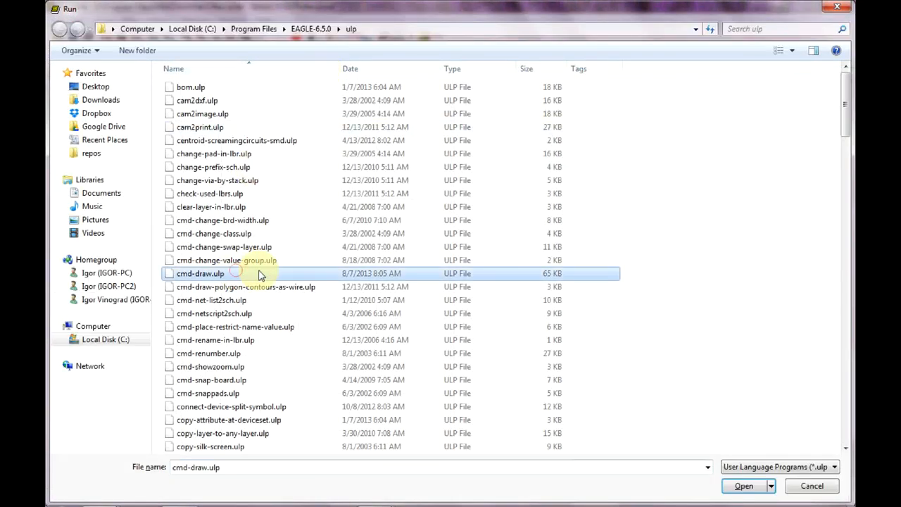
scroll("down", 3)
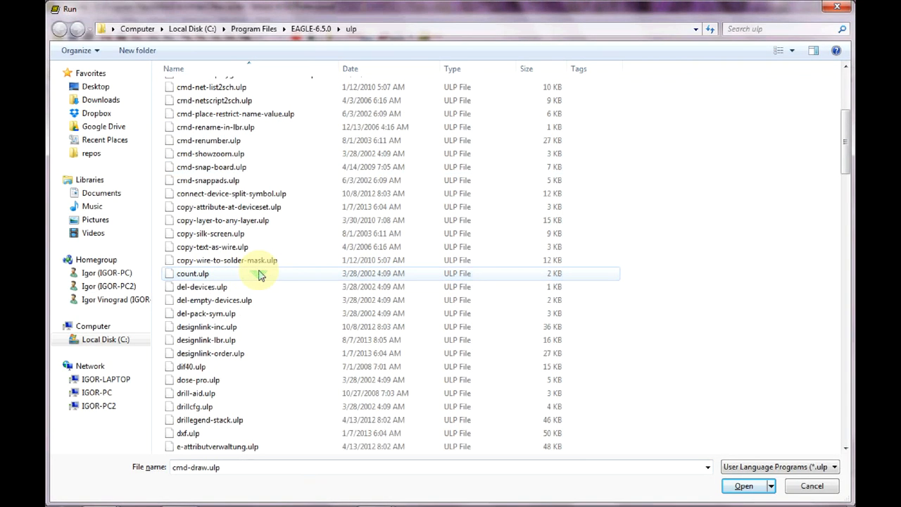
scroll("down", 3)
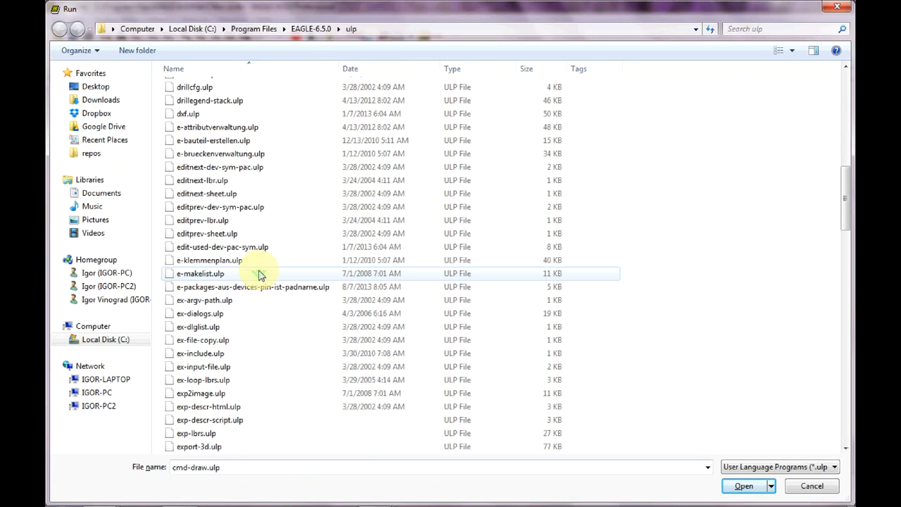
scroll("down", 3)
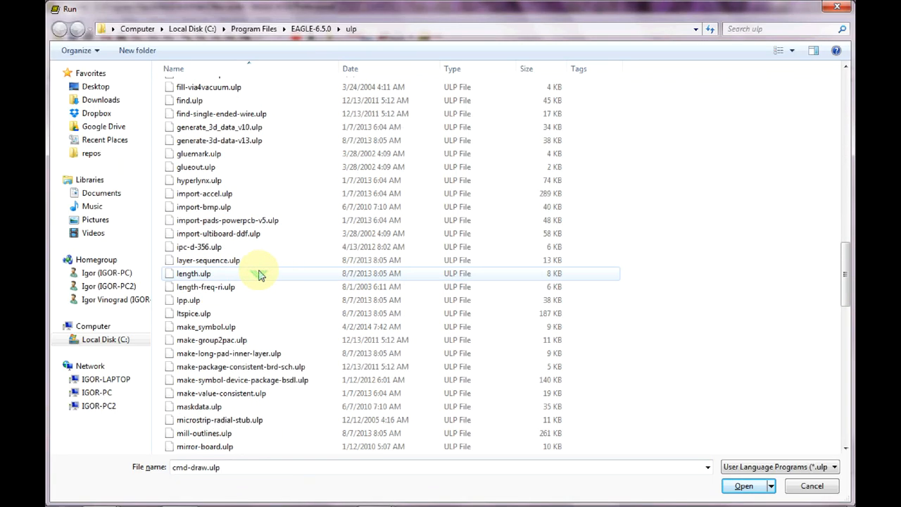
mouse_move(237, 326)
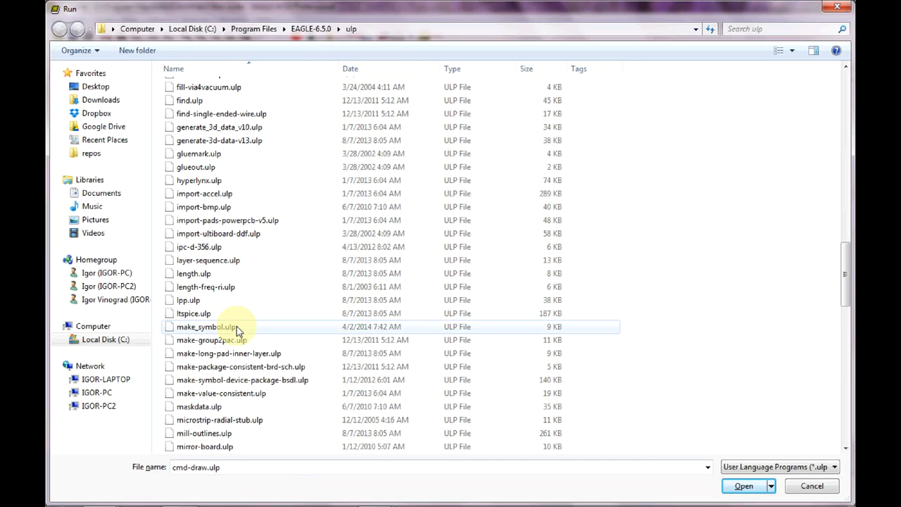
Run make_symbol.ulp and place the cursor in the Symbol Maker's library name field.
left_click(744, 486)
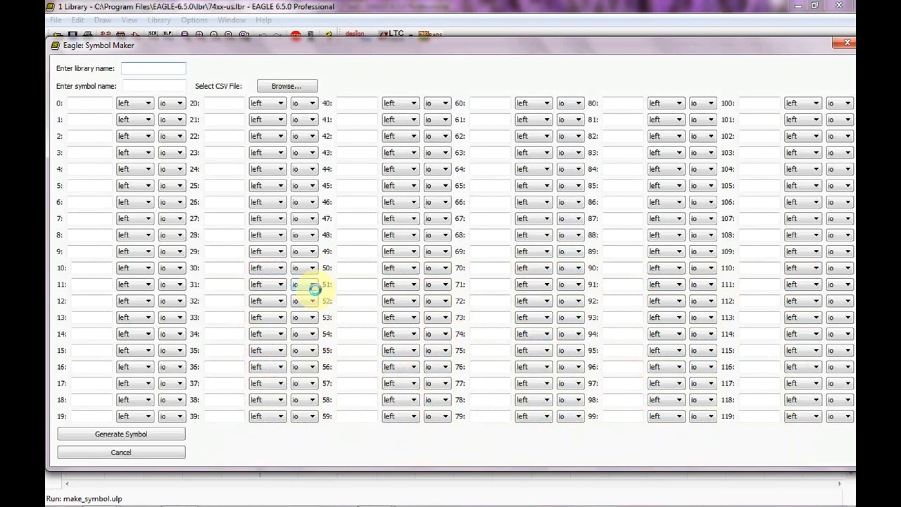
left_click(152, 67)
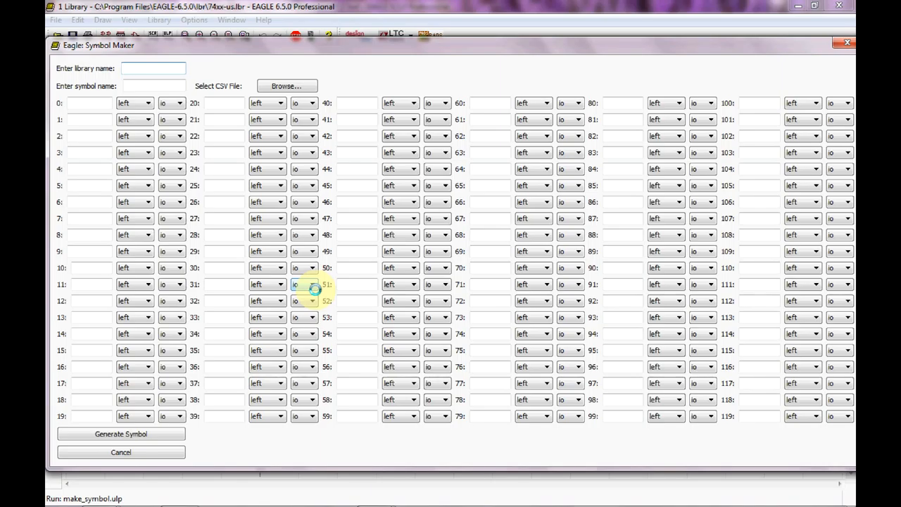
left_click(152, 68)
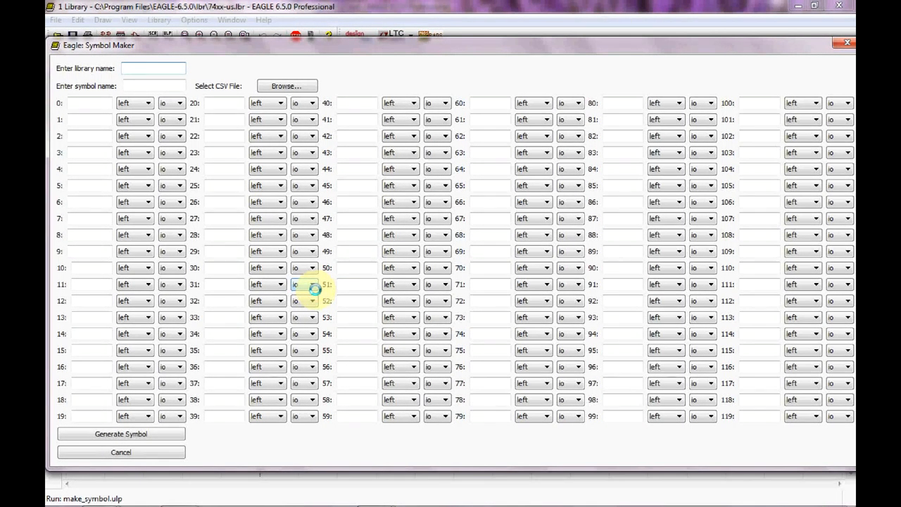
left_click(154, 68)
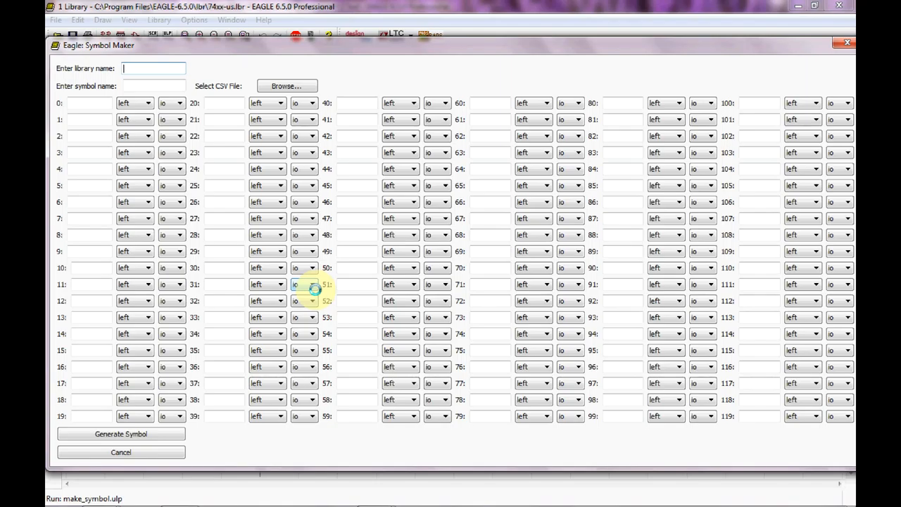
mouse_move(845, 45)
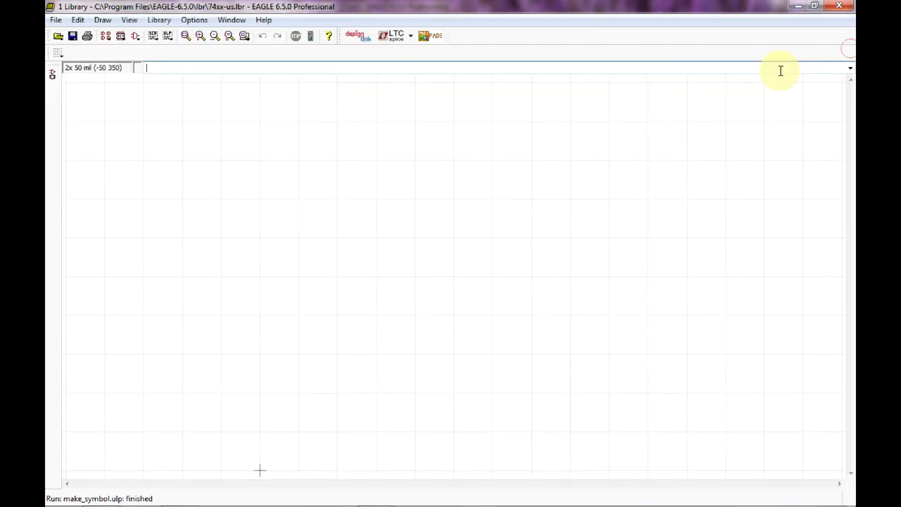
mouse_move(597, 105)
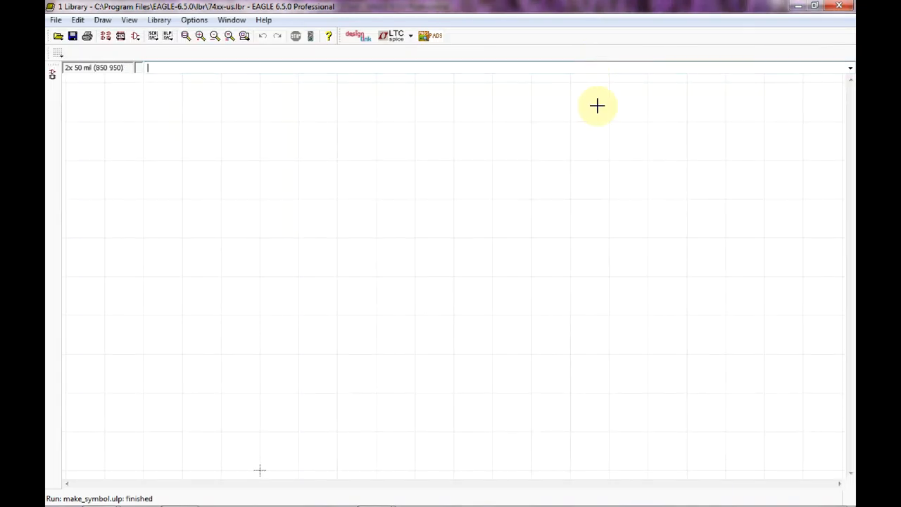
Relaunch make_symbol from the command line with arguments 6 6, giving a 36-pin table.
type("run")
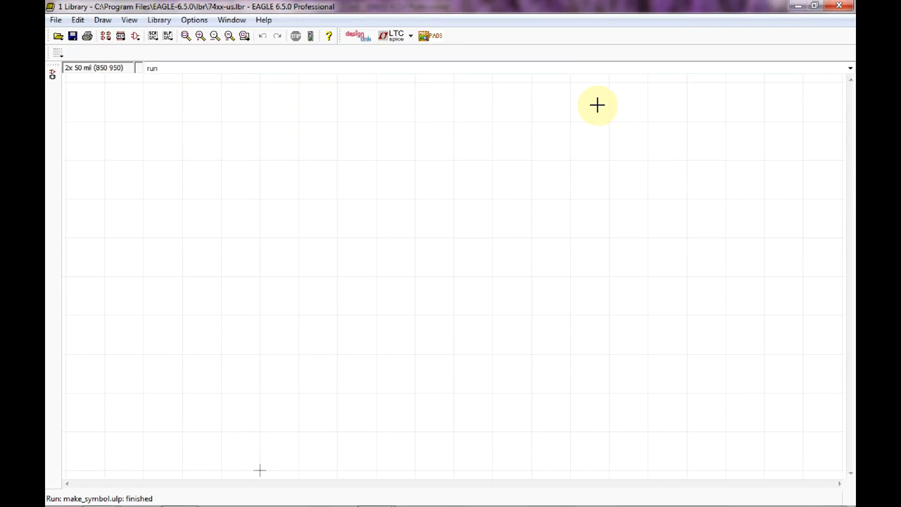
left_click(162, 68)
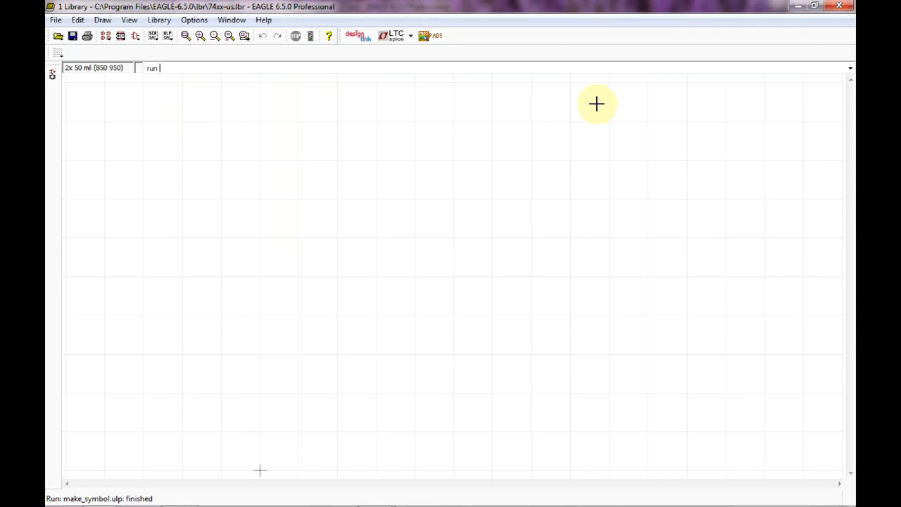
type("make_")
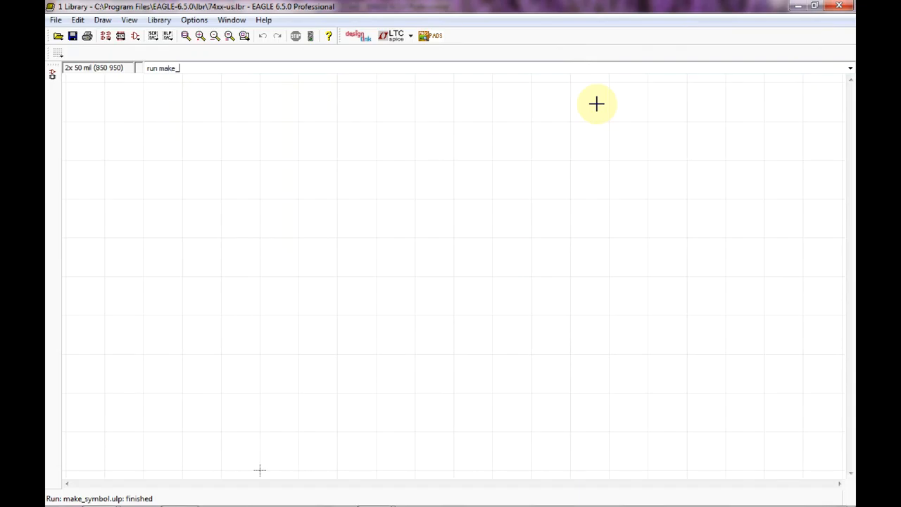
type("symbol")
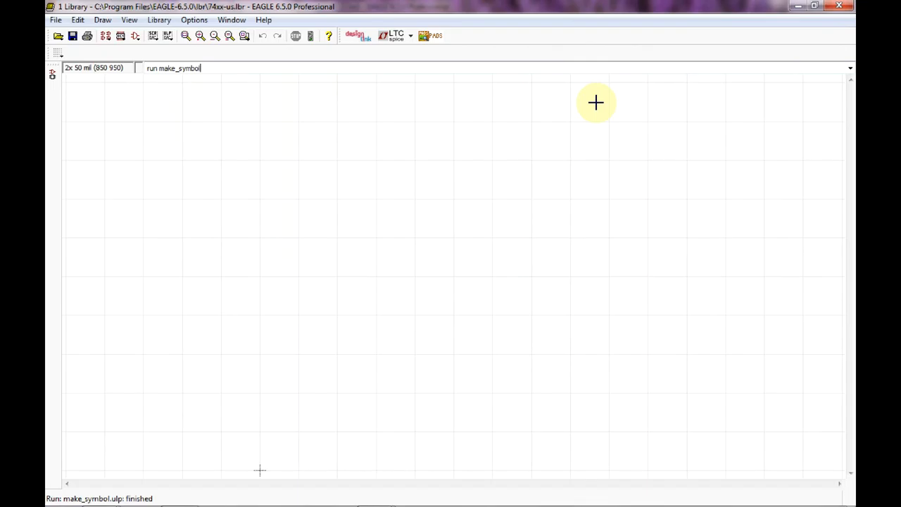
type("6")
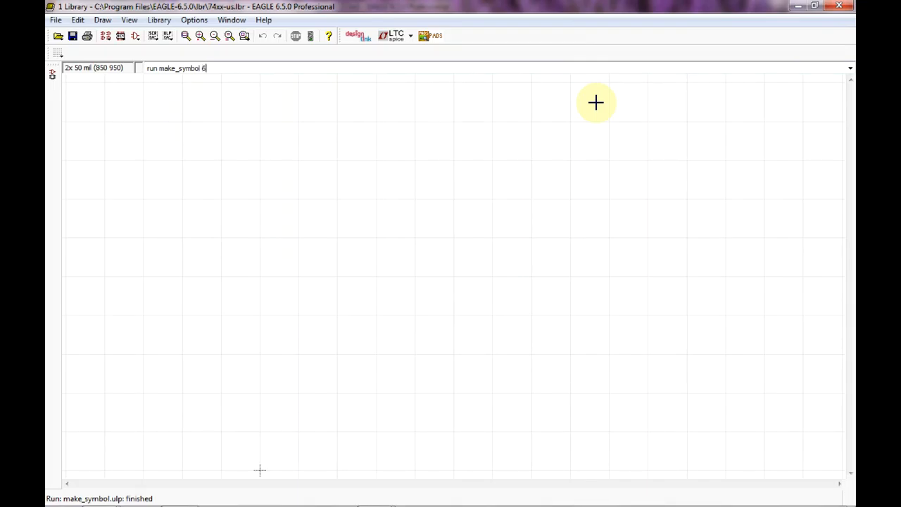
type("6")
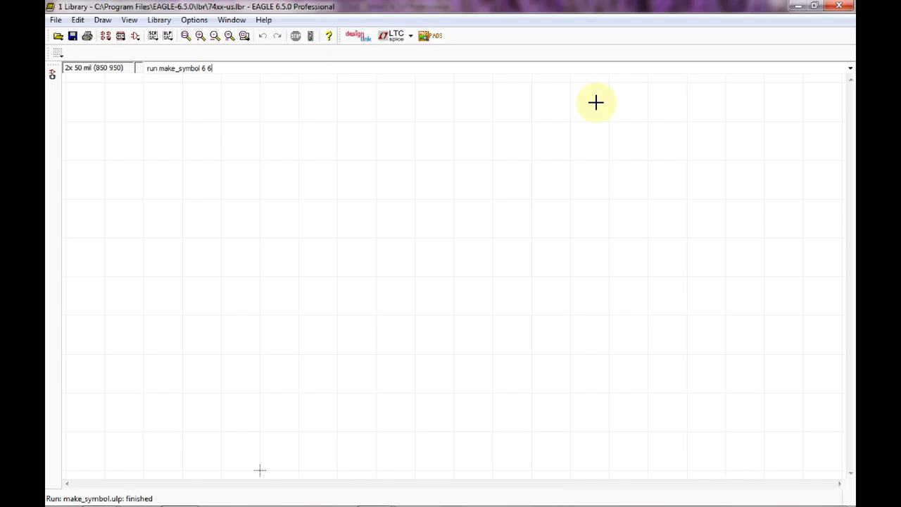
key("Return")
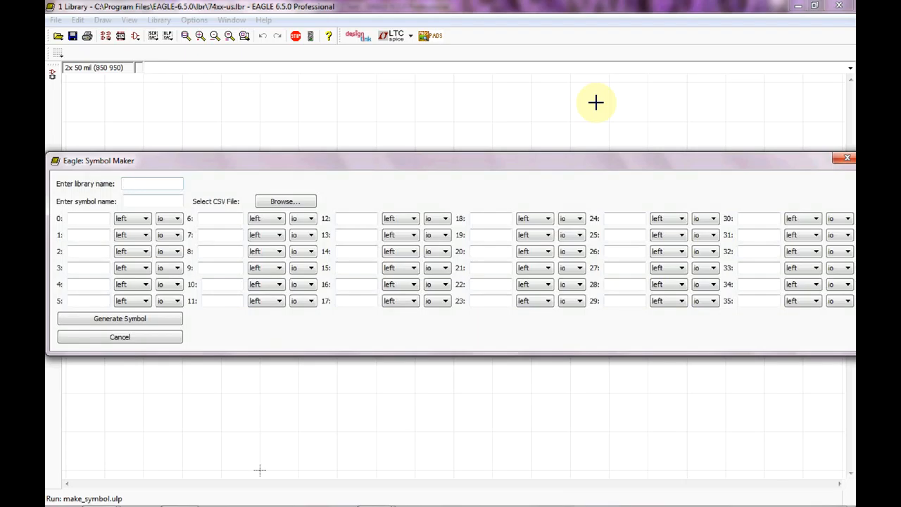
mouse_move(690, 134)
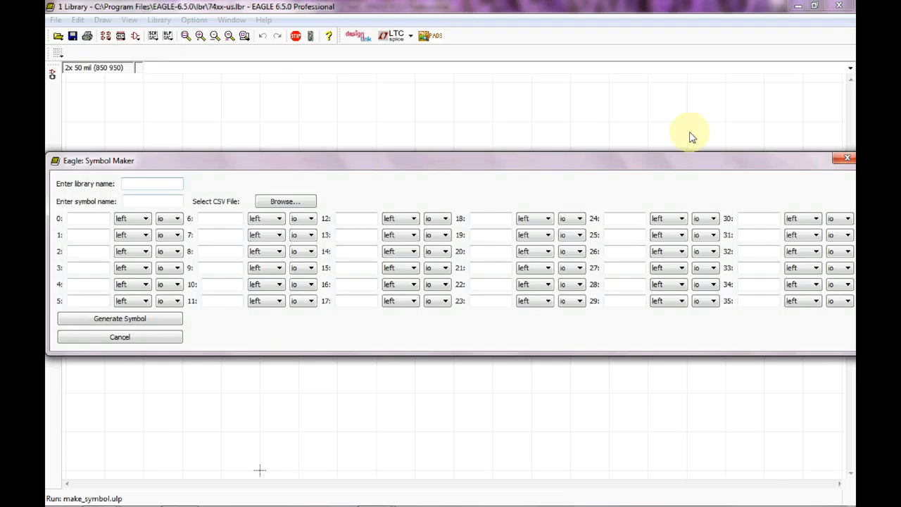
mouse_move(732, 121)
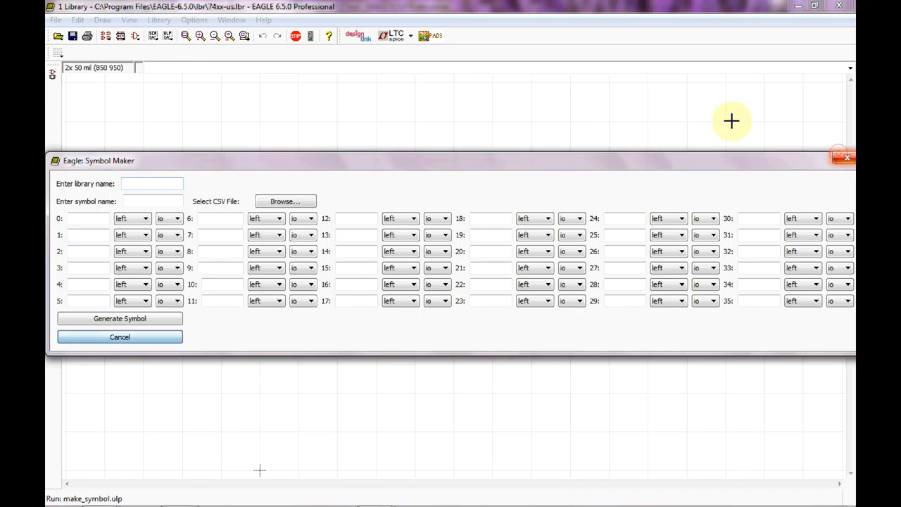
Cancel the small form and rerun make_symbol for a larger 120-pin table.
left_click(119, 337)
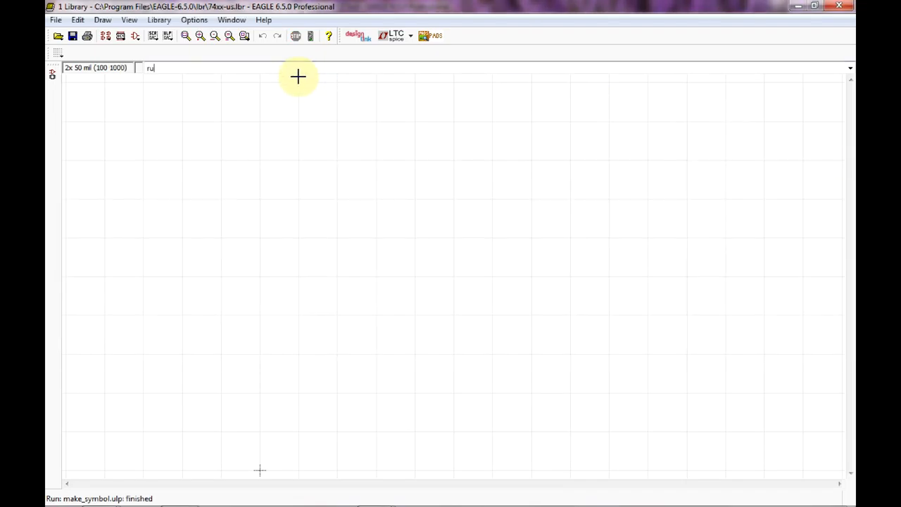
type("n make")
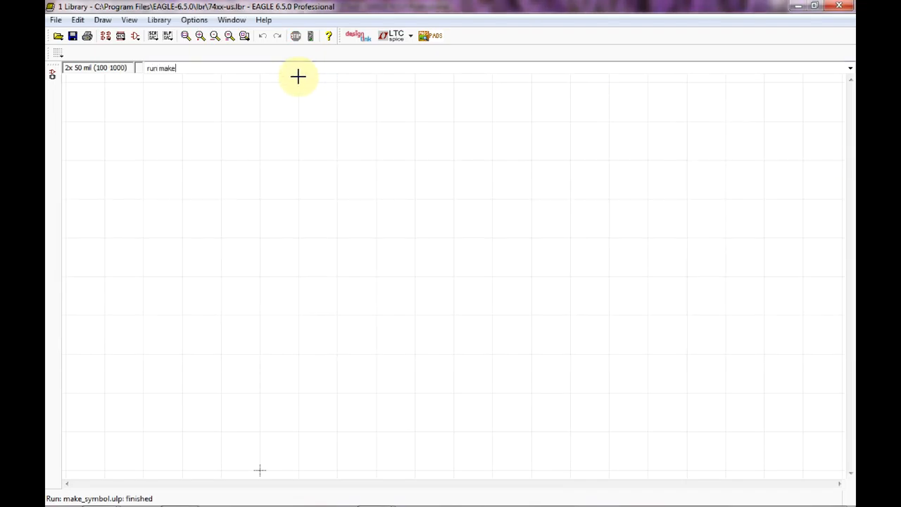
type("_sym")
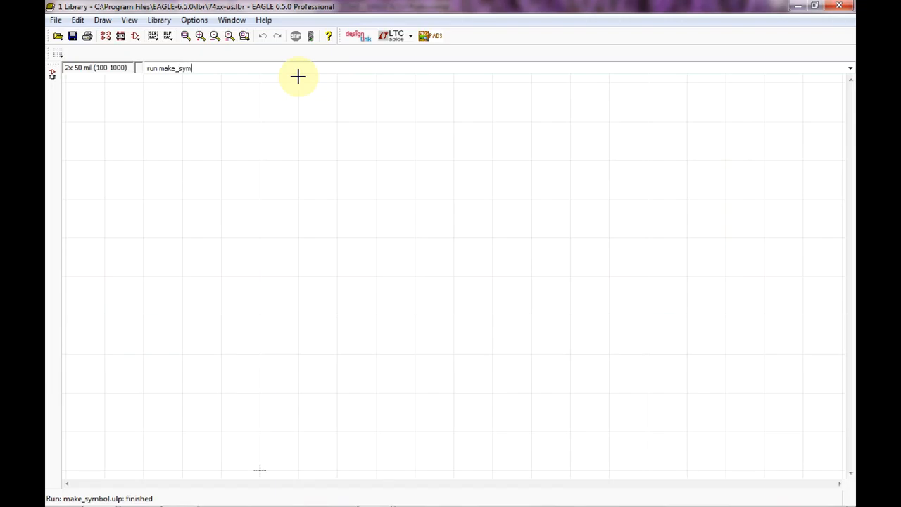
key("Return")
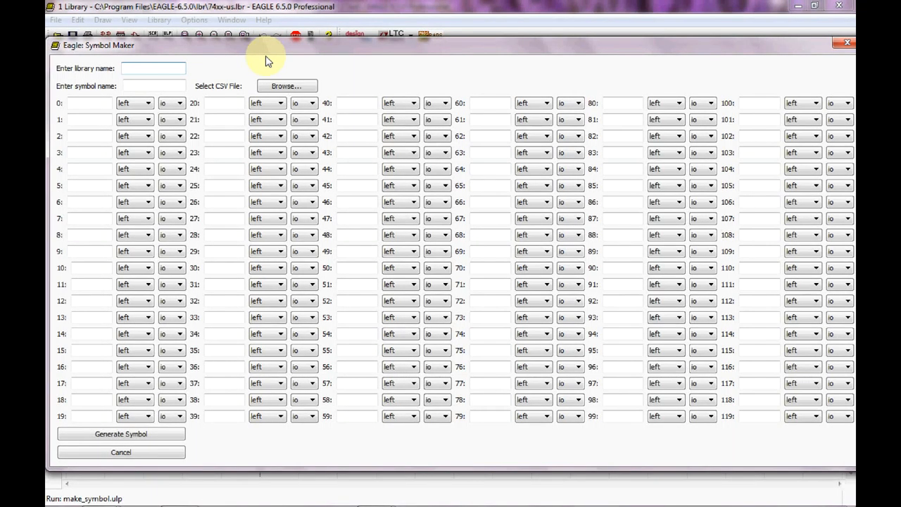
Enter library name 'test' and symbol name AT90CAN128.
type("test")
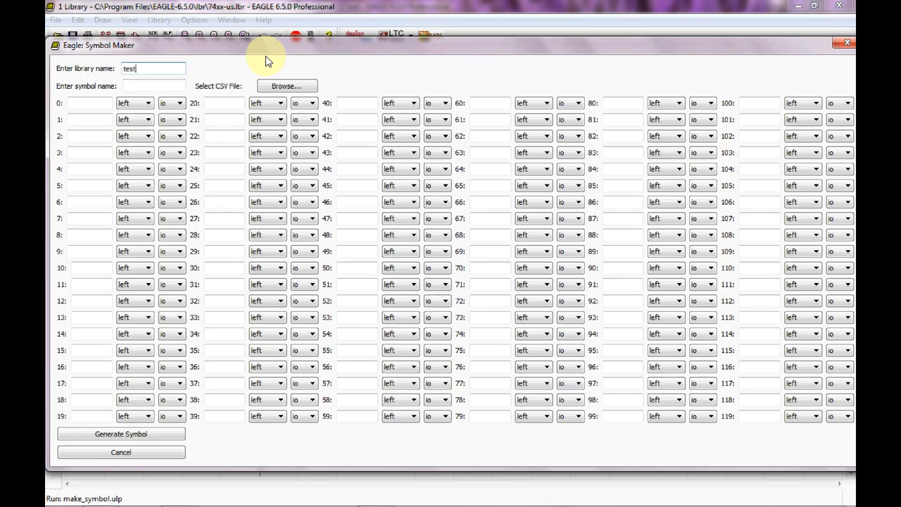
left_click(152, 86)
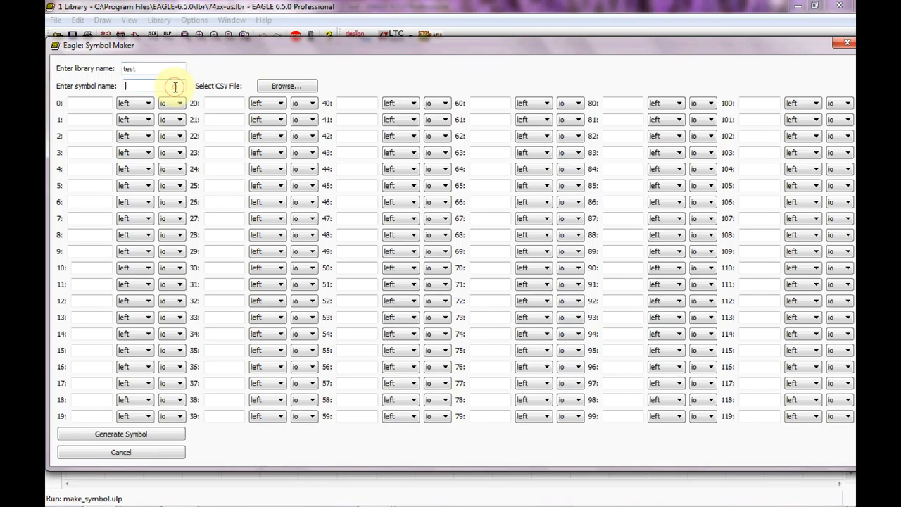
type("A")
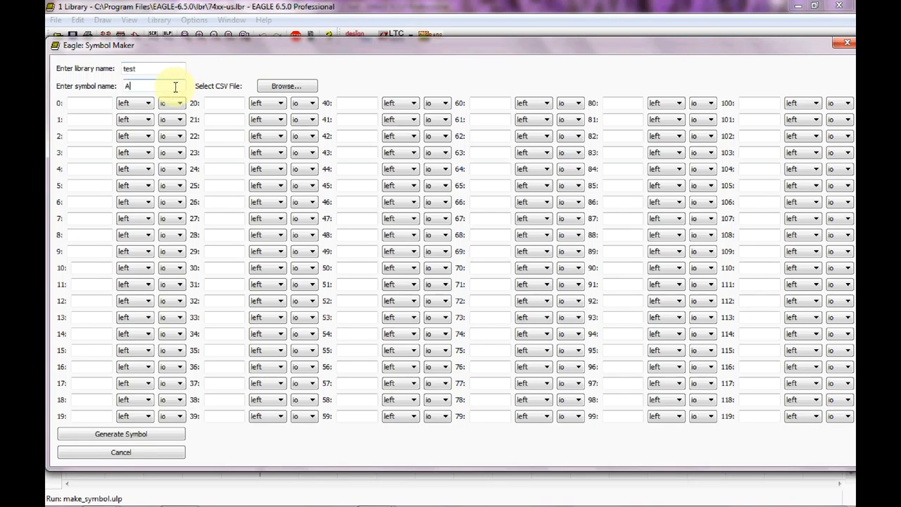
type("T90CAN128")
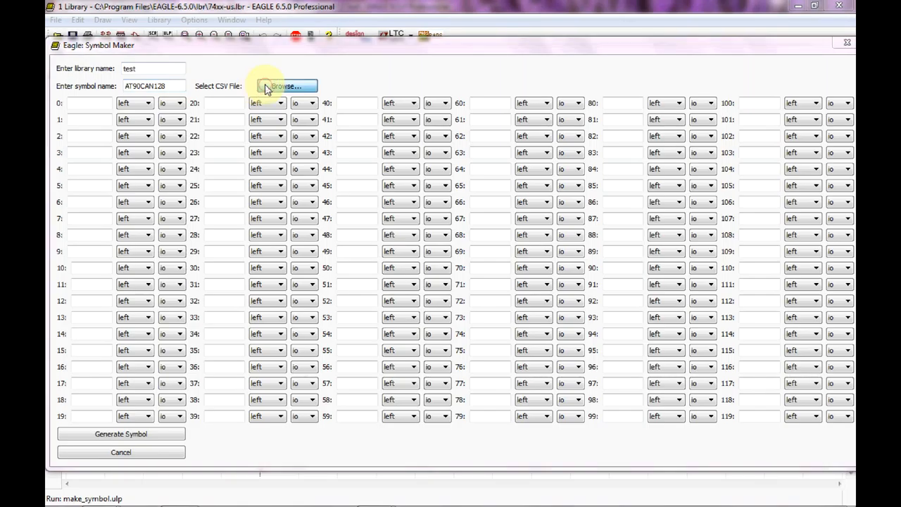
Load AT90CAN.csv so the table fills with the 64 pin names, sides and directions.
left_click(285, 86)
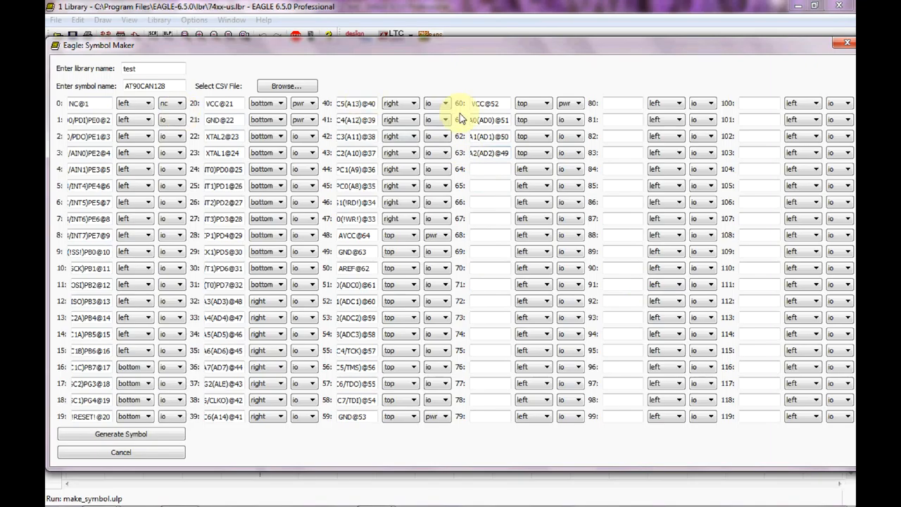
mouse_move(236, 496)
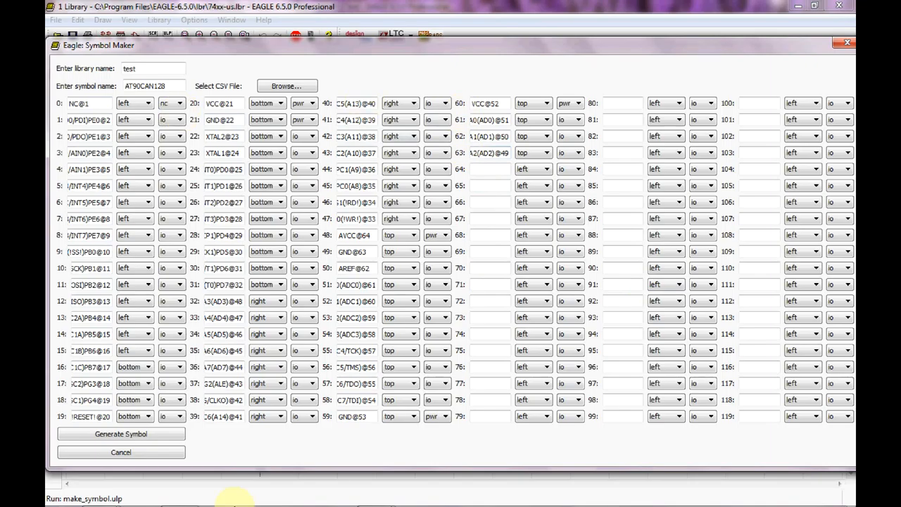
left_click(76, 494)
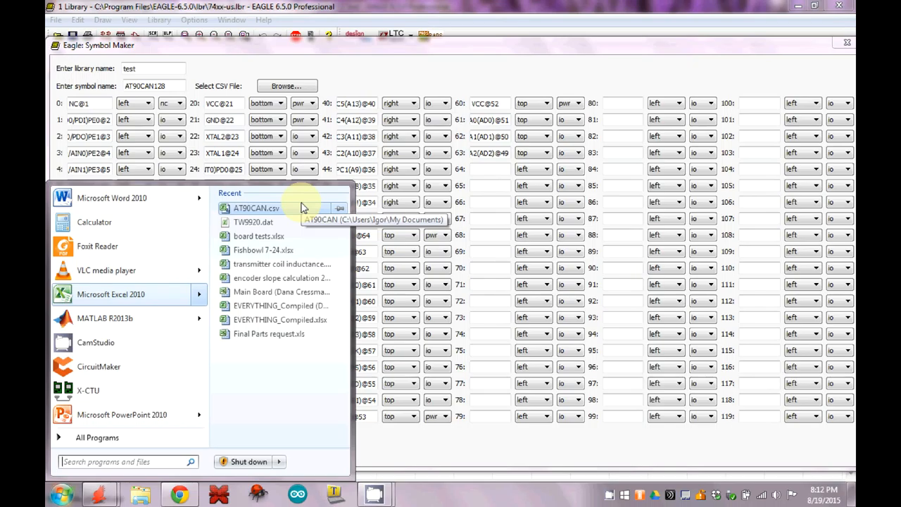
View AT90CAN.csv in Excel with column B widened, then close it without saving.
right_click(257, 208)
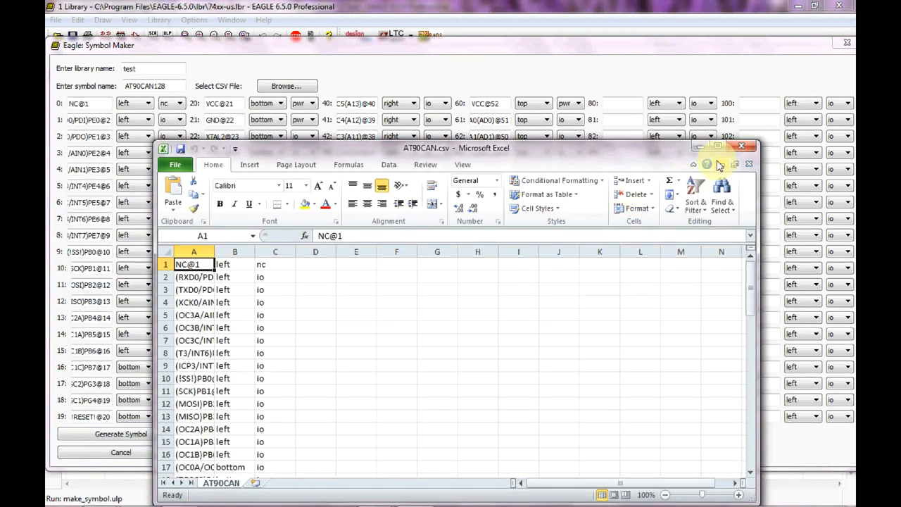
left_click(717, 146)
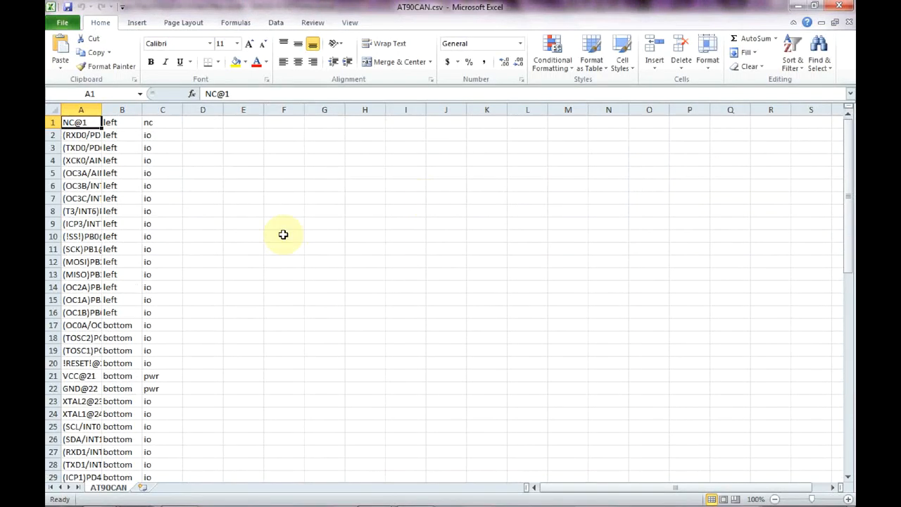
mouse_move(127, 143)
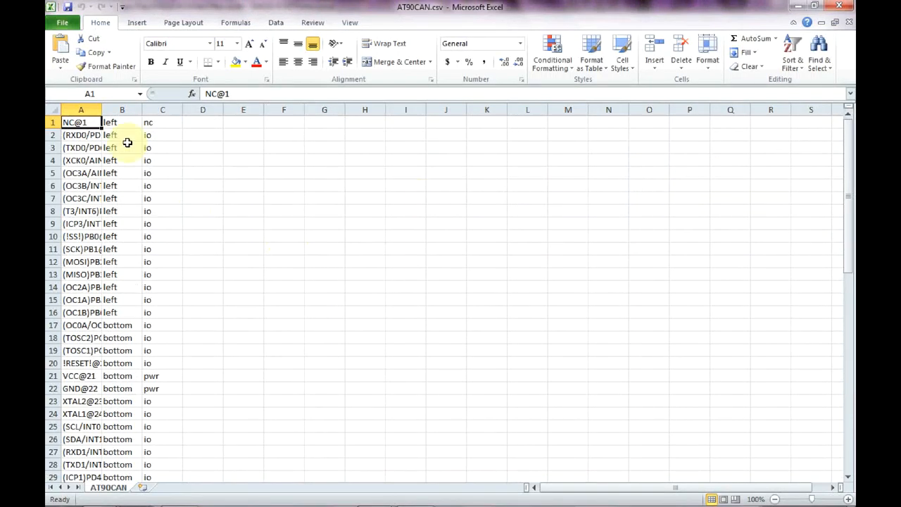
mouse_move(169, 296)
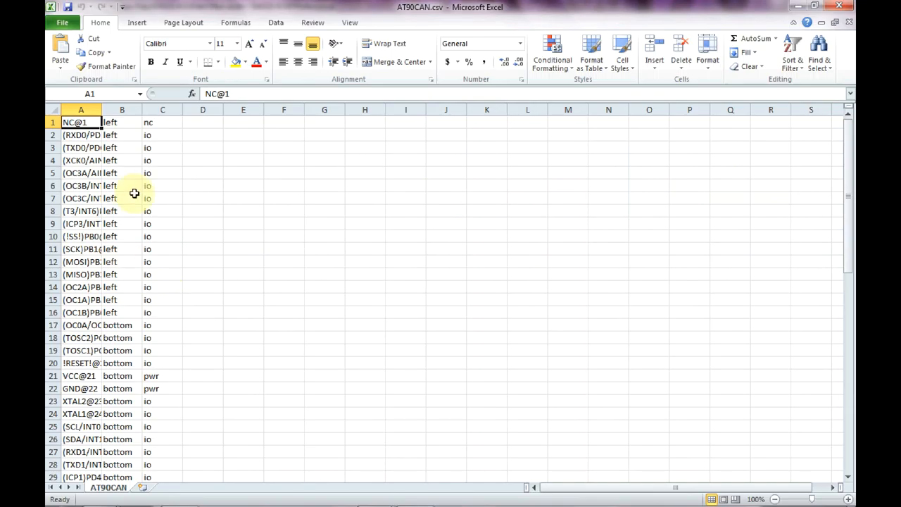
left_click_drag(101, 110, 110, 110)
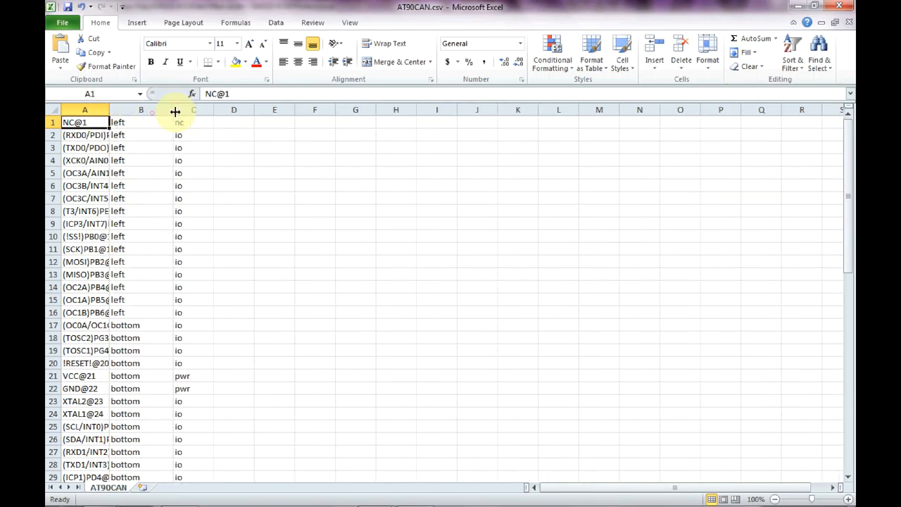
mouse_move(737, 144)
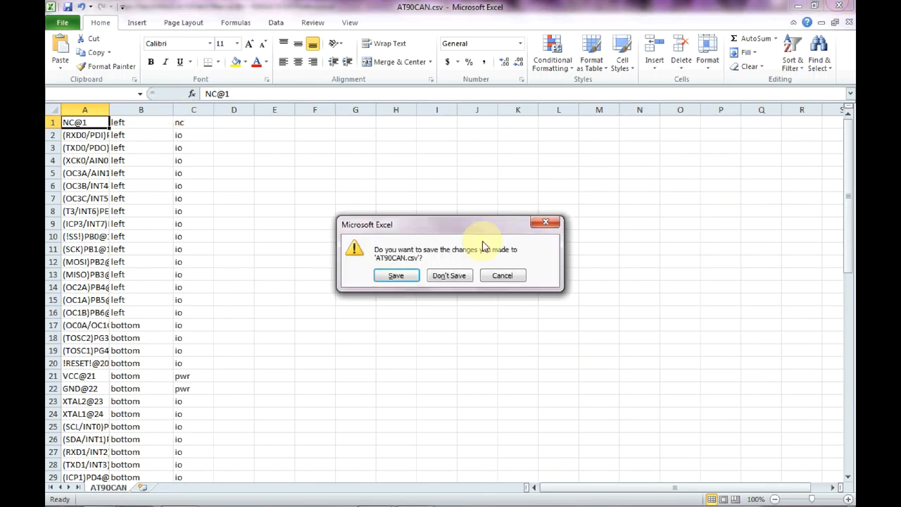
left_click(447, 275)
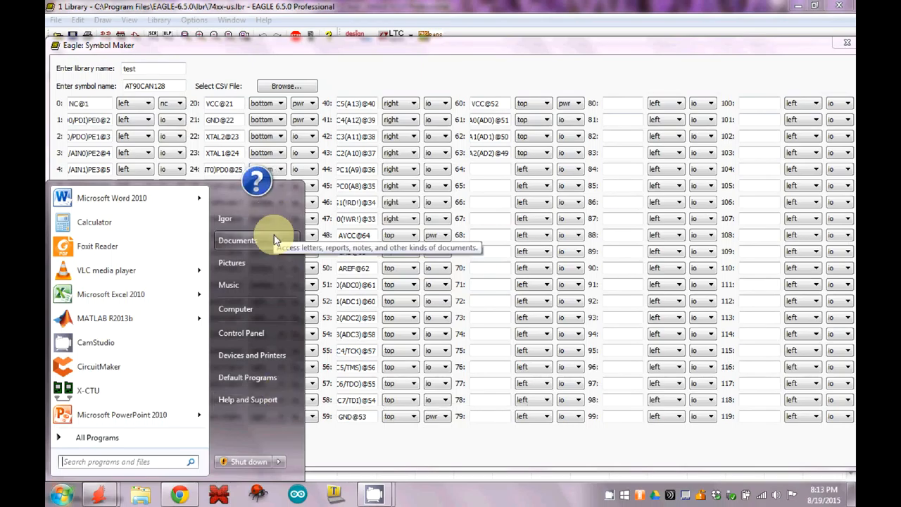
Open AT90CAN.csv from the Documents library in Notepad++.
left_click(237, 240)
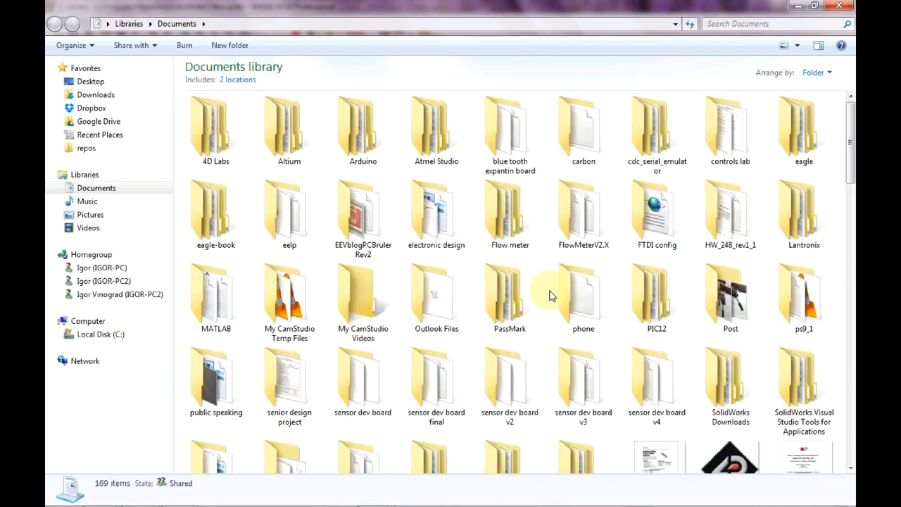
scroll("down", 3)
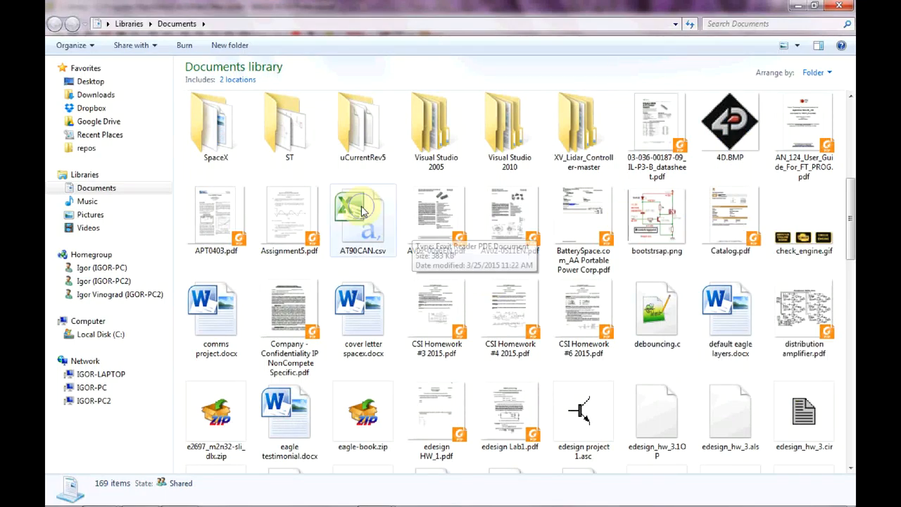
right_click(364, 211)
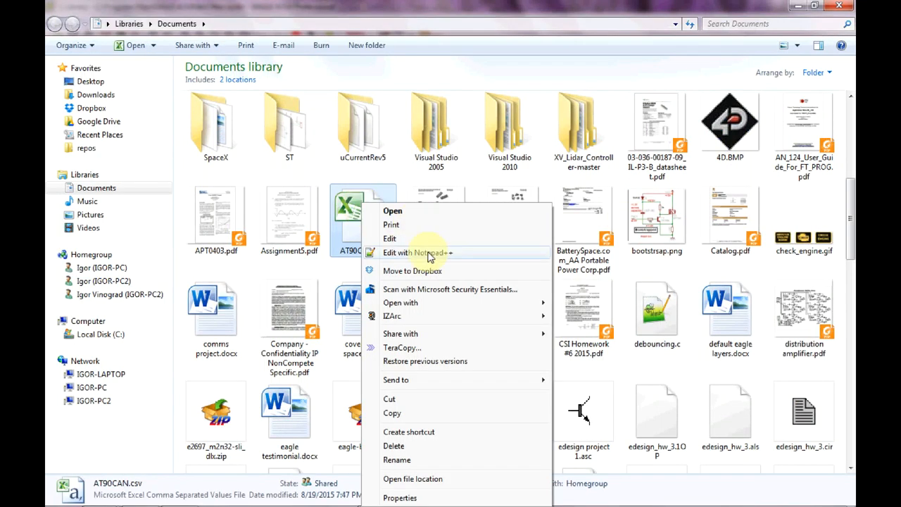
left_click(418, 253)
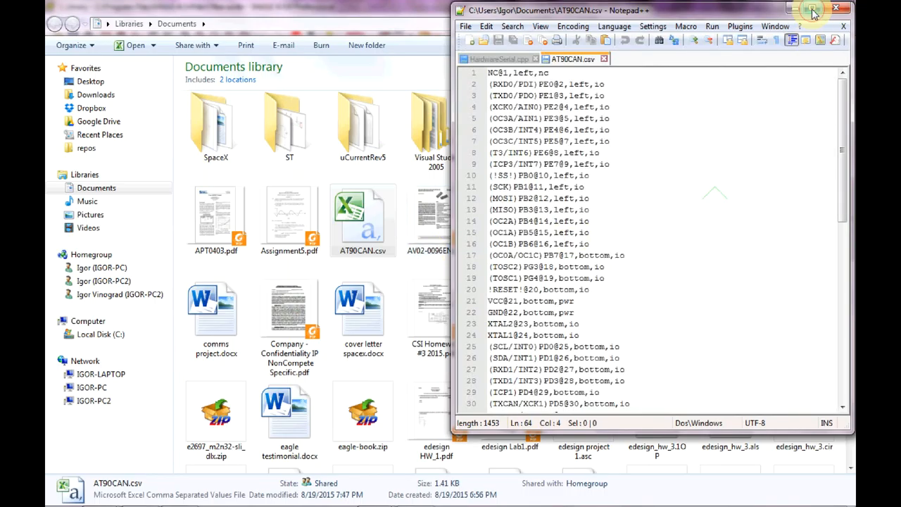
Inspect the raw CSV lines such as NC@1,left,nc in the maximized editor.
left_click(825, 9)
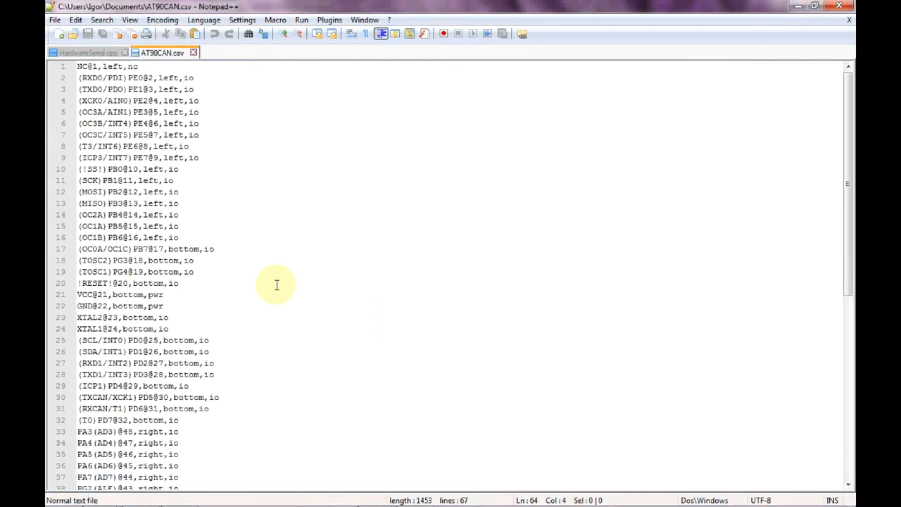
mouse_move(222, 156)
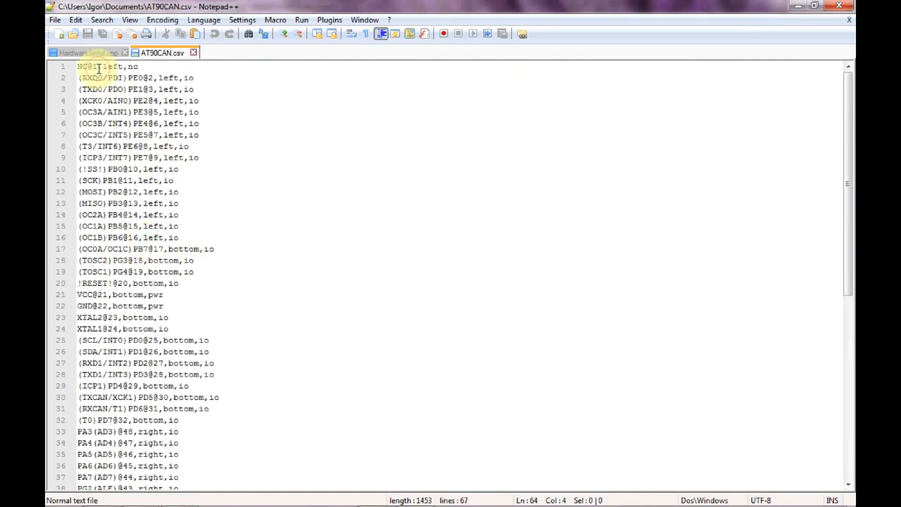
left_click(88, 66)
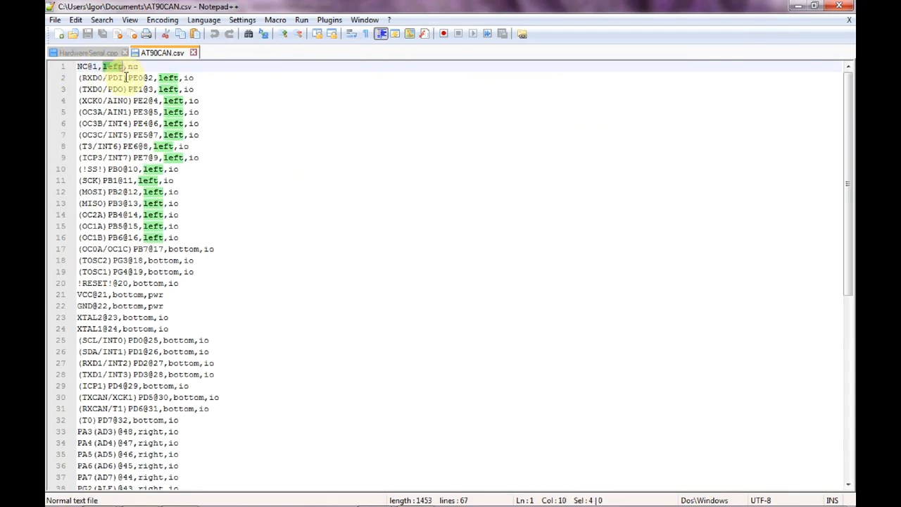
left_click(183, 90)
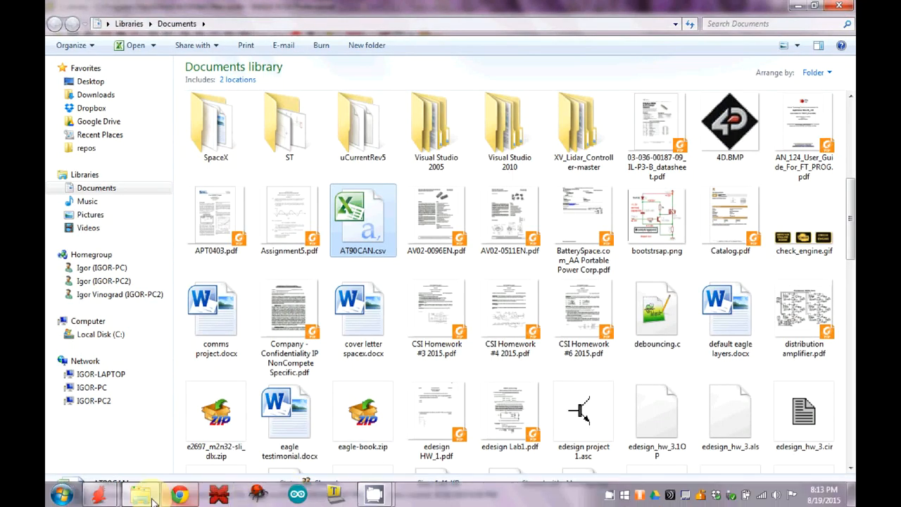
mouse_move(140, 492)
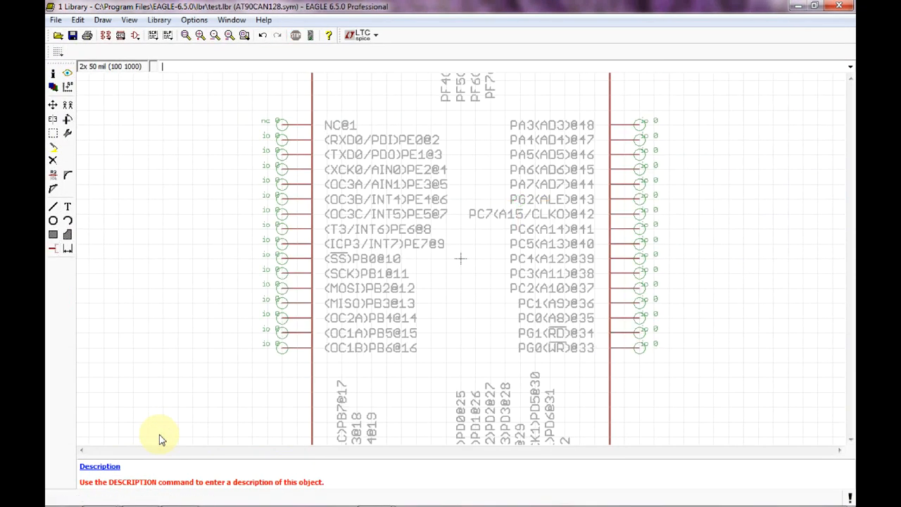
scroll("down", 3)
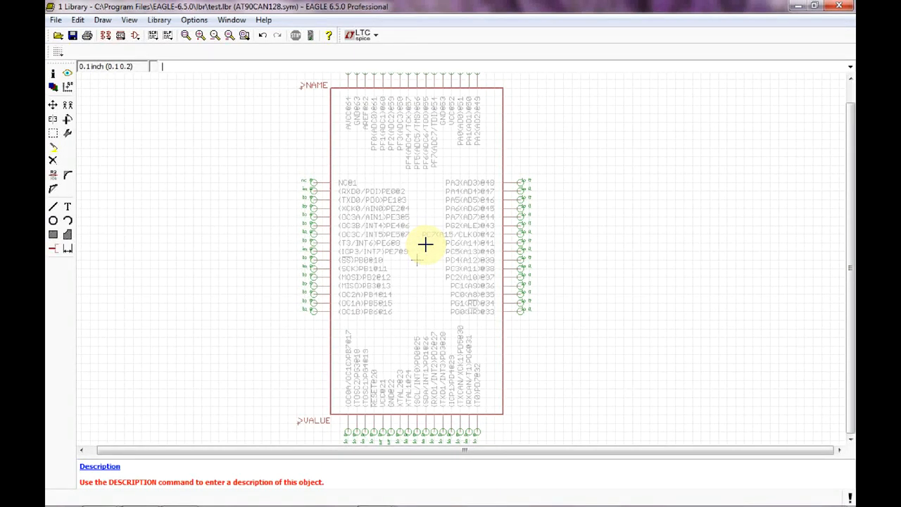
mouse_move(354, 183)
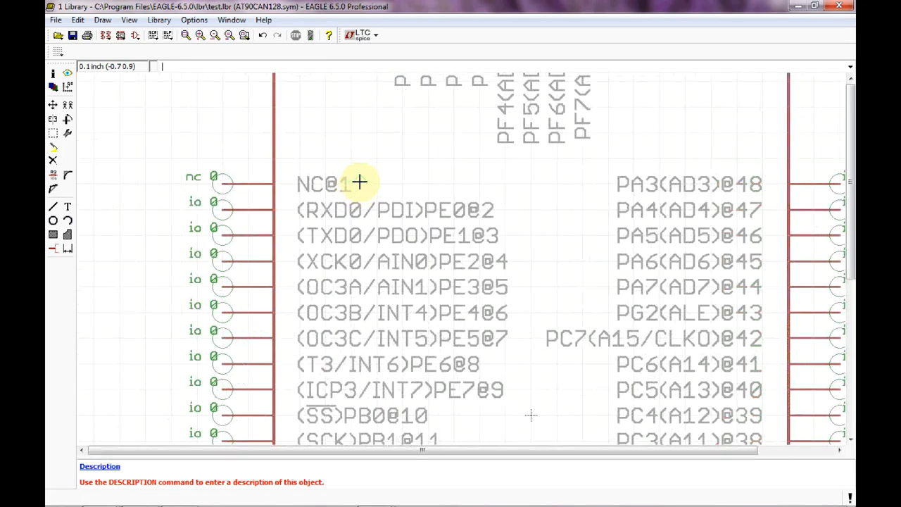
mouse_move(335, 186)
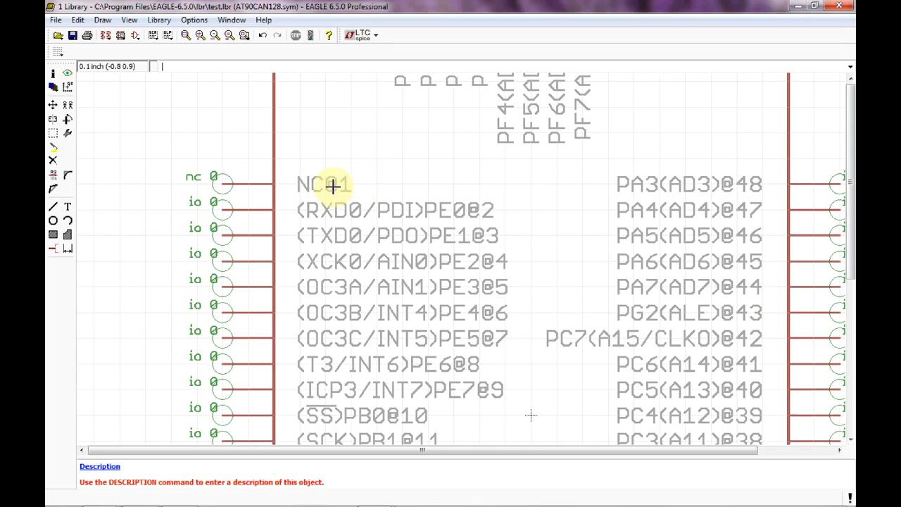
mouse_move(478, 238)
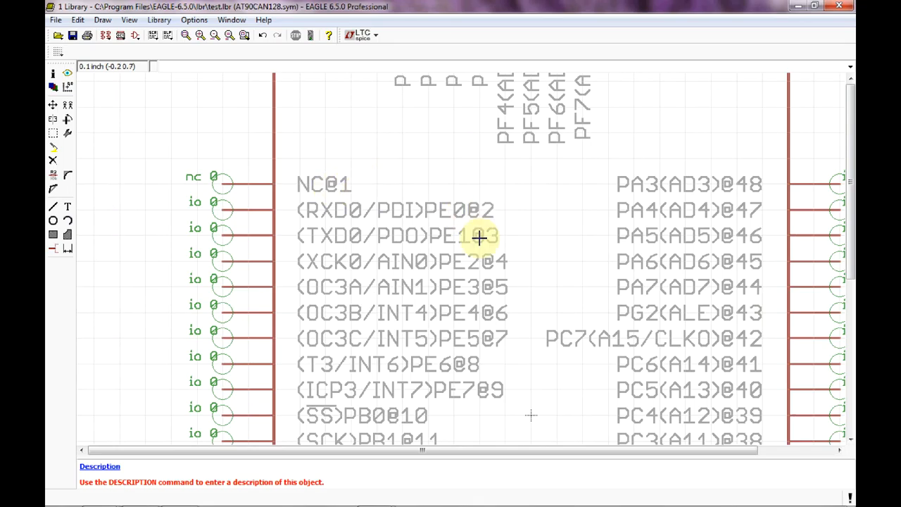
mouse_move(526, 313)
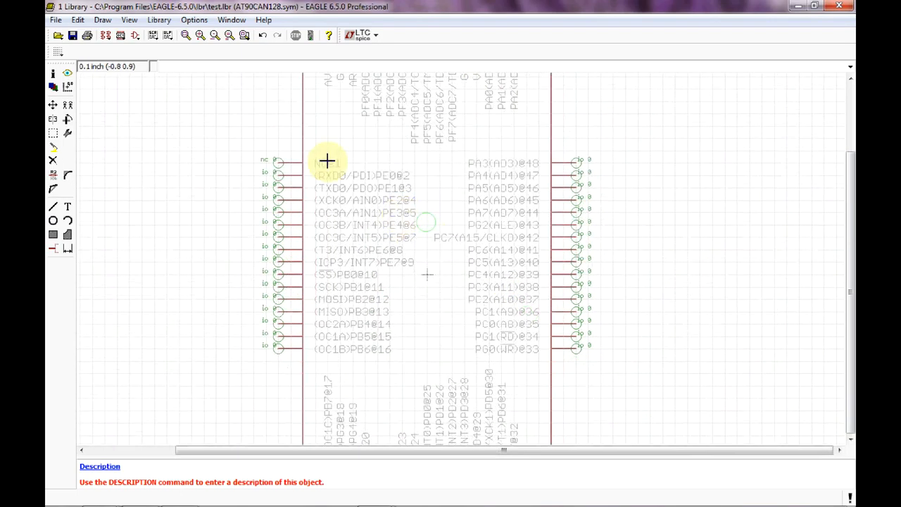
mouse_move(468, 158)
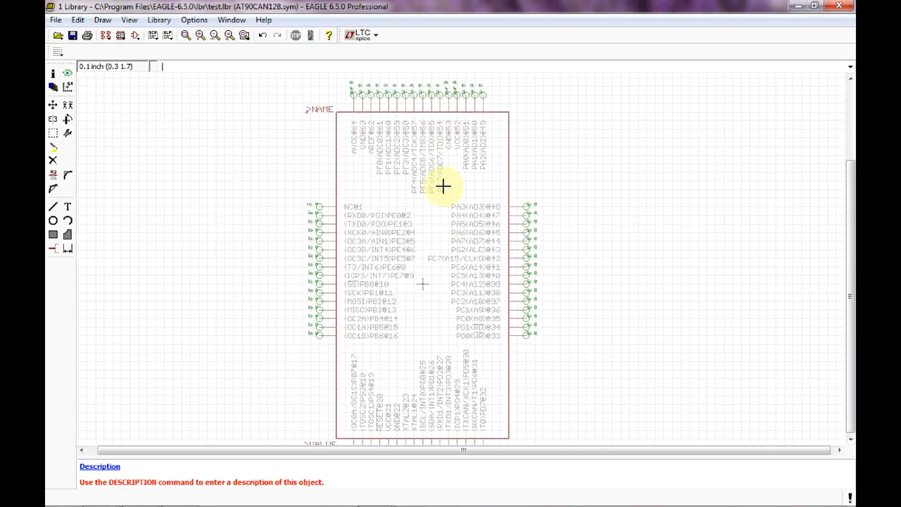
scroll("down", 3)
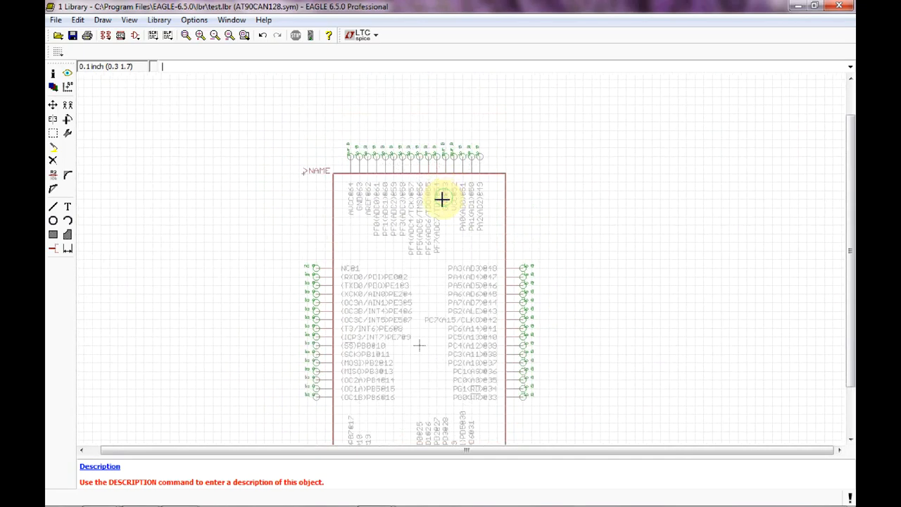
mouse_move(303, 174)
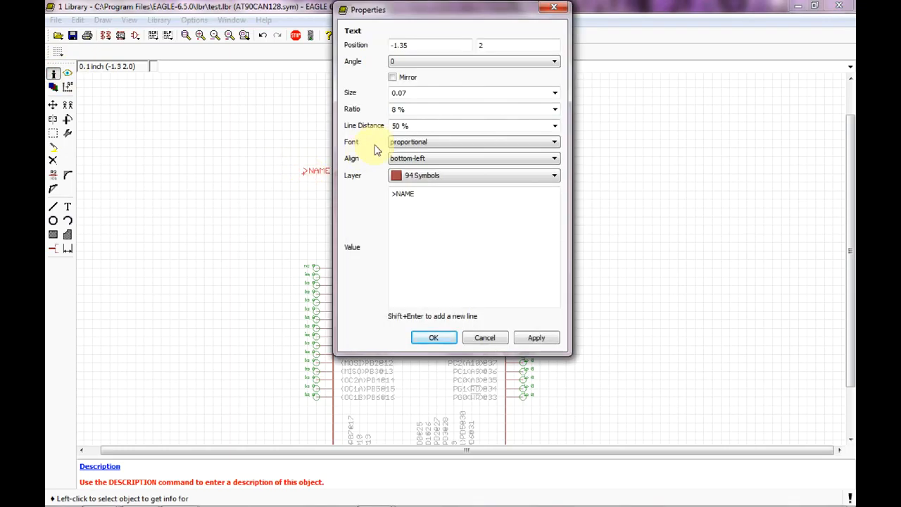
Move the >NAME text to layer 95 Names.
left_click(555, 174)
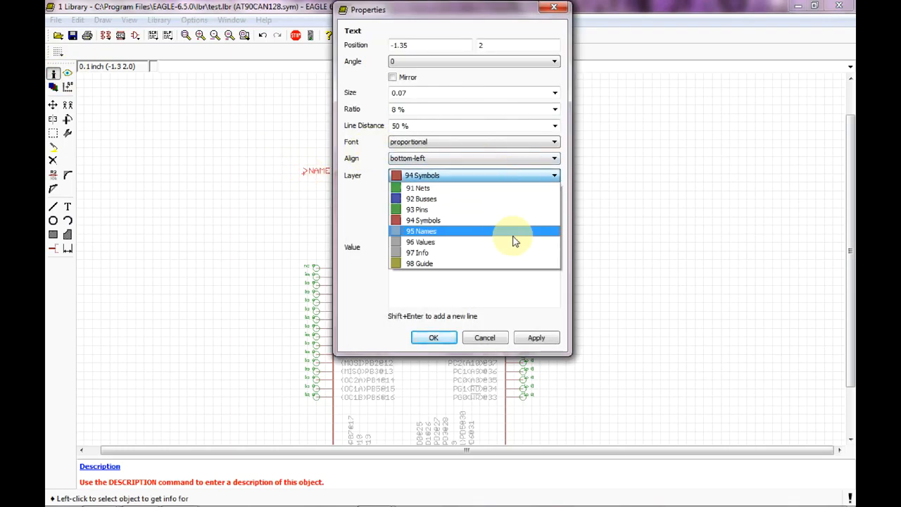
left_click(421, 231)
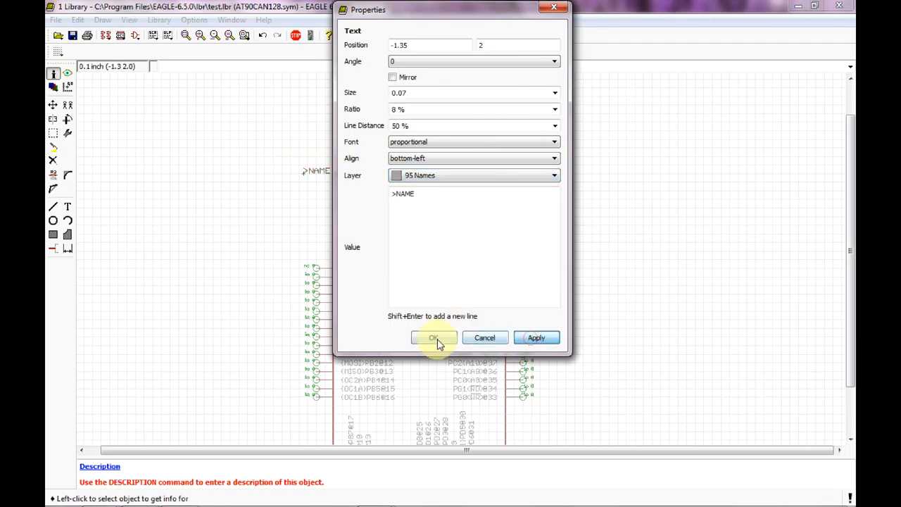
left_click(434, 338)
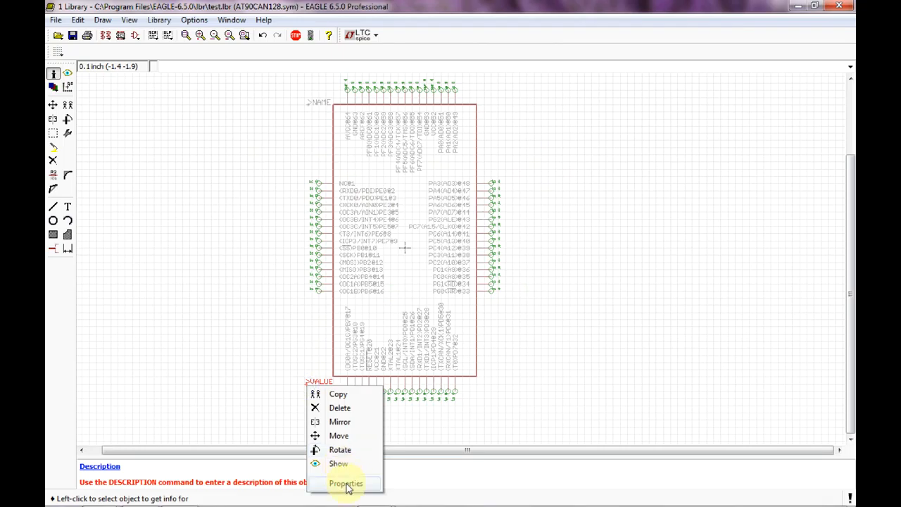
Move the >VALUE text to layer 96 Values.
left_click(347, 483)
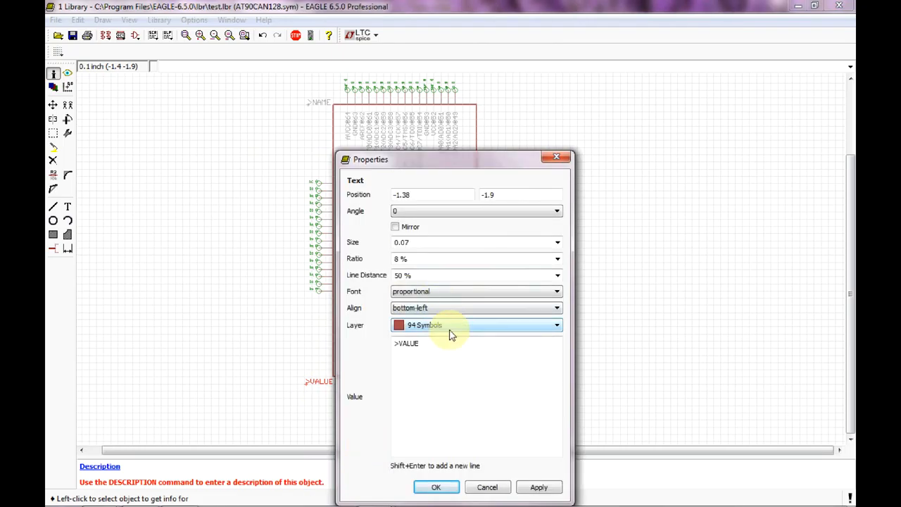
left_click(476, 324)
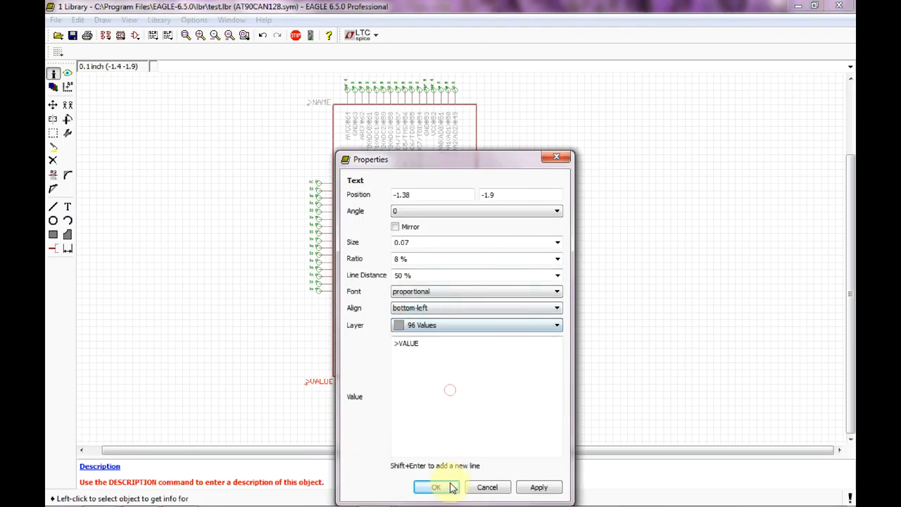
left_click(437, 487)
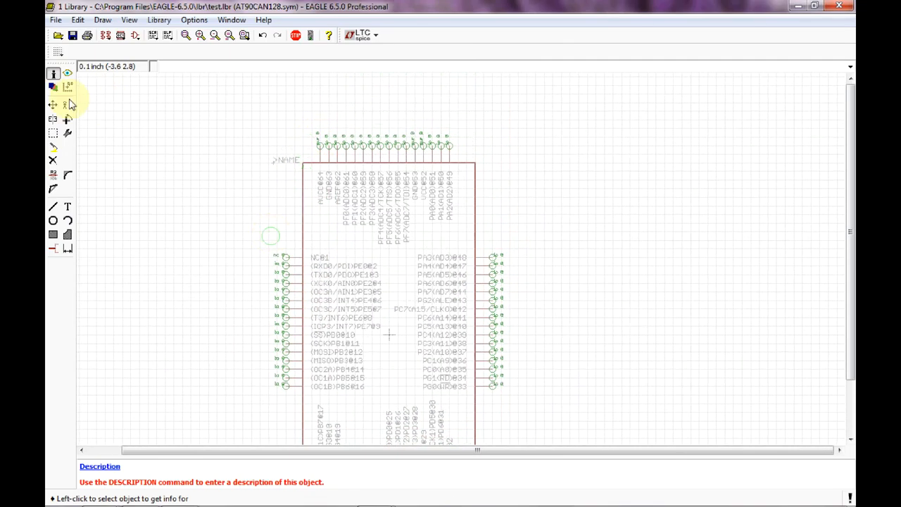
Move the left-side pins into one evenly spaced column in pin-number order, NC at top.
left_click(54, 104)
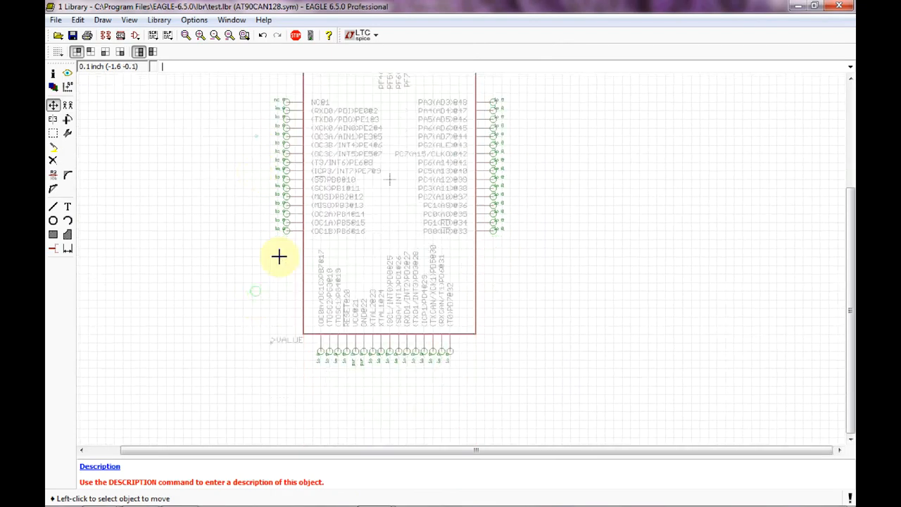
mouse_move(273, 343)
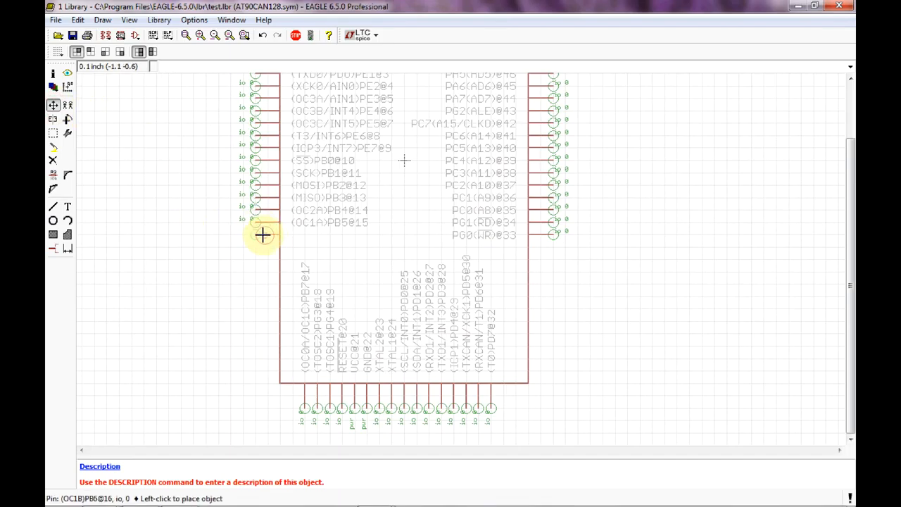
mouse_move(245, 308)
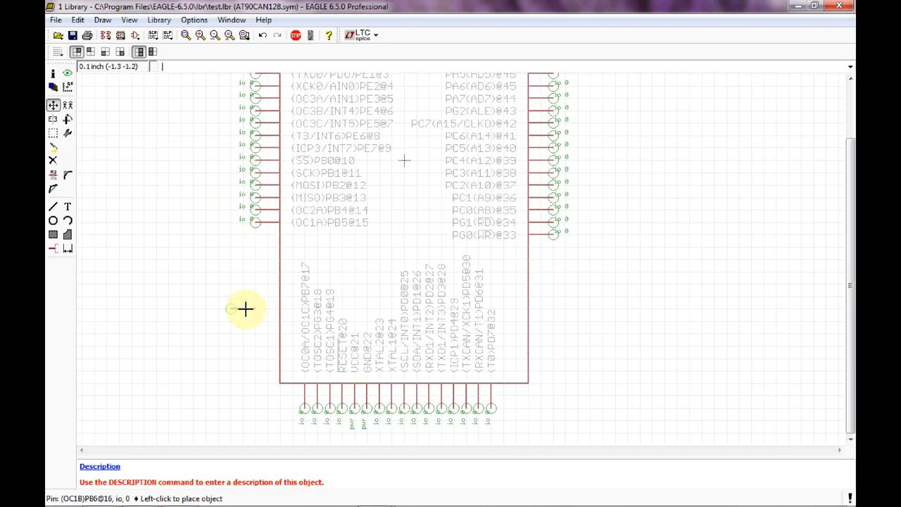
mouse_move(251, 162)
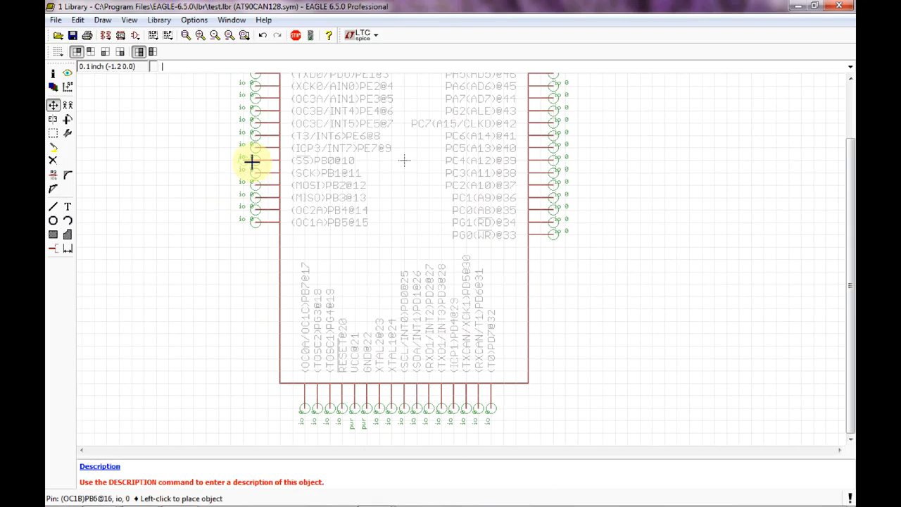
mouse_move(248, 208)
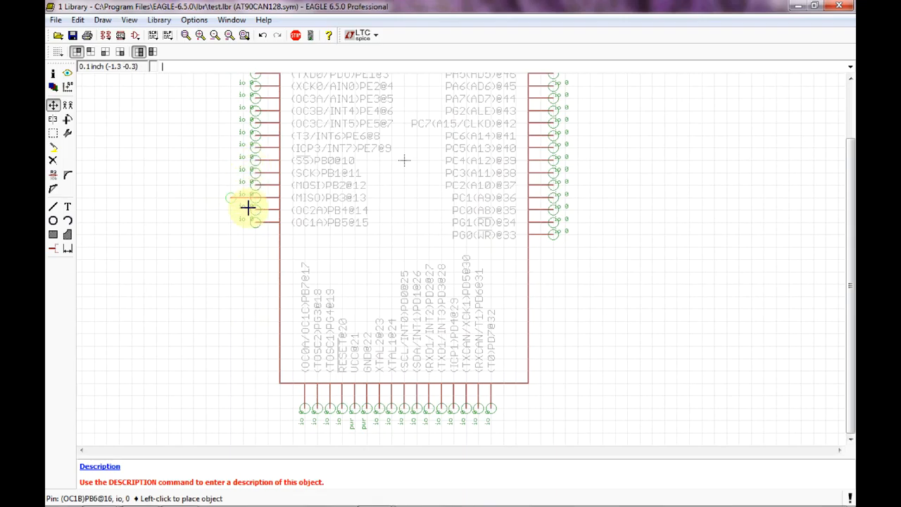
mouse_move(248, 238)
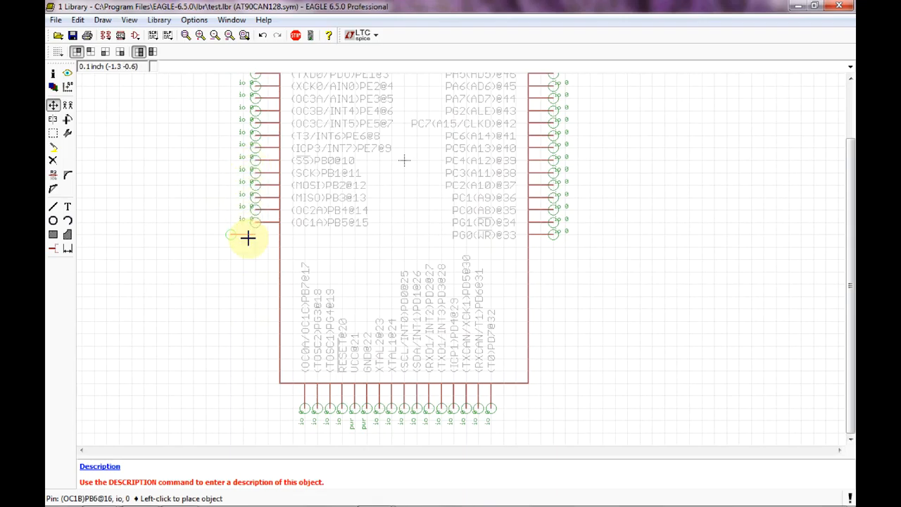
mouse_move(246, 163)
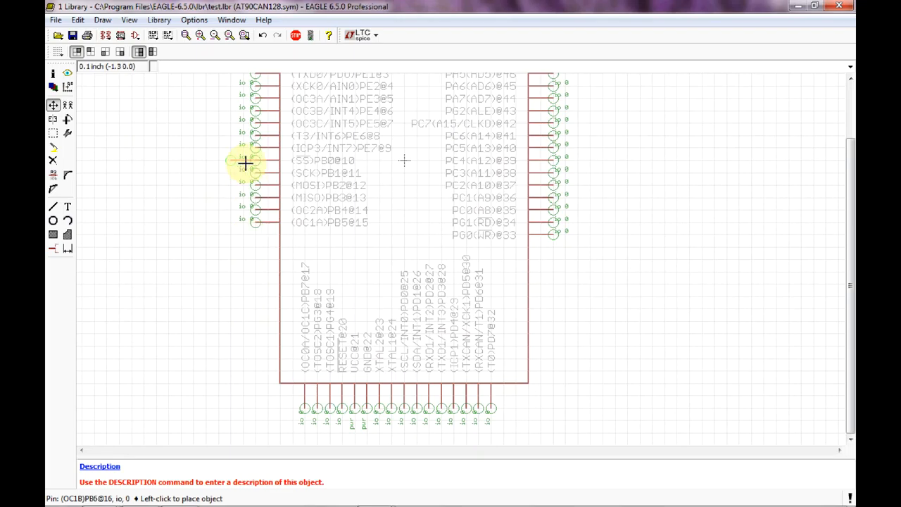
mouse_move(245, 199)
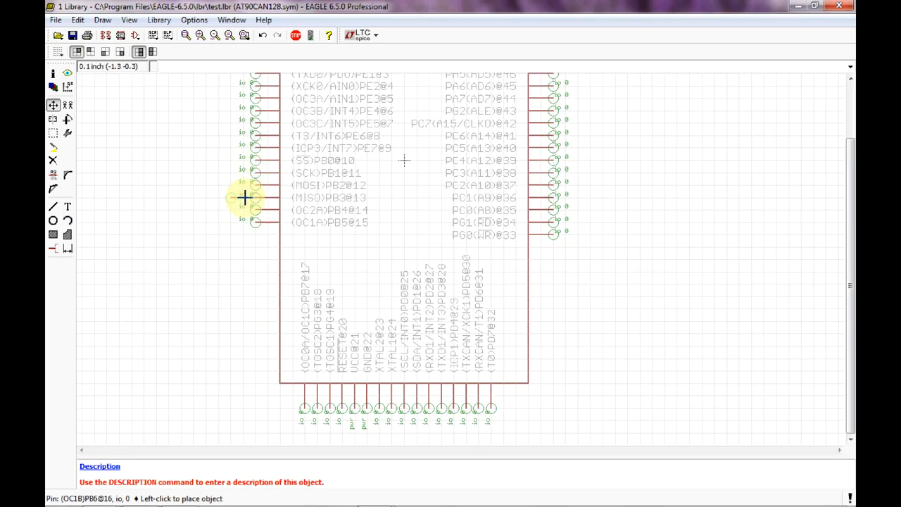
mouse_move(243, 259)
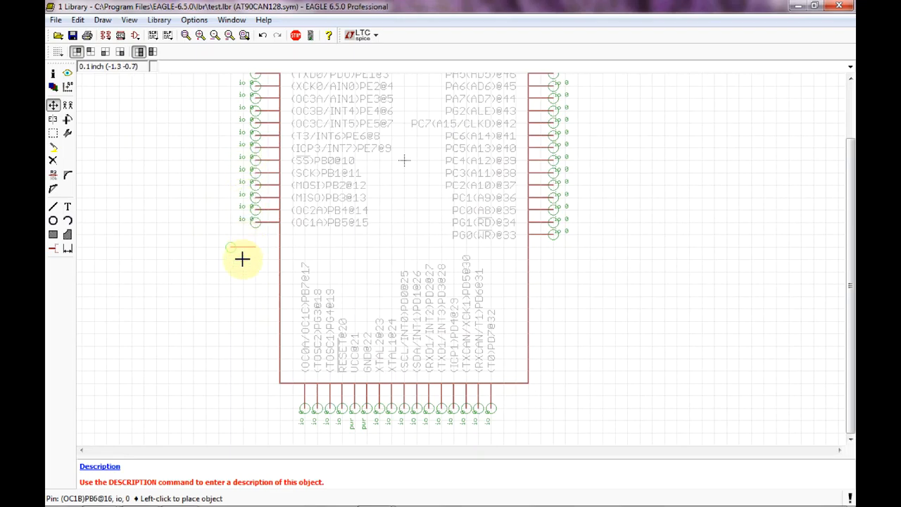
mouse_move(236, 311)
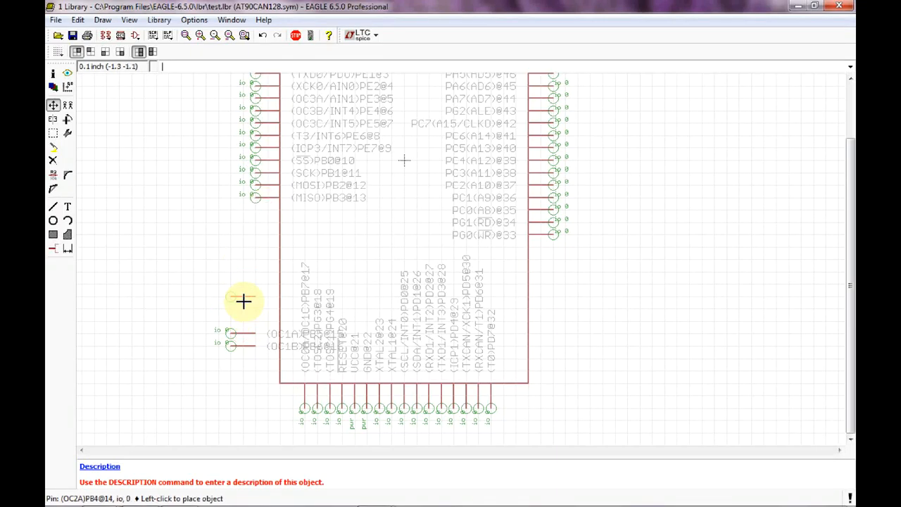
left_click(243, 301)
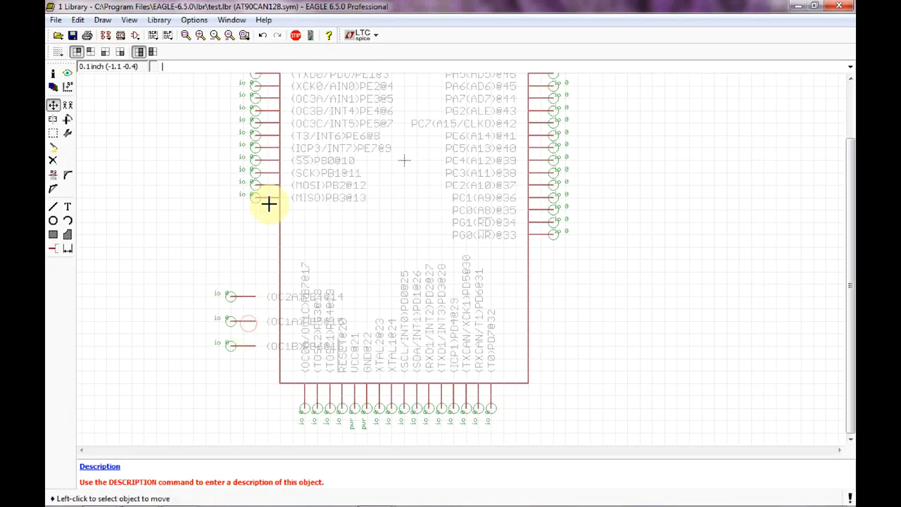
left_click(268, 204)
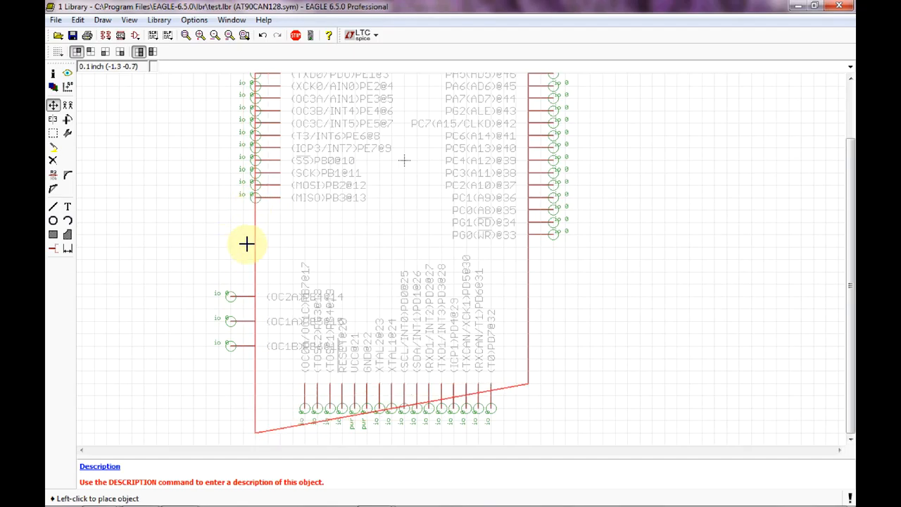
mouse_move(261, 196)
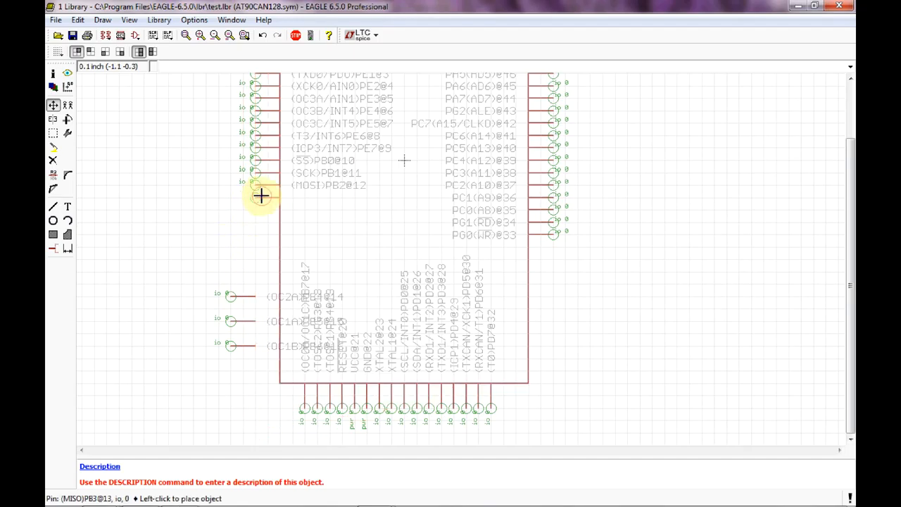
left_click(261, 195)
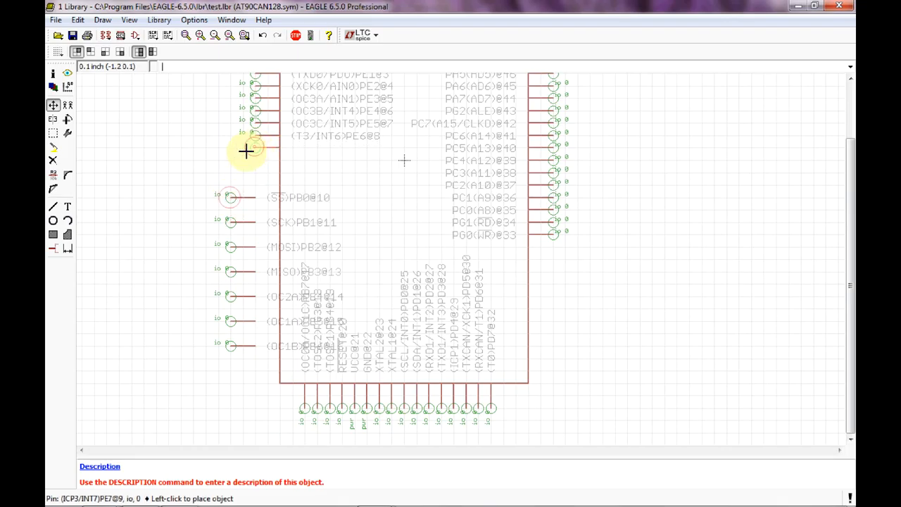
mouse_move(232, 175)
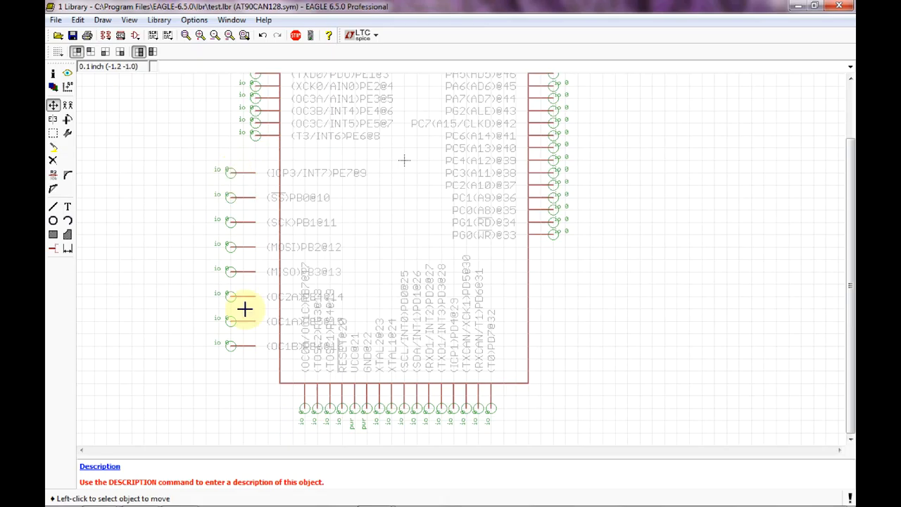
mouse_move(245, 251)
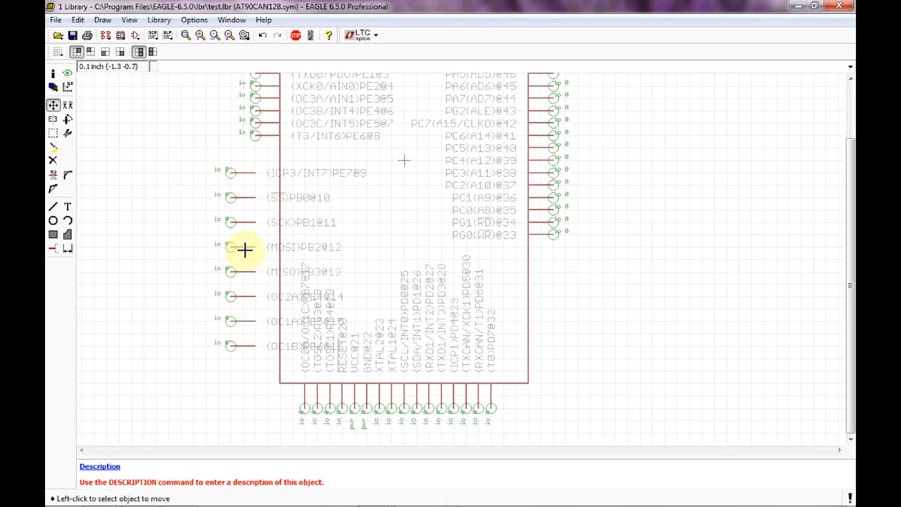
mouse_move(273, 135)
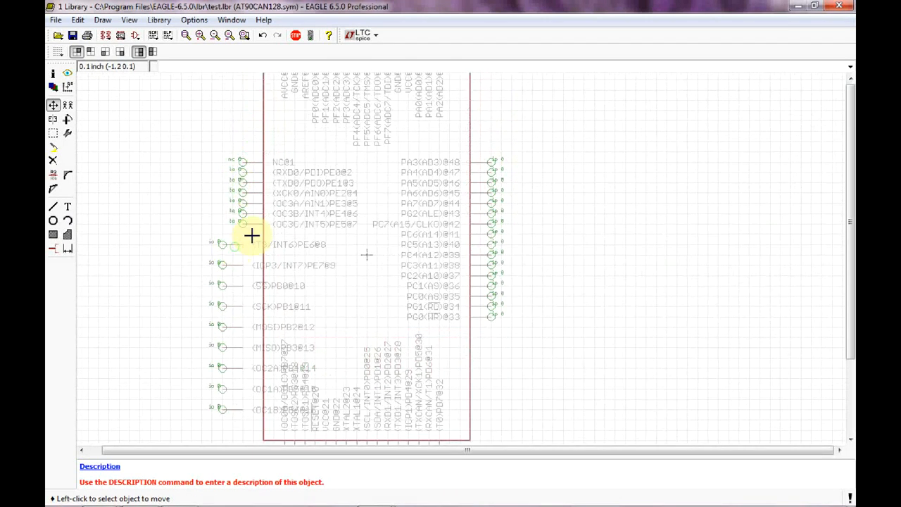
mouse_move(246, 174)
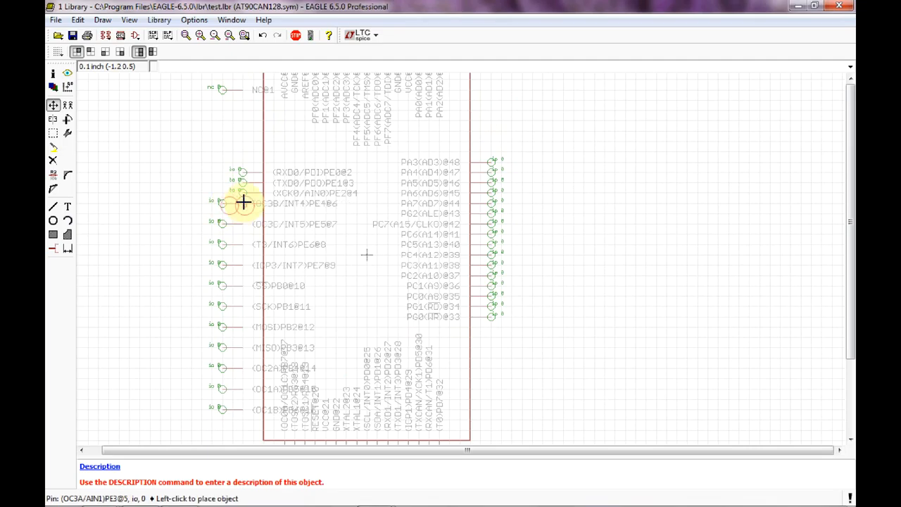
mouse_move(219, 186)
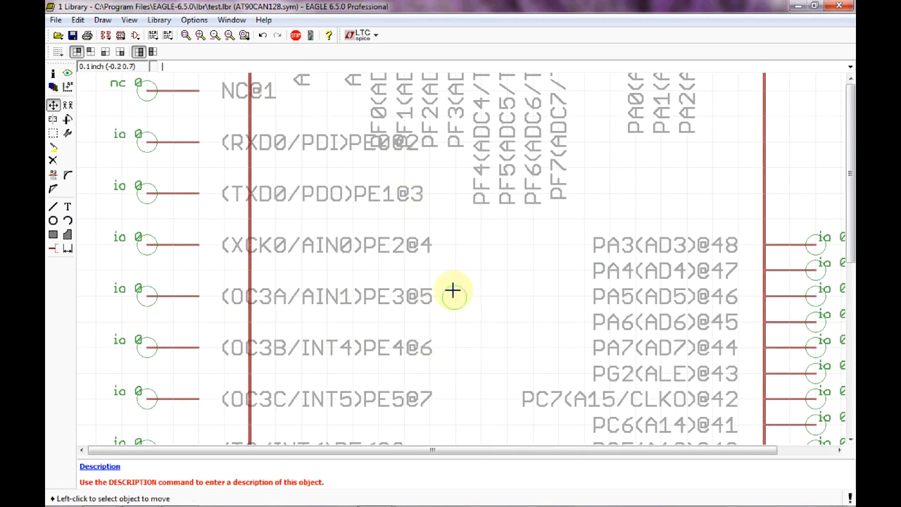
scroll("down", 3)
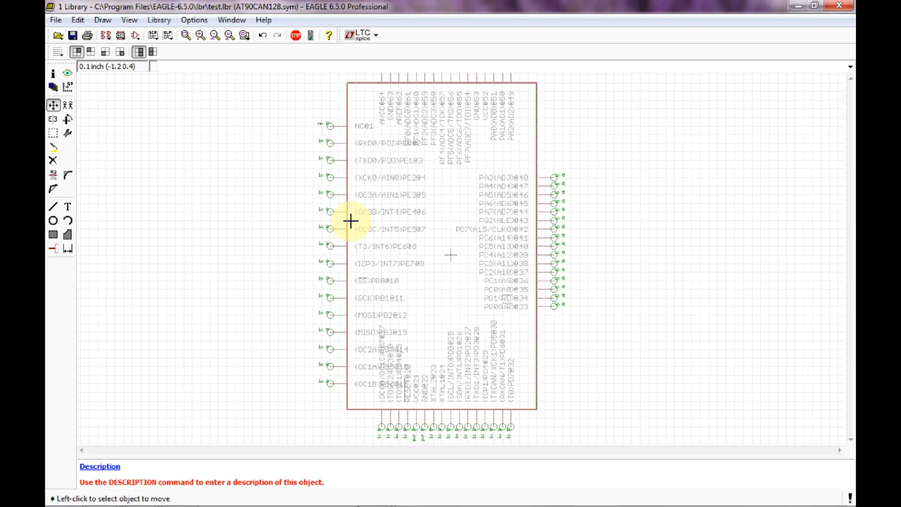
Group the left pin column with the outline edge and move it further left as one block.
left_click(53, 104)
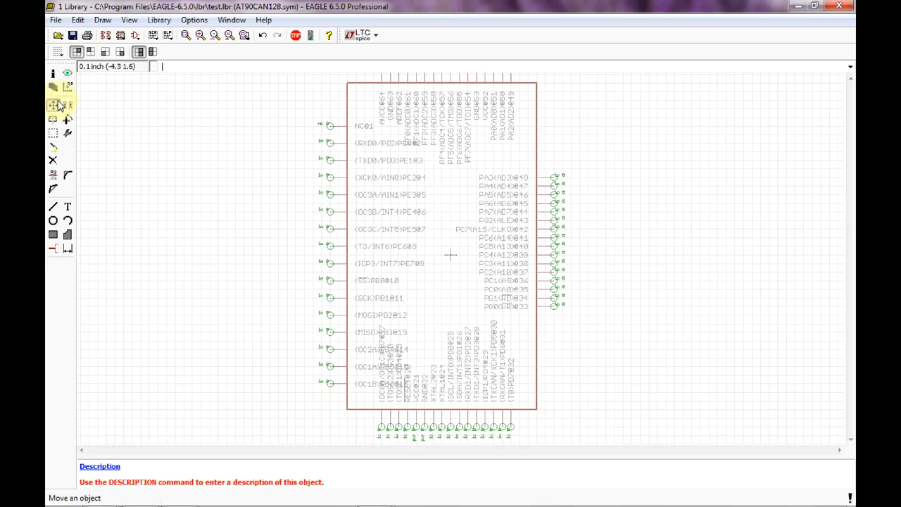
left_click(54, 132)
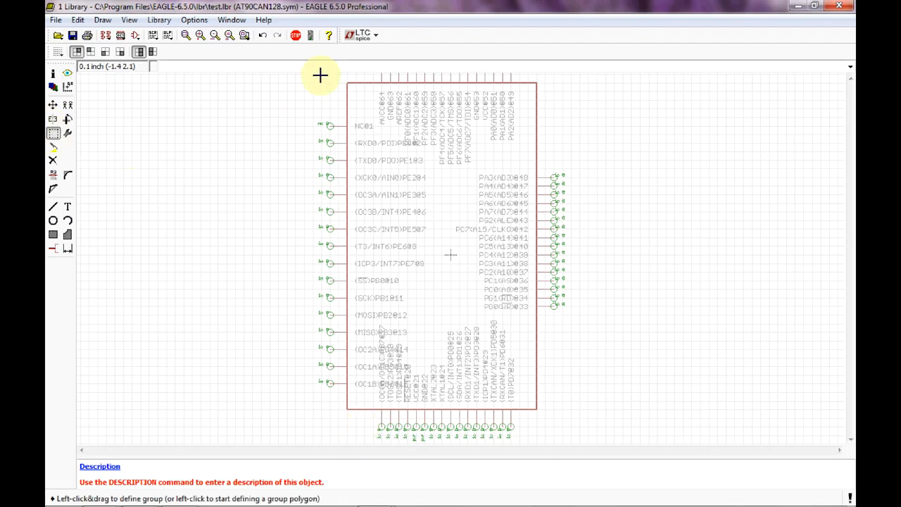
left_click_drag(321, 76, 364, 419)
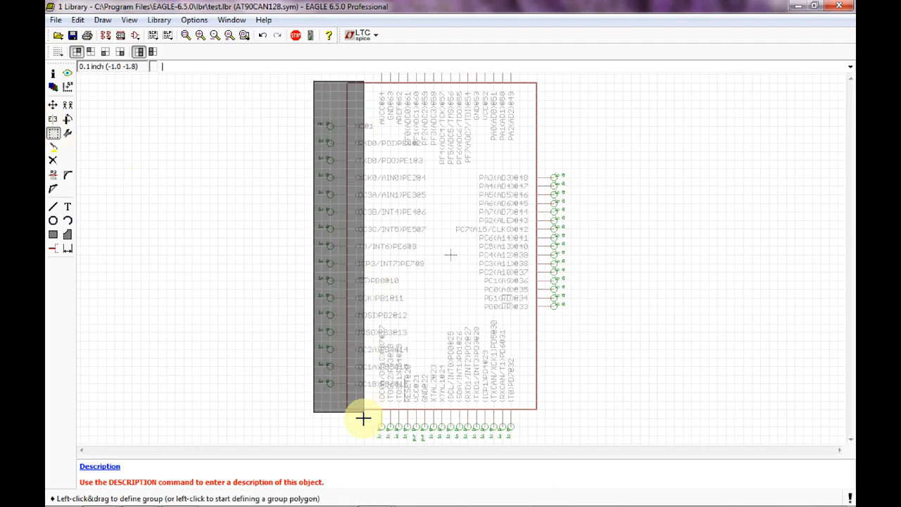
left_click(54, 104)
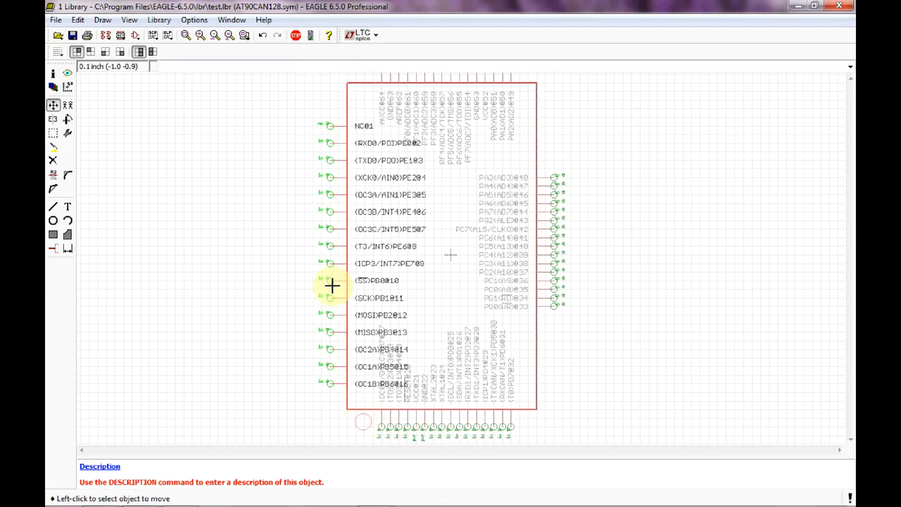
mouse_move(330, 254)
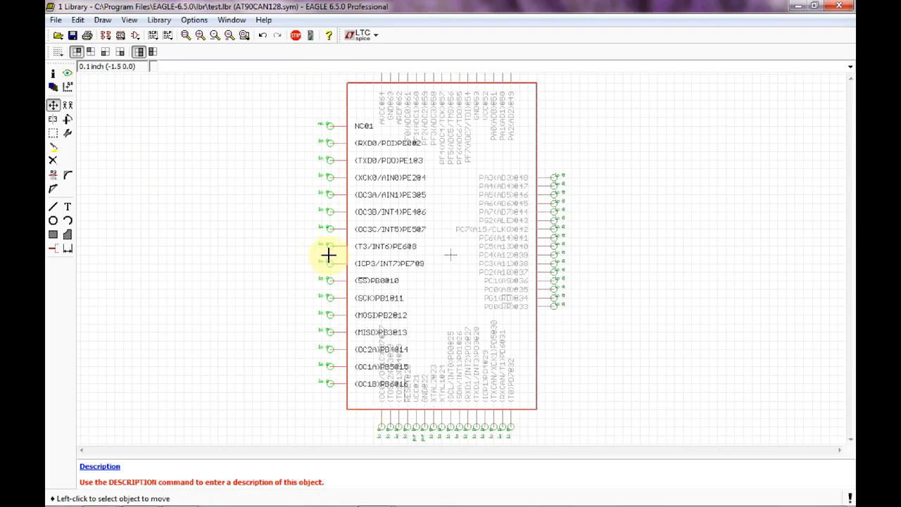
right_click(328, 265)
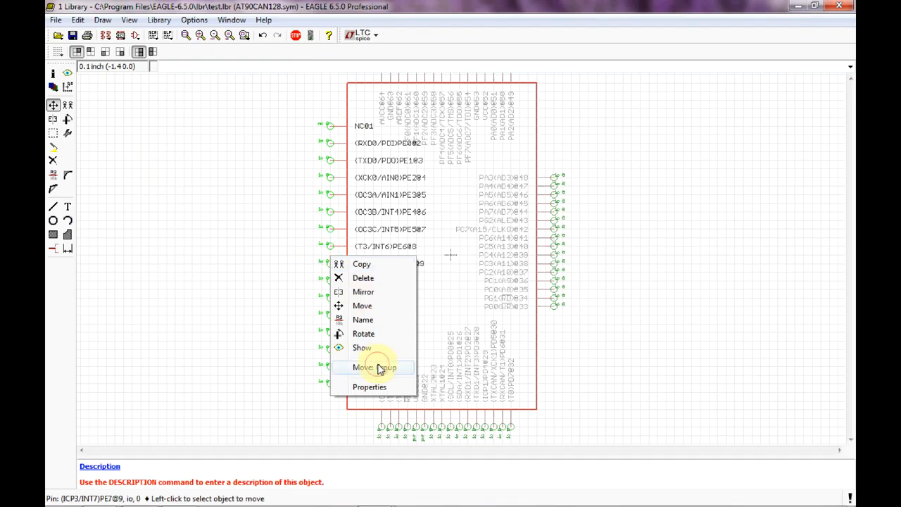
left_click(374, 366)
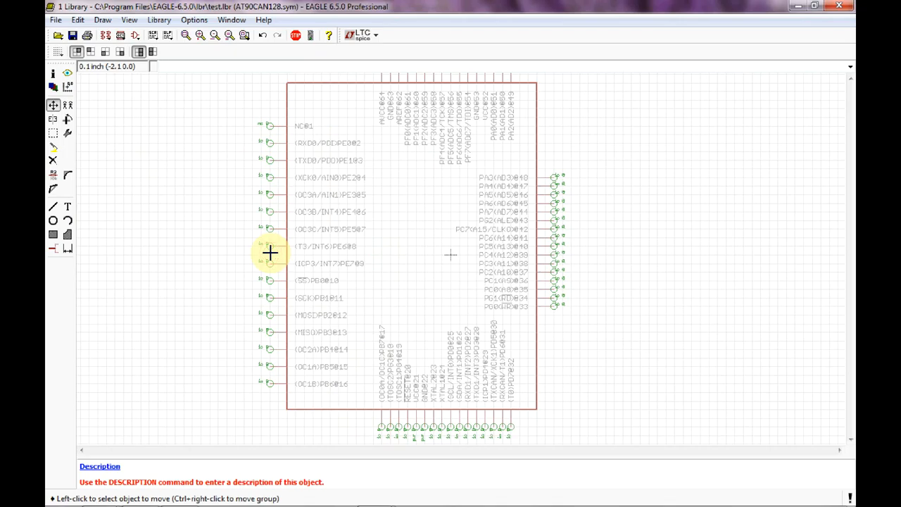
mouse_move(502, 281)
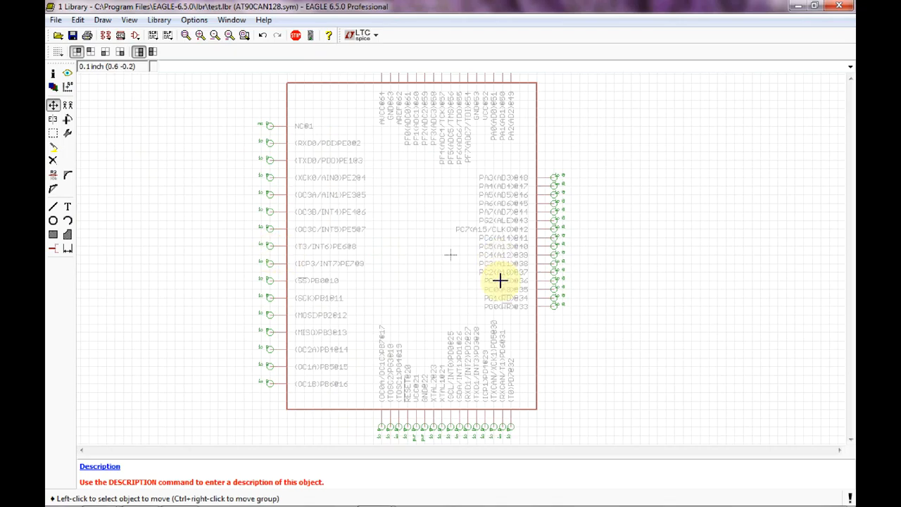
mouse_move(570, 324)
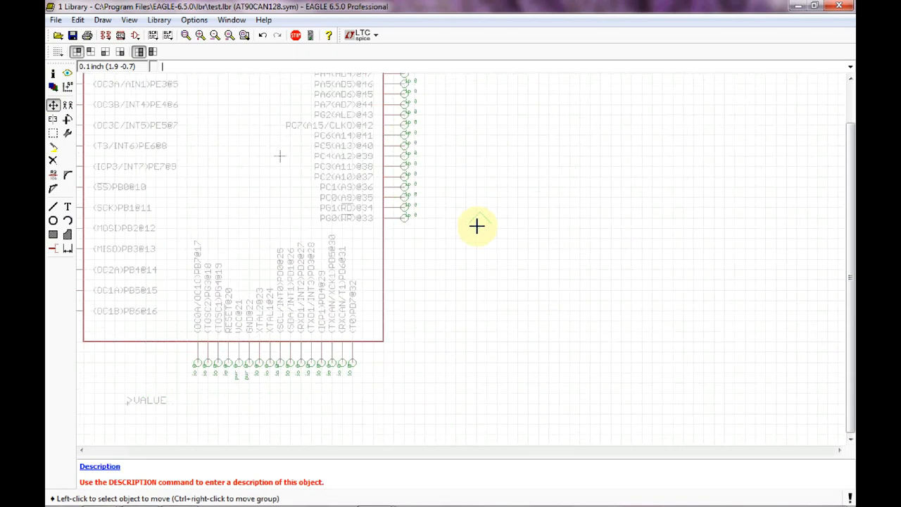
mouse_move(411, 296)
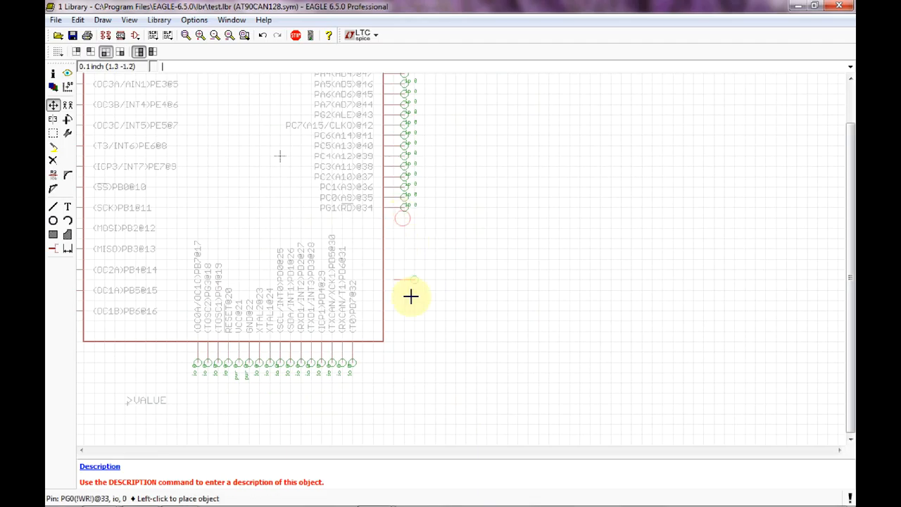
mouse_move(403, 314)
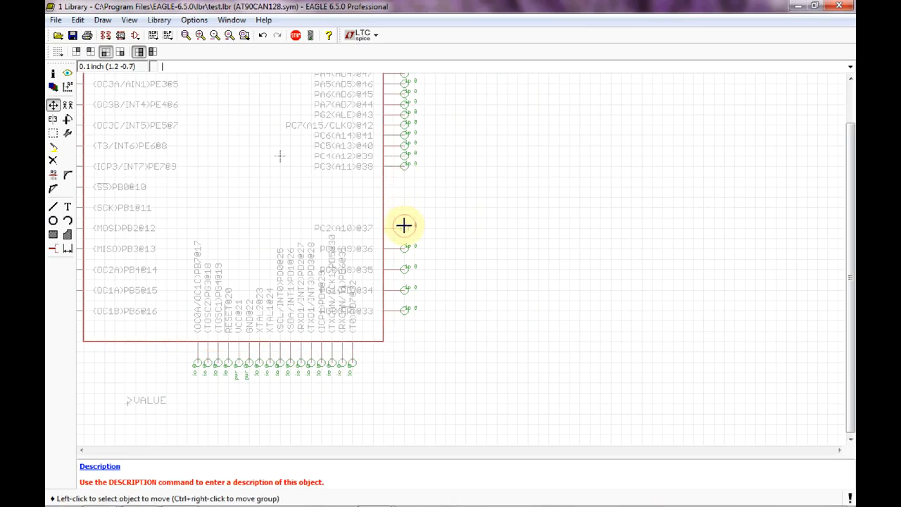
mouse_move(403, 158)
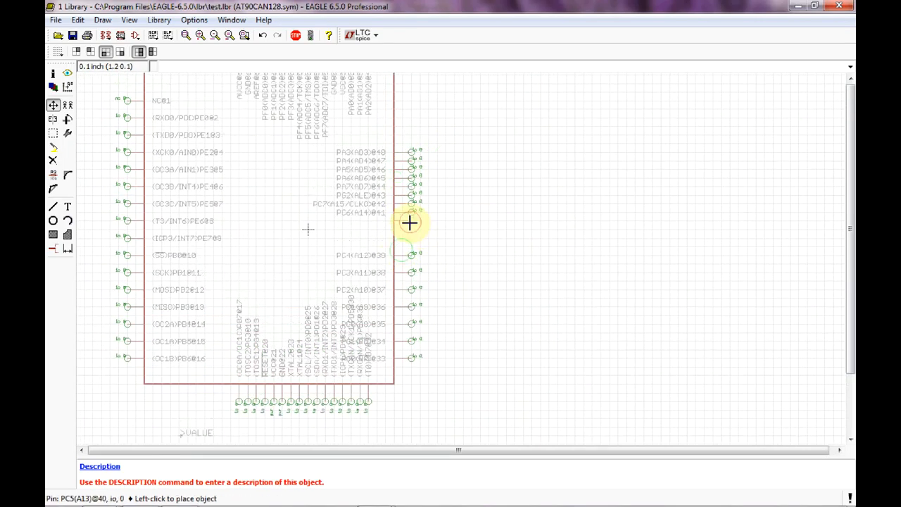
Place PC5 and pick PC6 to continue the evenly spaced right-side Port C column.
left_click(411, 212)
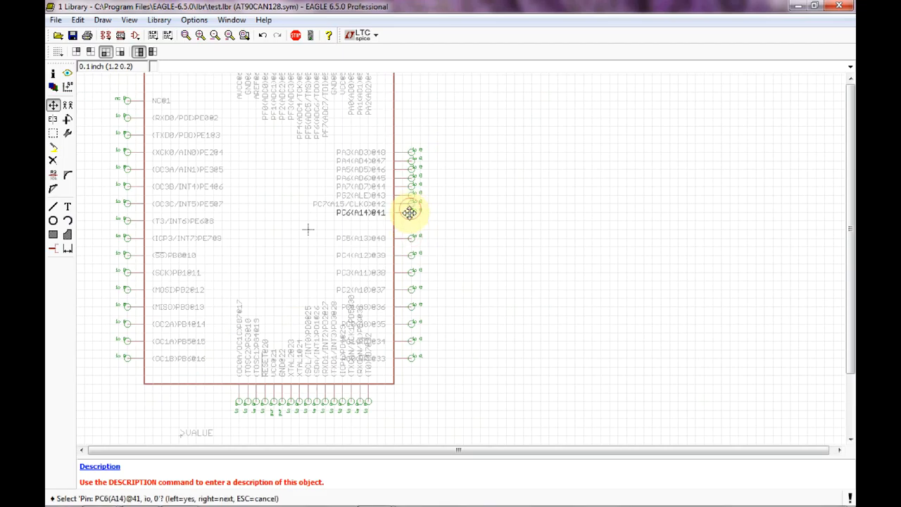
left_click(409, 213)
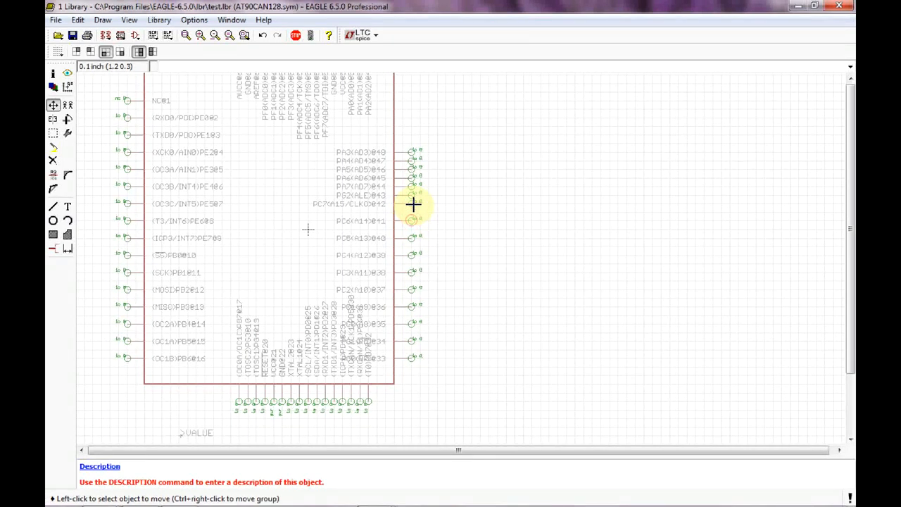
mouse_move(408, 106)
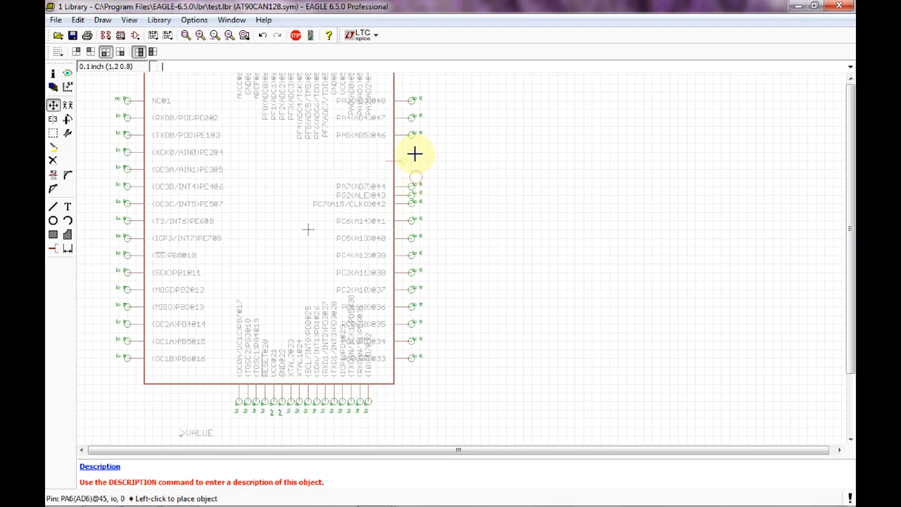
mouse_move(414, 172)
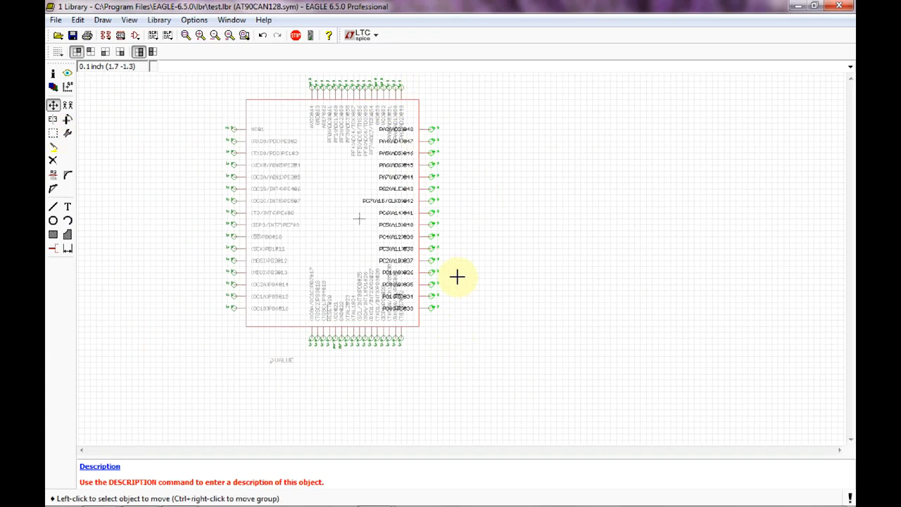
Move the right-hand pin column slightly further right via Move: Group.
right_click(430, 218)
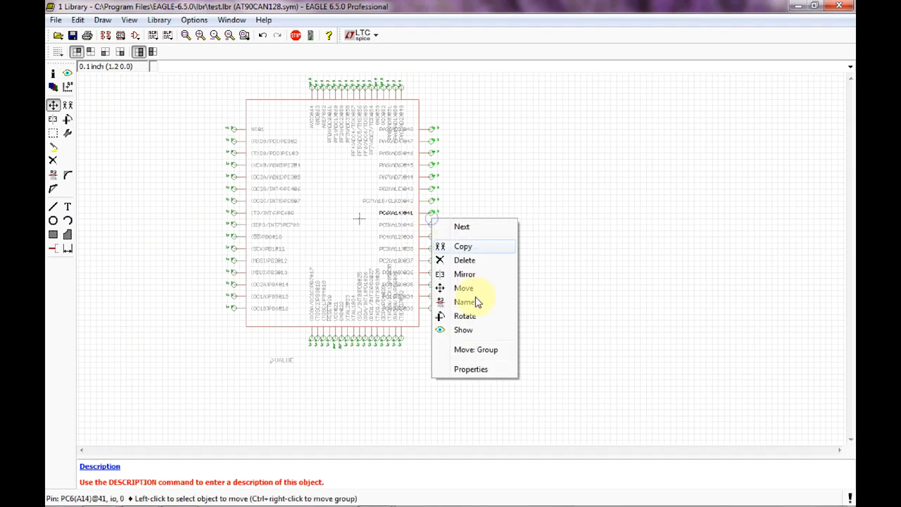
left_click(463, 287)
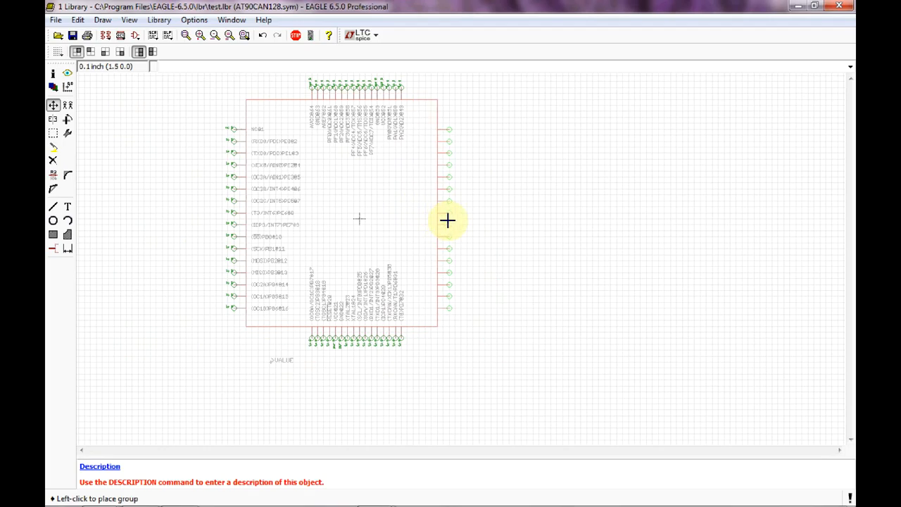
mouse_move(457, 219)
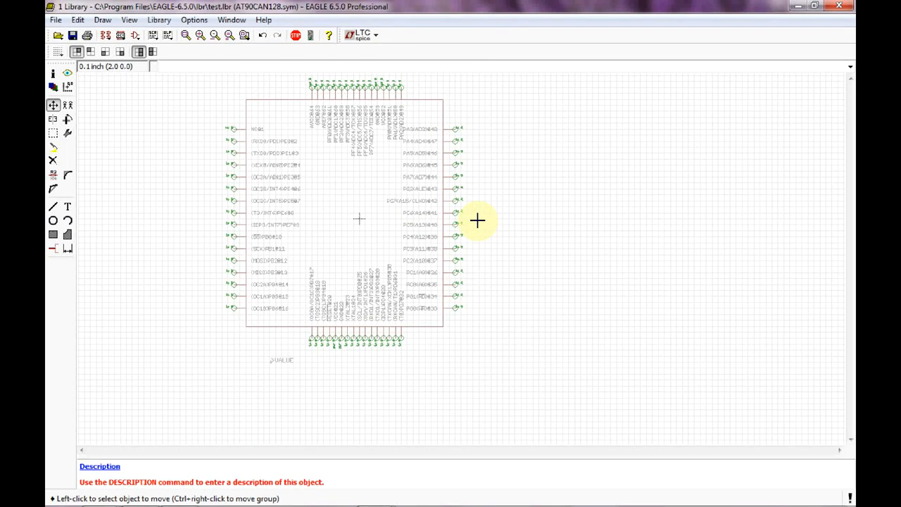
mouse_move(478, 195)
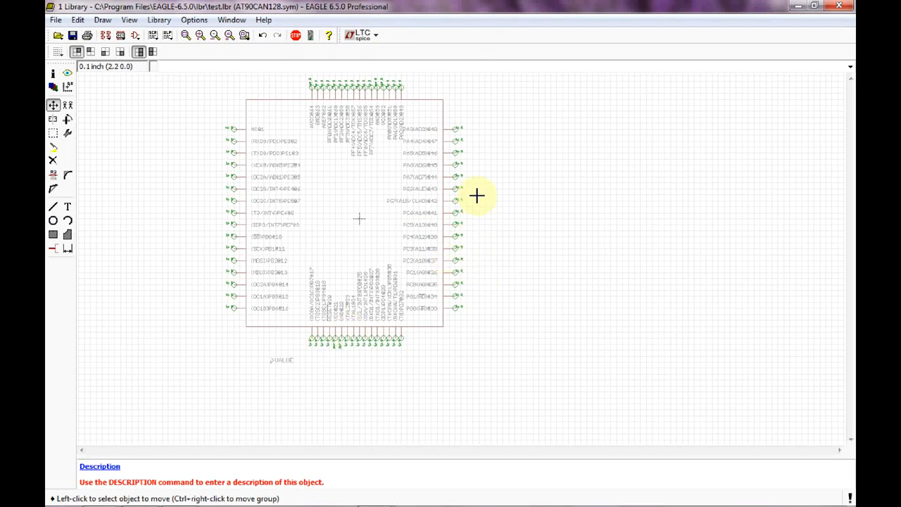
mouse_move(459, 316)
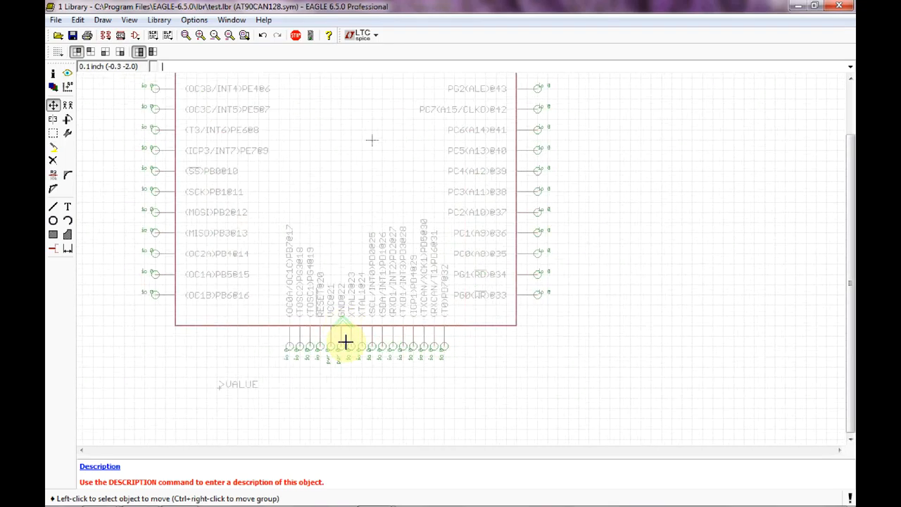
mouse_move(373, 148)
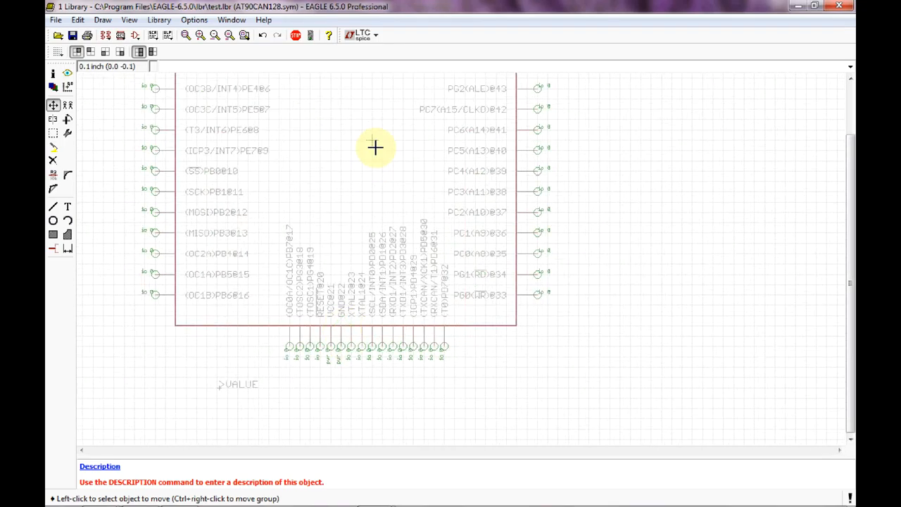
mouse_move(445, 335)
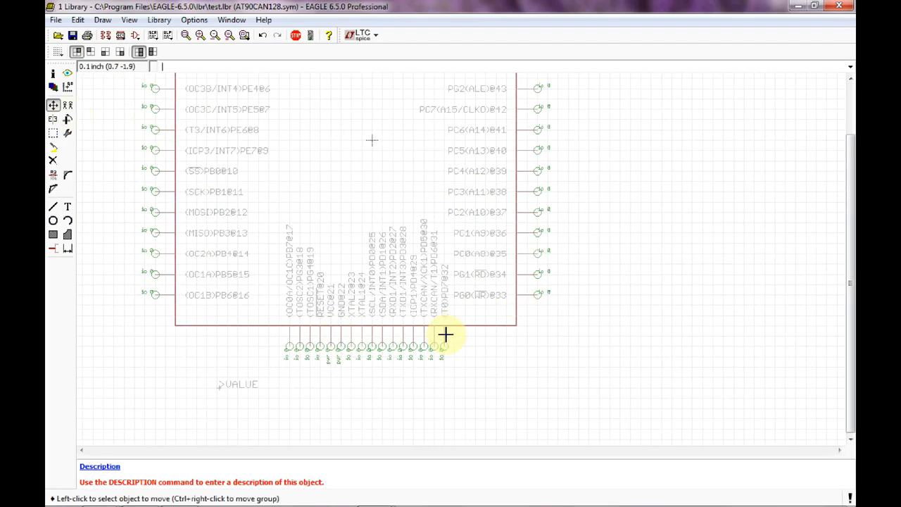
Place PD6 at the lower right and rotate a bottom-edge pin into position.
left_click(445, 335)
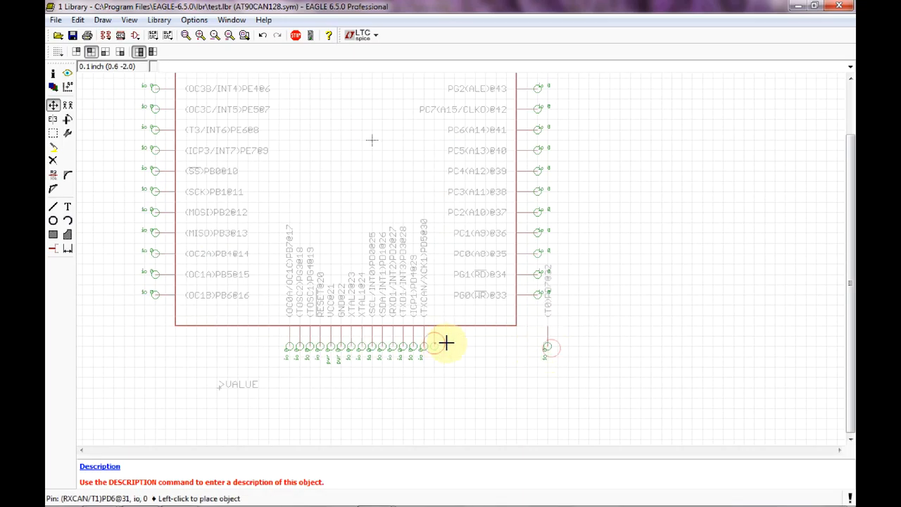
left_click(448, 343)
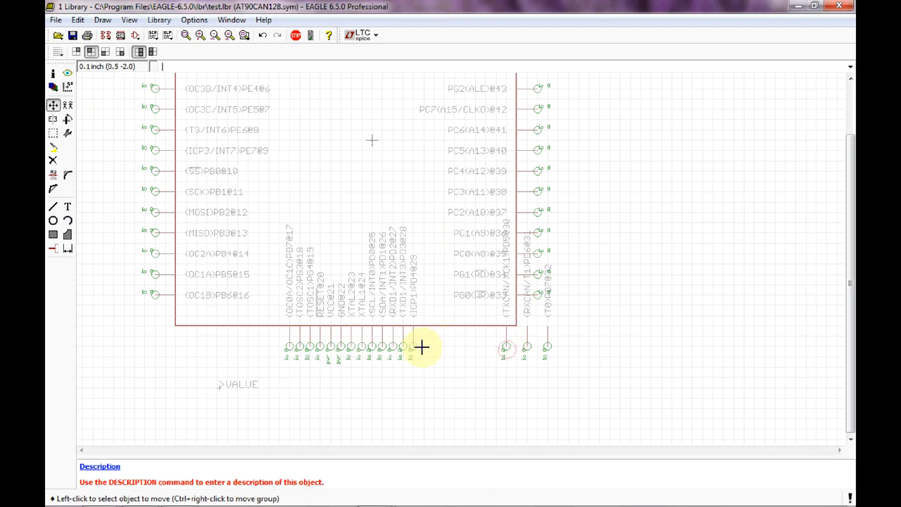
mouse_move(486, 350)
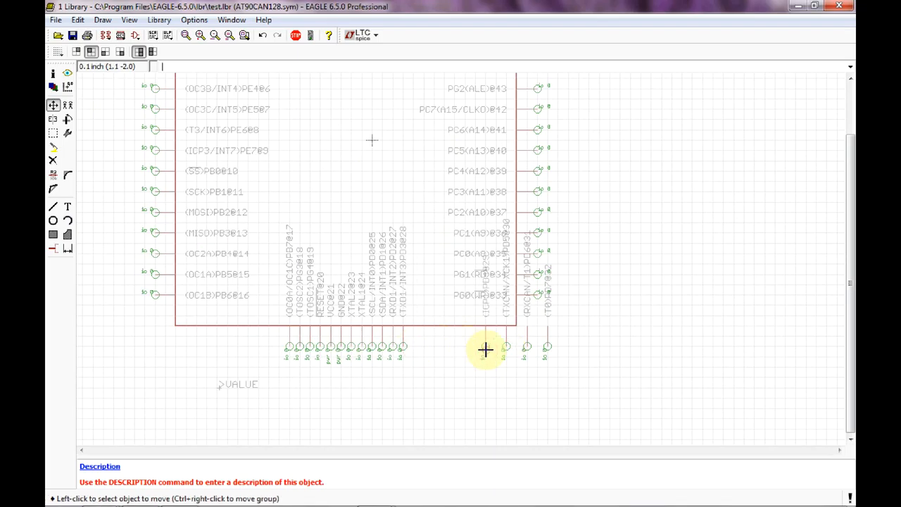
mouse_move(431, 349)
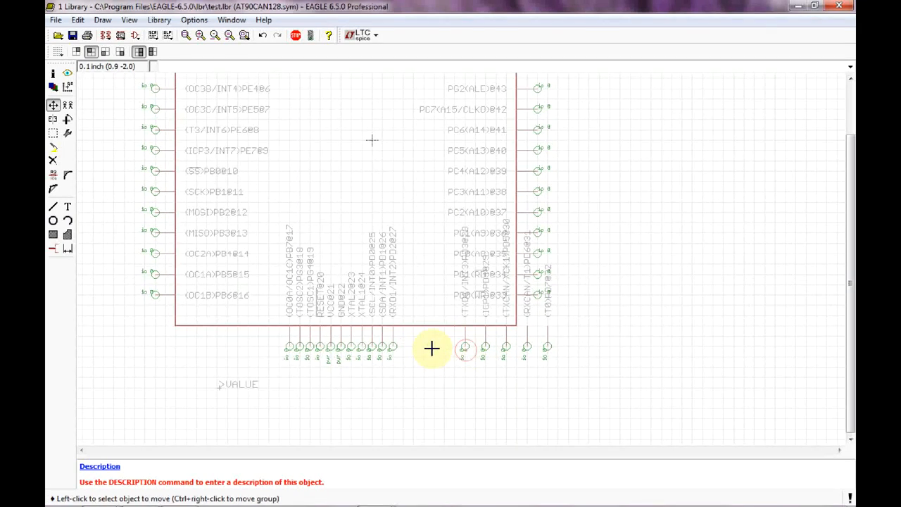
mouse_move(383, 349)
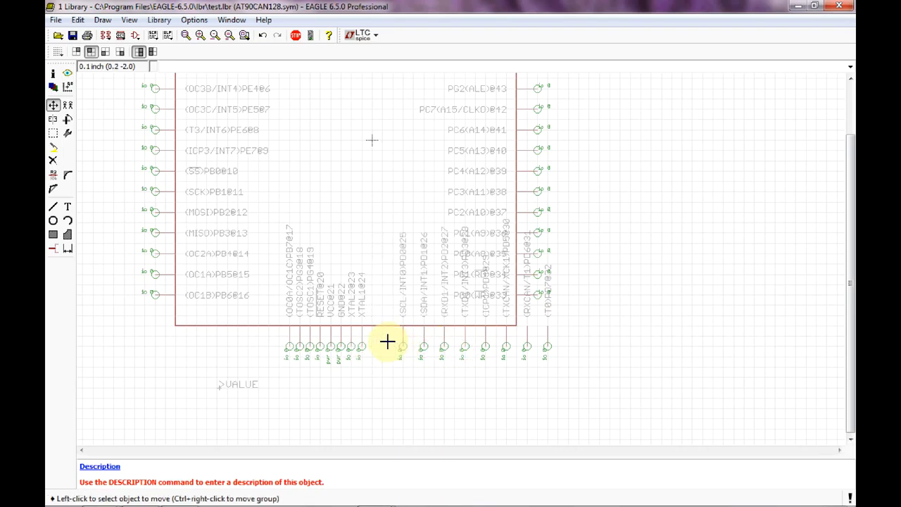
mouse_move(371, 380)
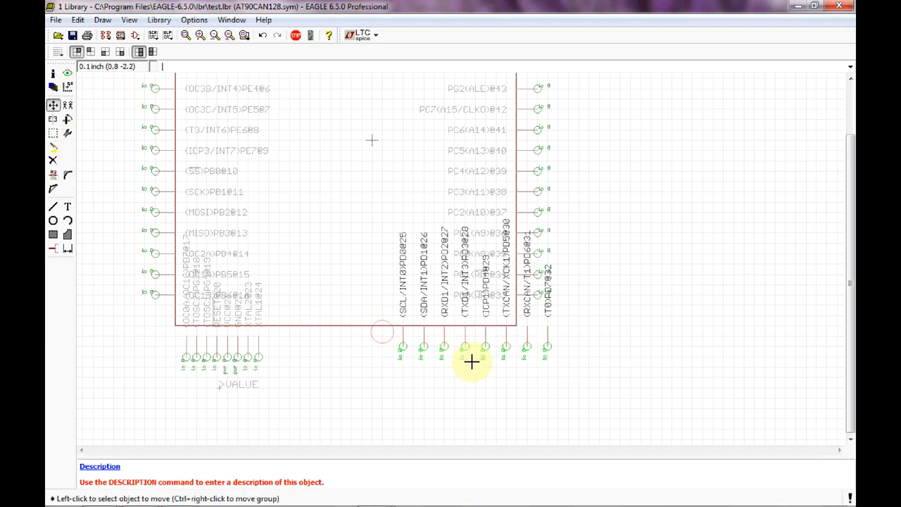
mouse_move(392, 347)
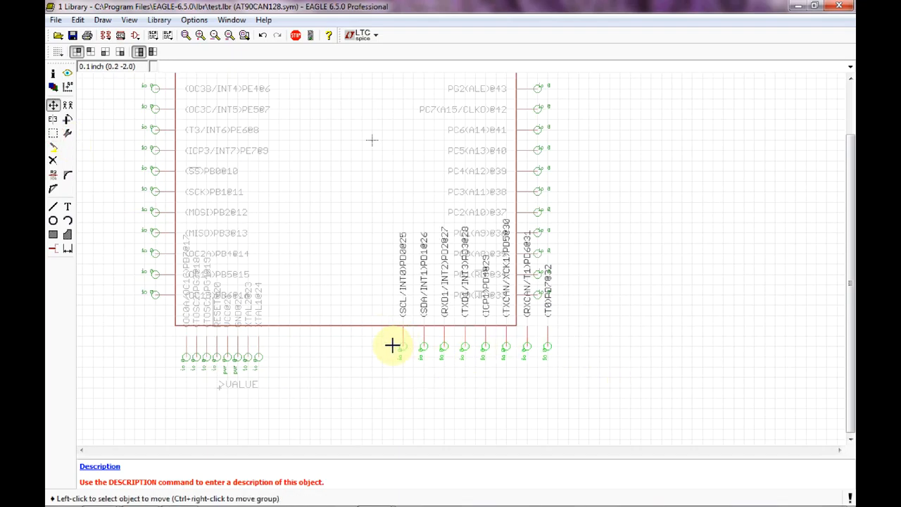
right_click(393, 345)
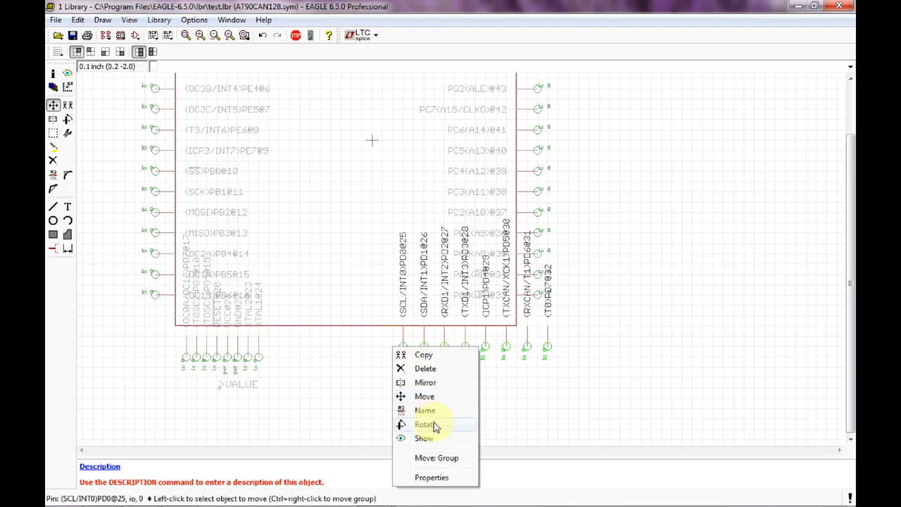
left_click(436, 458)
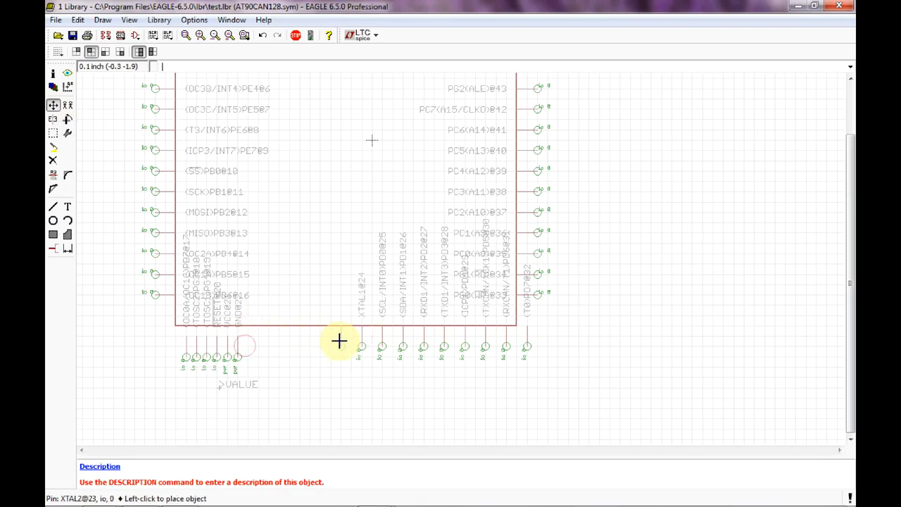
mouse_move(316, 342)
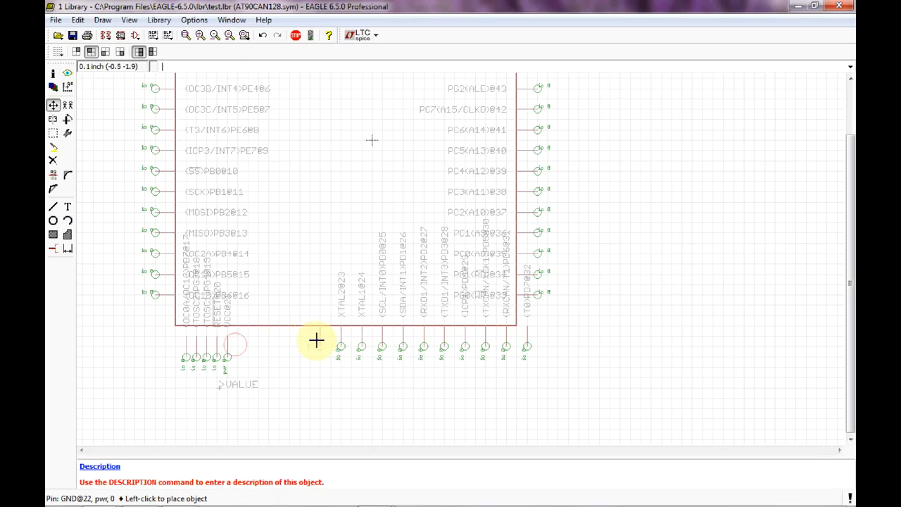
mouse_move(217, 345)
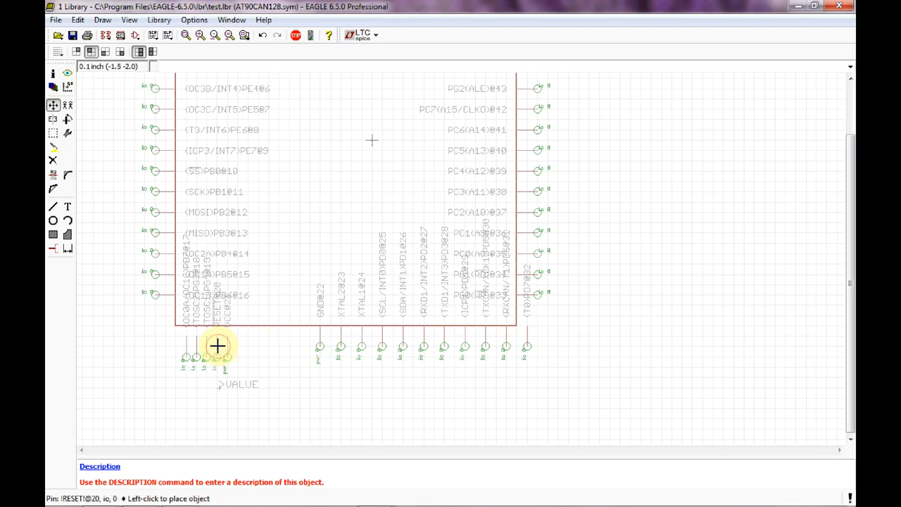
mouse_move(302, 338)
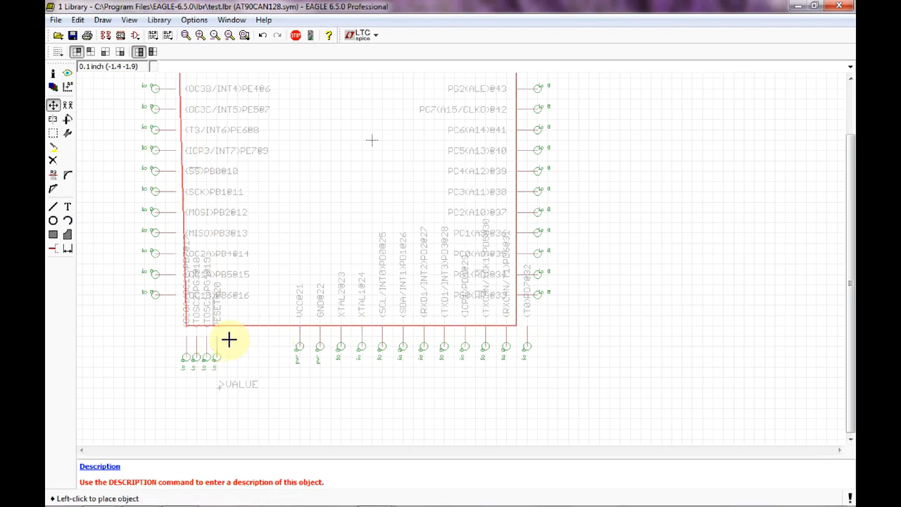
mouse_move(273, 347)
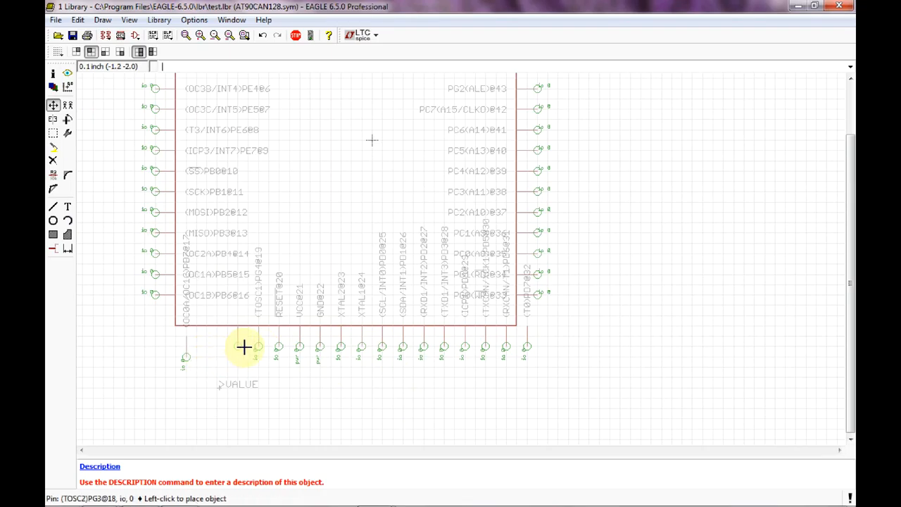
mouse_move(218, 349)
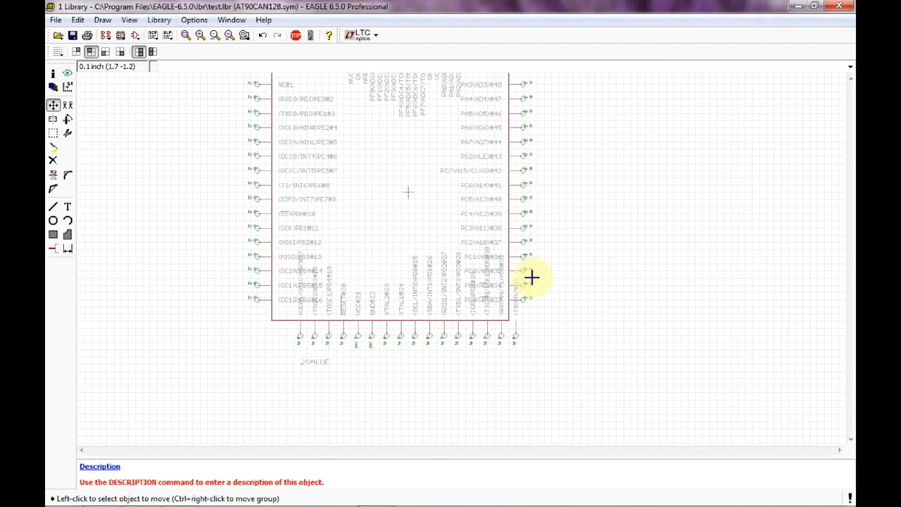
mouse_move(332, 149)
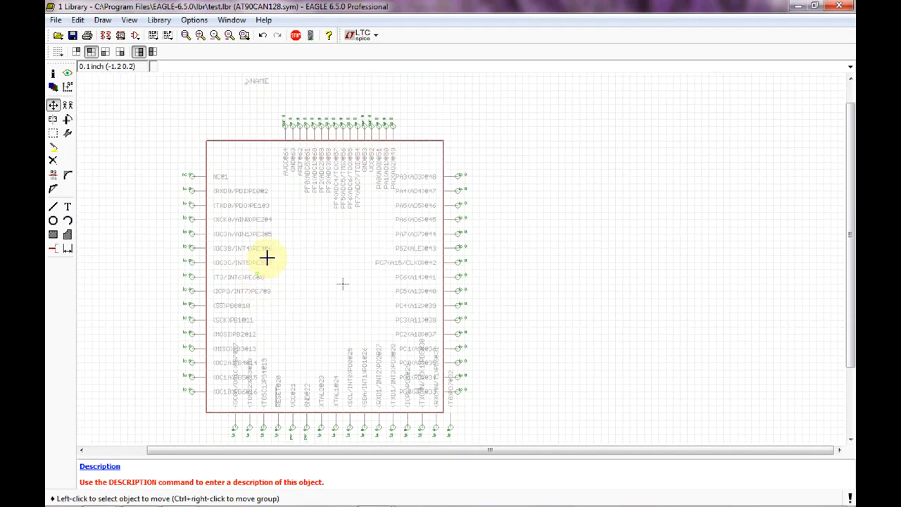
mouse_move(237, 360)
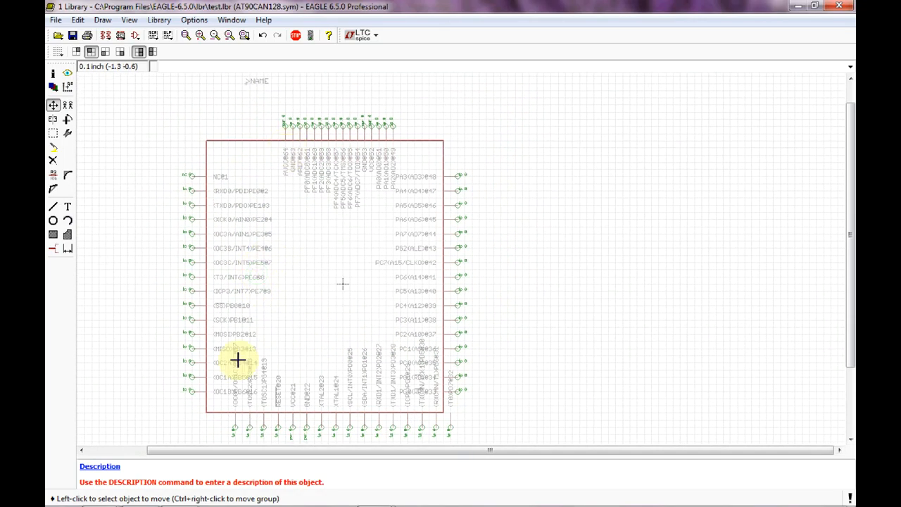
mouse_move(229, 414)
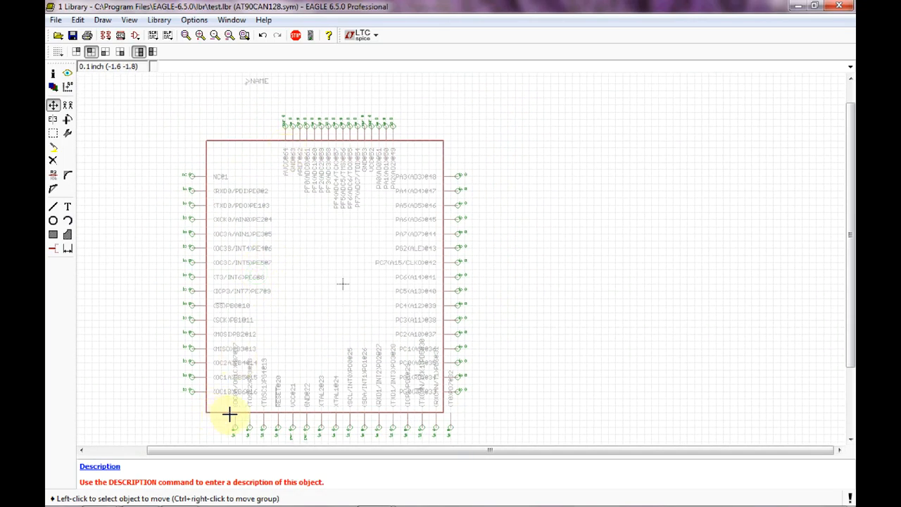
mouse_move(254, 109)
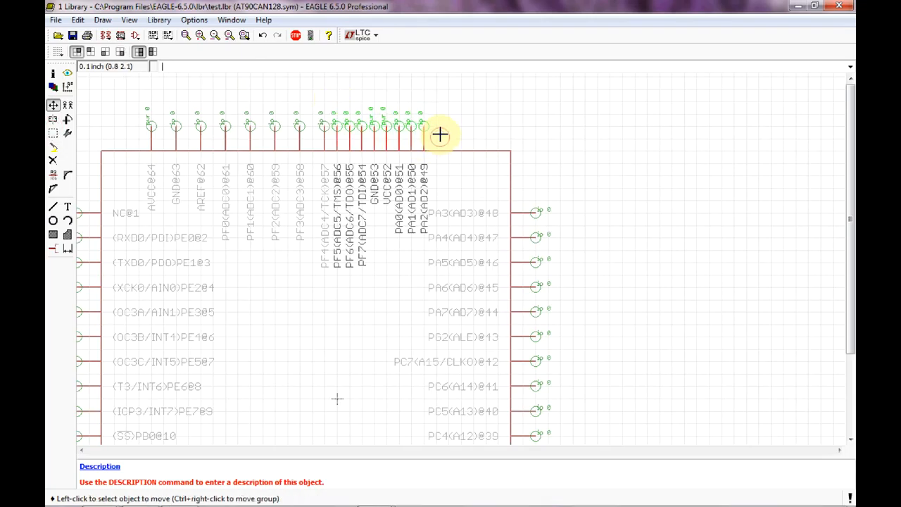
mouse_move(364, 99)
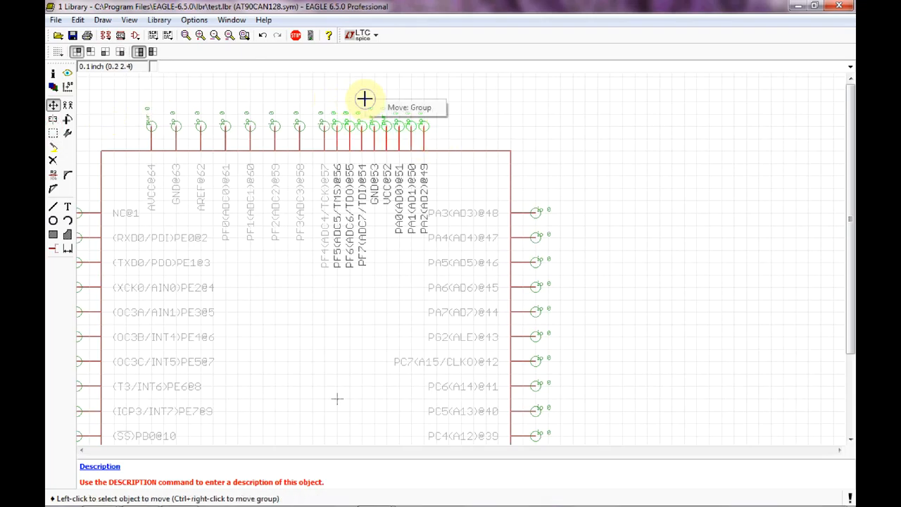
Move the crowded top pins as a group, then place each at its own spaced grid position.
left_click_drag(365, 98, 521, 124)
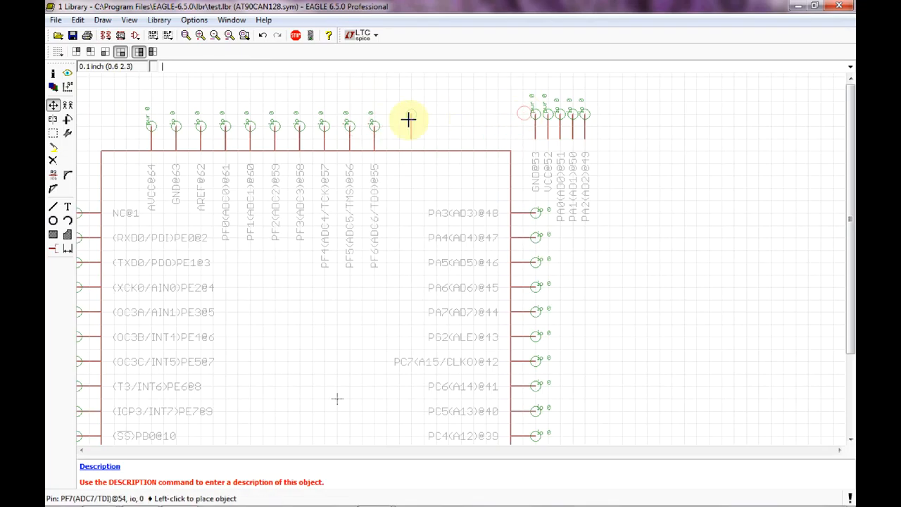
left_click(408, 119)
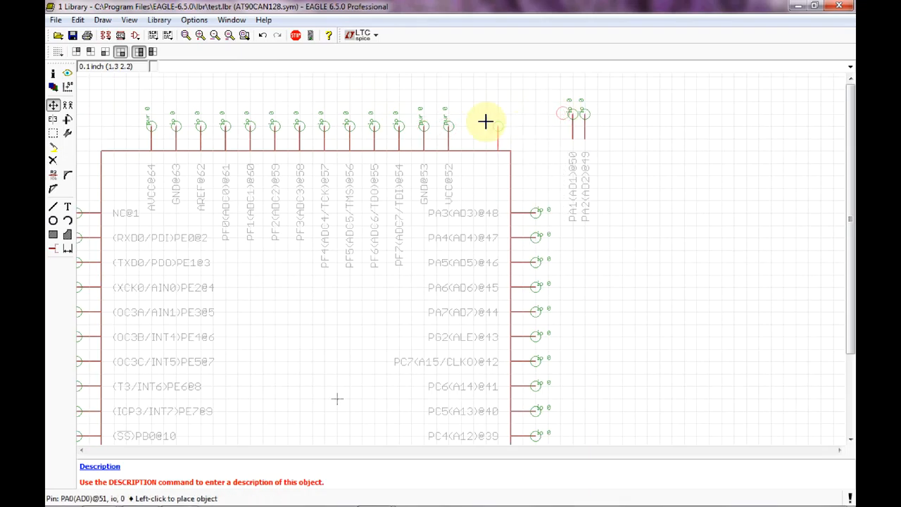
left_click(486, 124)
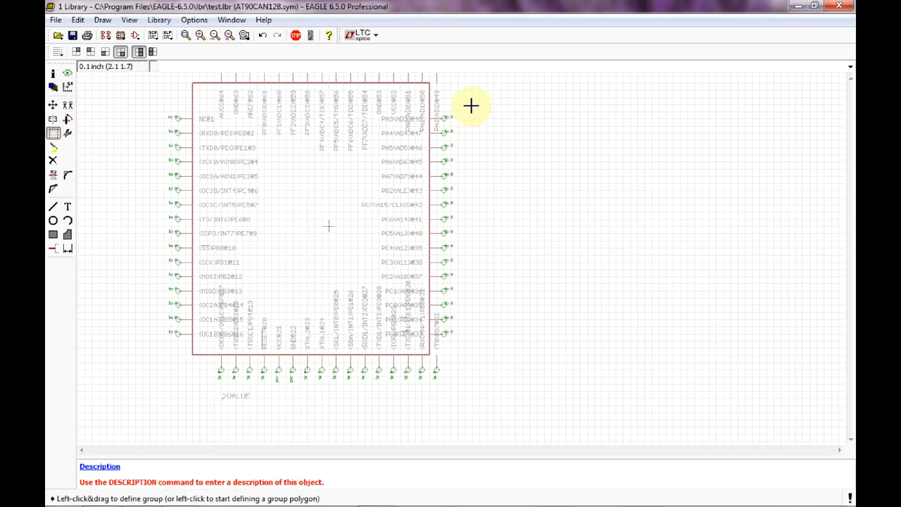
Box-select the right-side pins and pick them up as a group to shift rightward.
left_click_drag(472, 106, 416, 336)
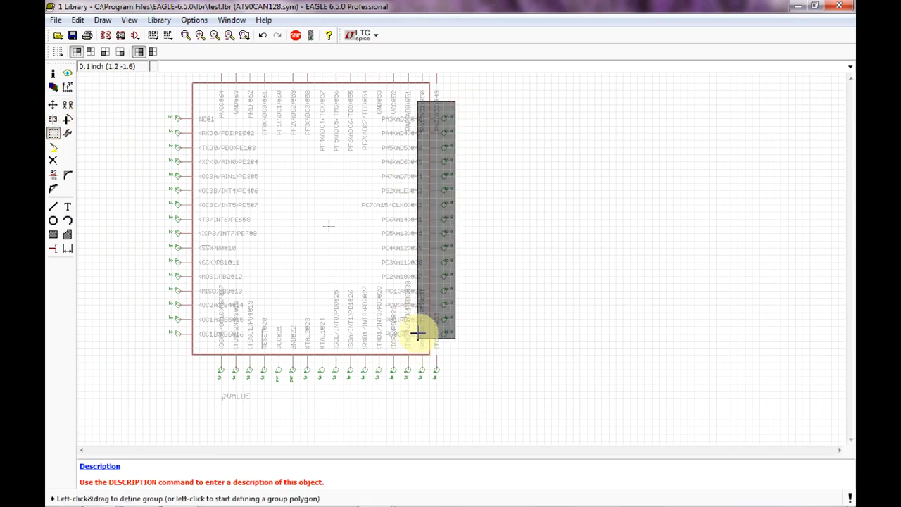
left_click(53, 104)
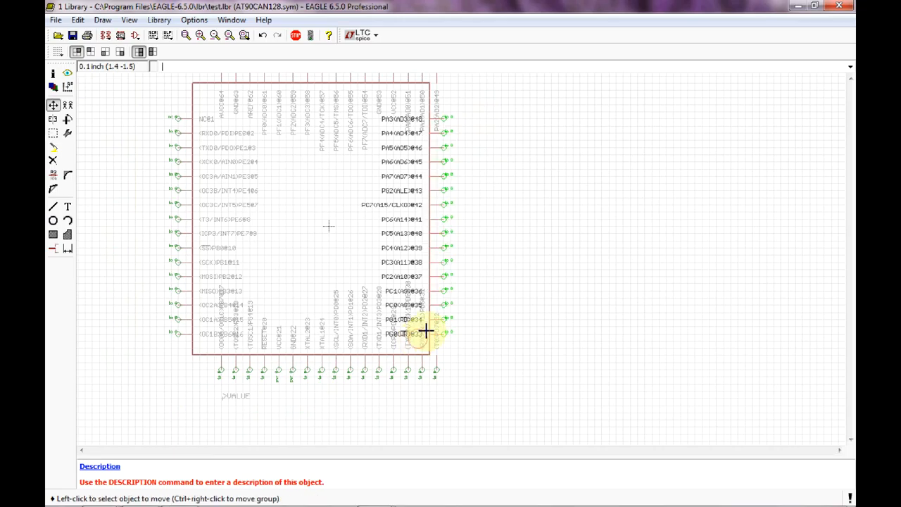
mouse_move(143, 168)
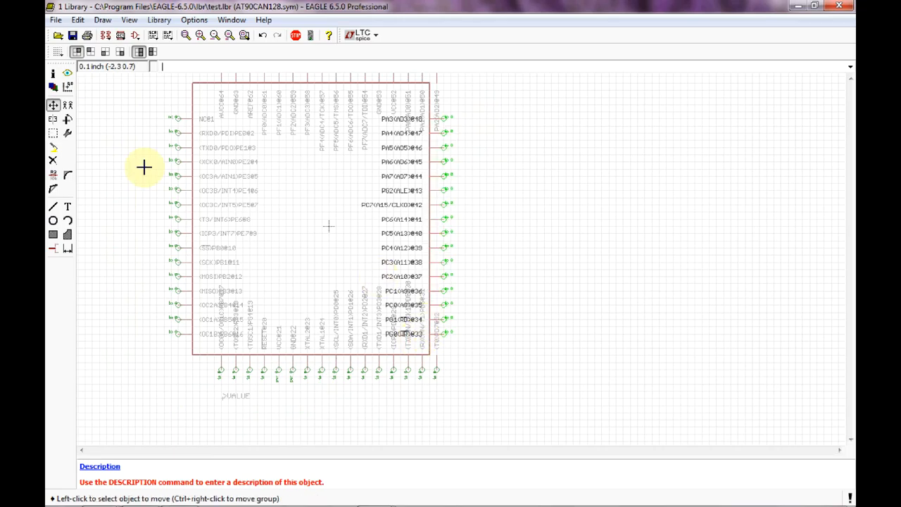
mouse_move(443, 231)
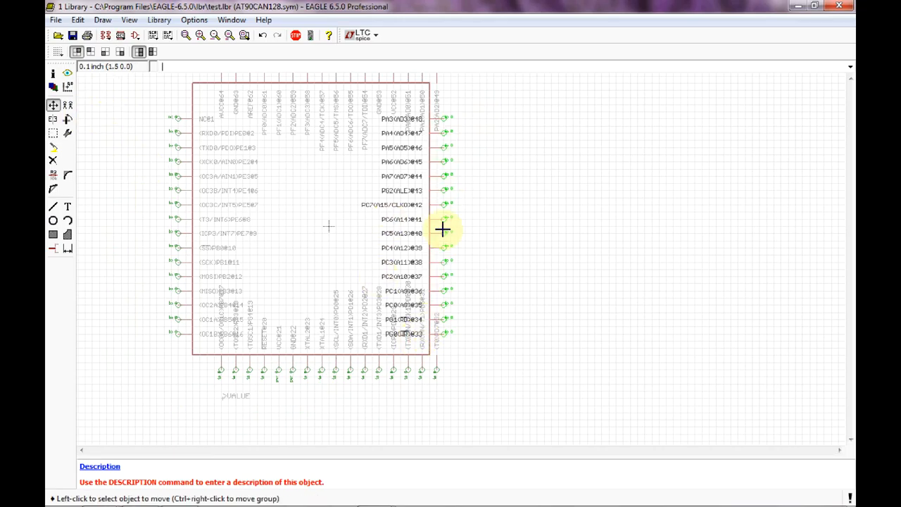
right_click(443, 231)
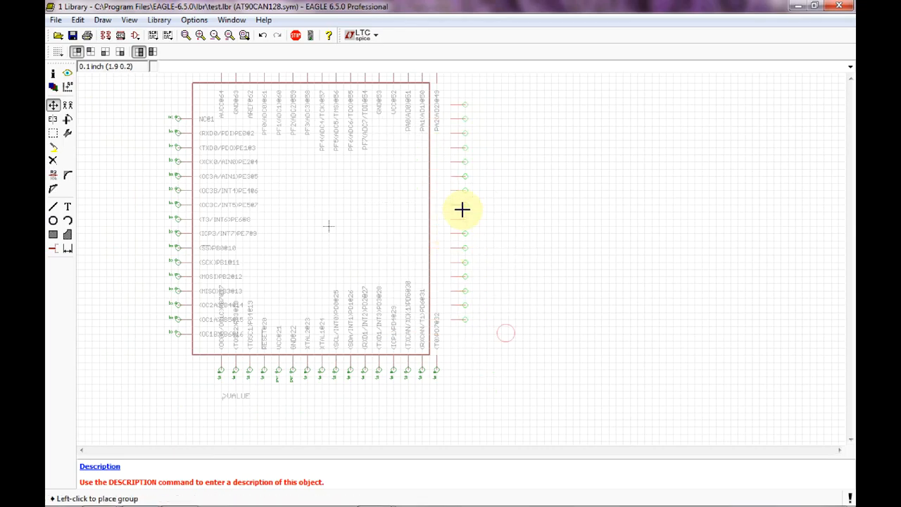
mouse_move(456, 226)
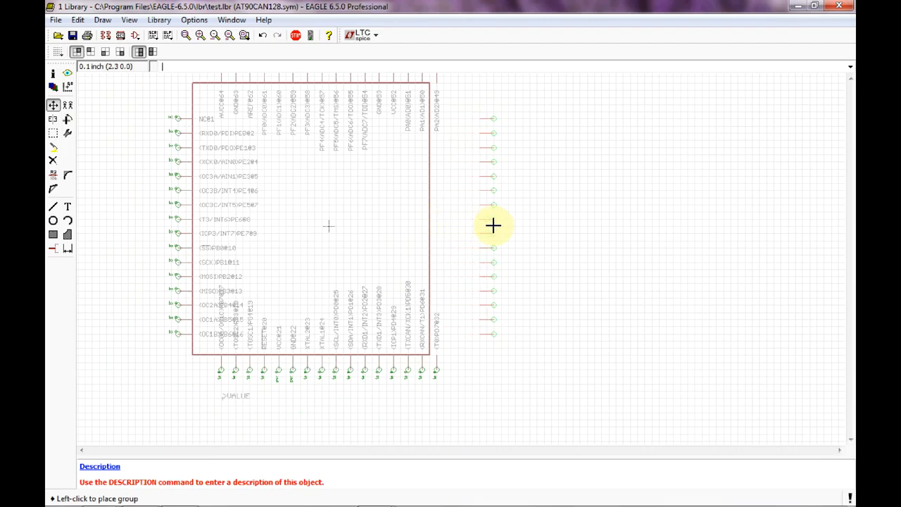
mouse_move(506, 227)
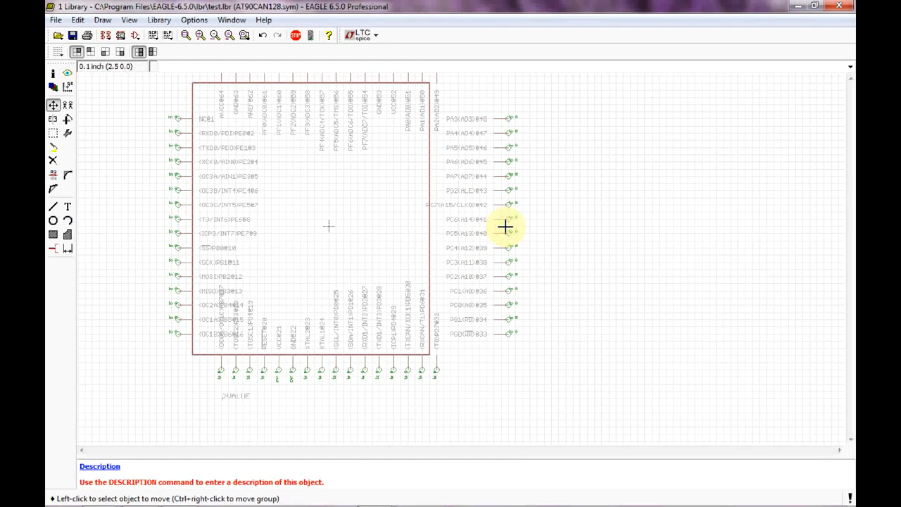
mouse_move(429, 192)
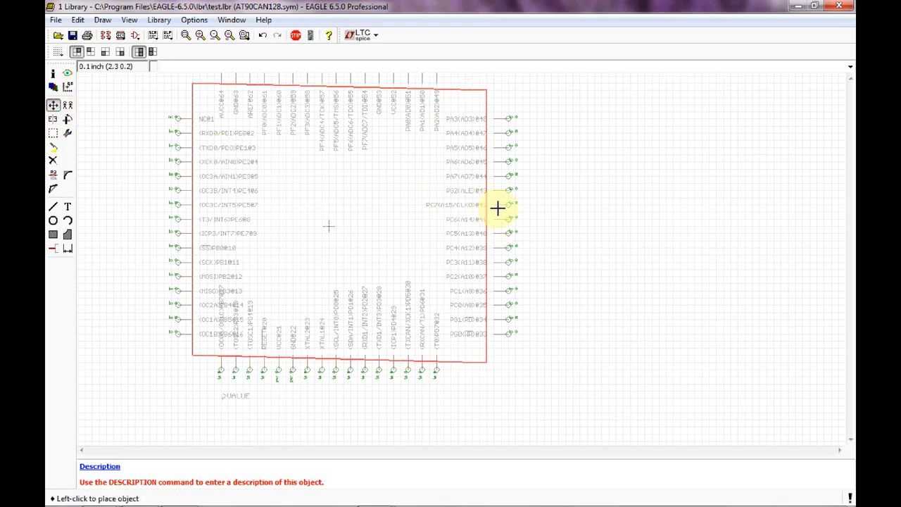
mouse_move(501, 205)
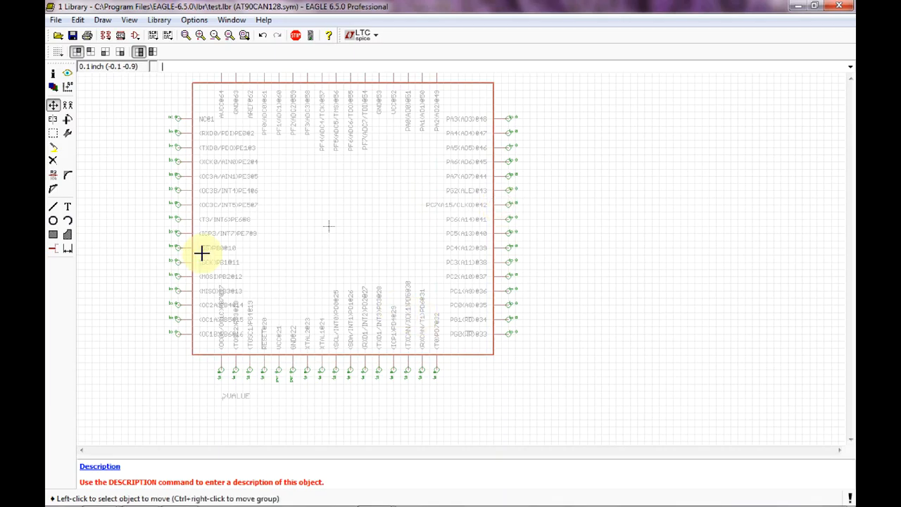
Group the bottom pin row and pick it up to move along the lower outline edge.
left_click(53, 105)
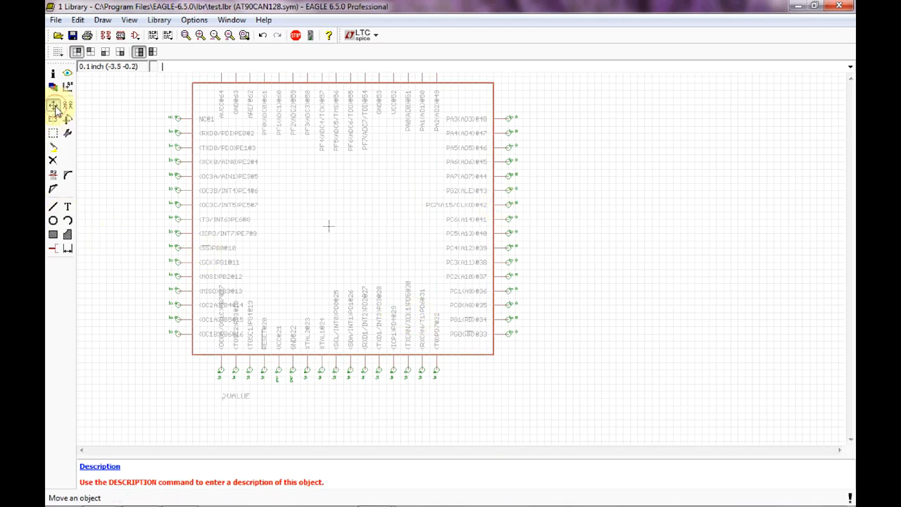
left_click(54, 104)
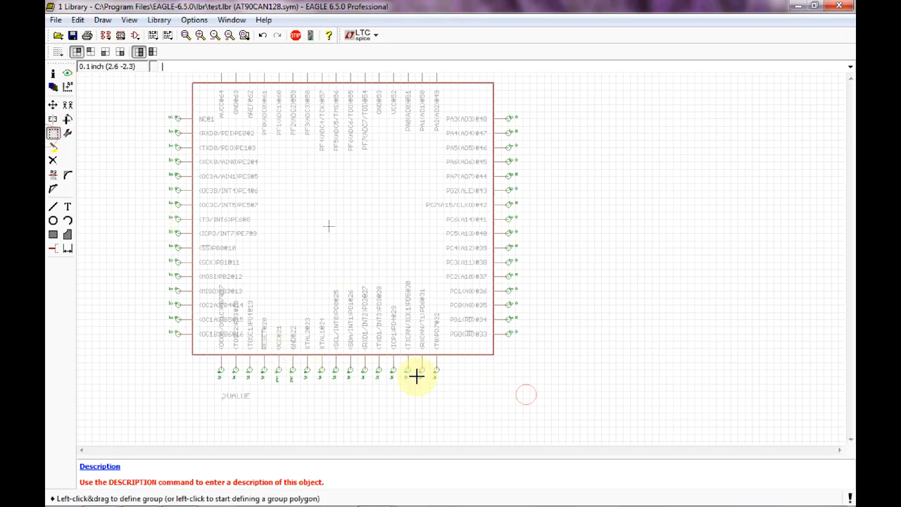
left_click_drag(417, 378, 186, 349)
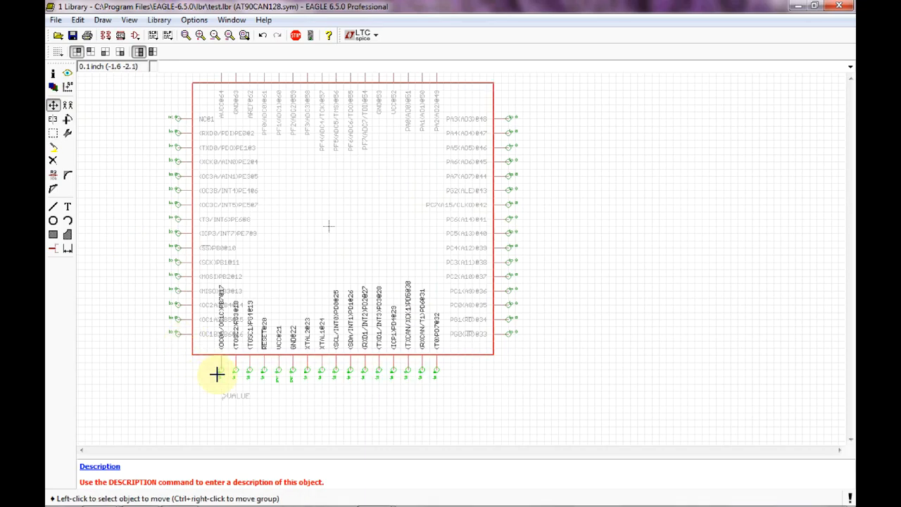
mouse_move(331, 269)
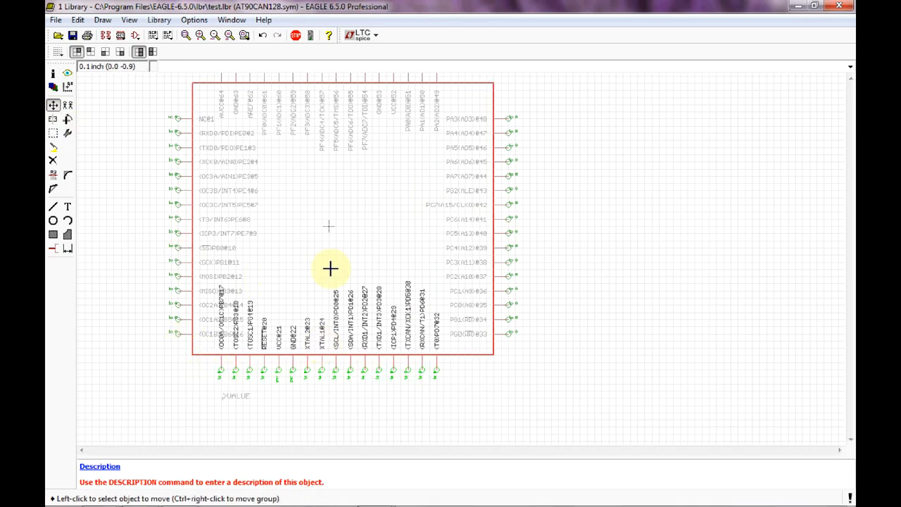
mouse_move(329, 343)
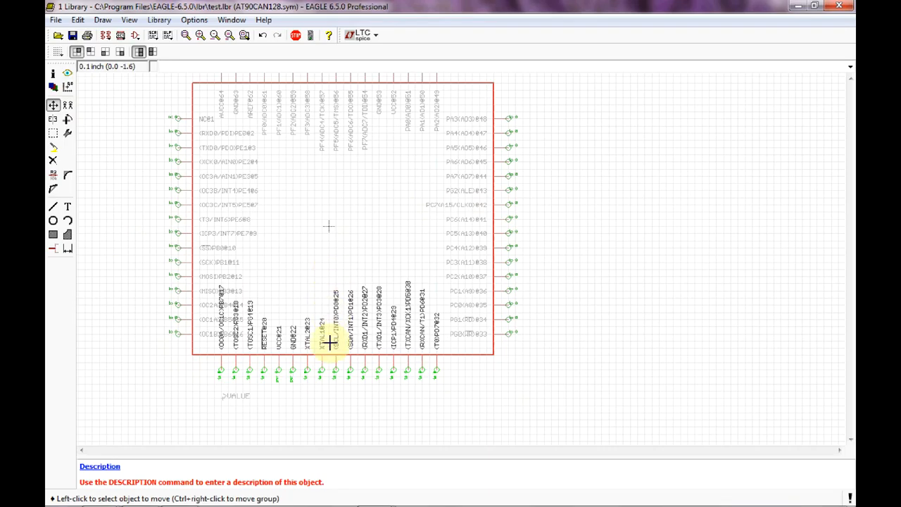
mouse_move(330, 355)
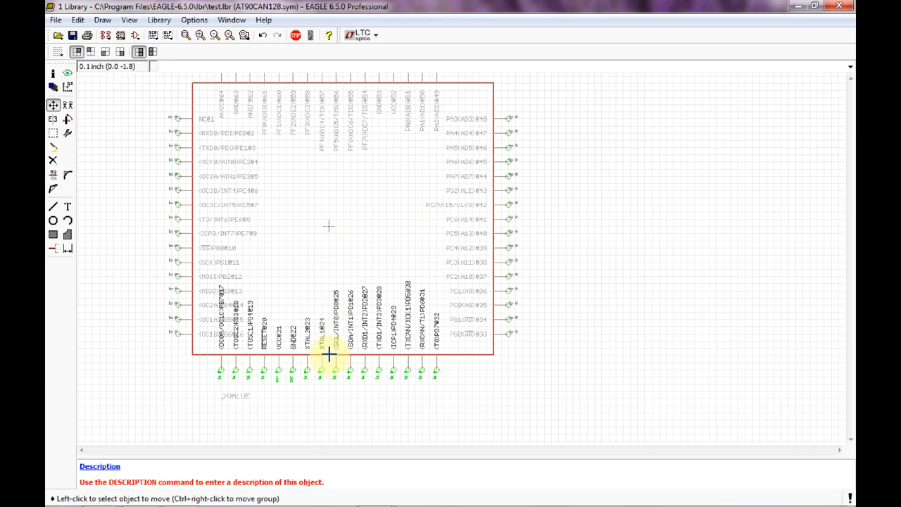
right_click(330, 355)
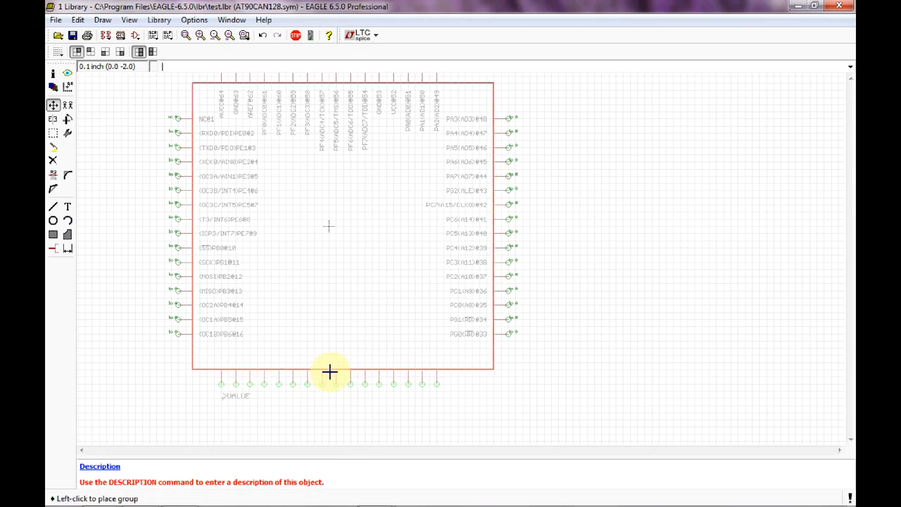
mouse_move(330, 366)
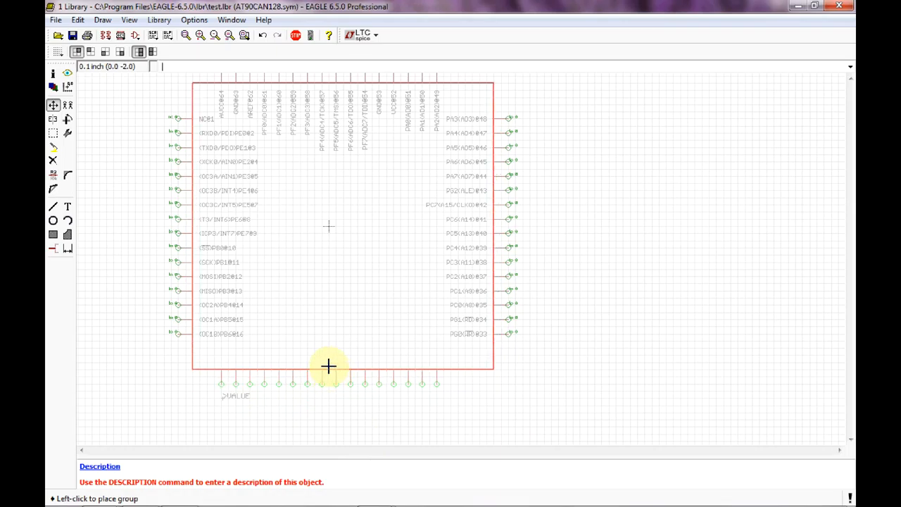
mouse_move(329, 355)
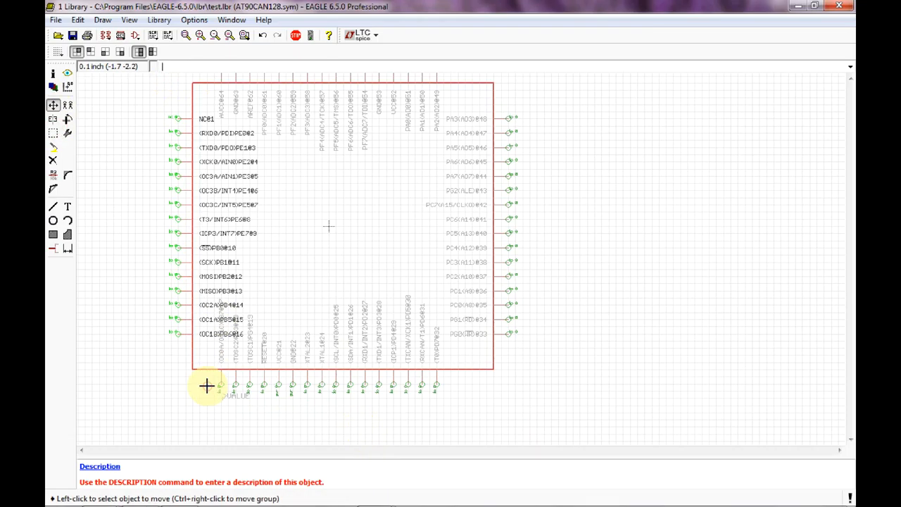
Pick up the left pin column as a group to place it on the outline's left edge.
left_click(53, 106)
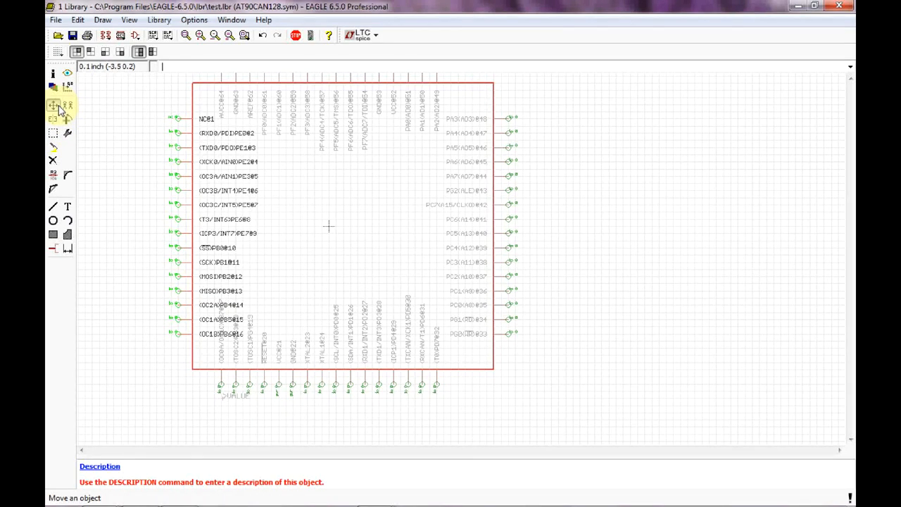
left_click(53, 104)
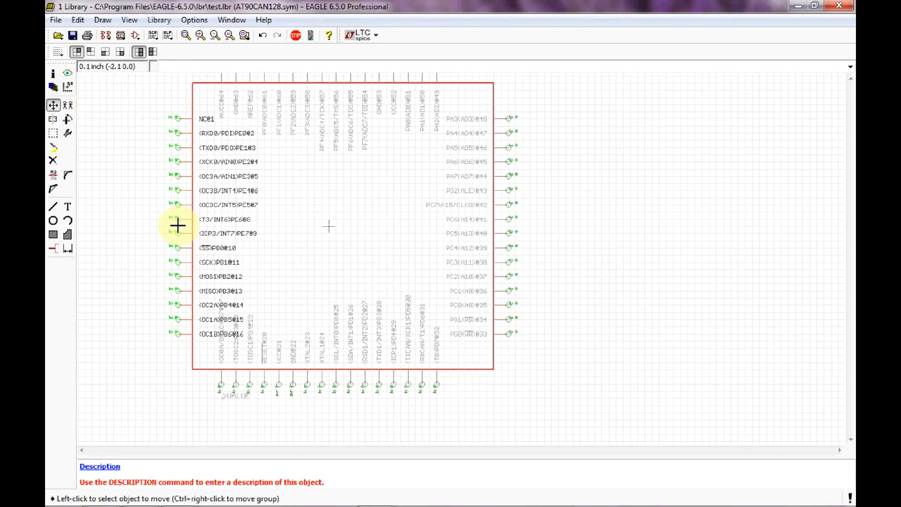
right_click(178, 225)
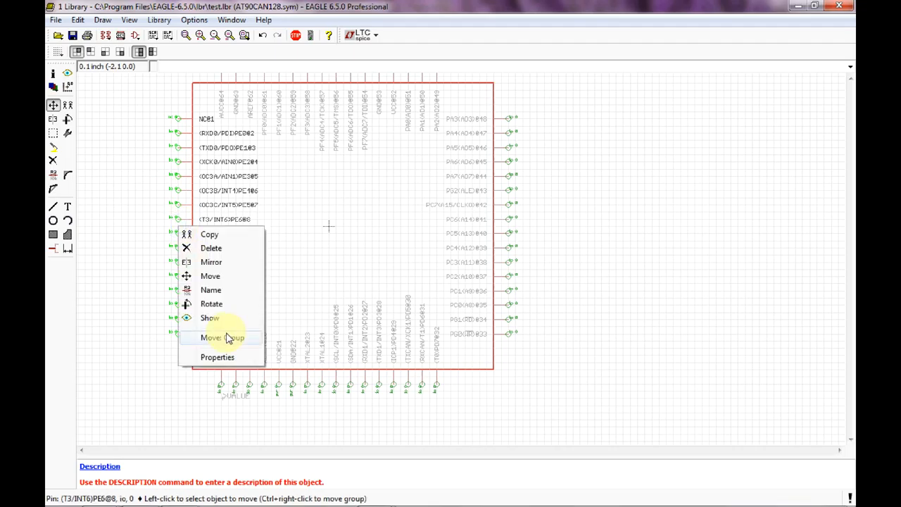
left_click(223, 338)
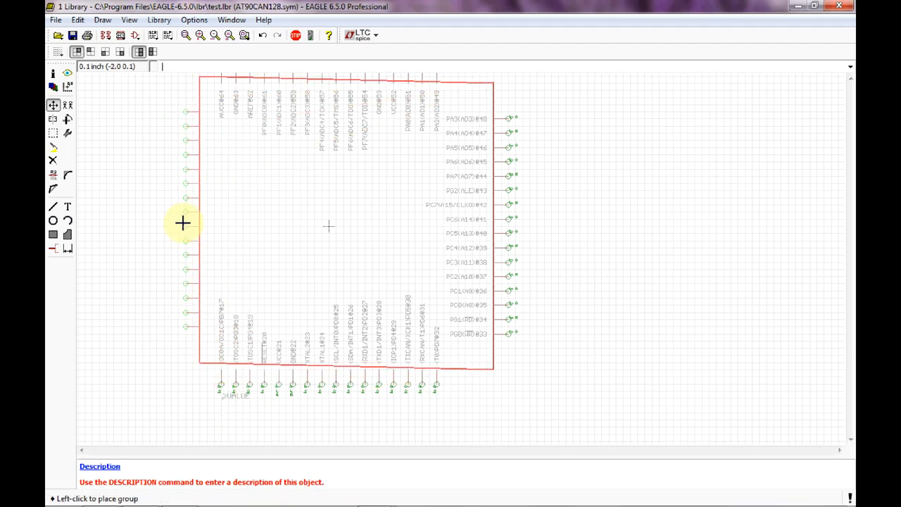
mouse_move(152, 226)
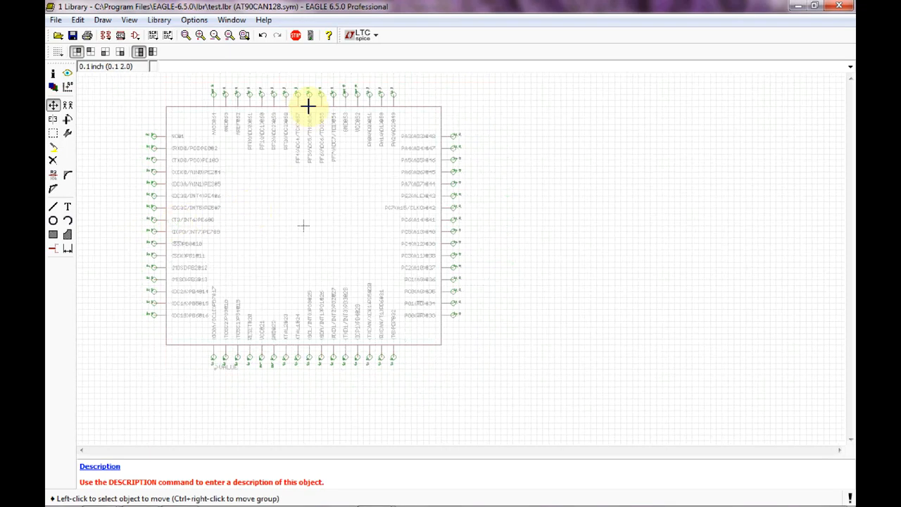
mouse_move(310, 346)
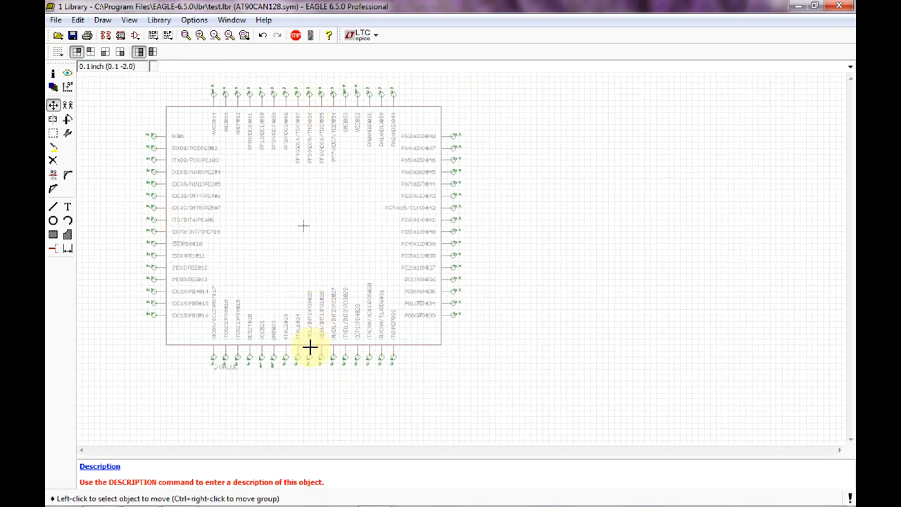
mouse_move(439, 225)
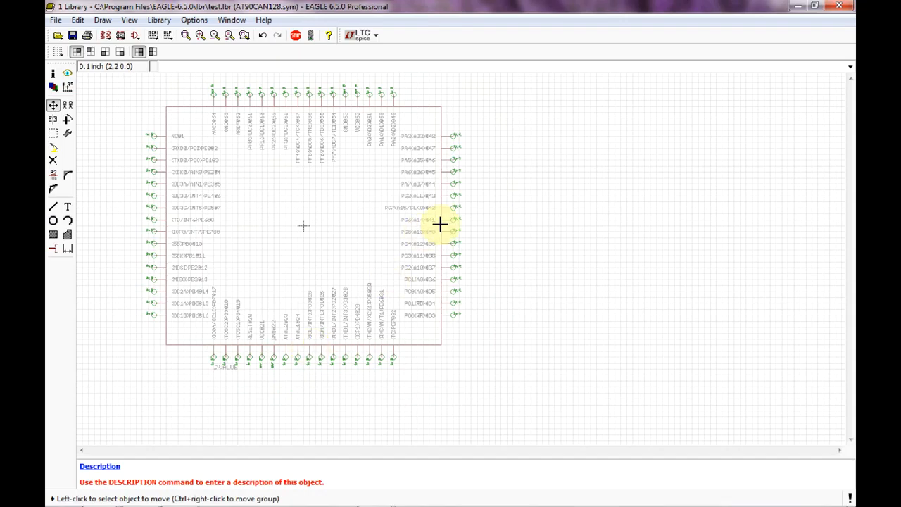
mouse_move(175, 220)
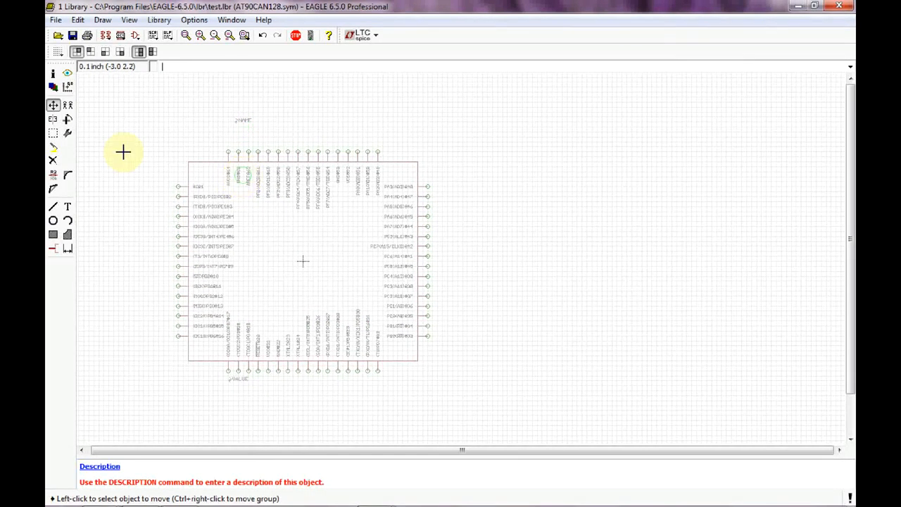
Draw a small pin-1 marker circle inside the symbol's top-left corner.
left_click(54, 220)
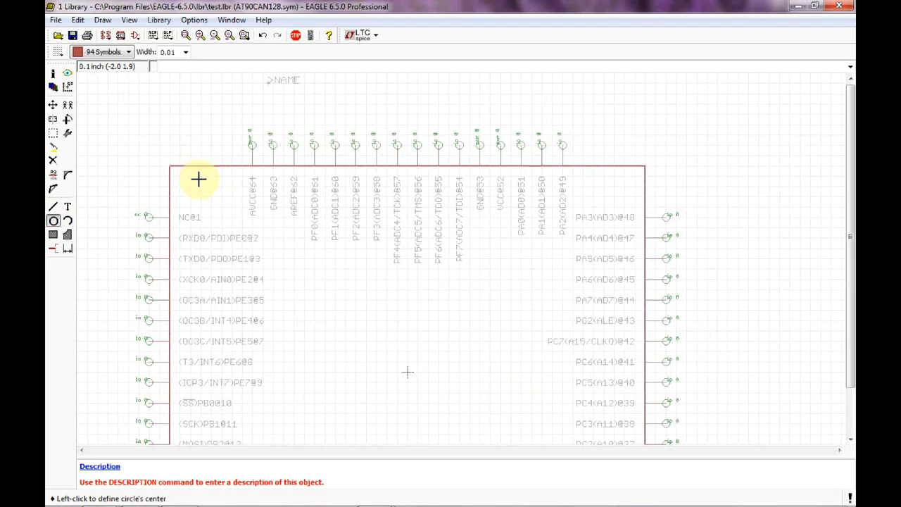
left_click(198, 181)
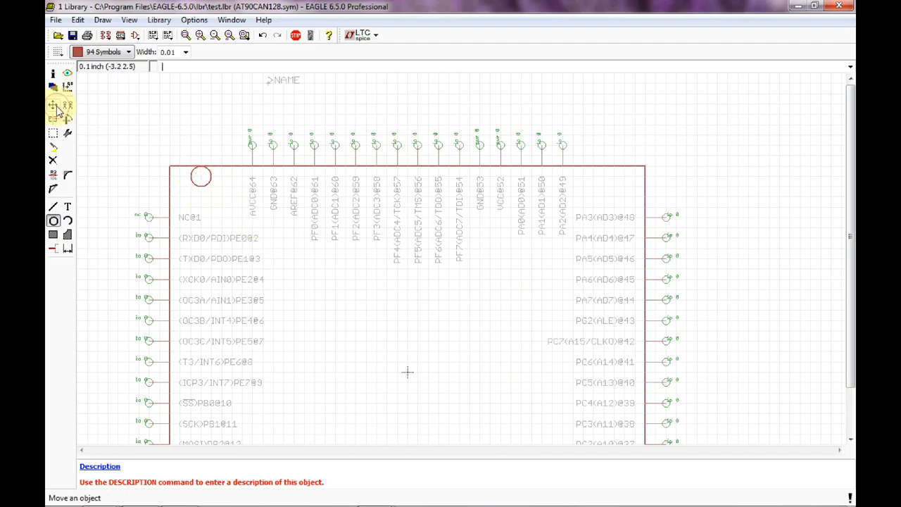
left_click(54, 105)
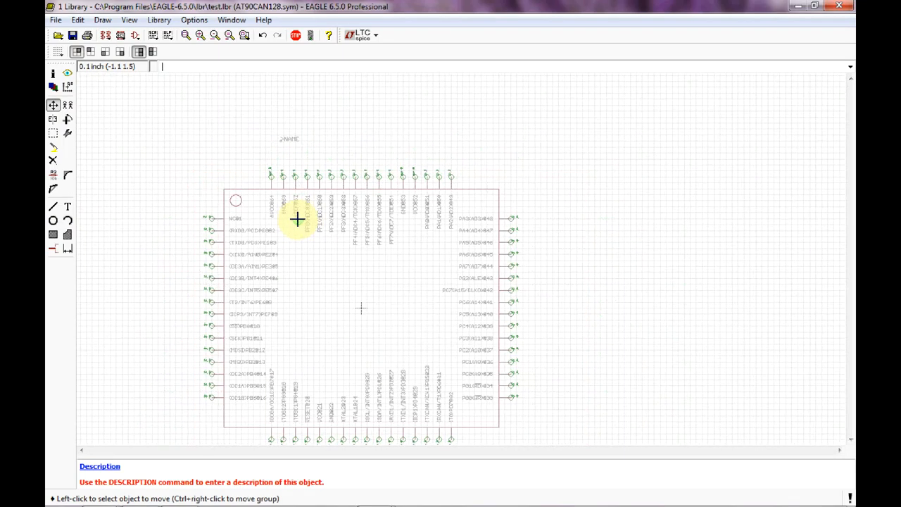
mouse_move(240, 214)
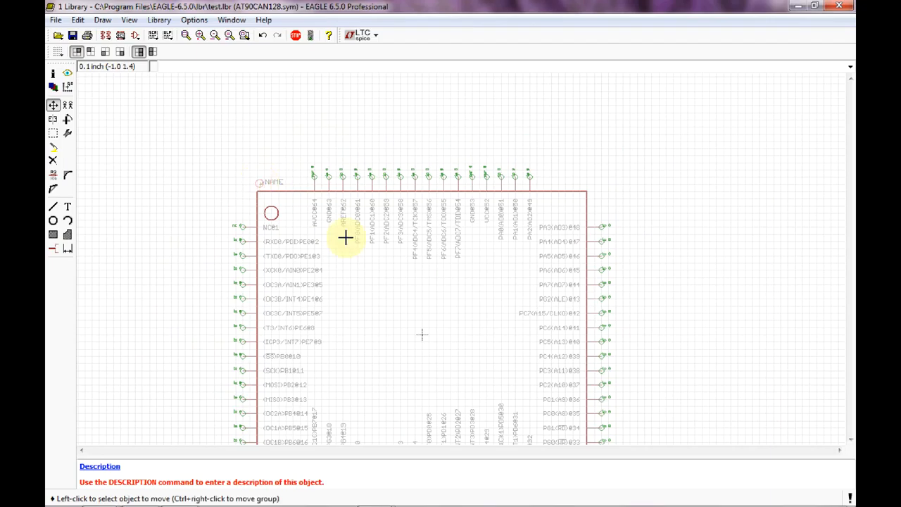
Place >NAME above the top-left corner and zoom to check the layout.
scroll("down", 3)
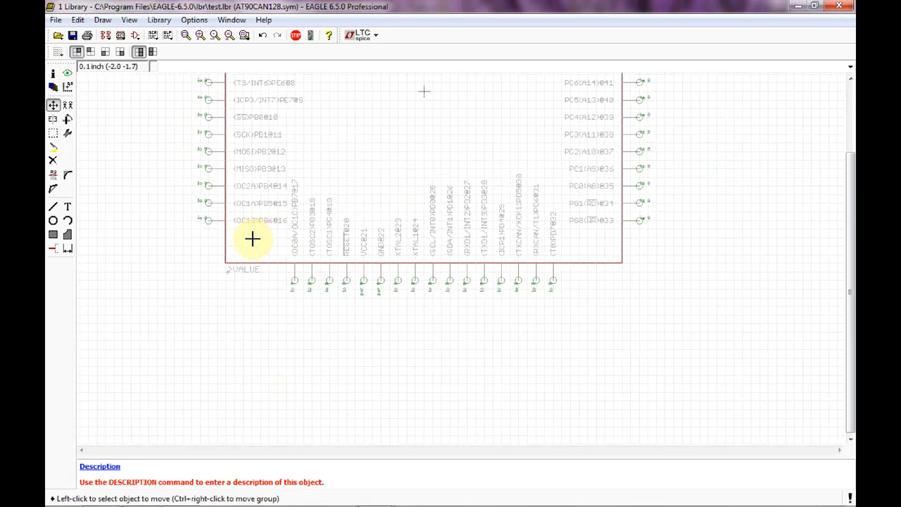
mouse_move(462, 183)
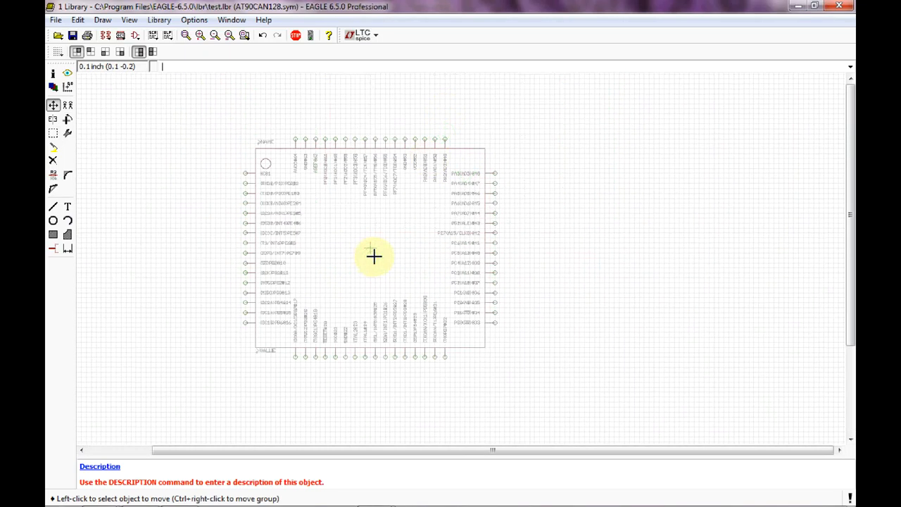
mouse_move(131, 87)
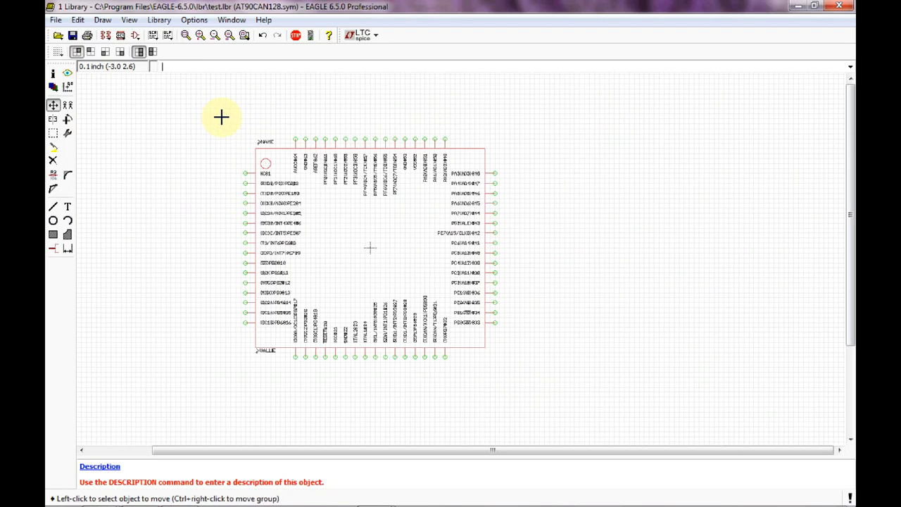
type("d")
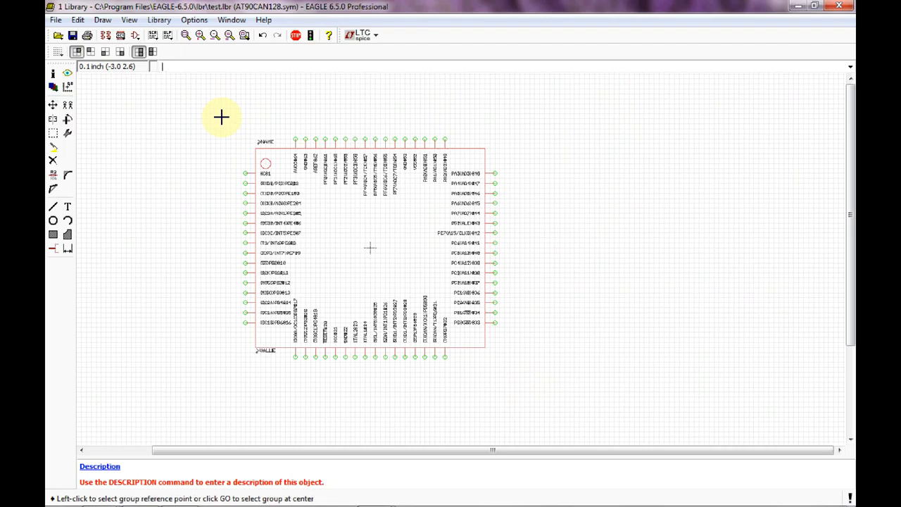
mouse_move(369, 248)
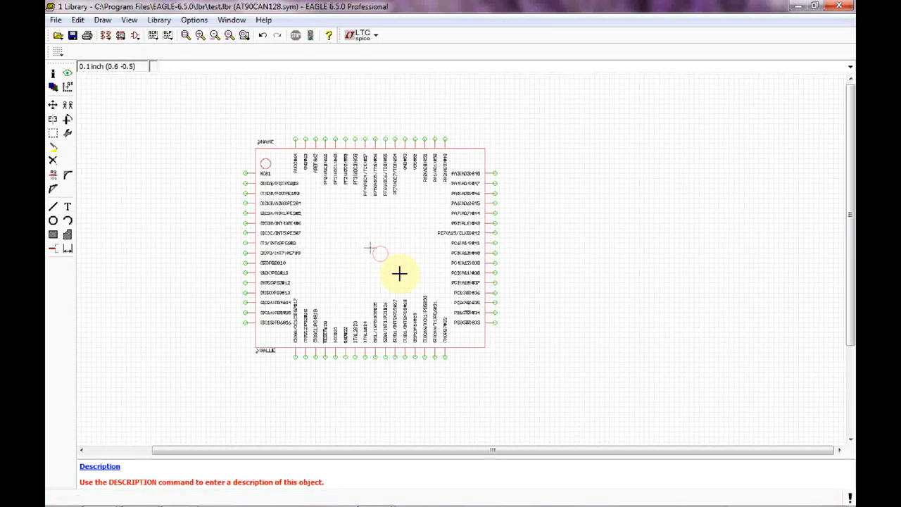
Copy the grouped chip symbol with a reference point and close the test library without saving.
left_click(839, 5)
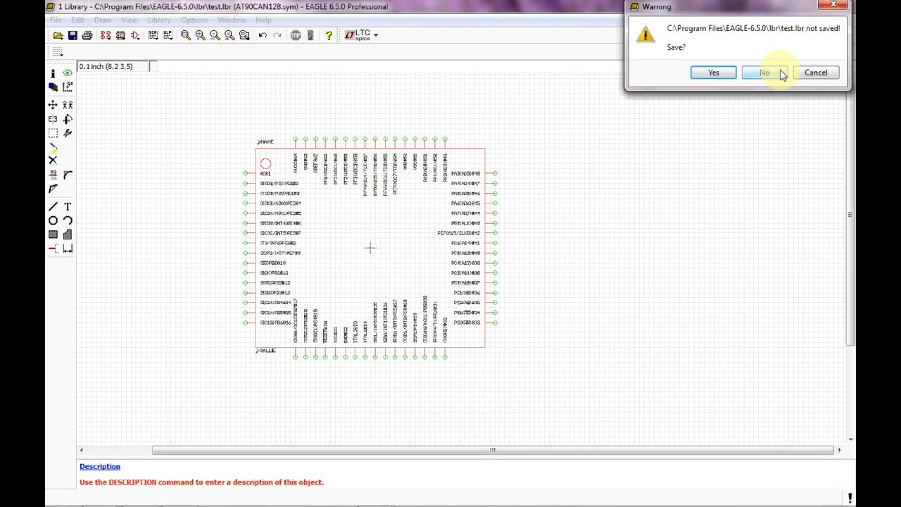
left_click(765, 73)
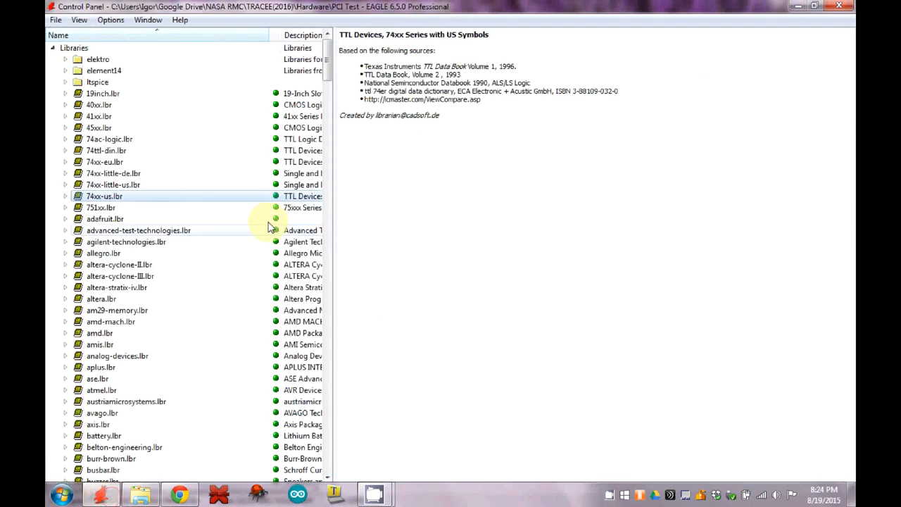
Open the user's Atmel library and name a new symbol AT90CAN128.
left_click(56, 20)
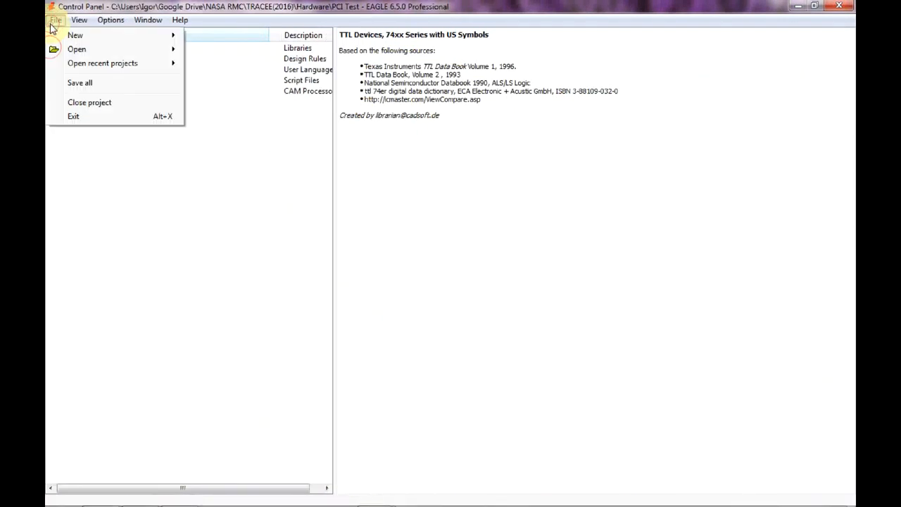
left_click(253, 105)
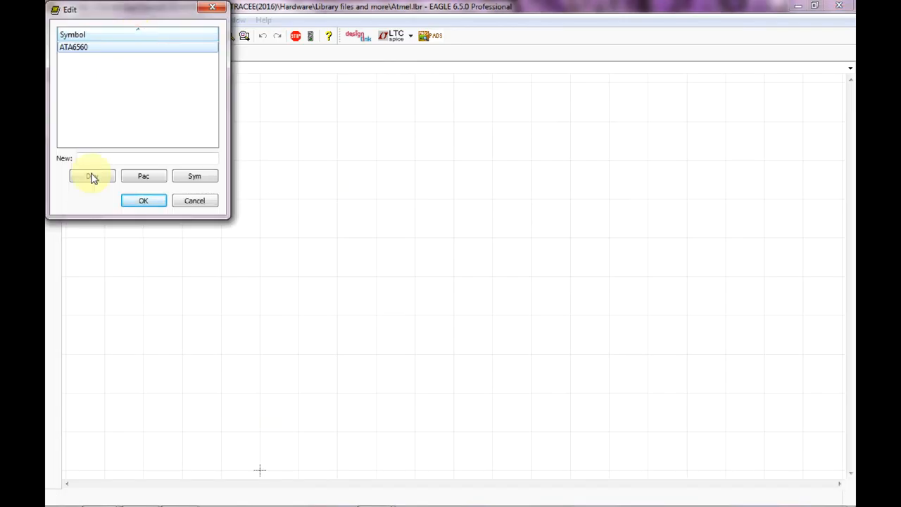
left_click(92, 175)
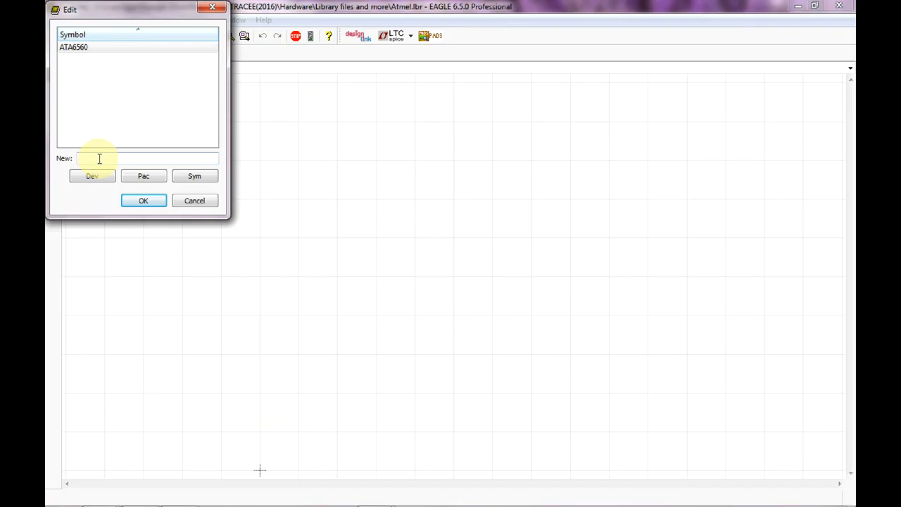
type("AT")
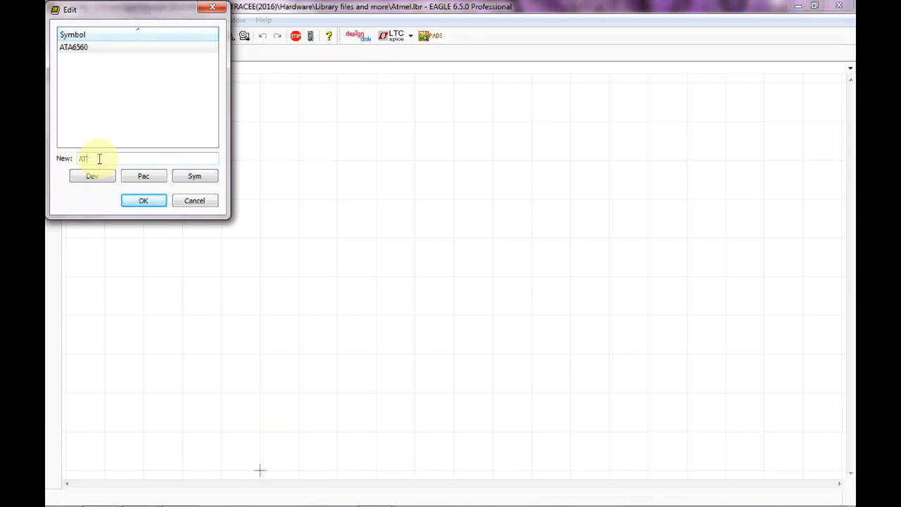
type("90")
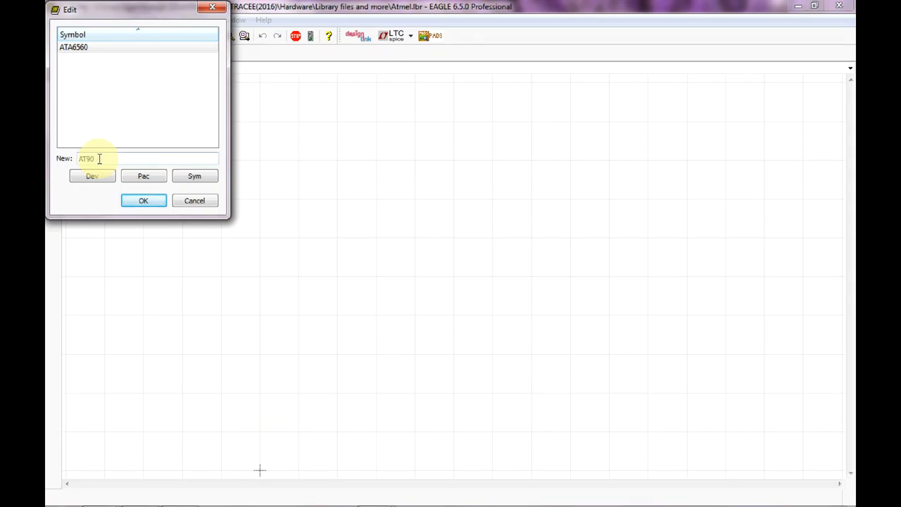
type("CAN")
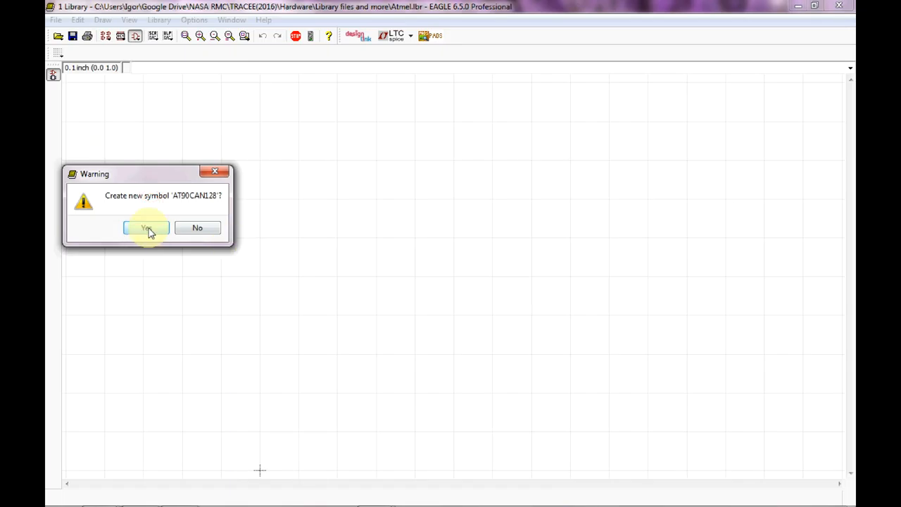
Create the AT90CAN128 symbol, paste the copied 64-pin drawing into it, save the library and close the editor.
left_click(147, 228)
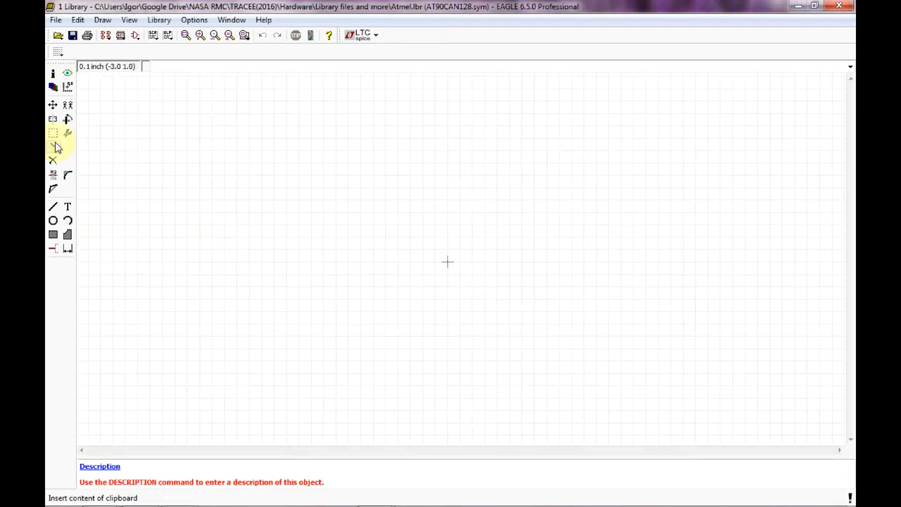
left_click(53, 147)
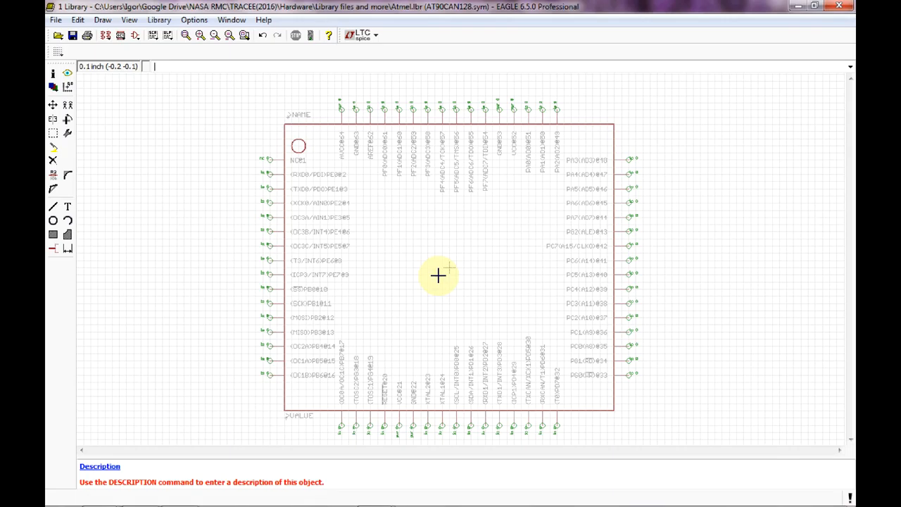
mouse_move(397, 239)
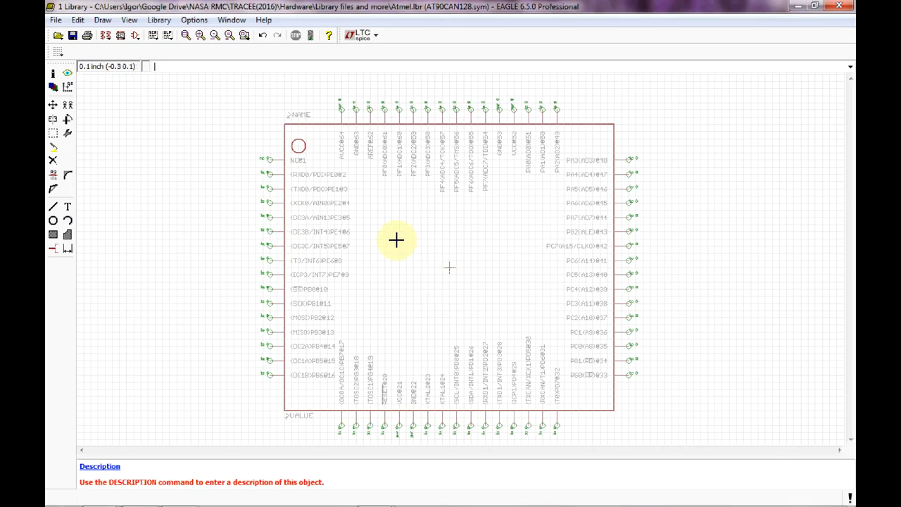
left_click(73, 36)
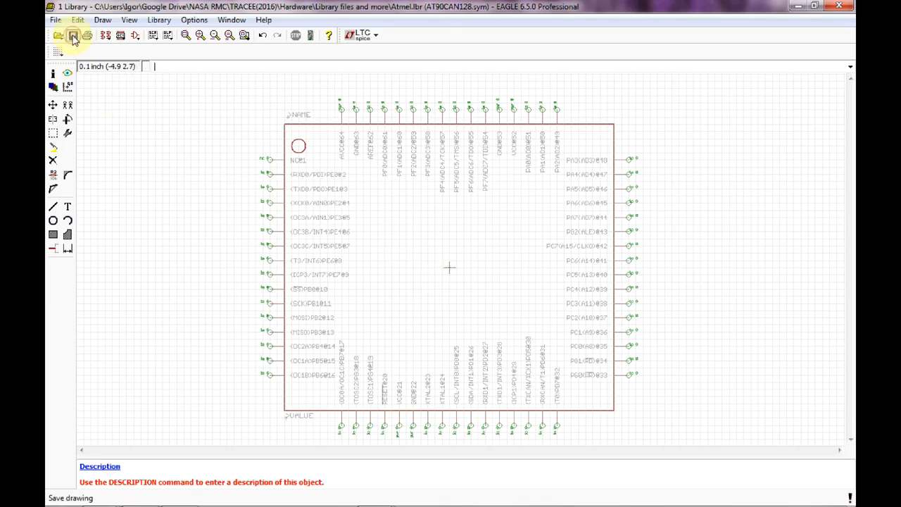
left_click(73, 35)
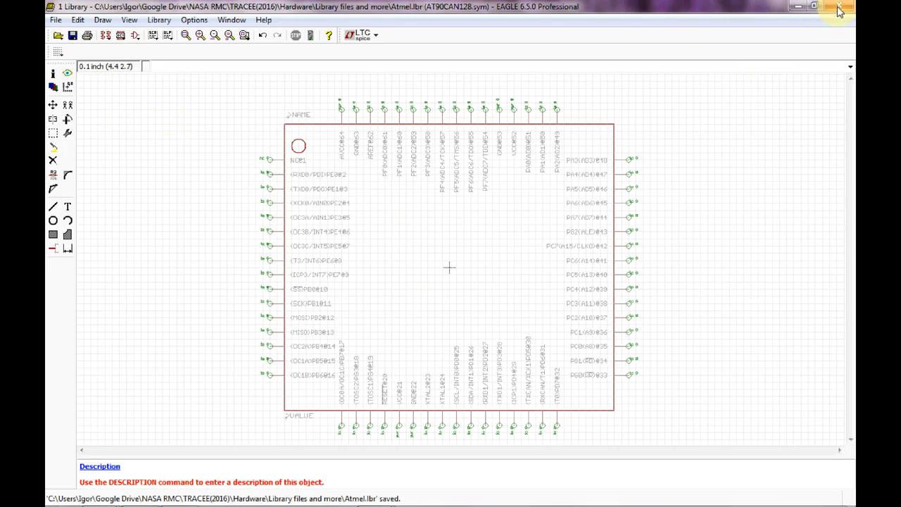
left_click(839, 6)
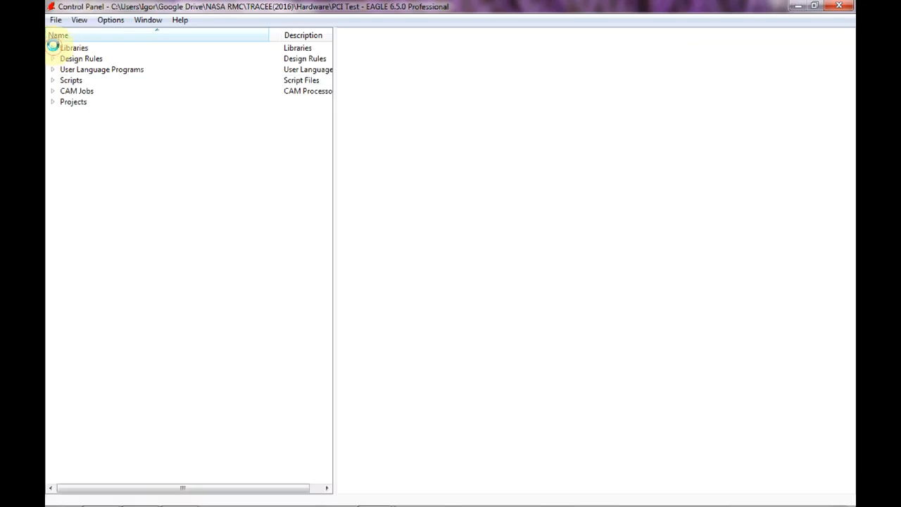
Open the stock atmel.lbr library and load its TQFP64 package for editing.
left_click(53, 48)
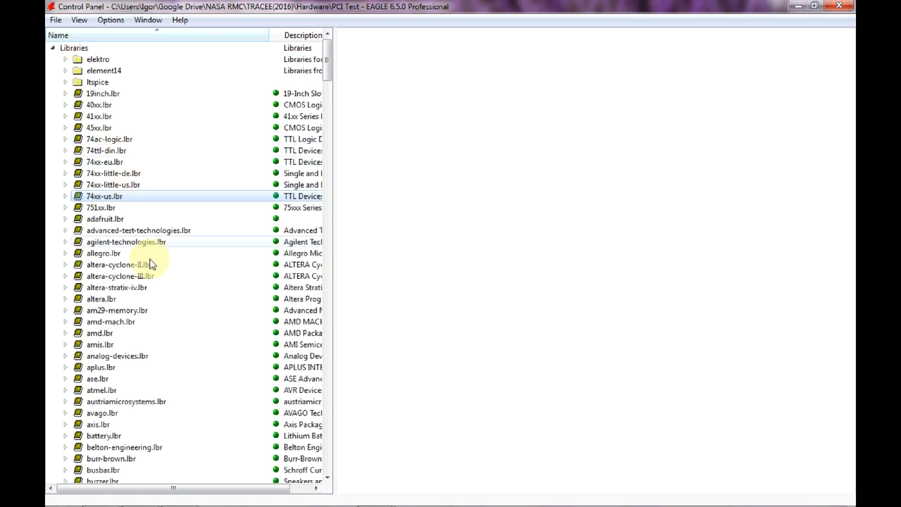
mouse_move(143, 379)
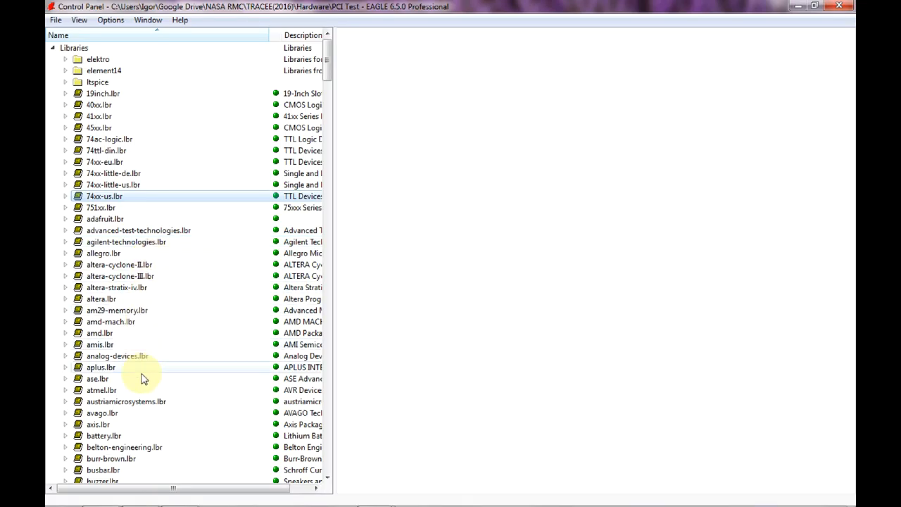
double_click(101, 390)
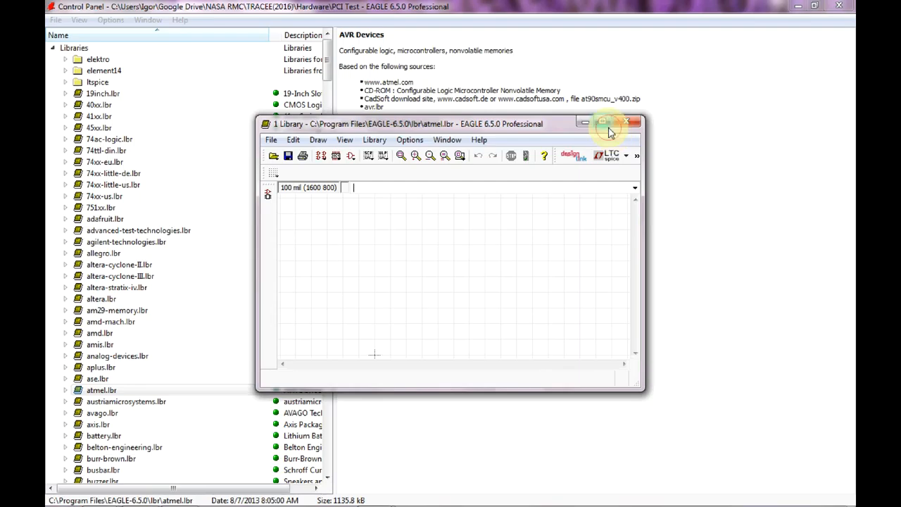
left_click(603, 121)
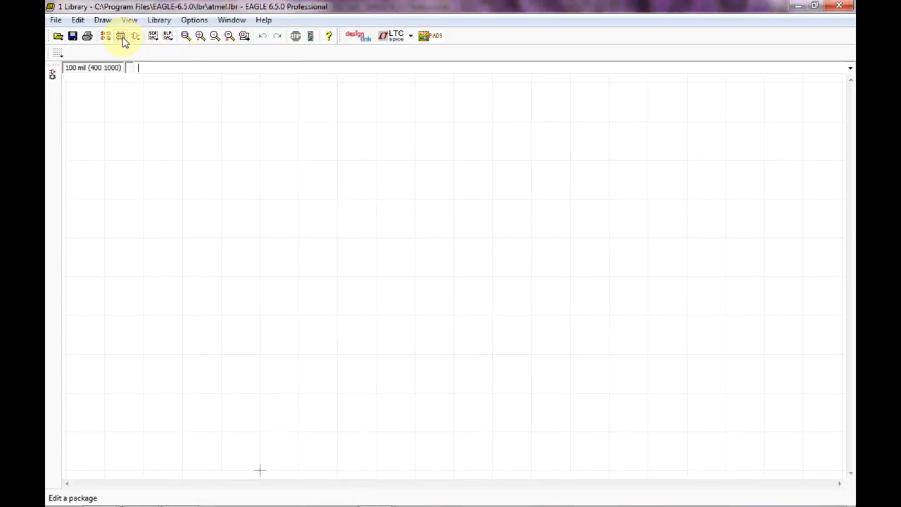
left_click(121, 37)
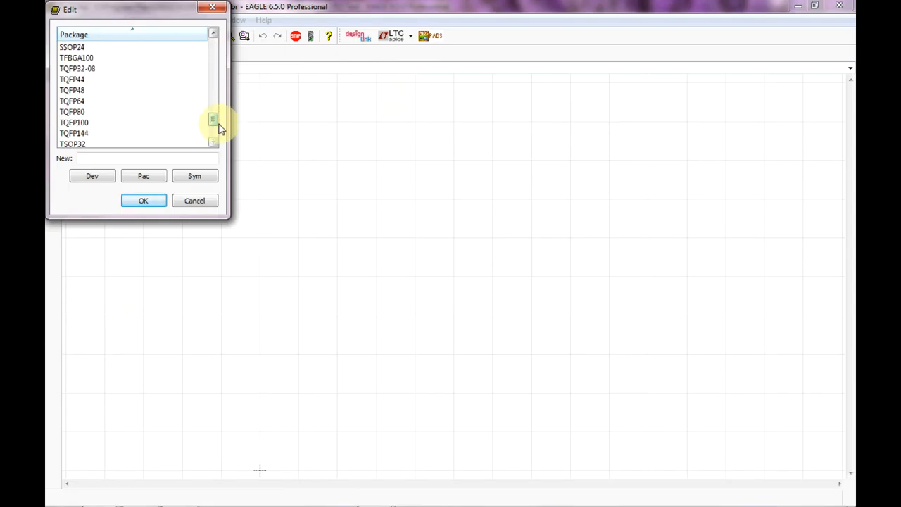
left_click(143, 200)
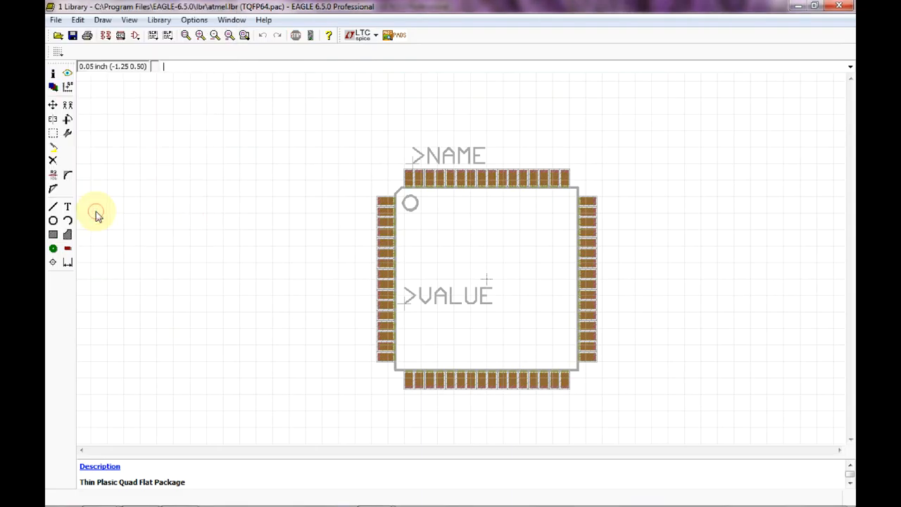
Group the whole TQFP64 footprint and start copying it.
left_click(54, 132)
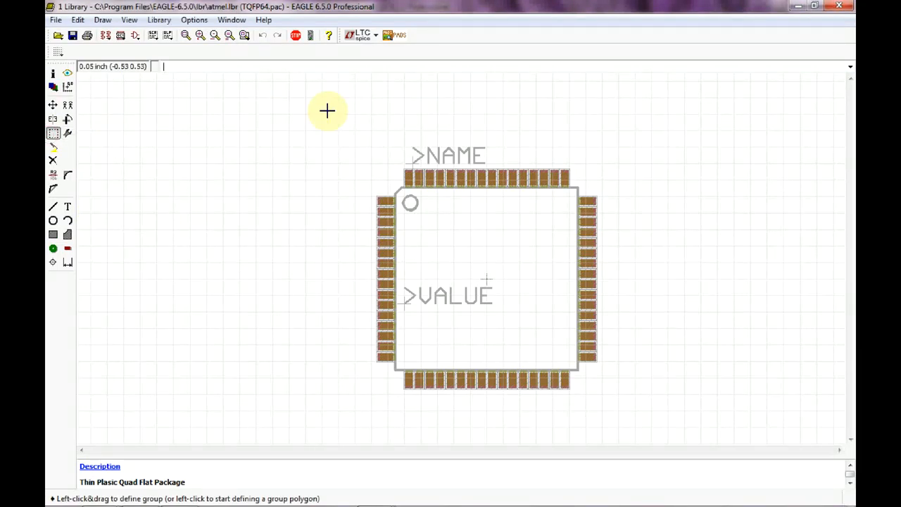
left_click_drag(327, 111, 662, 418)
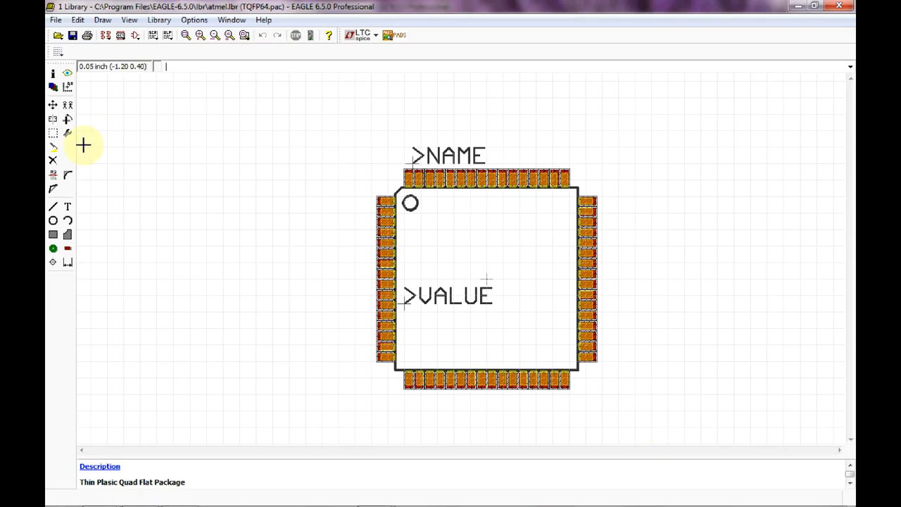
mouse_move(189, 66)
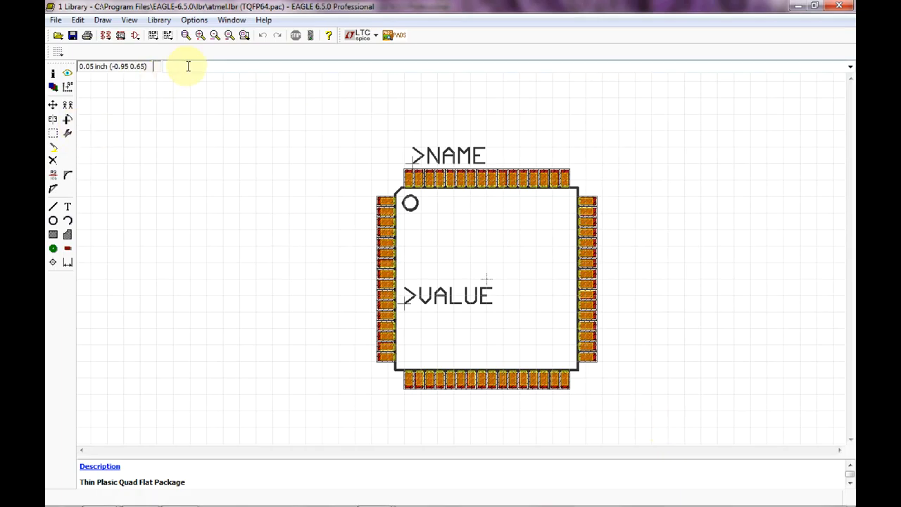
left_click(296, 35)
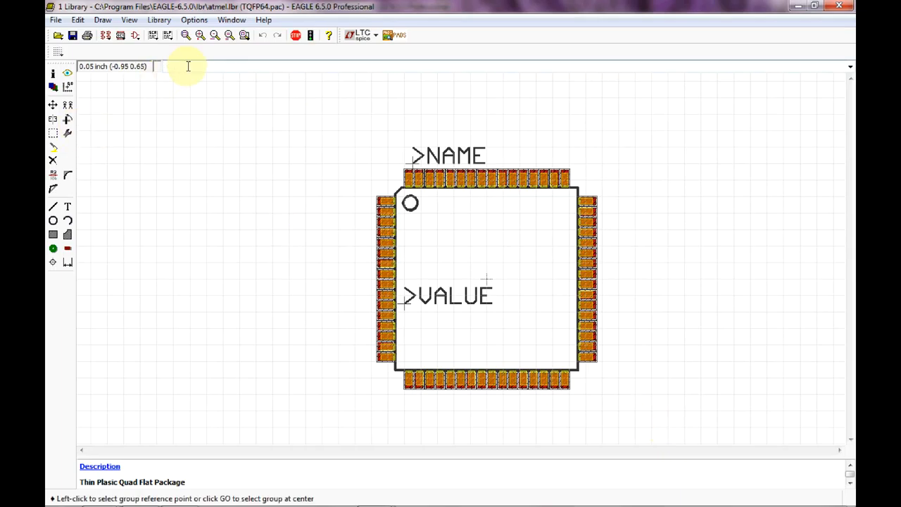
mouse_move(488, 280)
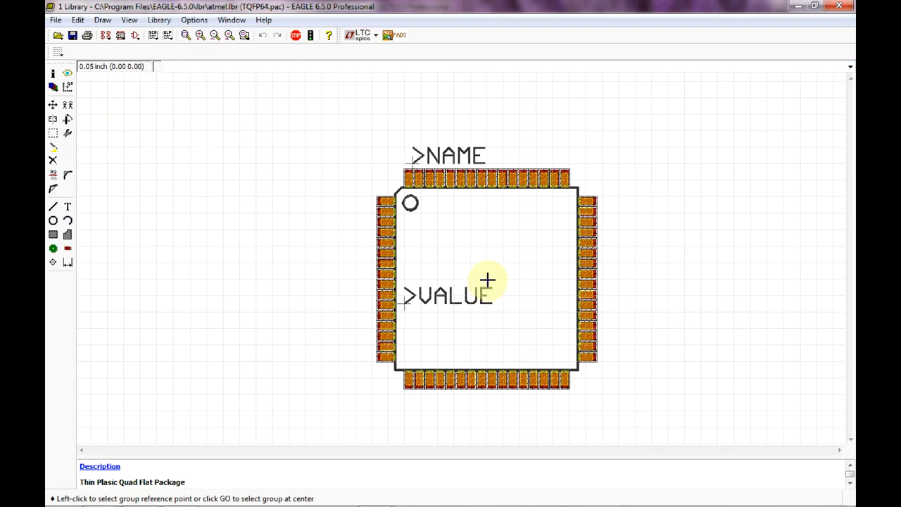
mouse_move(500, 294)
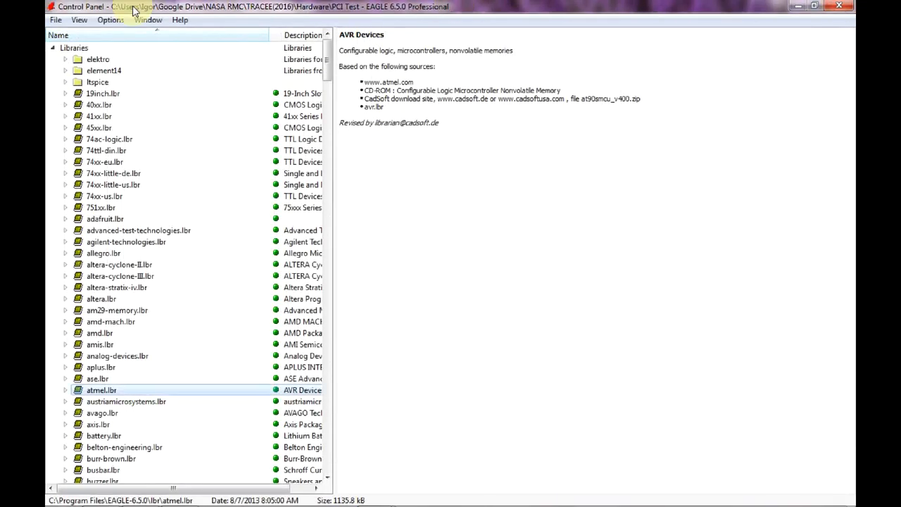
Open the user's Atmel.lbr library from the File menu.
left_click(55, 19)
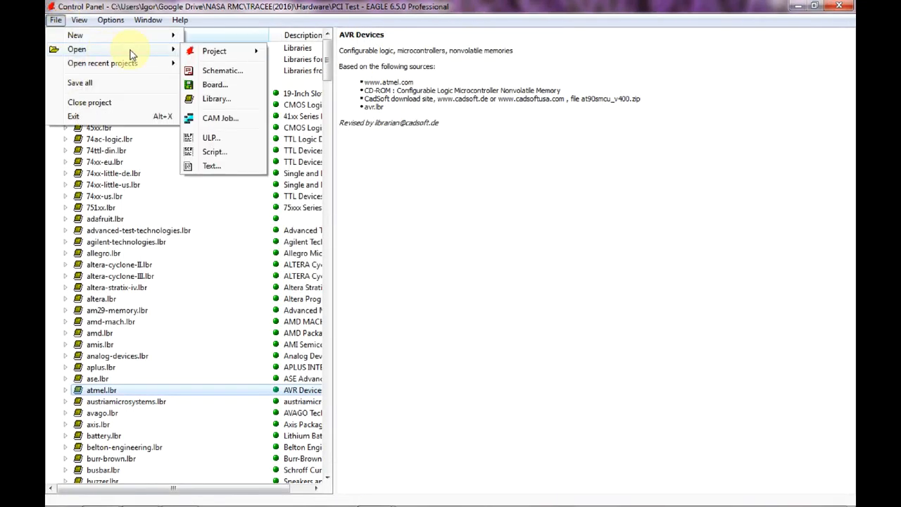
left_click(217, 99)
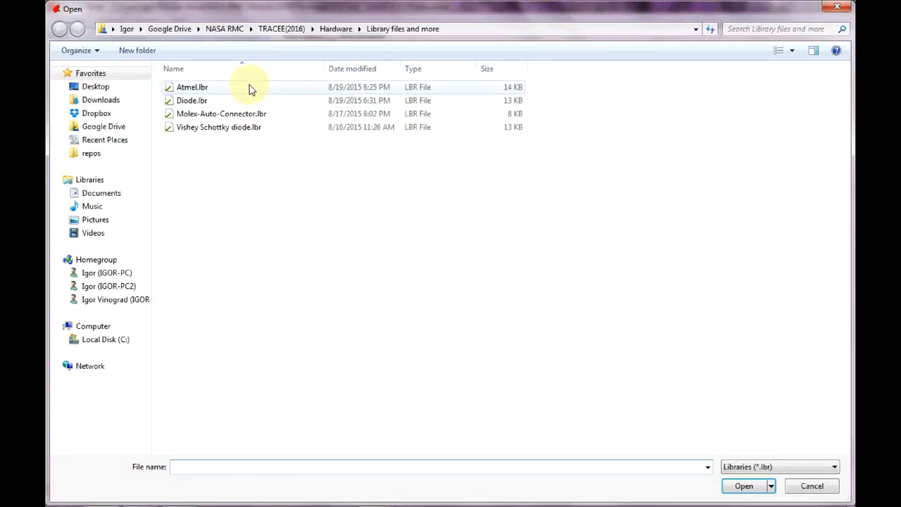
left_click(743, 486)
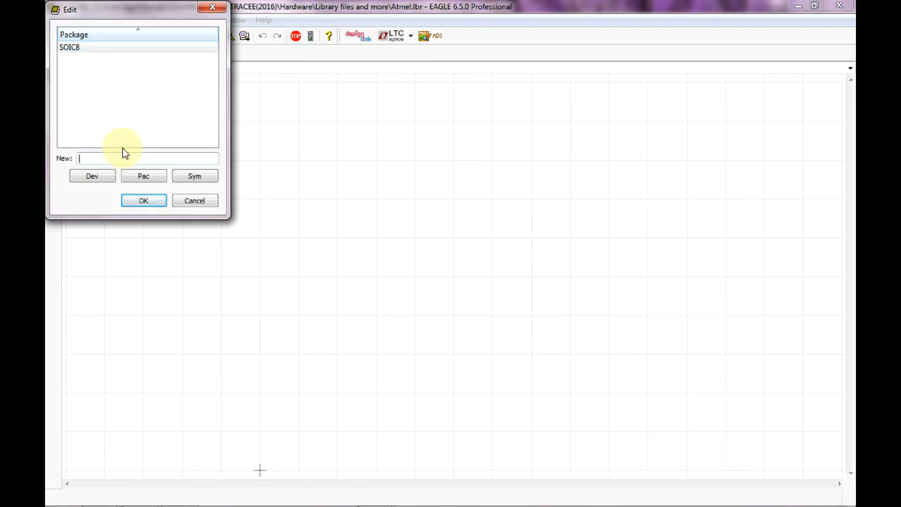
Create a new TQFP64 package and paste the copied 64-pad footprint into it.
type("TQF")
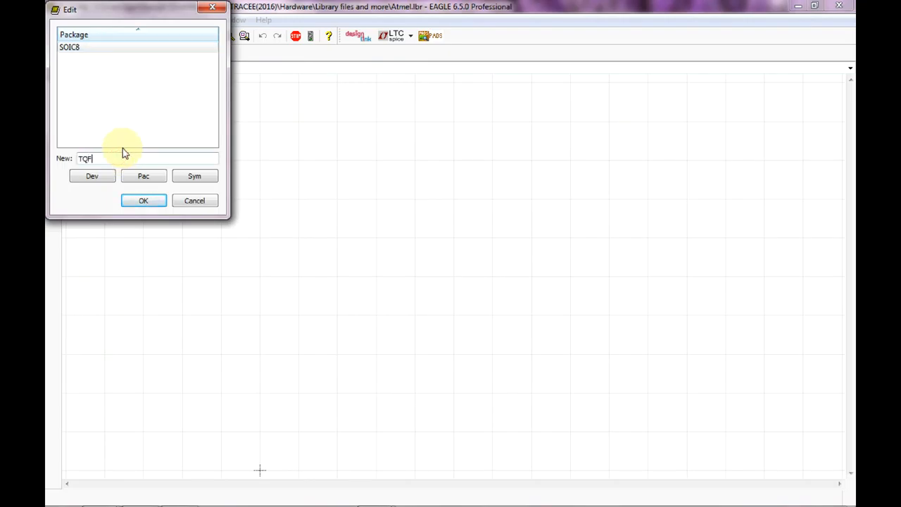
type("P64")
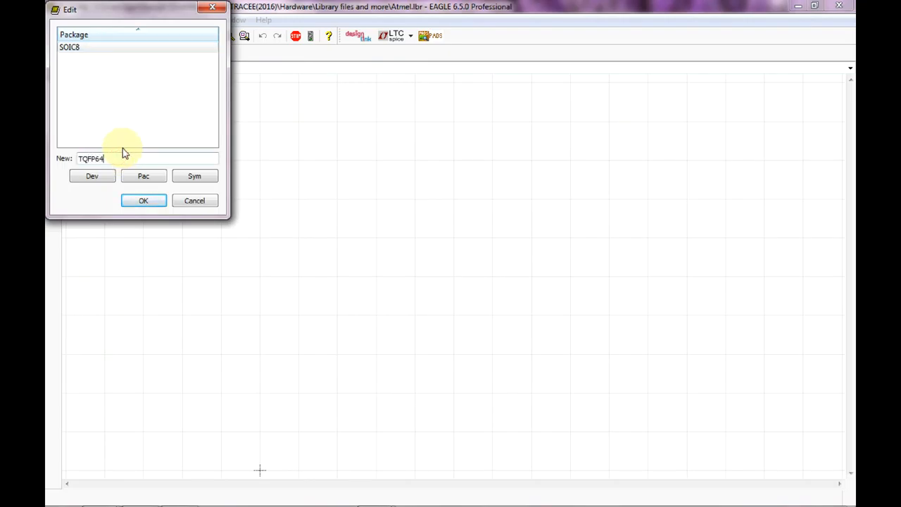
left_click(144, 200)
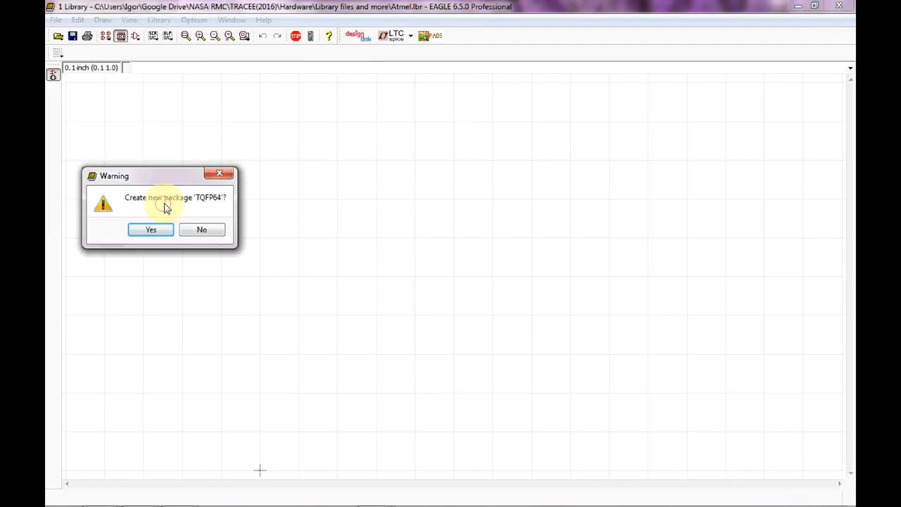
left_click(150, 229)
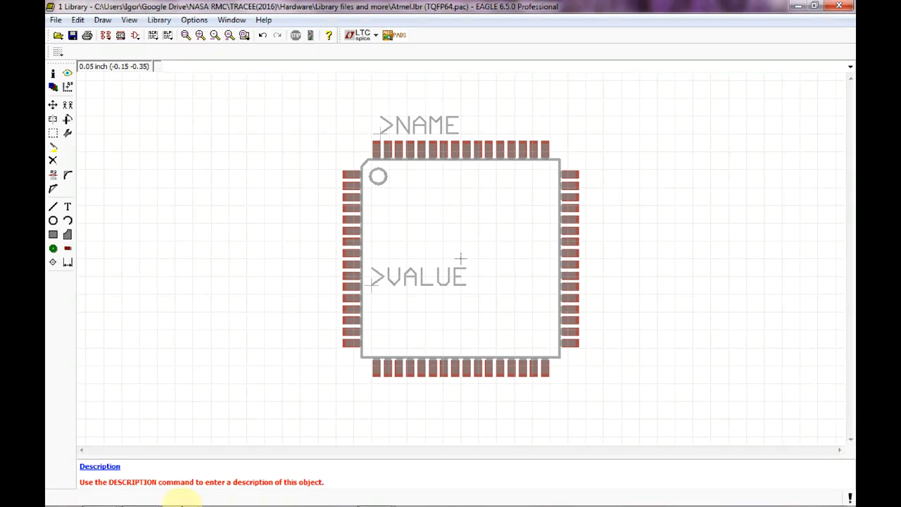
left_click(182, 492)
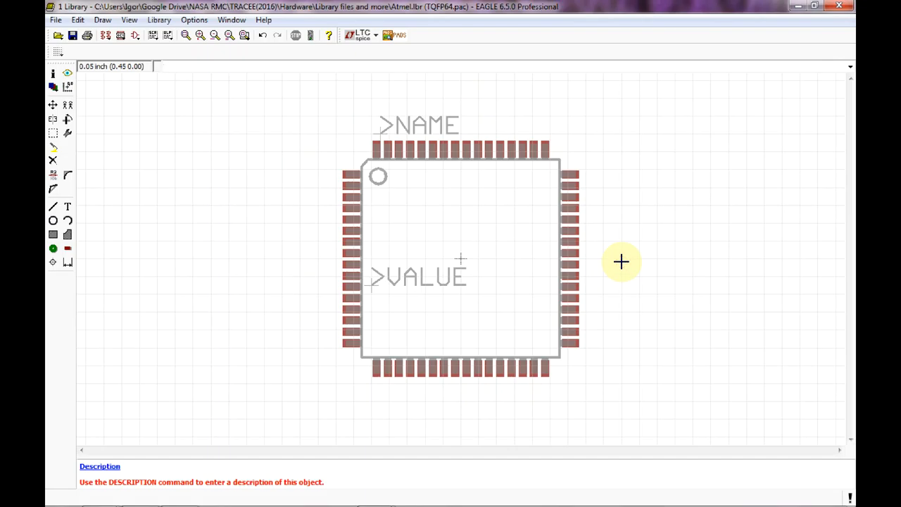
mouse_move(68, 253)
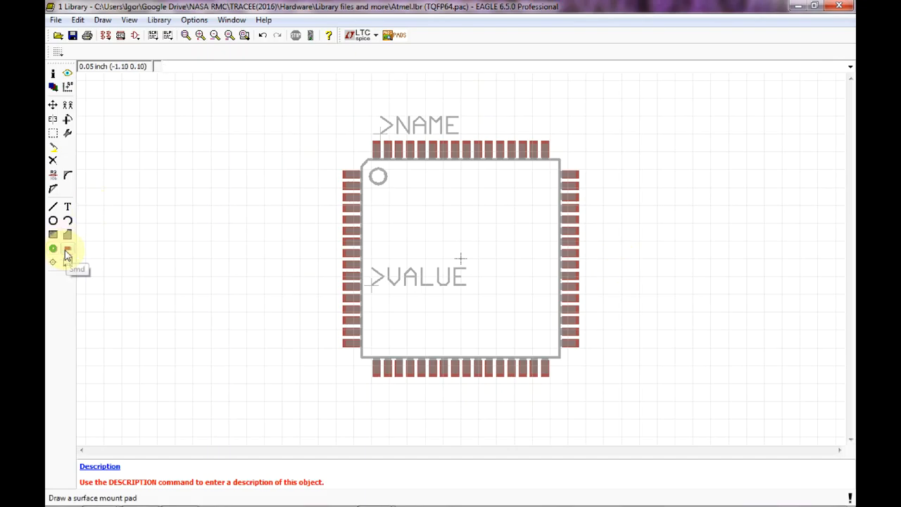
mouse_move(53, 247)
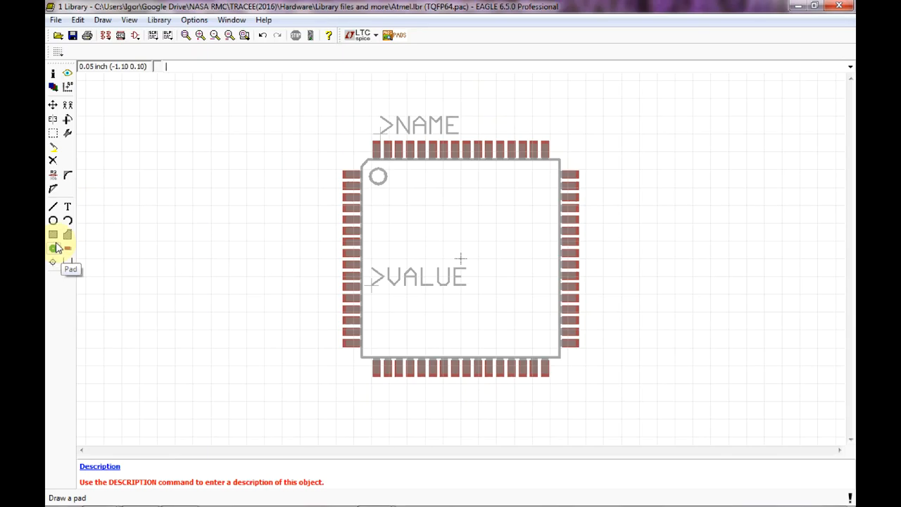
Change the test pad beside the footprint to a long shape with a new drill size.
left_click(53, 248)
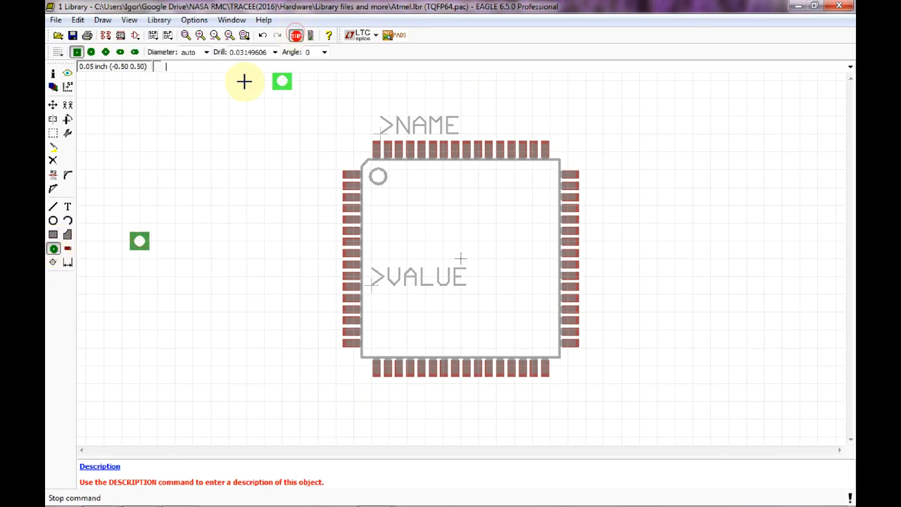
double_click(139, 241)
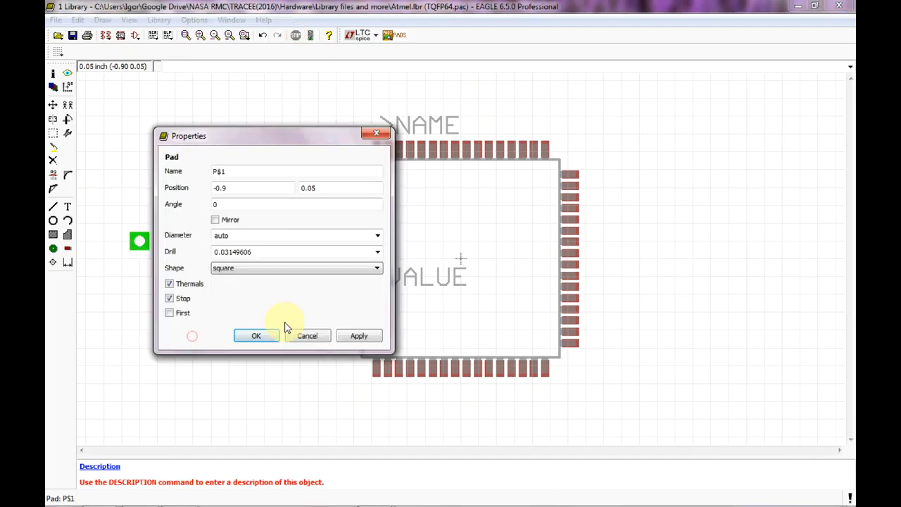
left_click(378, 267)
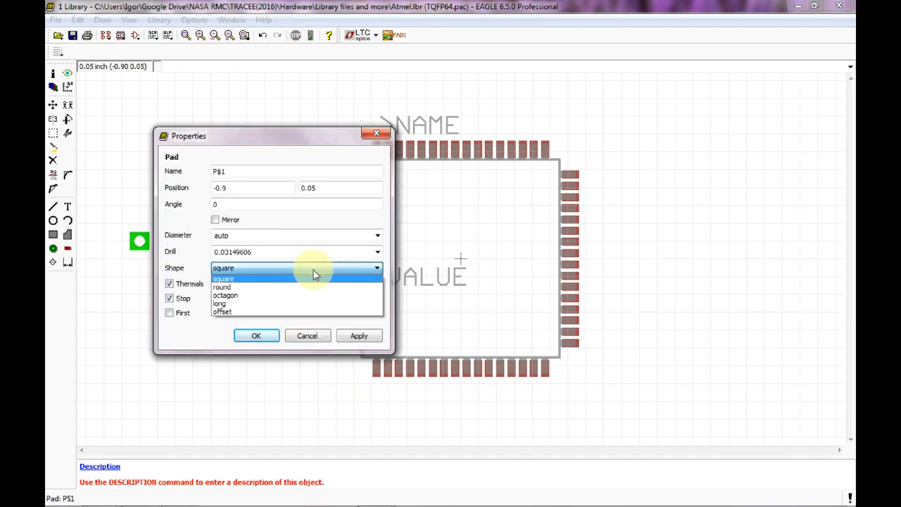
mouse_move(317, 304)
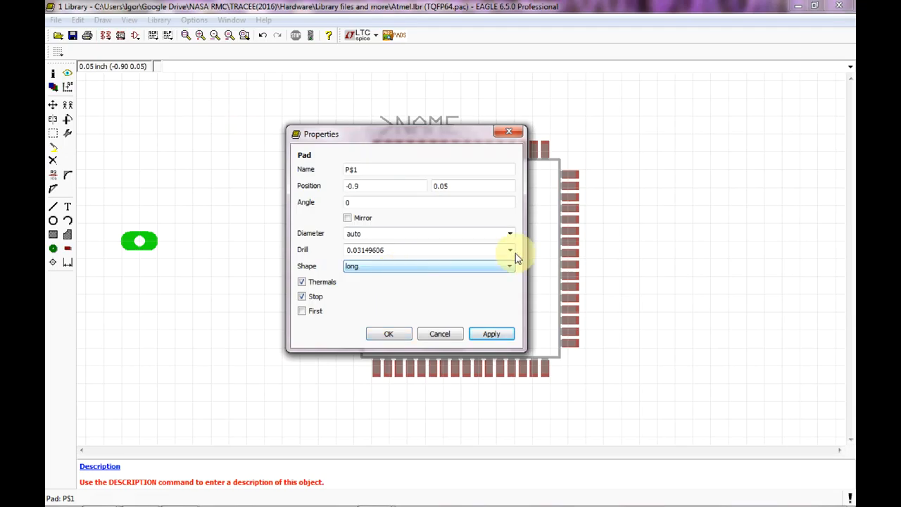
left_click(510, 251)
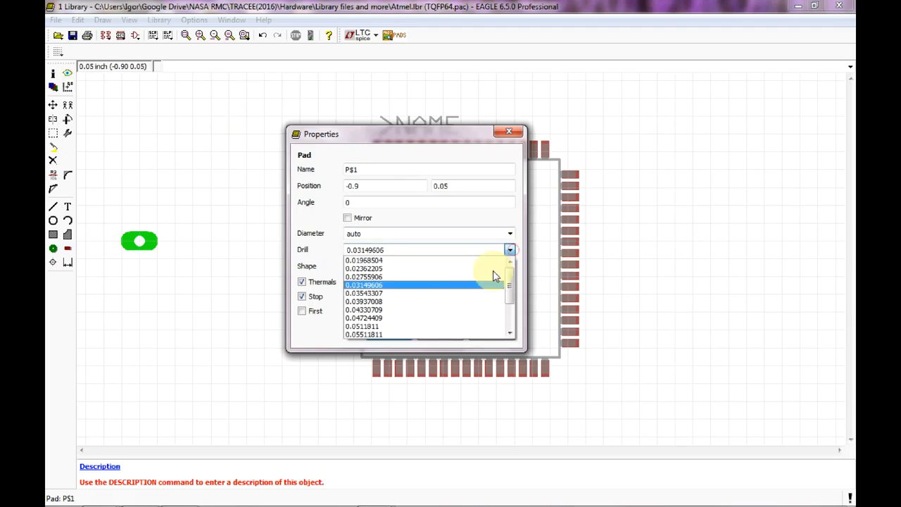
left_click(363, 302)
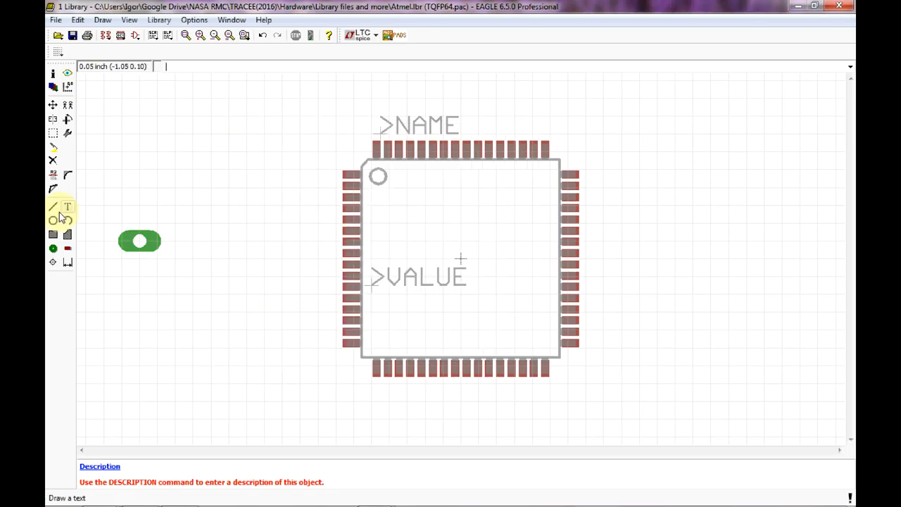
Set the grid to Finest and start drawing a wire outline over the oval pad.
left_click(53, 205)
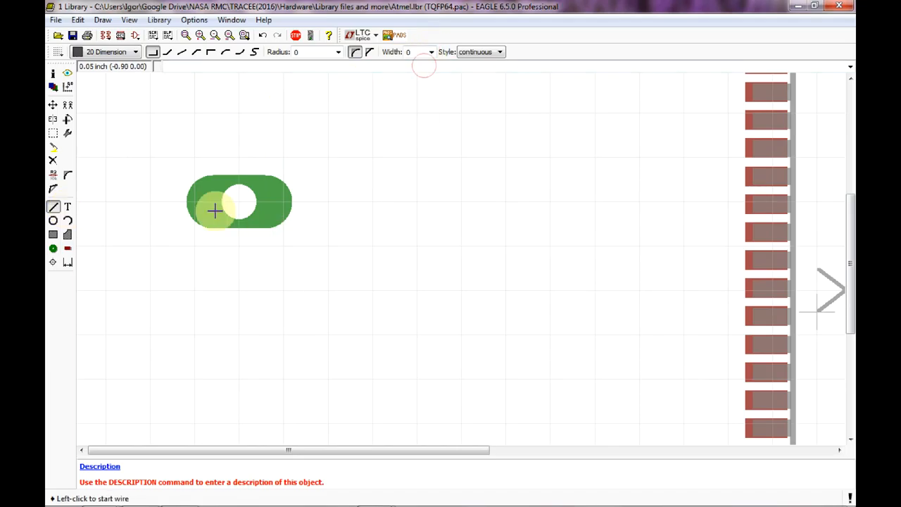
left_click(58, 51)
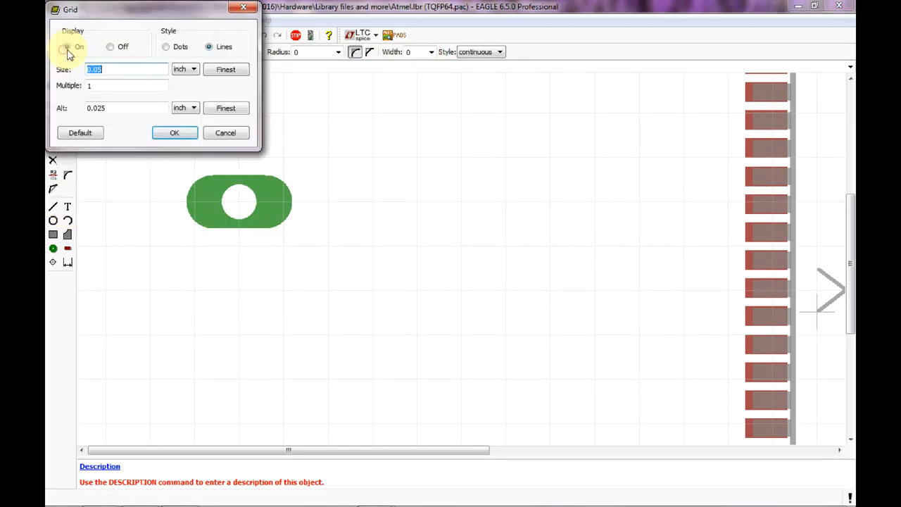
left_click(225, 69)
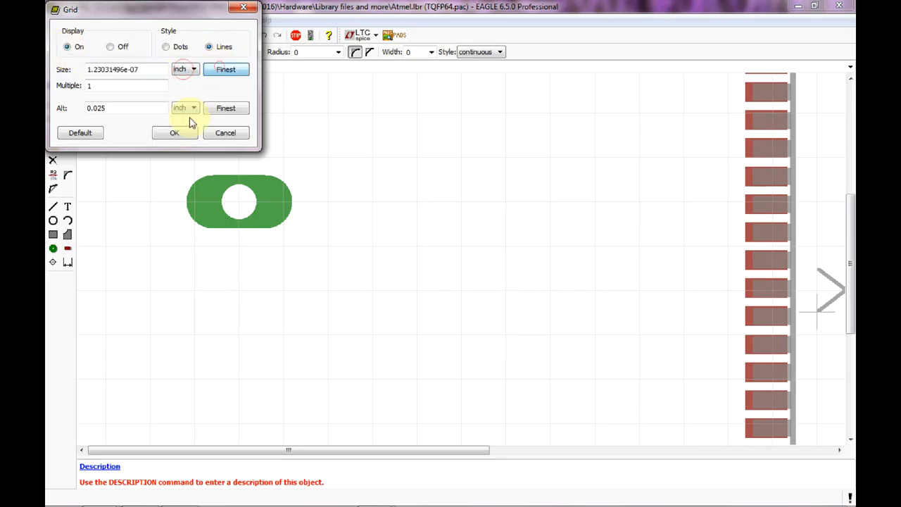
left_click(175, 132)
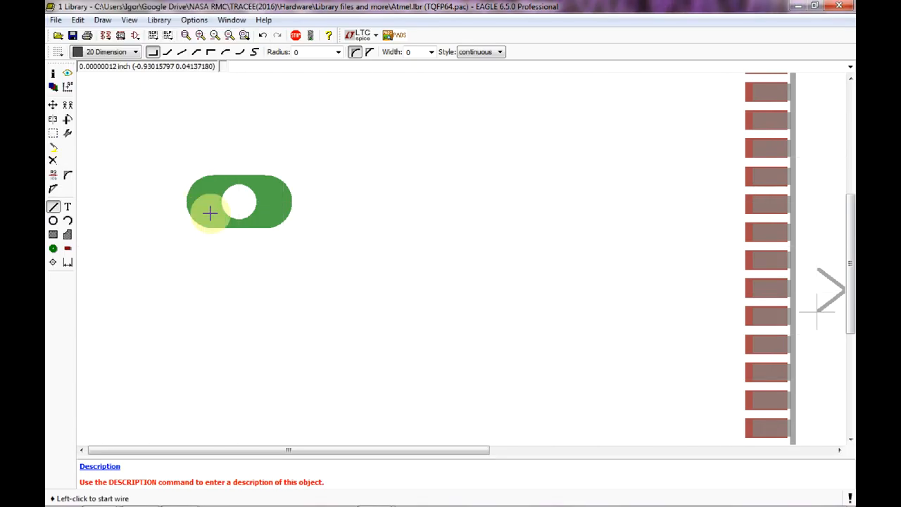
left_click(209, 214)
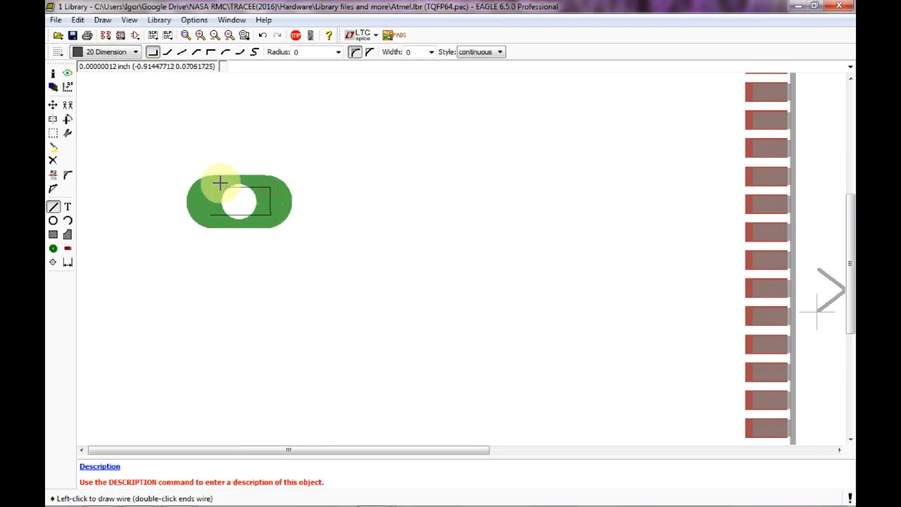
mouse_move(242, 212)
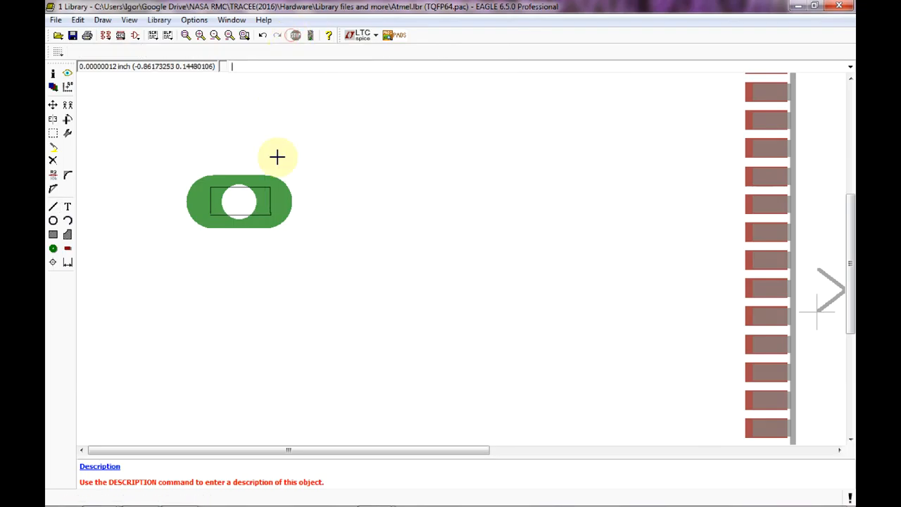
mouse_move(223, 216)
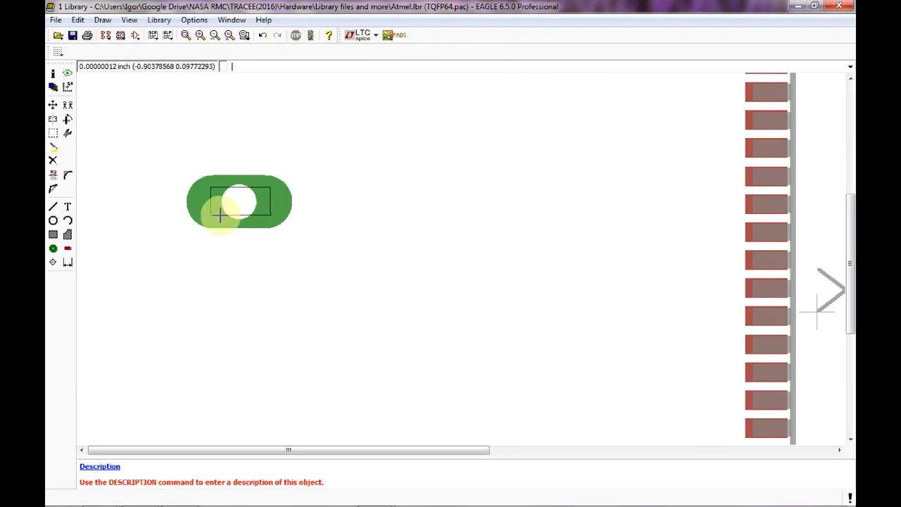
mouse_move(254, 228)
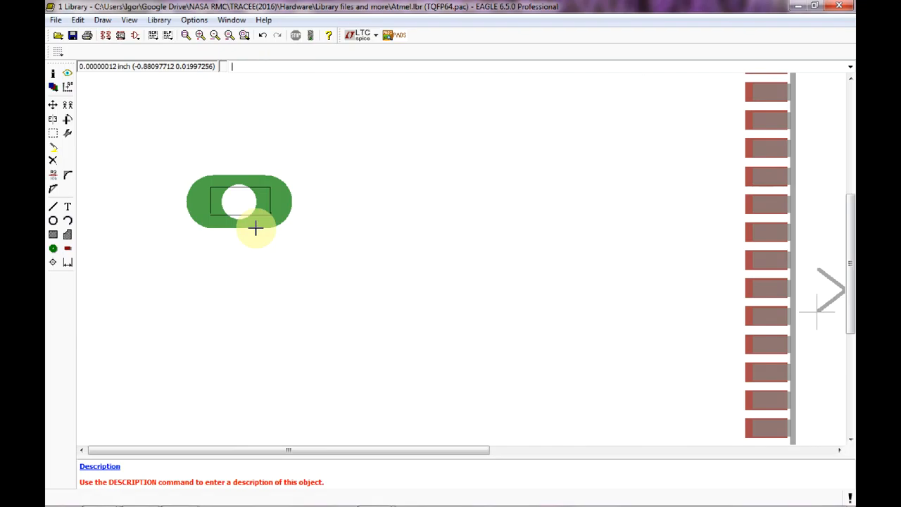
mouse_move(239, 195)
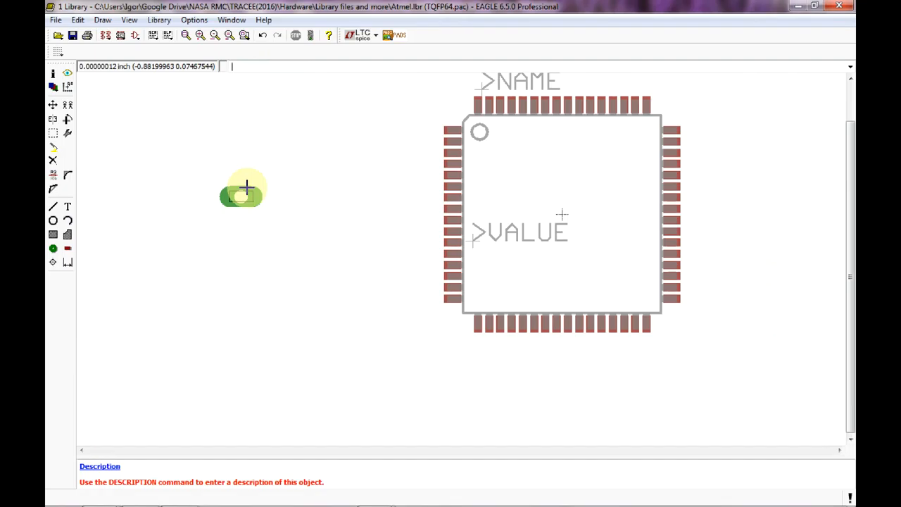
Undo the test wire and pad edits and save the library.
left_click(78, 20)
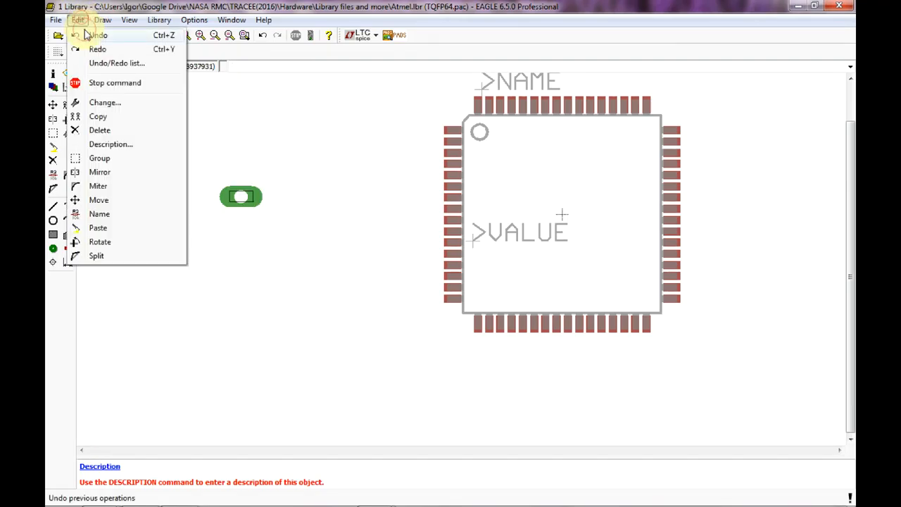
left_click(77, 20)
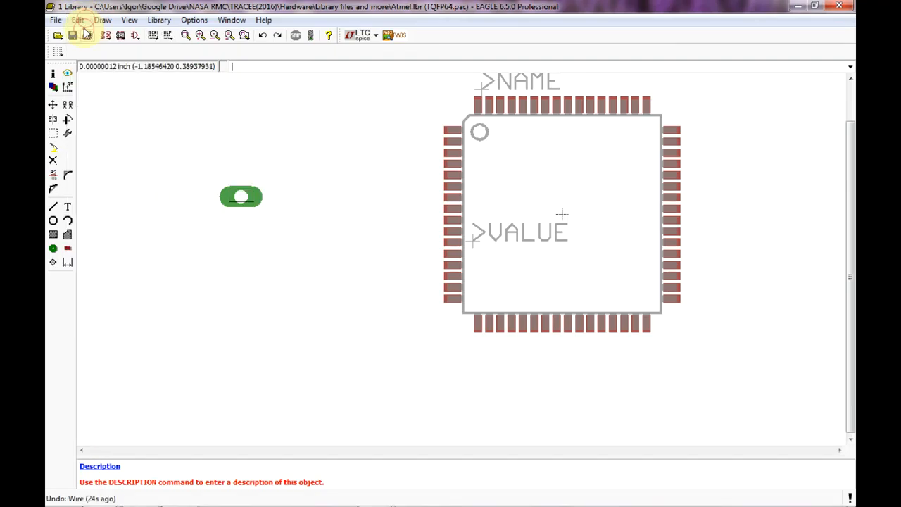
left_click(79, 20)
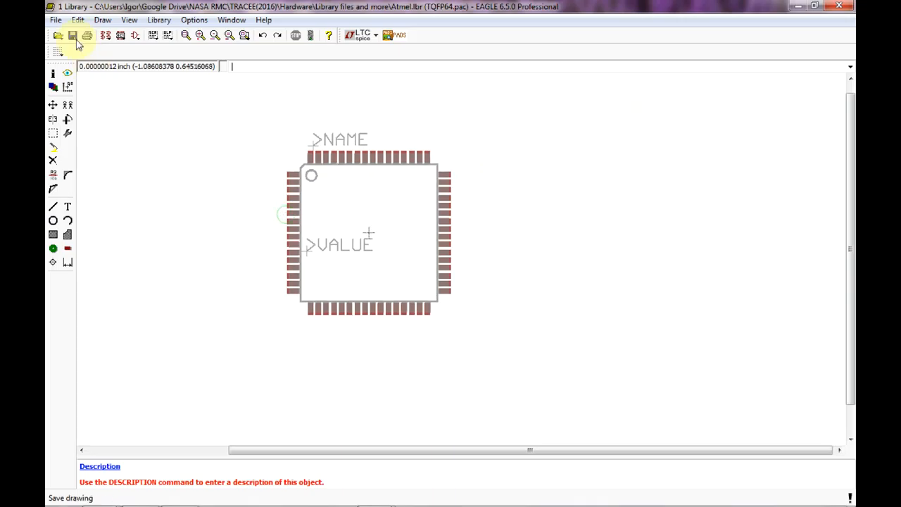
left_click(73, 35)
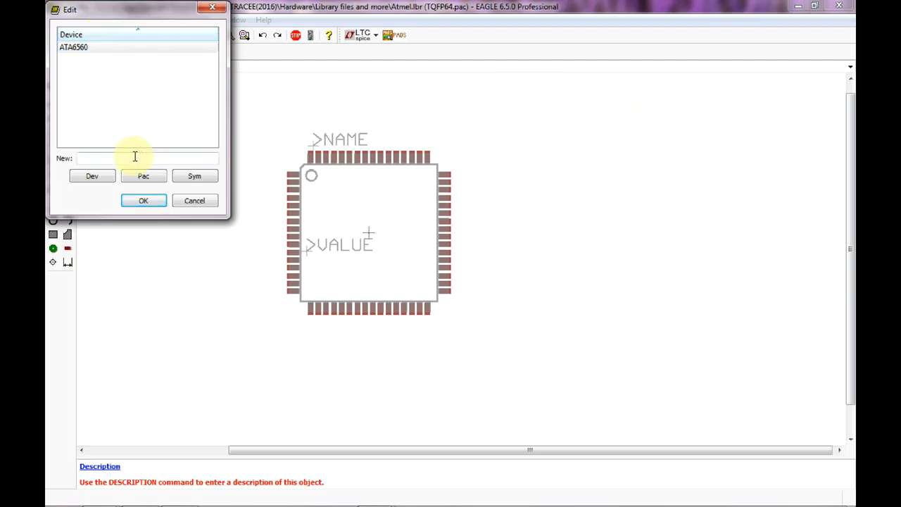
Create a new device named AT90CAN128 and add the AT90CAN128 symbol to it.
type("AT9")
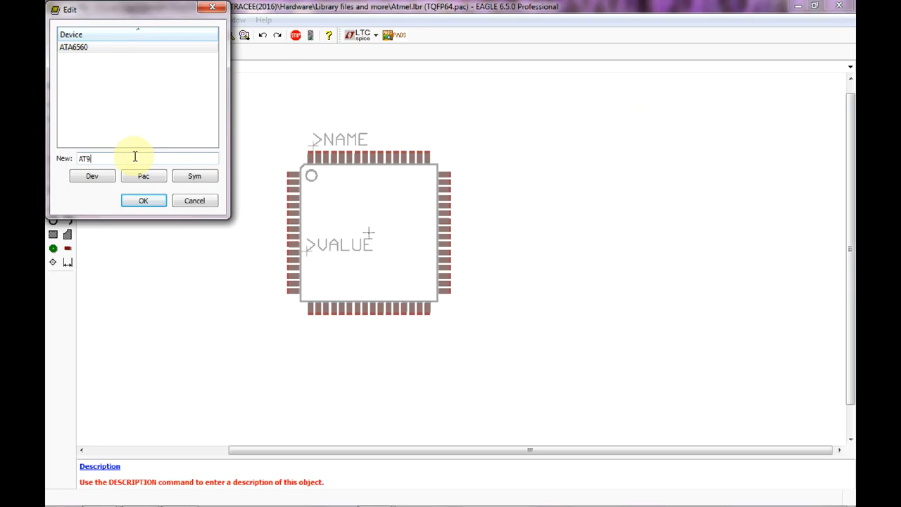
type("90CAN")
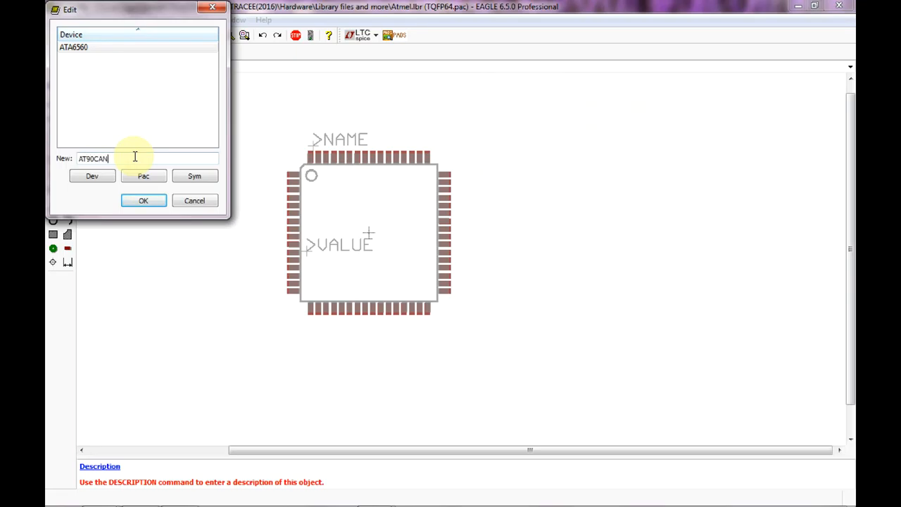
type("128")
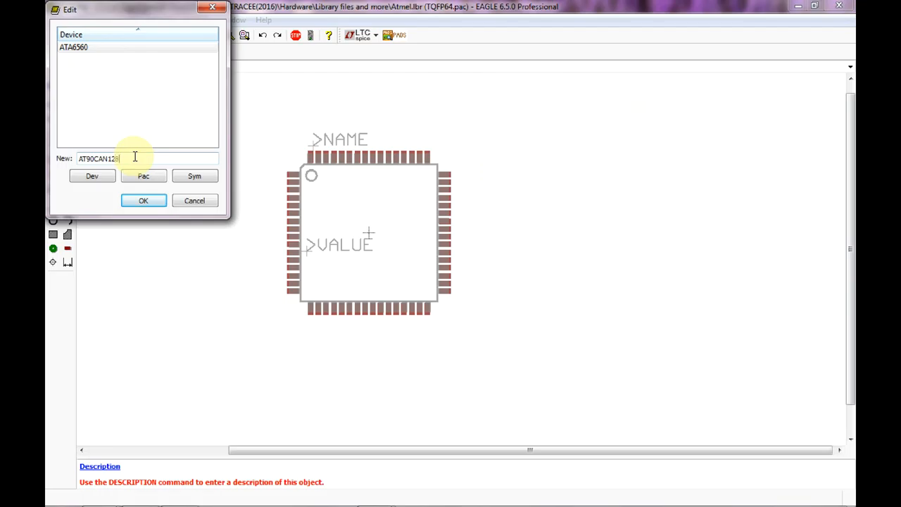
left_click(143, 200)
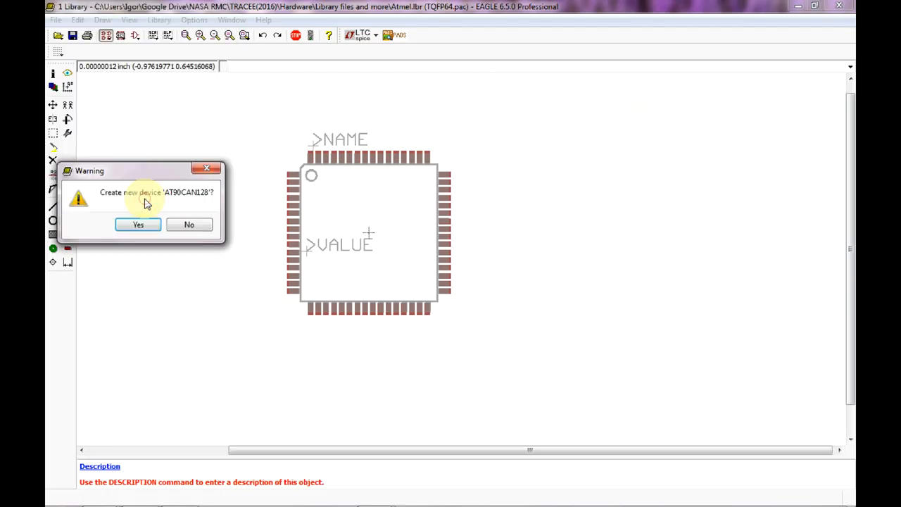
left_click(138, 224)
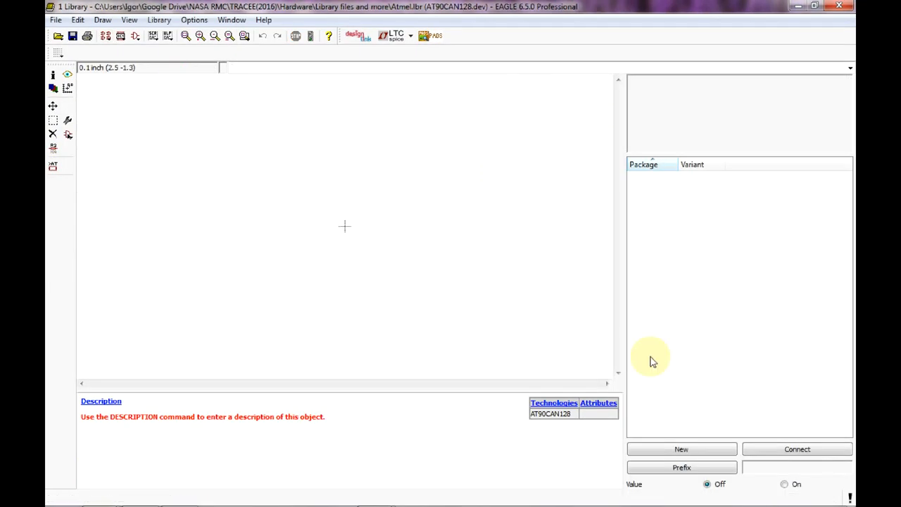
left_click(53, 135)
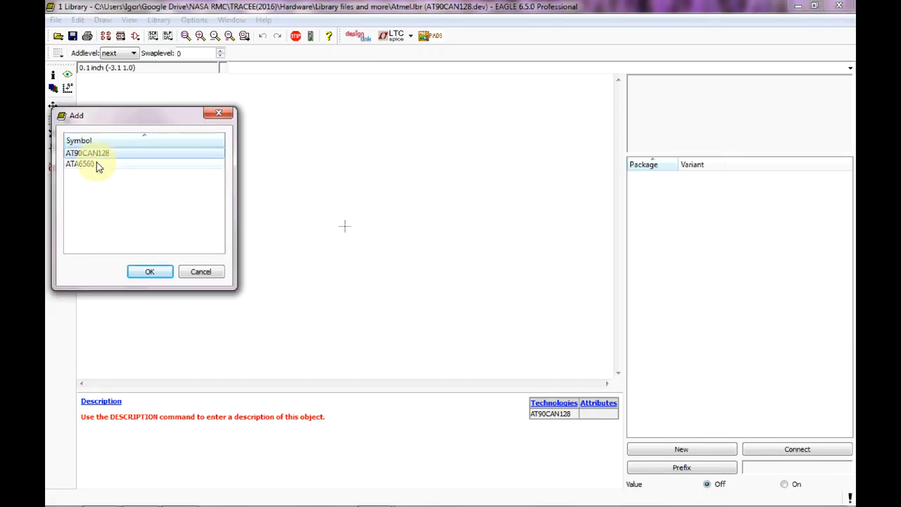
left_click(149, 270)
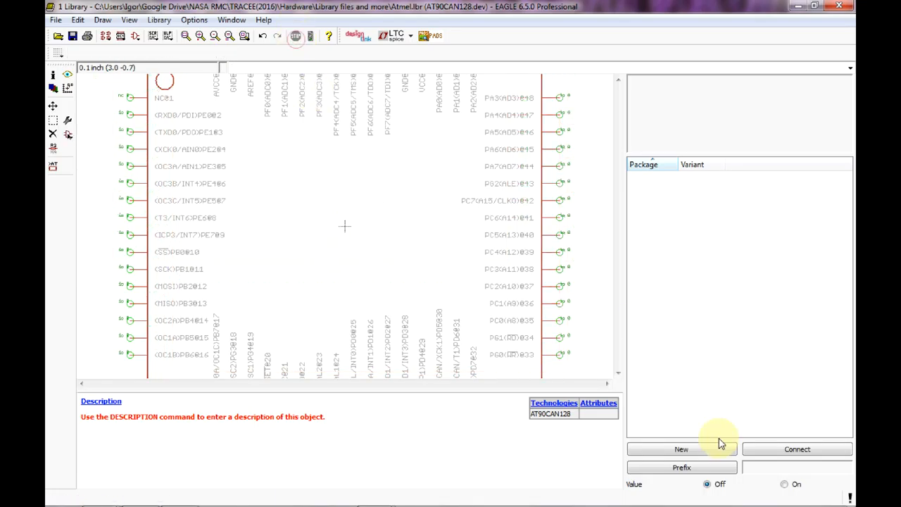
Add TQFP64 as the device's package variant.
left_click(682, 449)
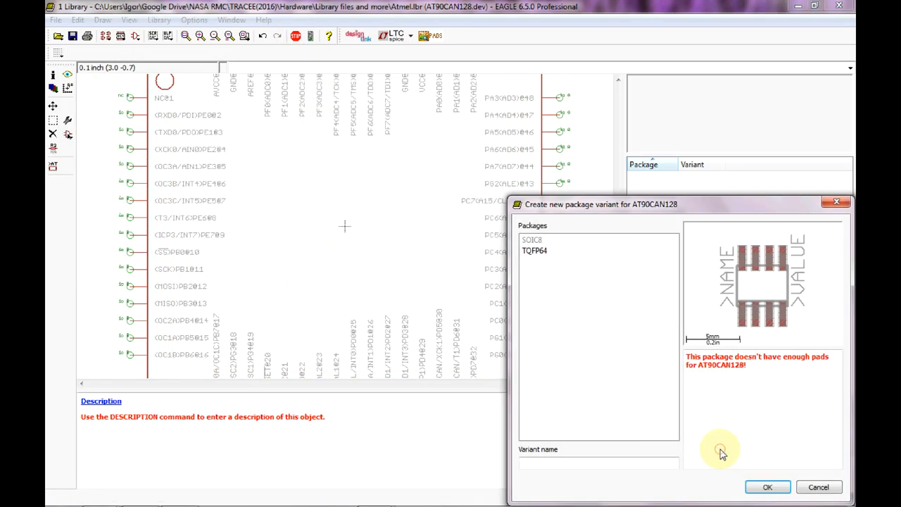
left_click(535, 250)
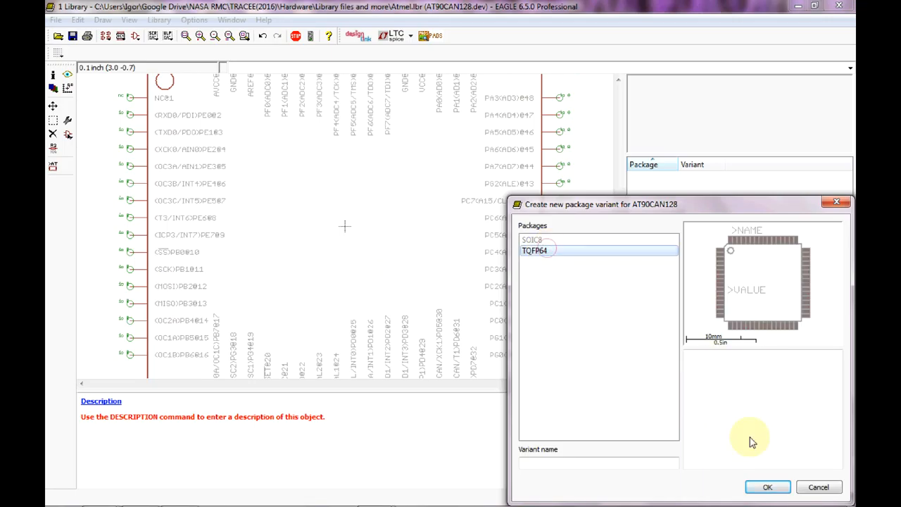
left_click(766, 487)
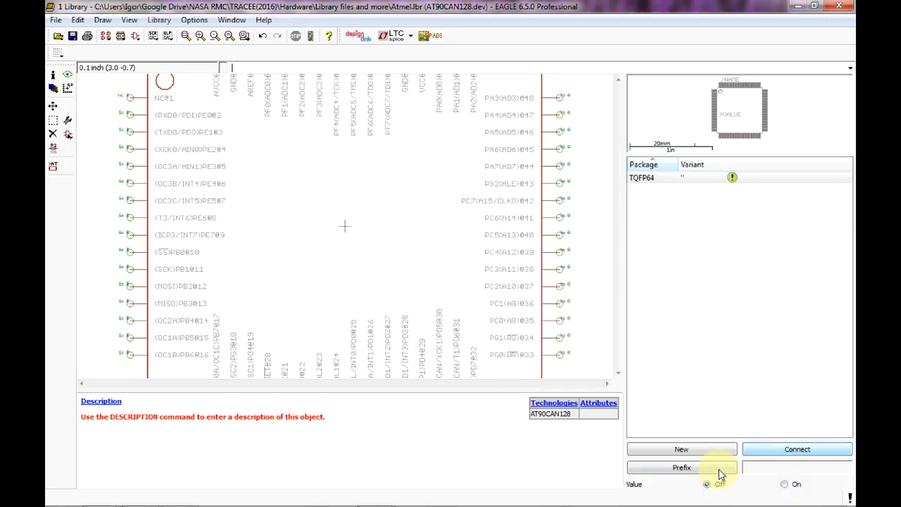
Set the device name prefix to U.
left_click(681, 467)
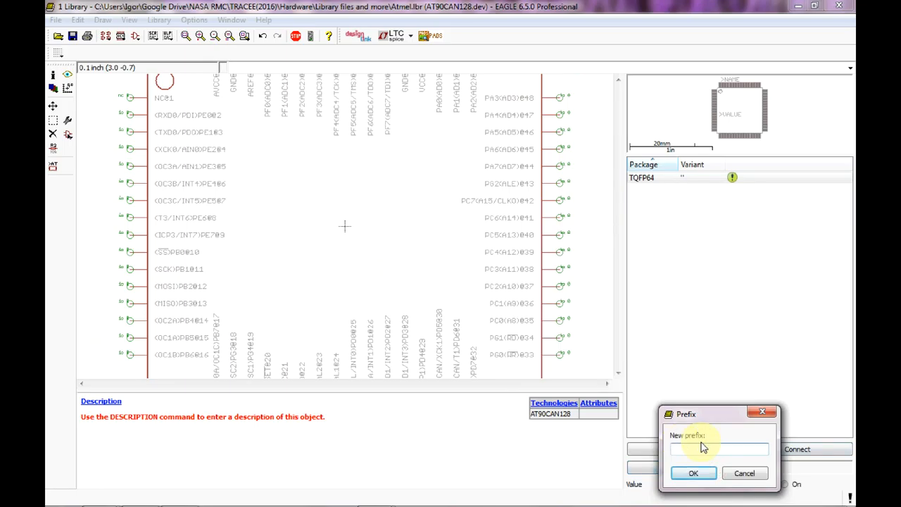
type("U")
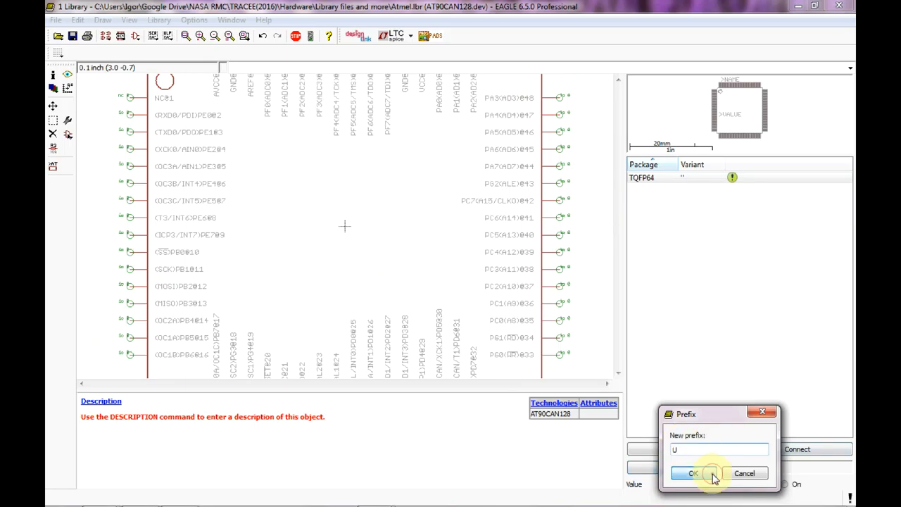
left_click(692, 474)
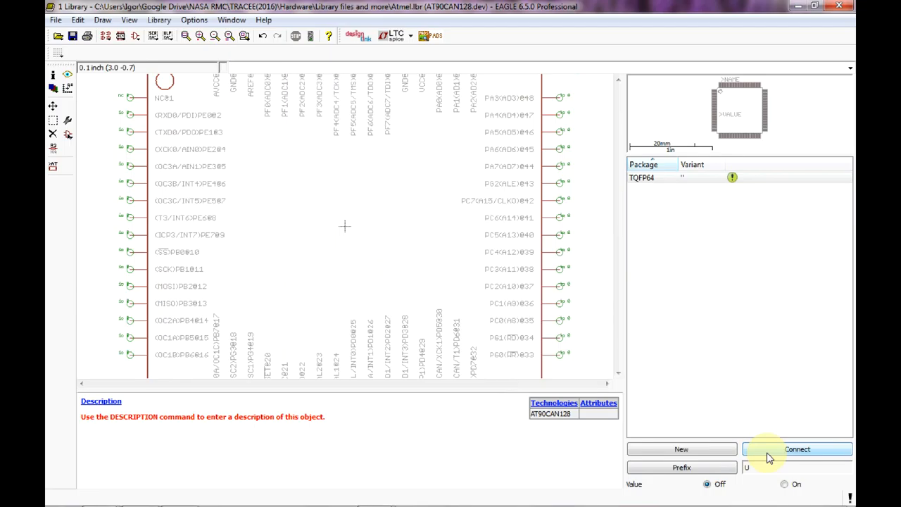
In the Connect dialog map RESET→20, ICP1→29, ICP3→9, OC3B→6, OC3A→5, OC3C→7, RXD0→2.
left_click(681, 449)
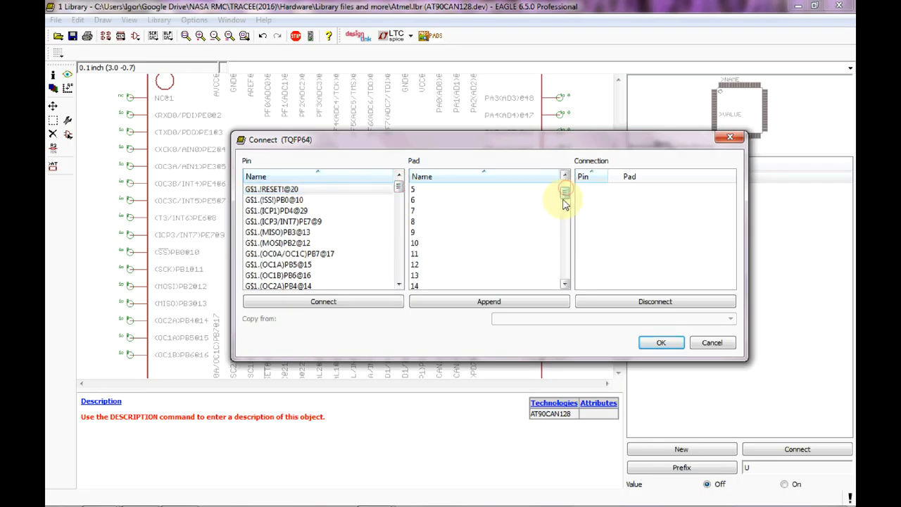
scroll("down", 3)
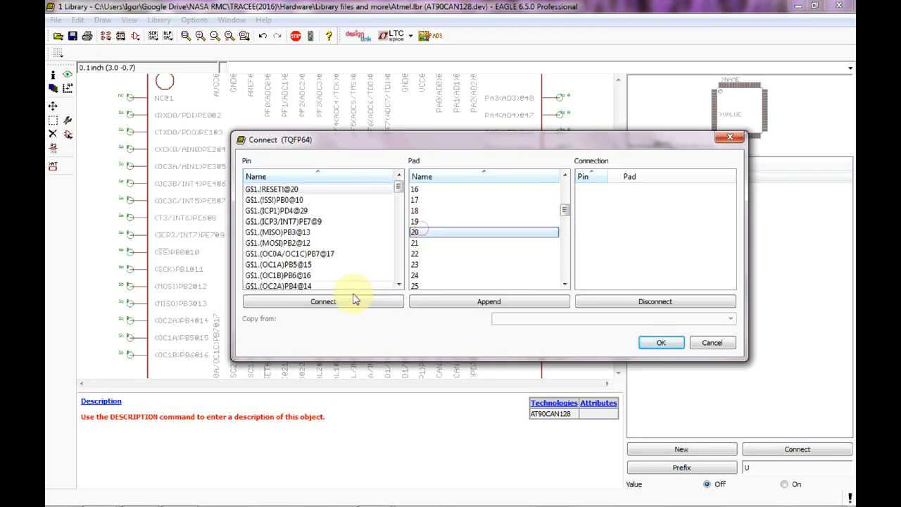
left_click(323, 302)
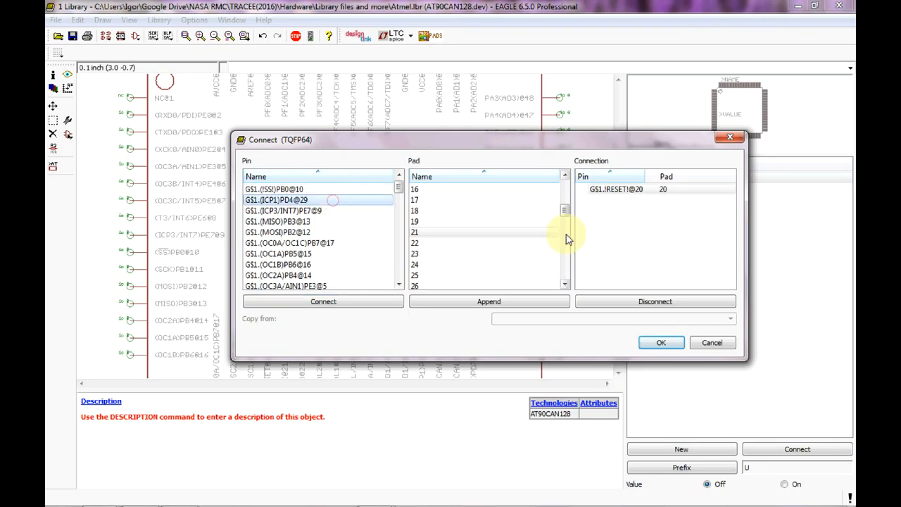
left_click(485, 254)
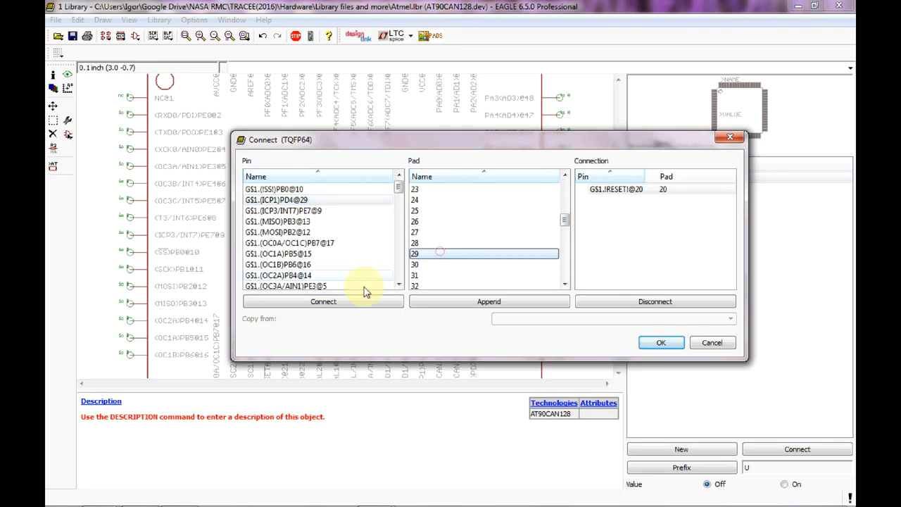
left_click(324, 302)
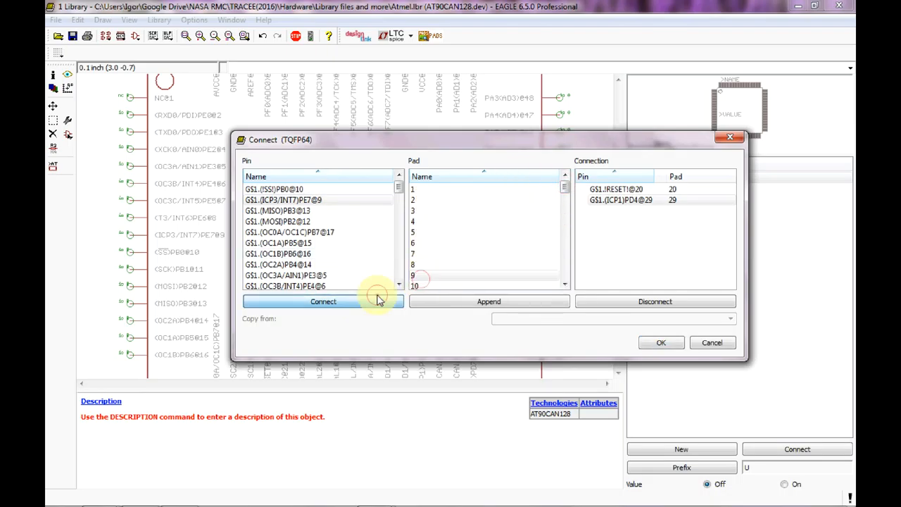
left_click(322, 302)
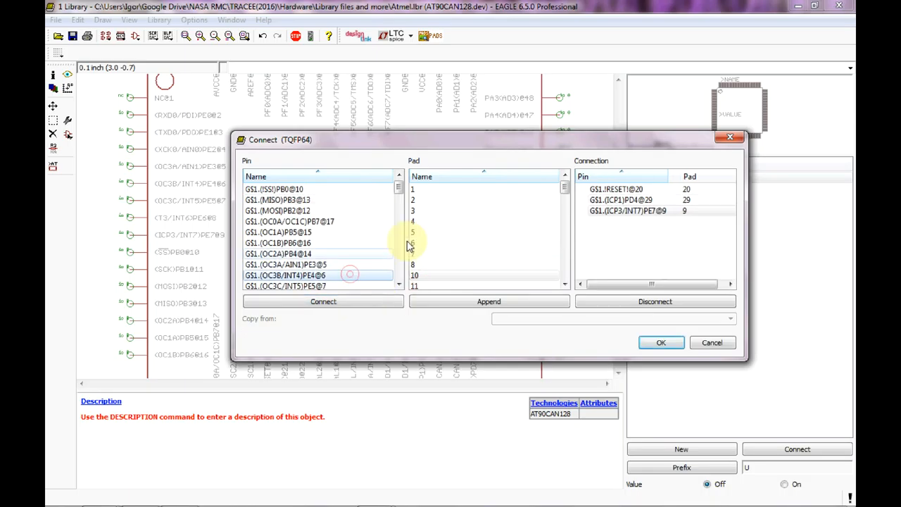
left_click(322, 301)
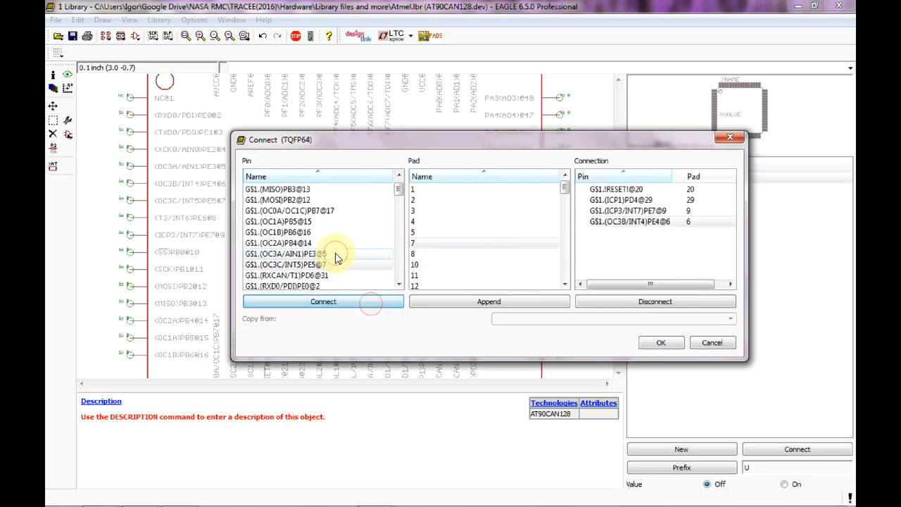
left_click(324, 301)
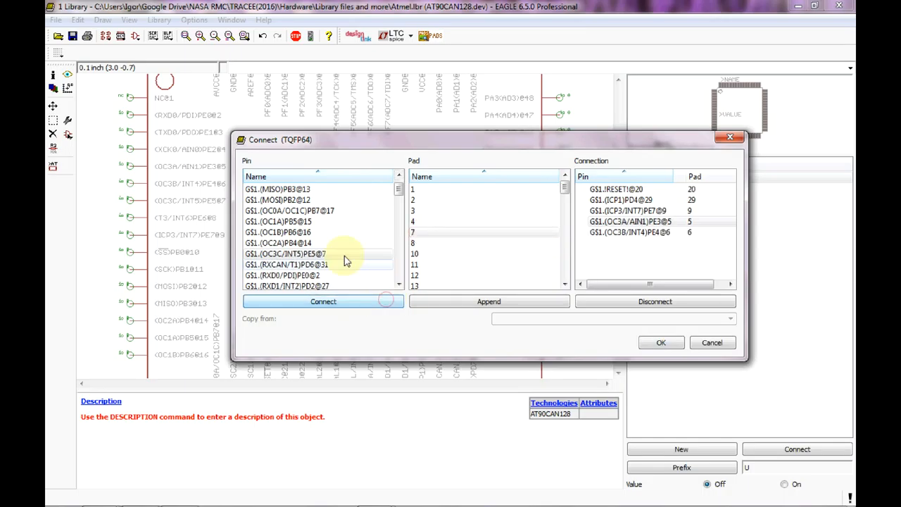
left_click(324, 302)
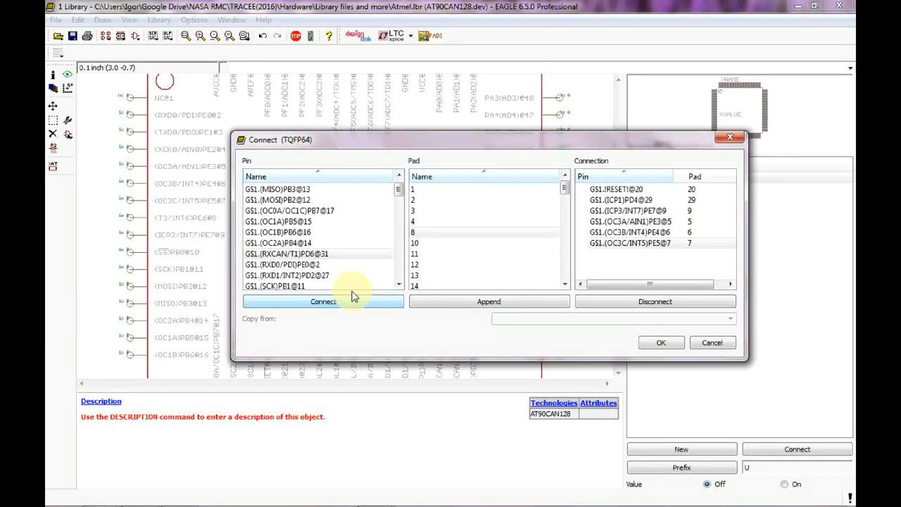
left_click(324, 302)
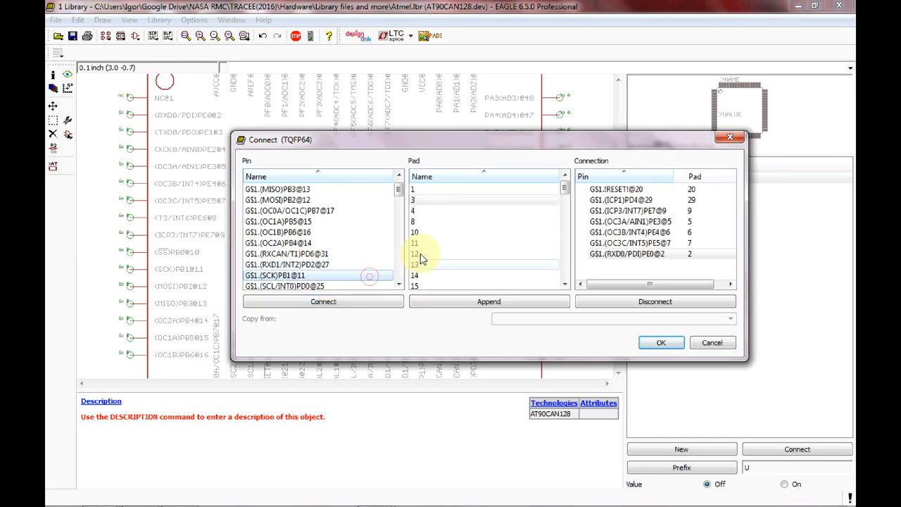
Connect SCK→11, SS→10, MISO→13, MOSI→12, OC0A→17, T3→8, TXD0→3.
left_click(322, 301)
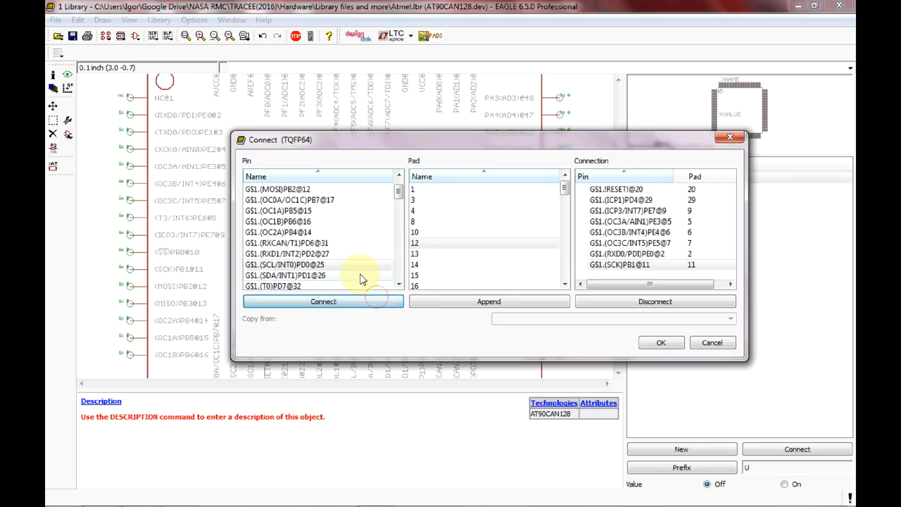
mouse_move(338, 212)
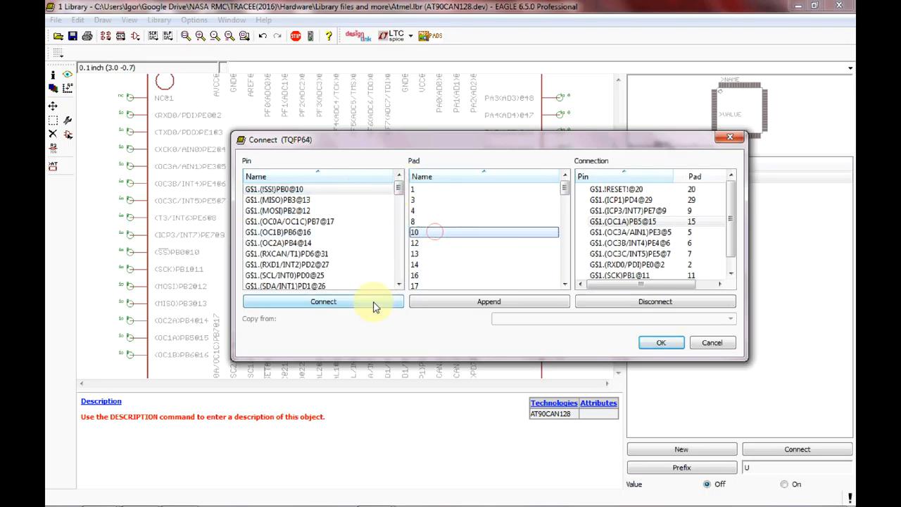
left_click(323, 301)
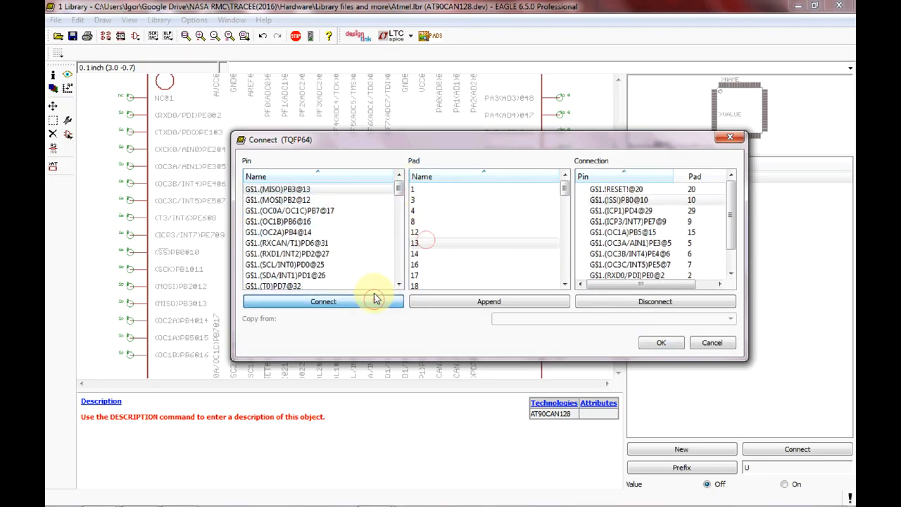
left_click(323, 301)
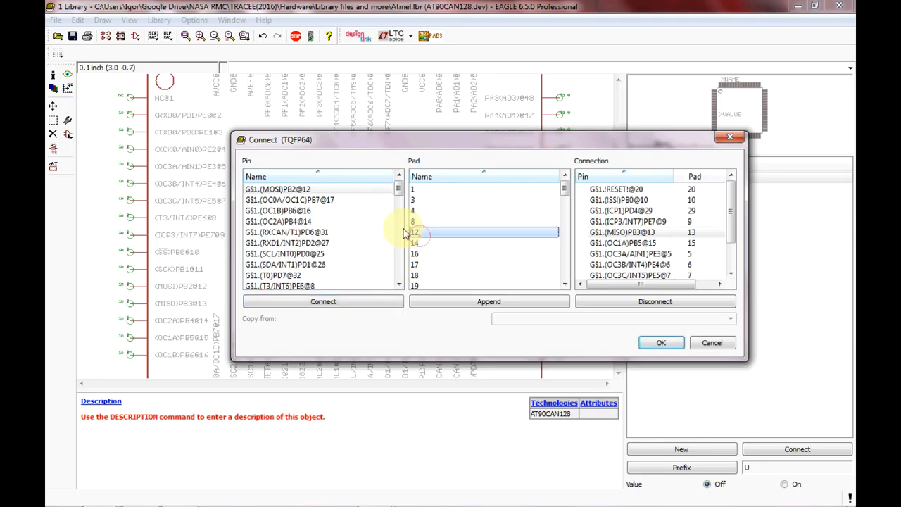
left_click(323, 301)
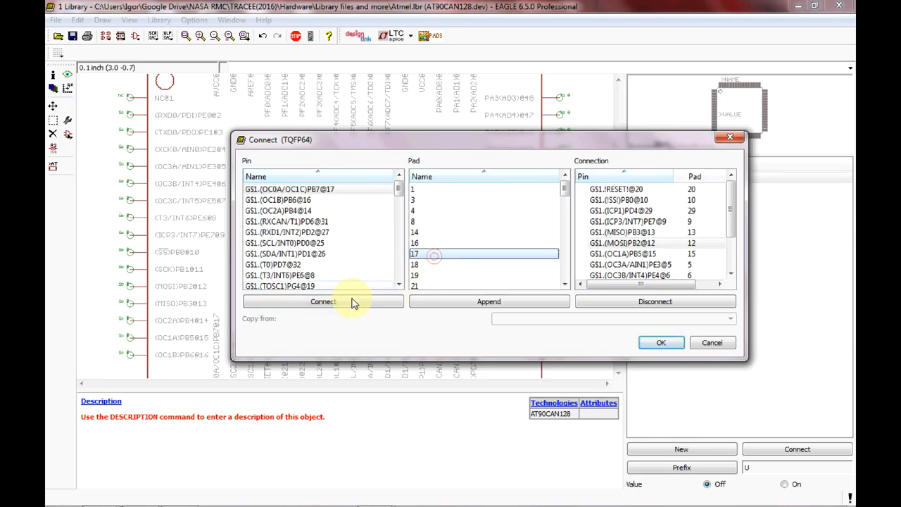
left_click(323, 301)
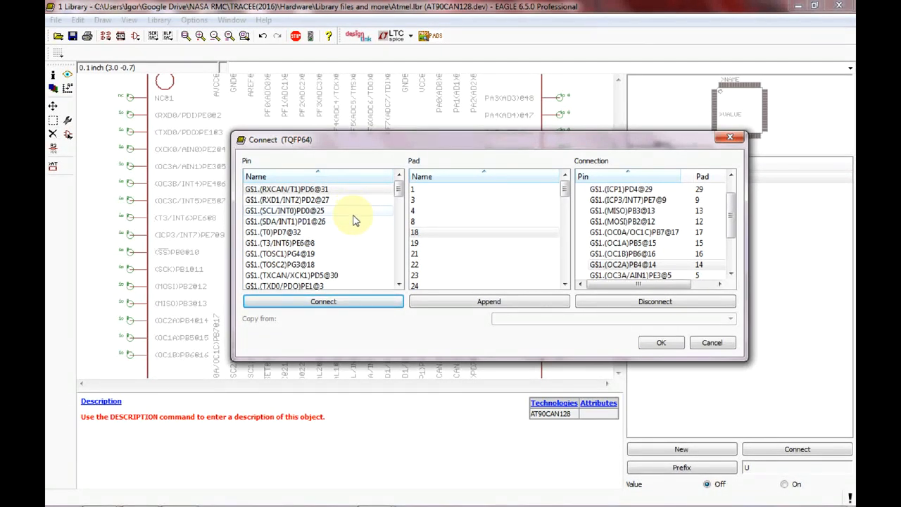
left_click(485, 221)
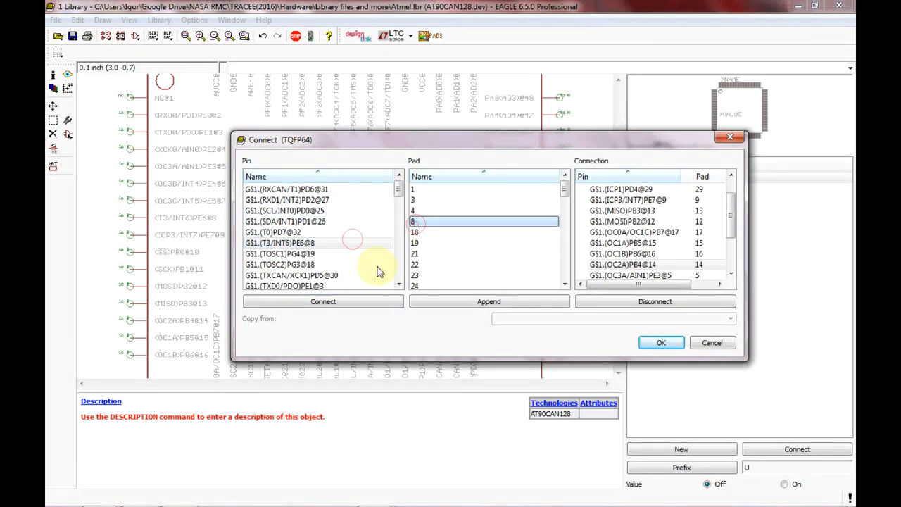
left_click(324, 301)
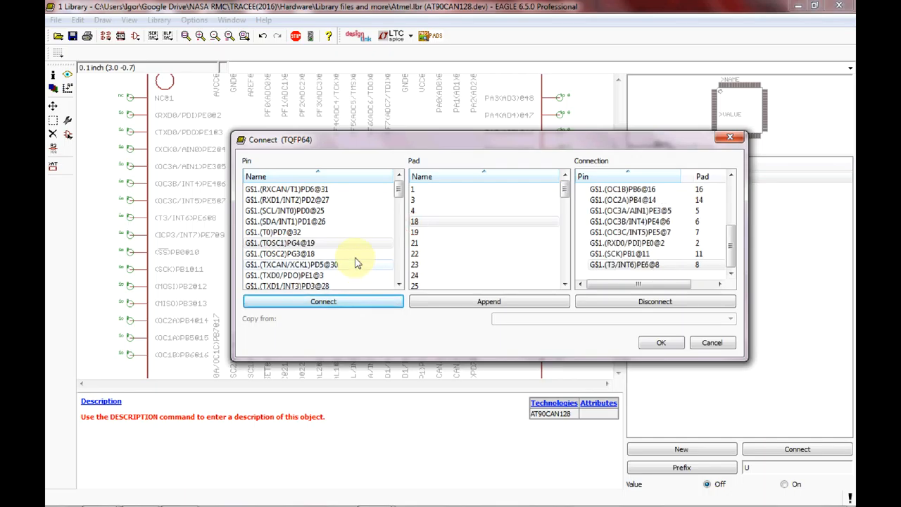
left_click(317, 275)
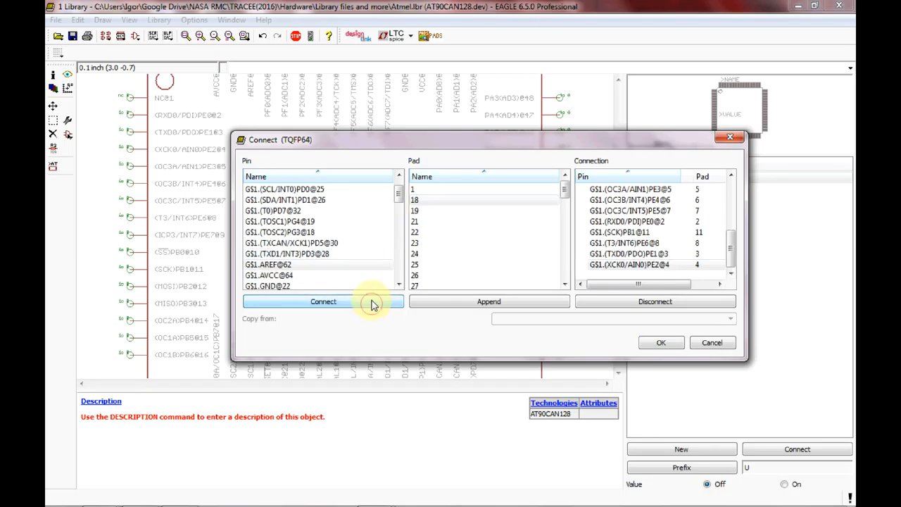
Connect TOSC1→19, GND→22, TXCAN→30, RXCAN→31, then the first port C pins to their pads.
scroll("up", 3)
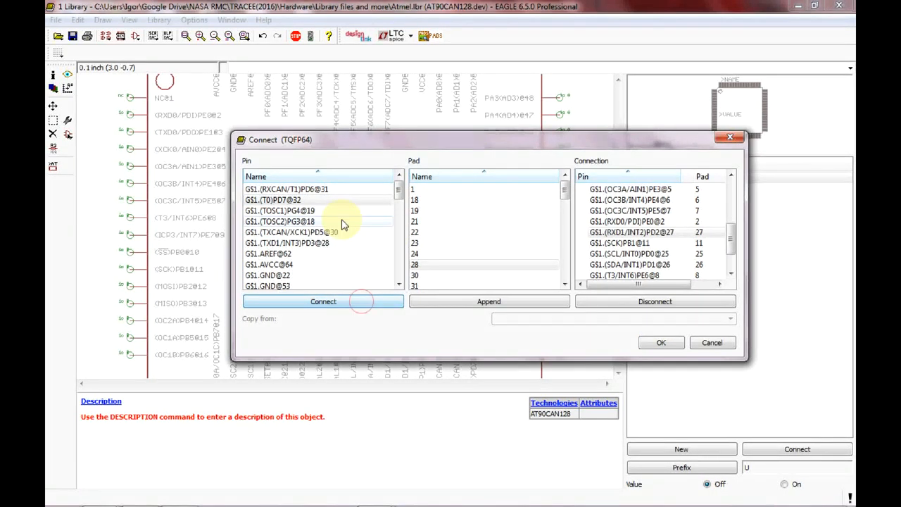
left_click(295, 211)
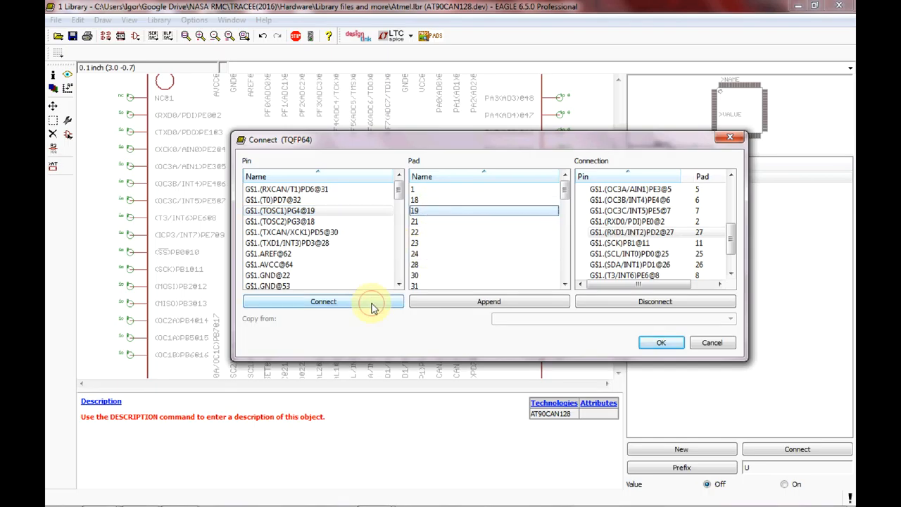
left_click(322, 301)
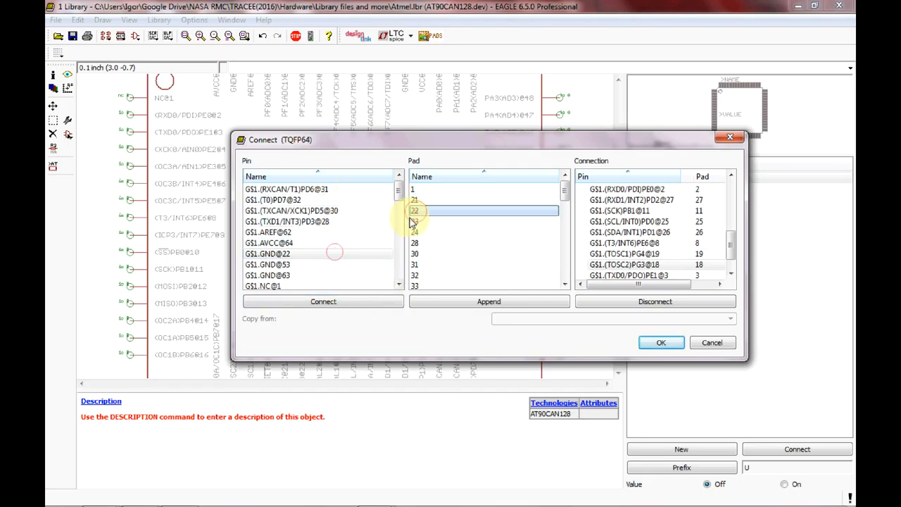
left_click(323, 301)
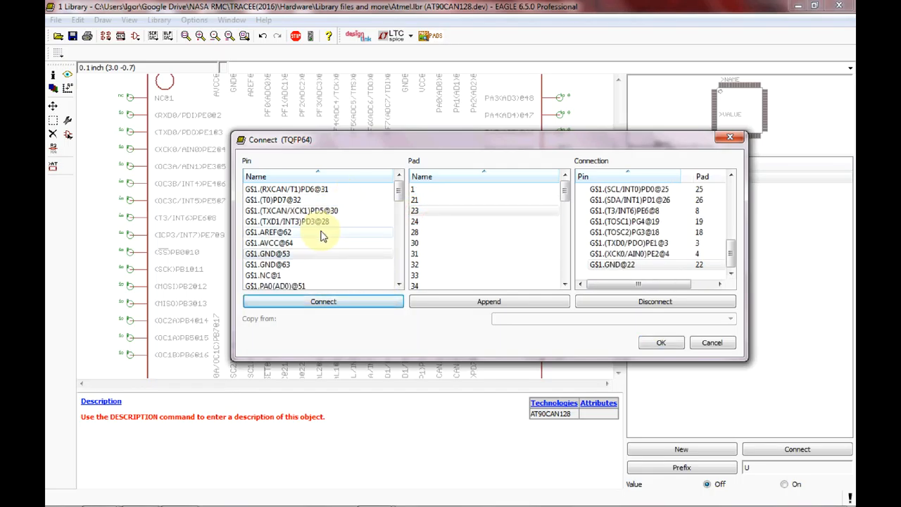
left_click(485, 189)
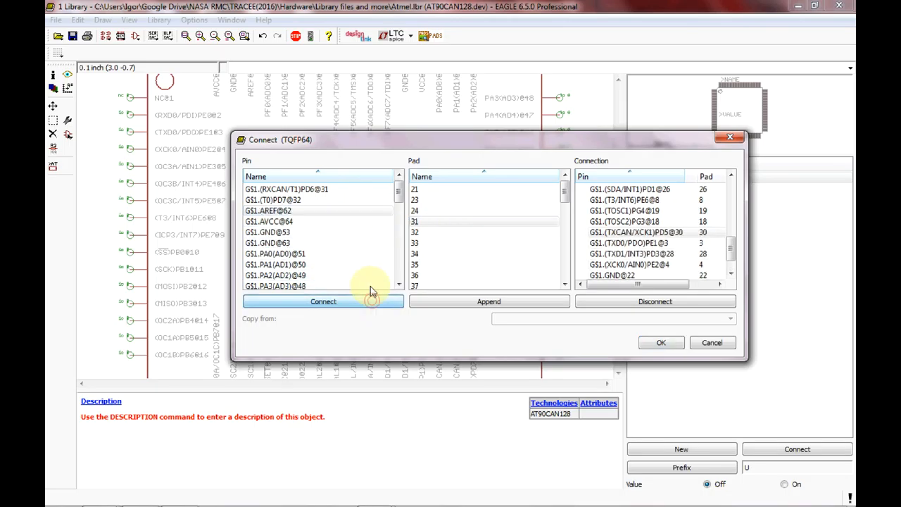
mouse_move(346, 194)
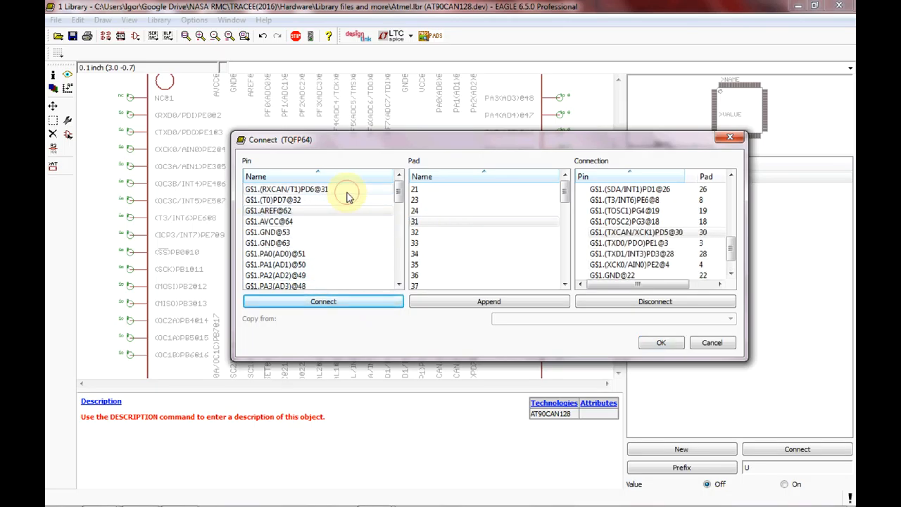
left_click(324, 301)
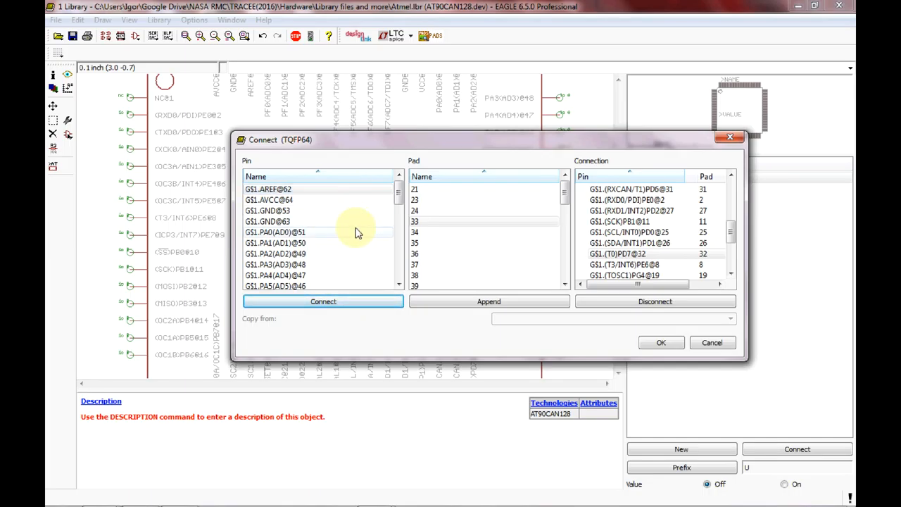
scroll("down", 3)
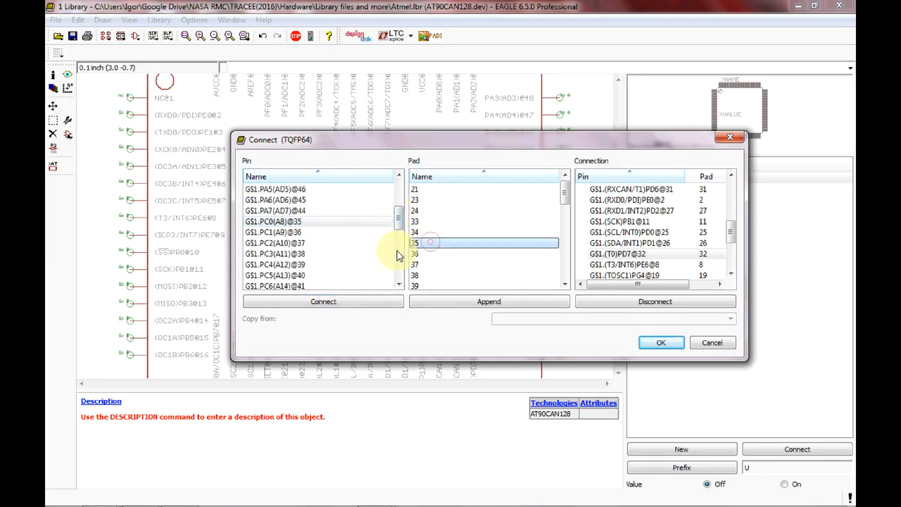
left_click(322, 301)
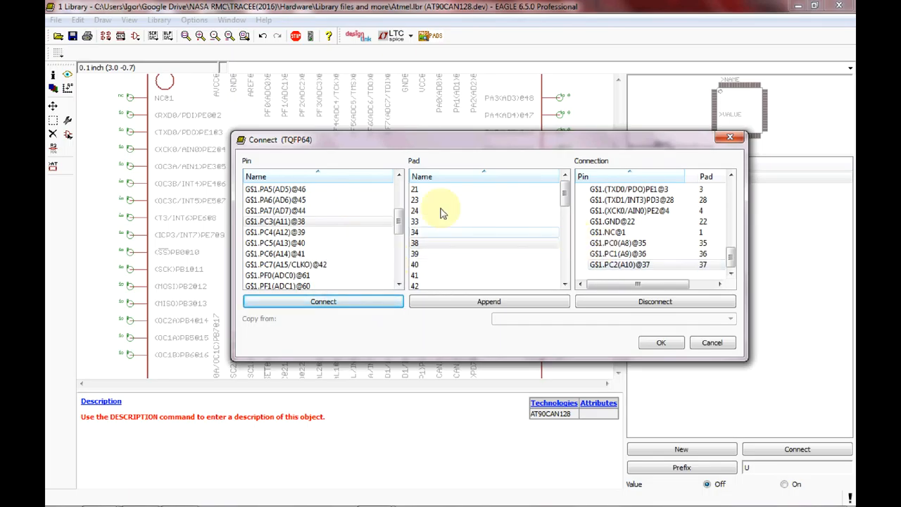
mouse_move(470, 212)
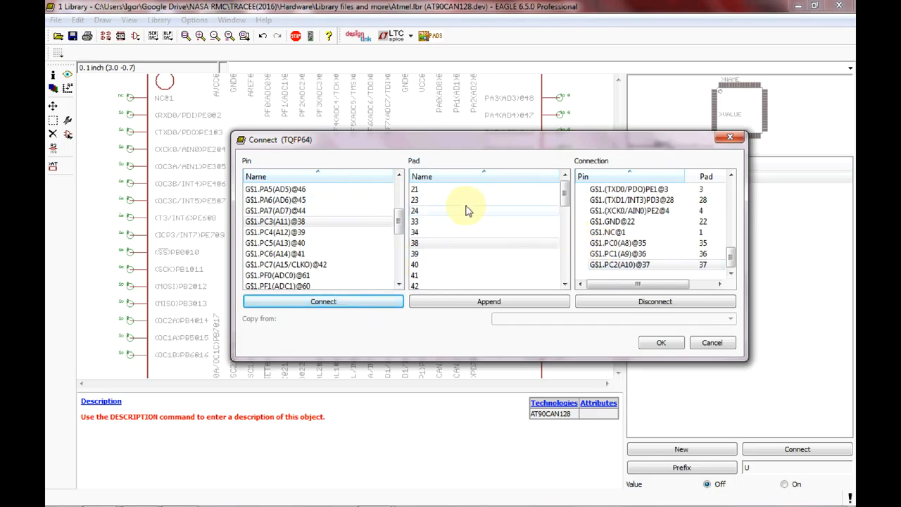
mouse_move(488, 301)
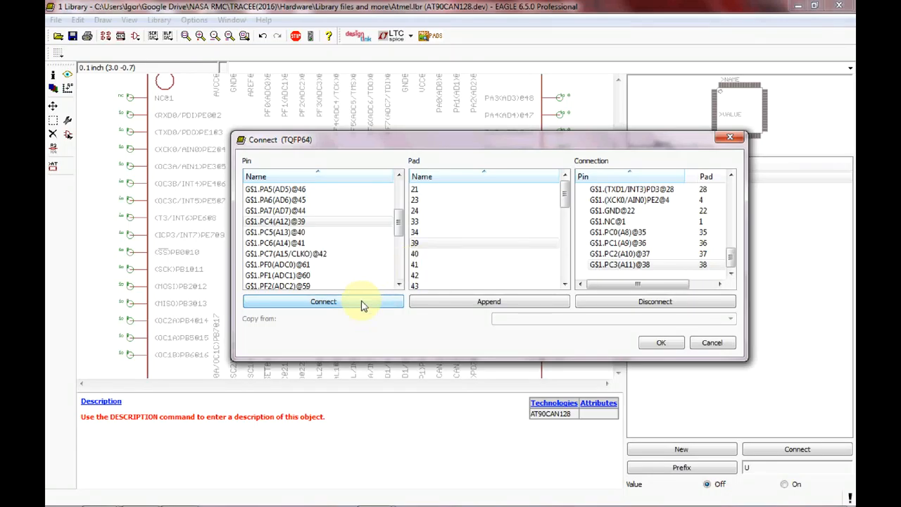
left_click(323, 301)
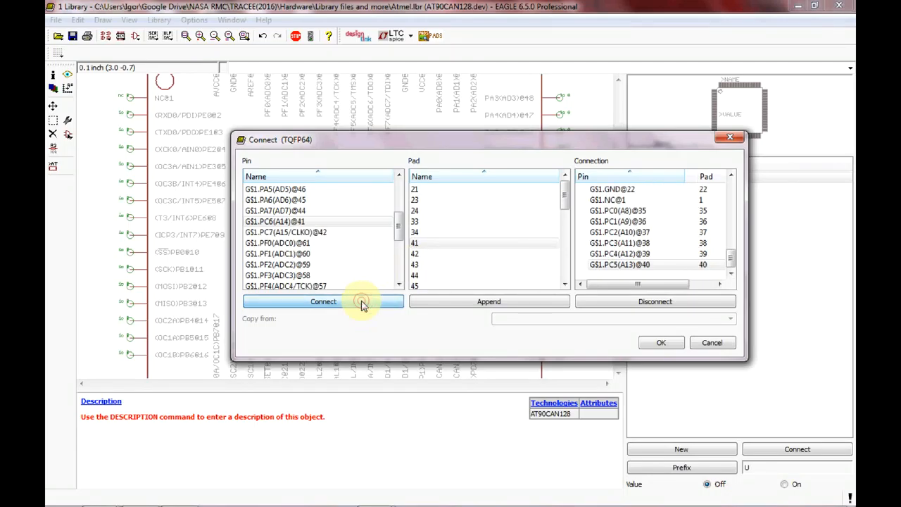
Connect the remaining port C pin, XTAL2 to pad 23 and PG0 to pad 33.
left_click(324, 302)
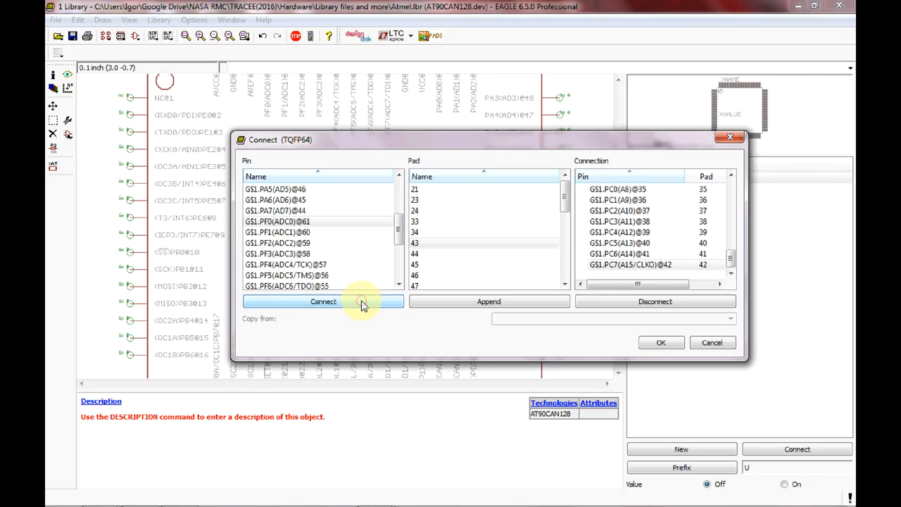
mouse_move(396, 227)
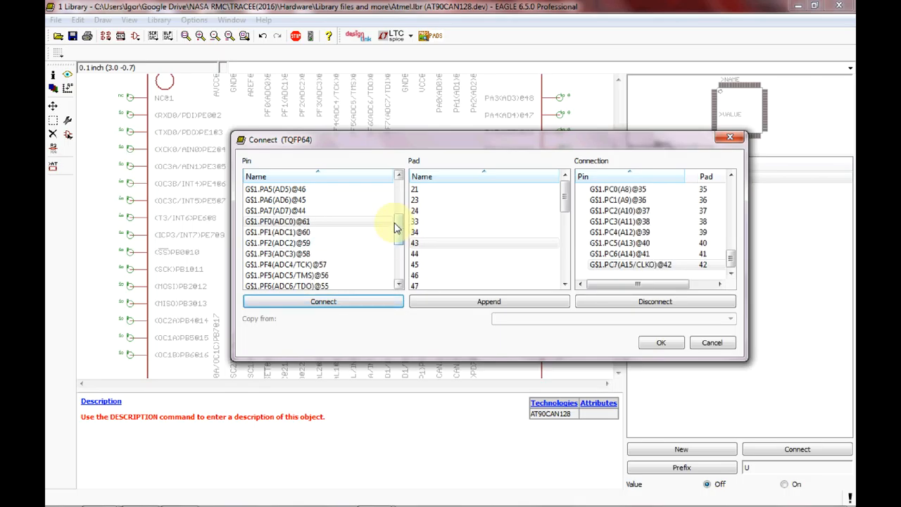
scroll("up", 3)
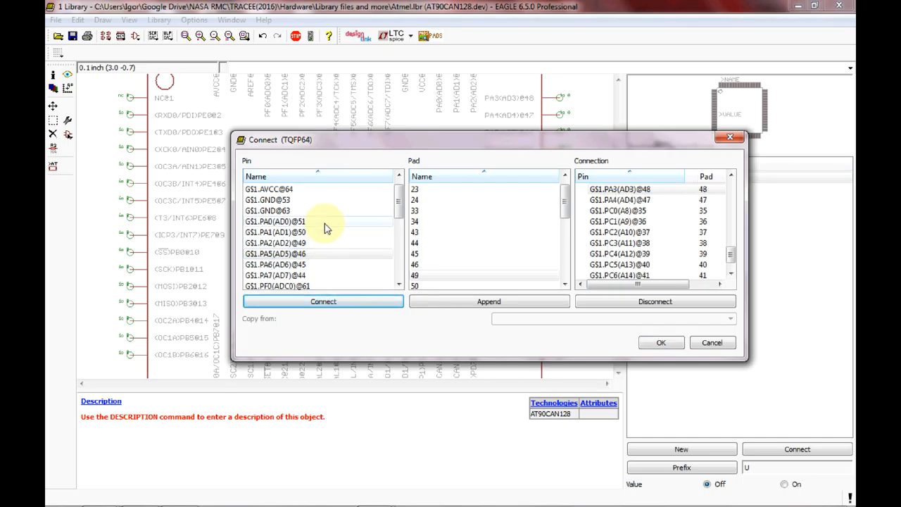
scroll("down", 3)
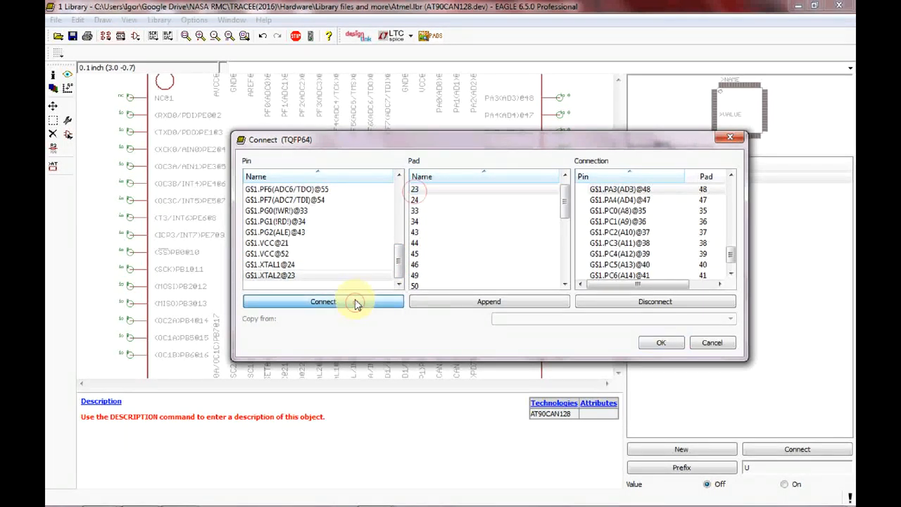
left_click(323, 301)
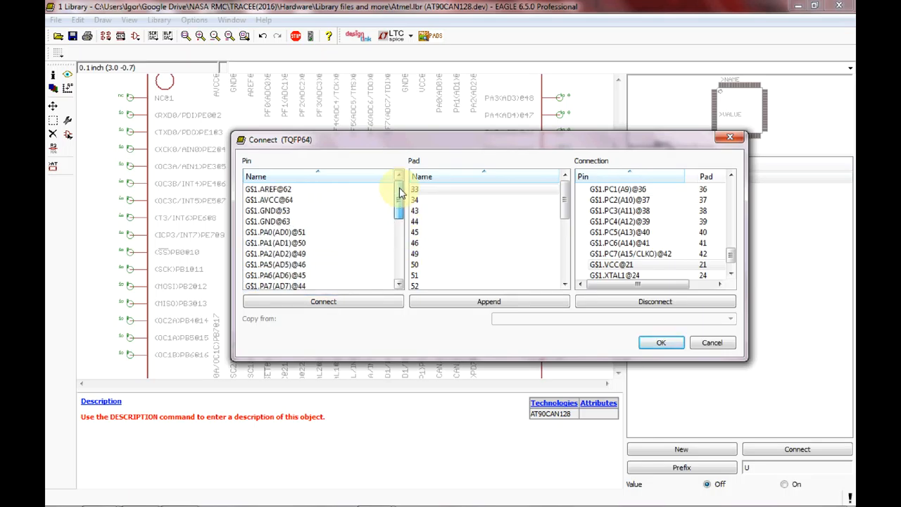
scroll("down", 3)
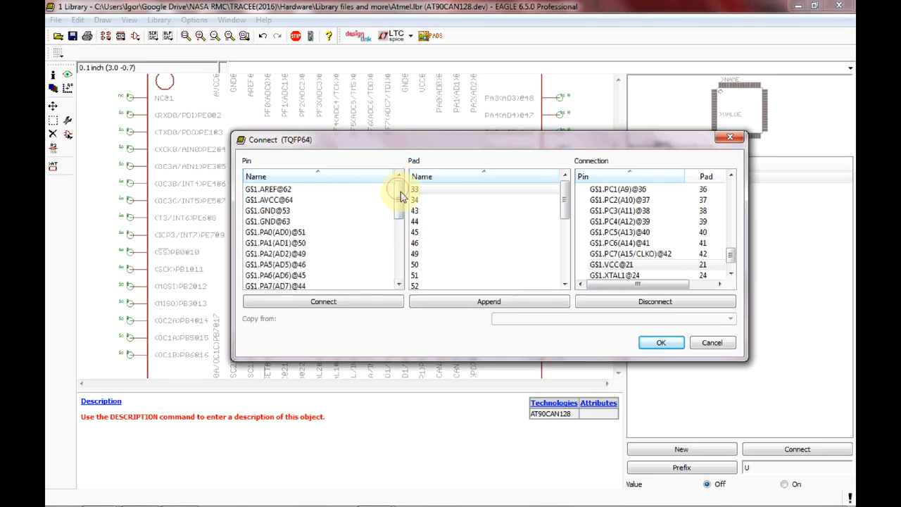
scroll("down", 3)
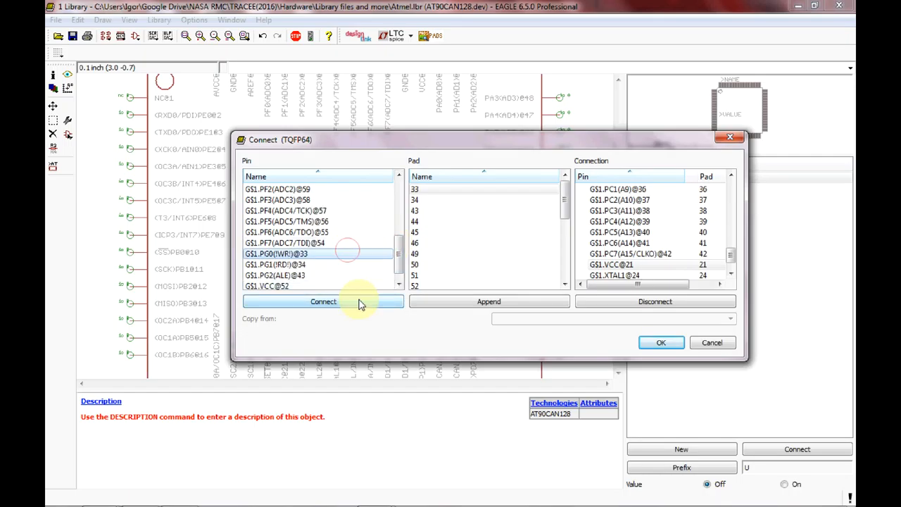
left_click(324, 302)
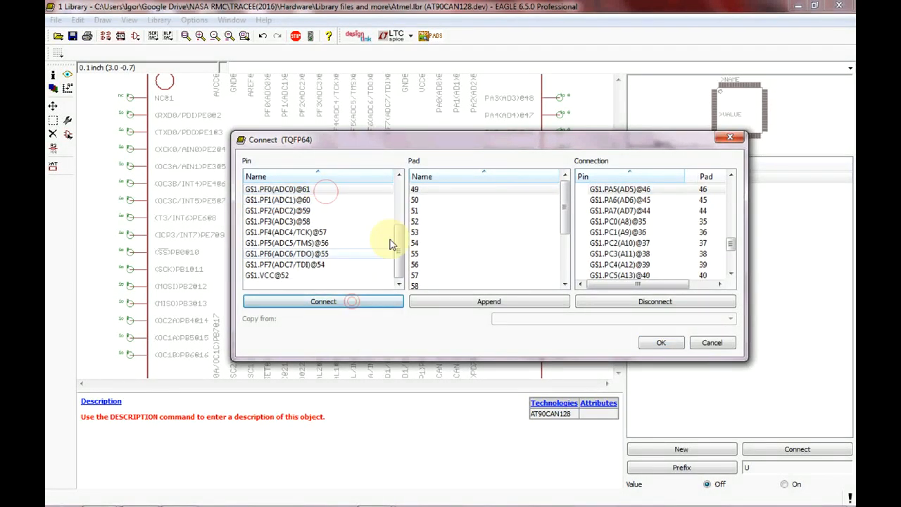
scroll("up", 3)
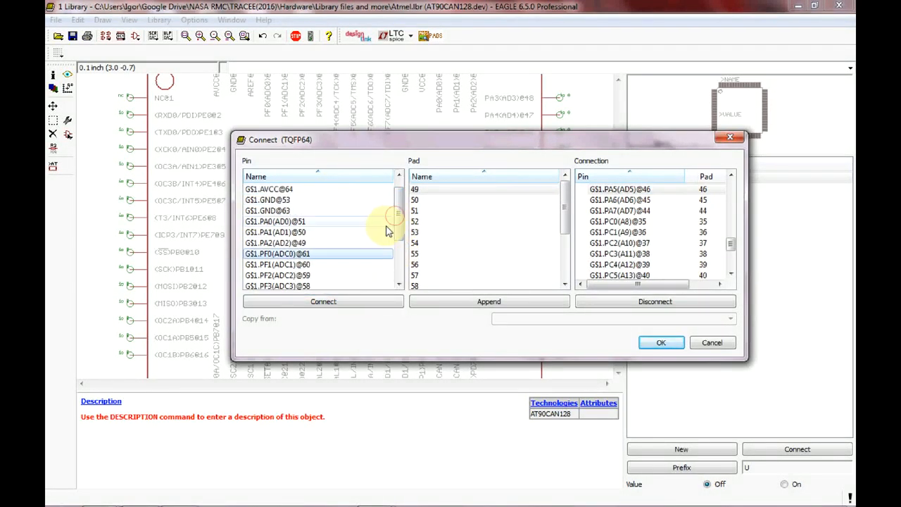
scroll("down", 3)
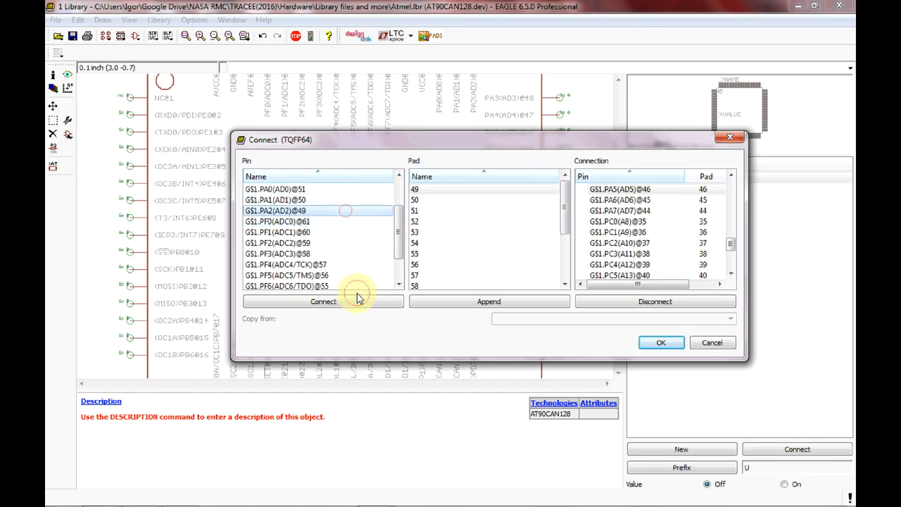
Connect PA2 to pad 49, PF7–PF0 to pads 54–61 and AREF to pad 62, then accept the mapping.
left_click(324, 301)
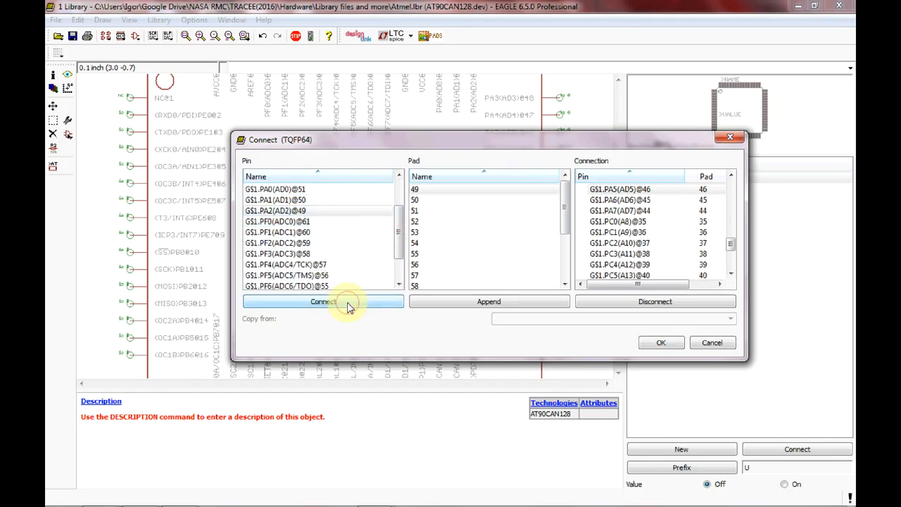
left_click(323, 302)
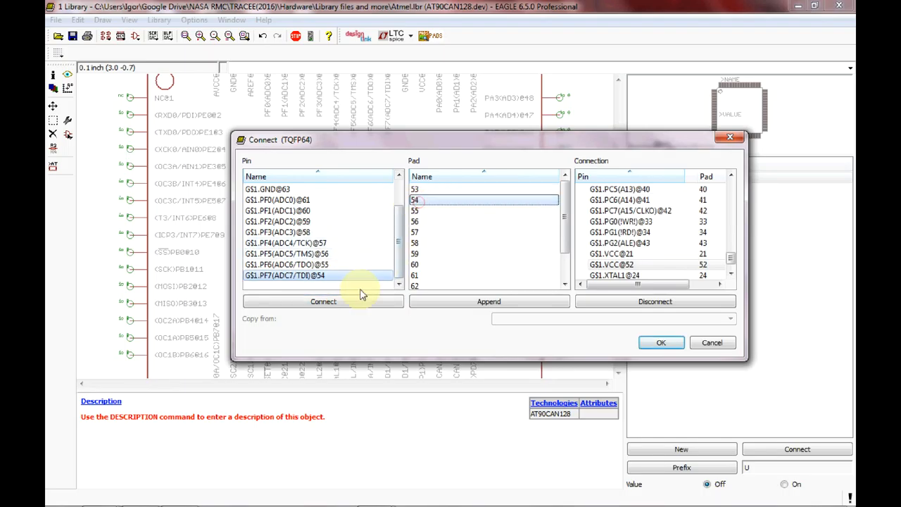
left_click(322, 301)
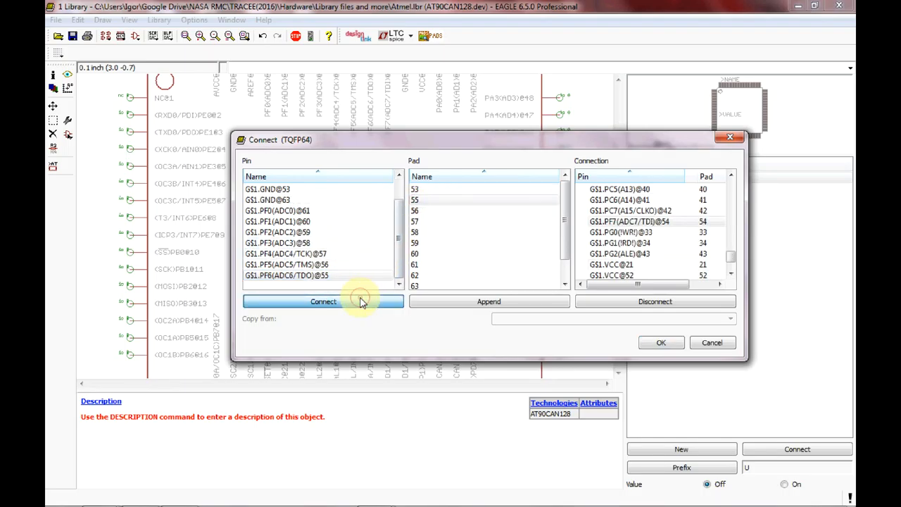
left_click(324, 302)
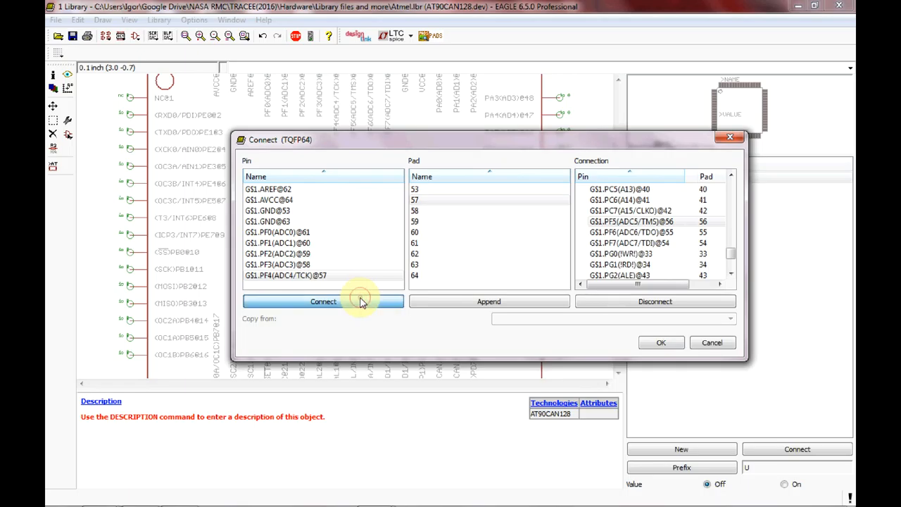
left_click(324, 301)
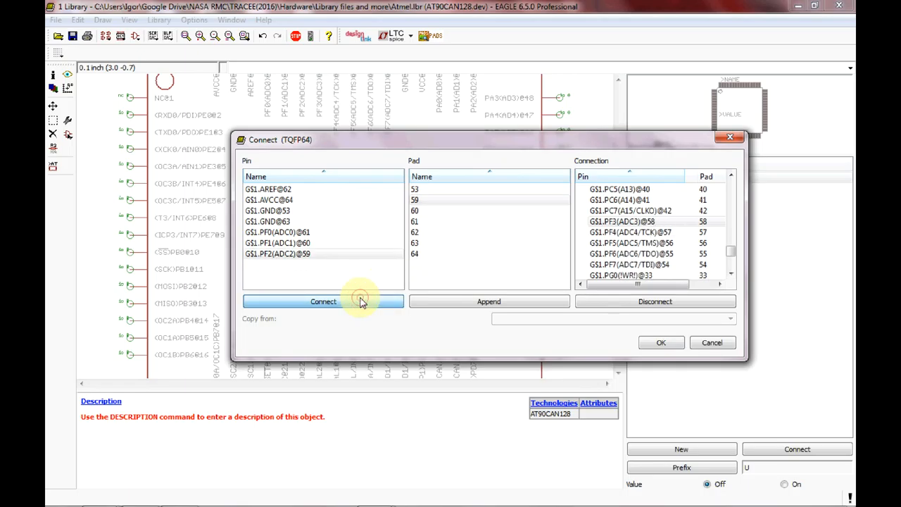
left_click(324, 301)
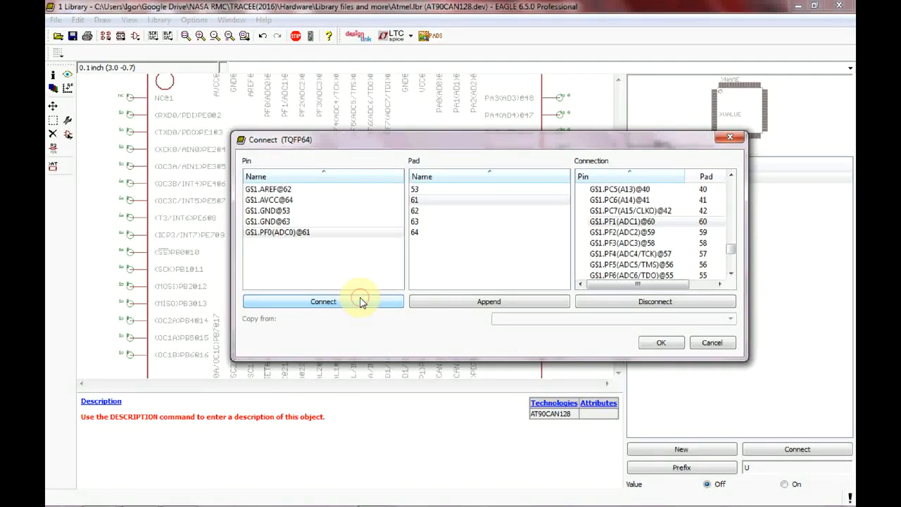
left_click(324, 301)
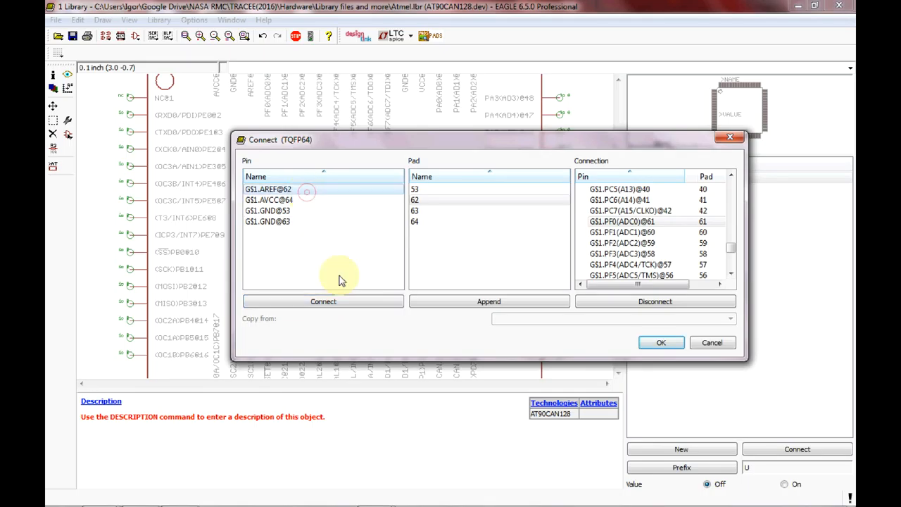
left_click(322, 302)
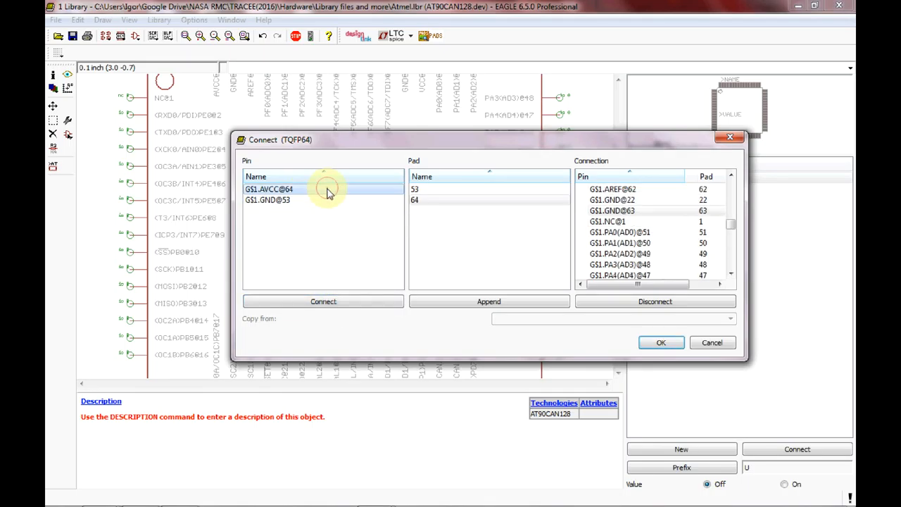
left_click(324, 301)
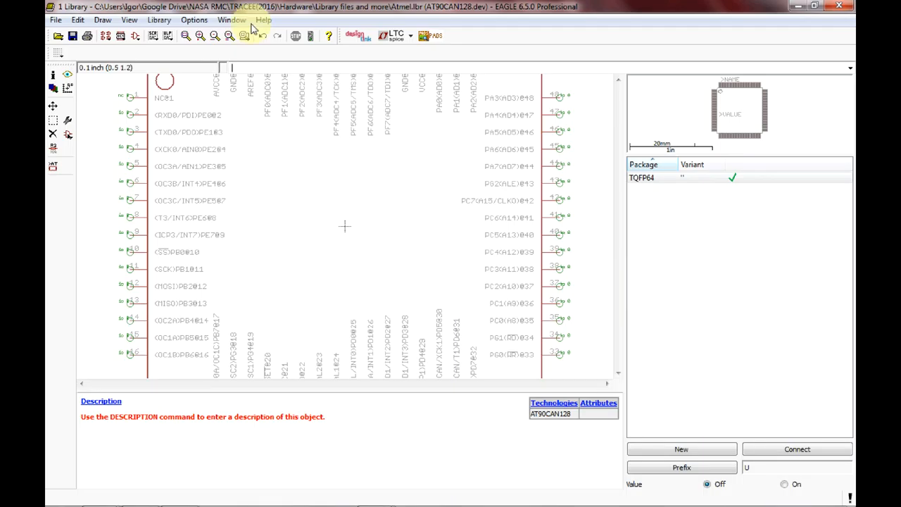
Save the Atmel library with the completed AT90CAN128 device.
left_click(73, 37)
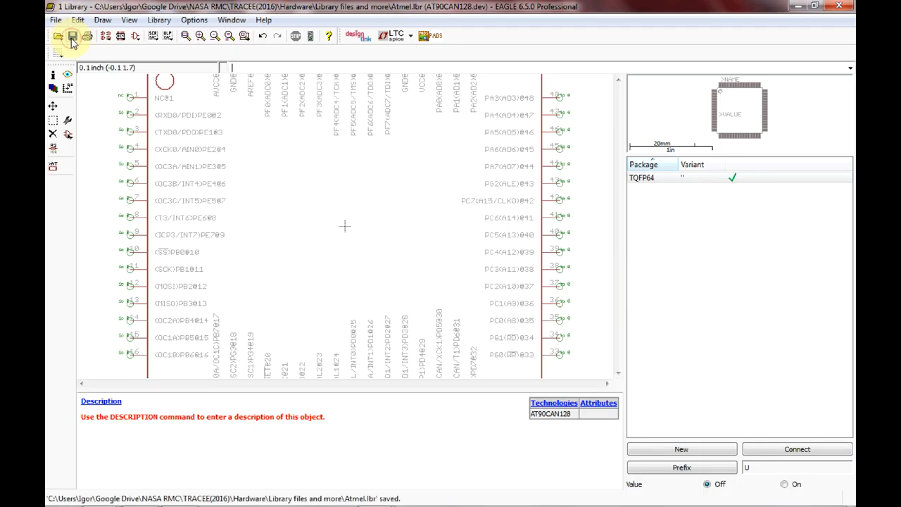
mouse_move(73, 36)
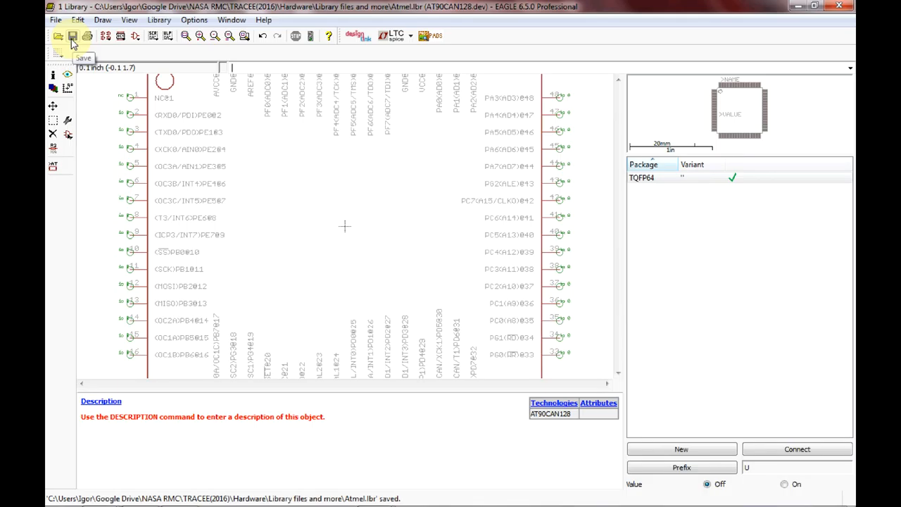
mouse_move(73, 43)
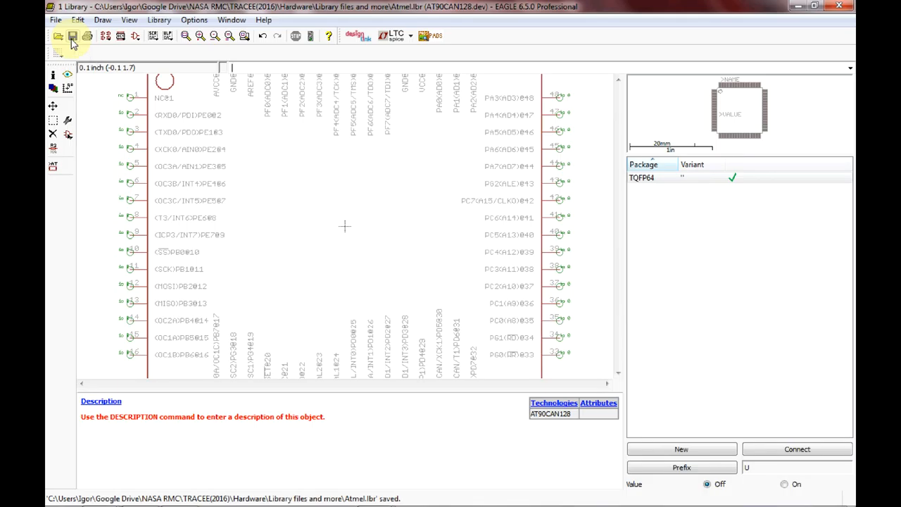